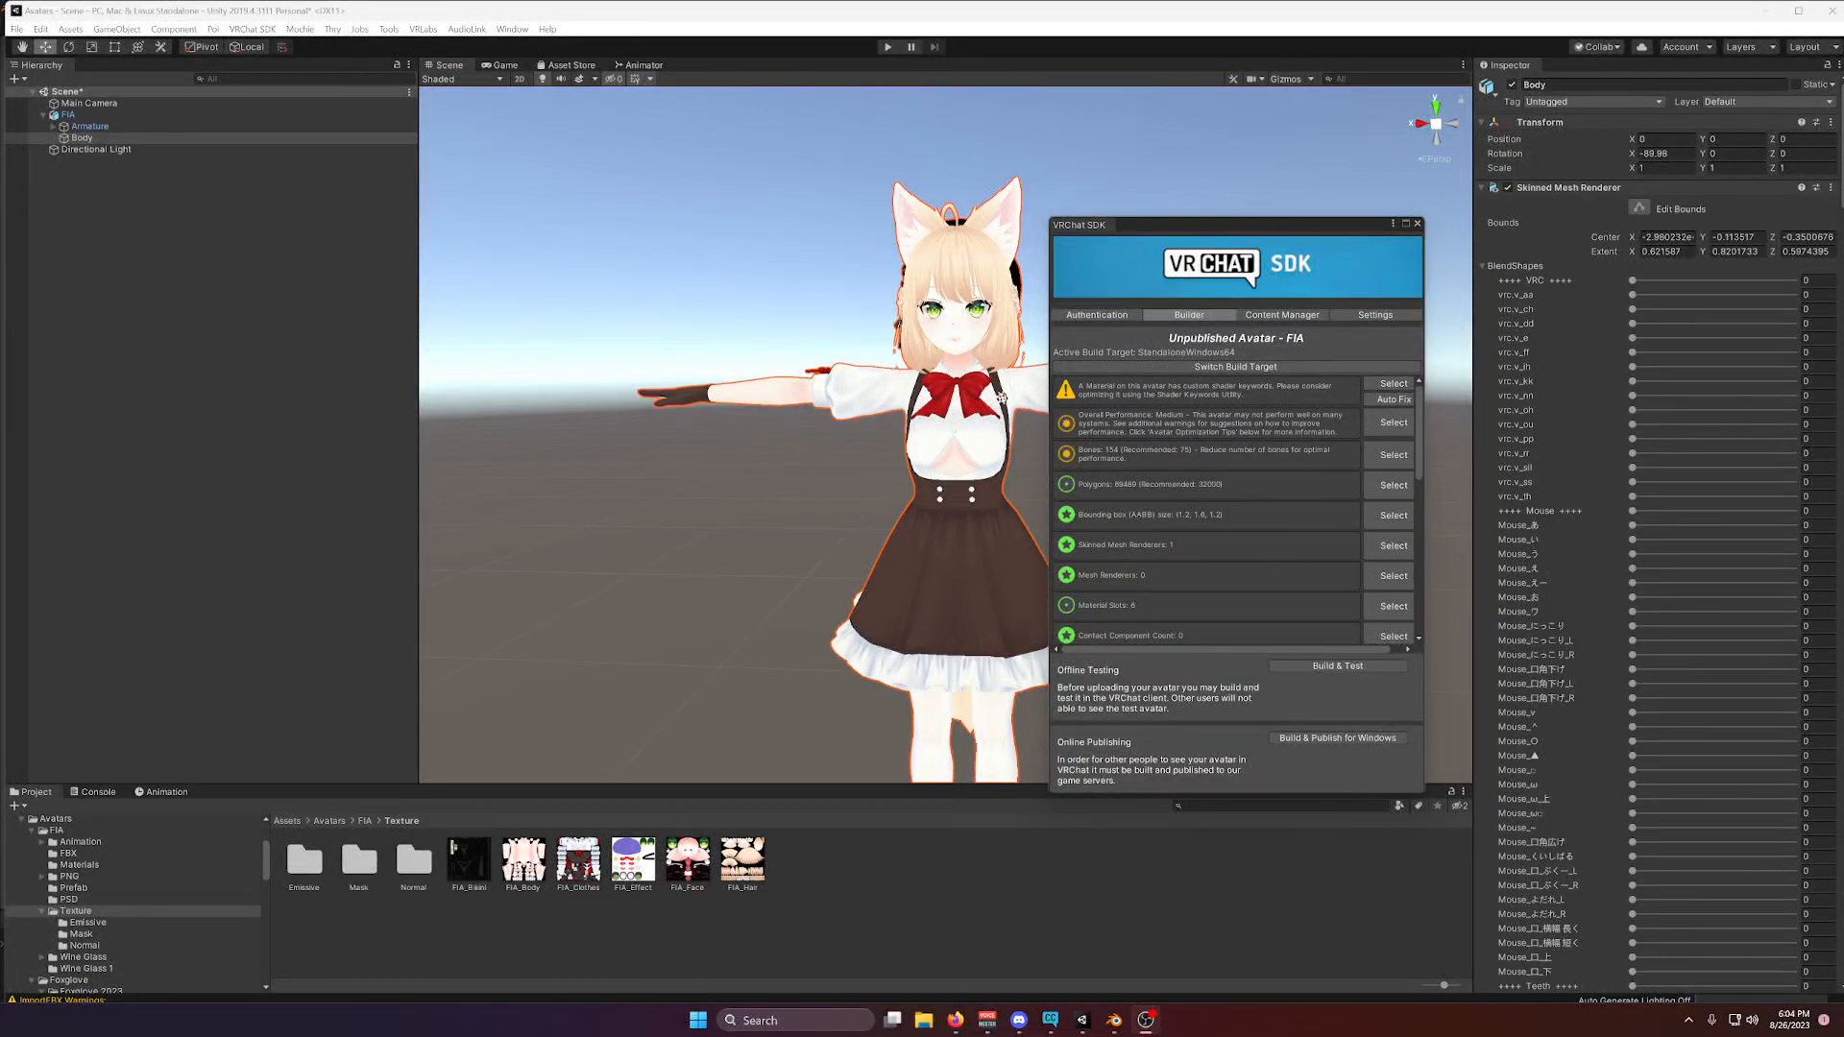
pyautogui.moveTo(1137, 411)
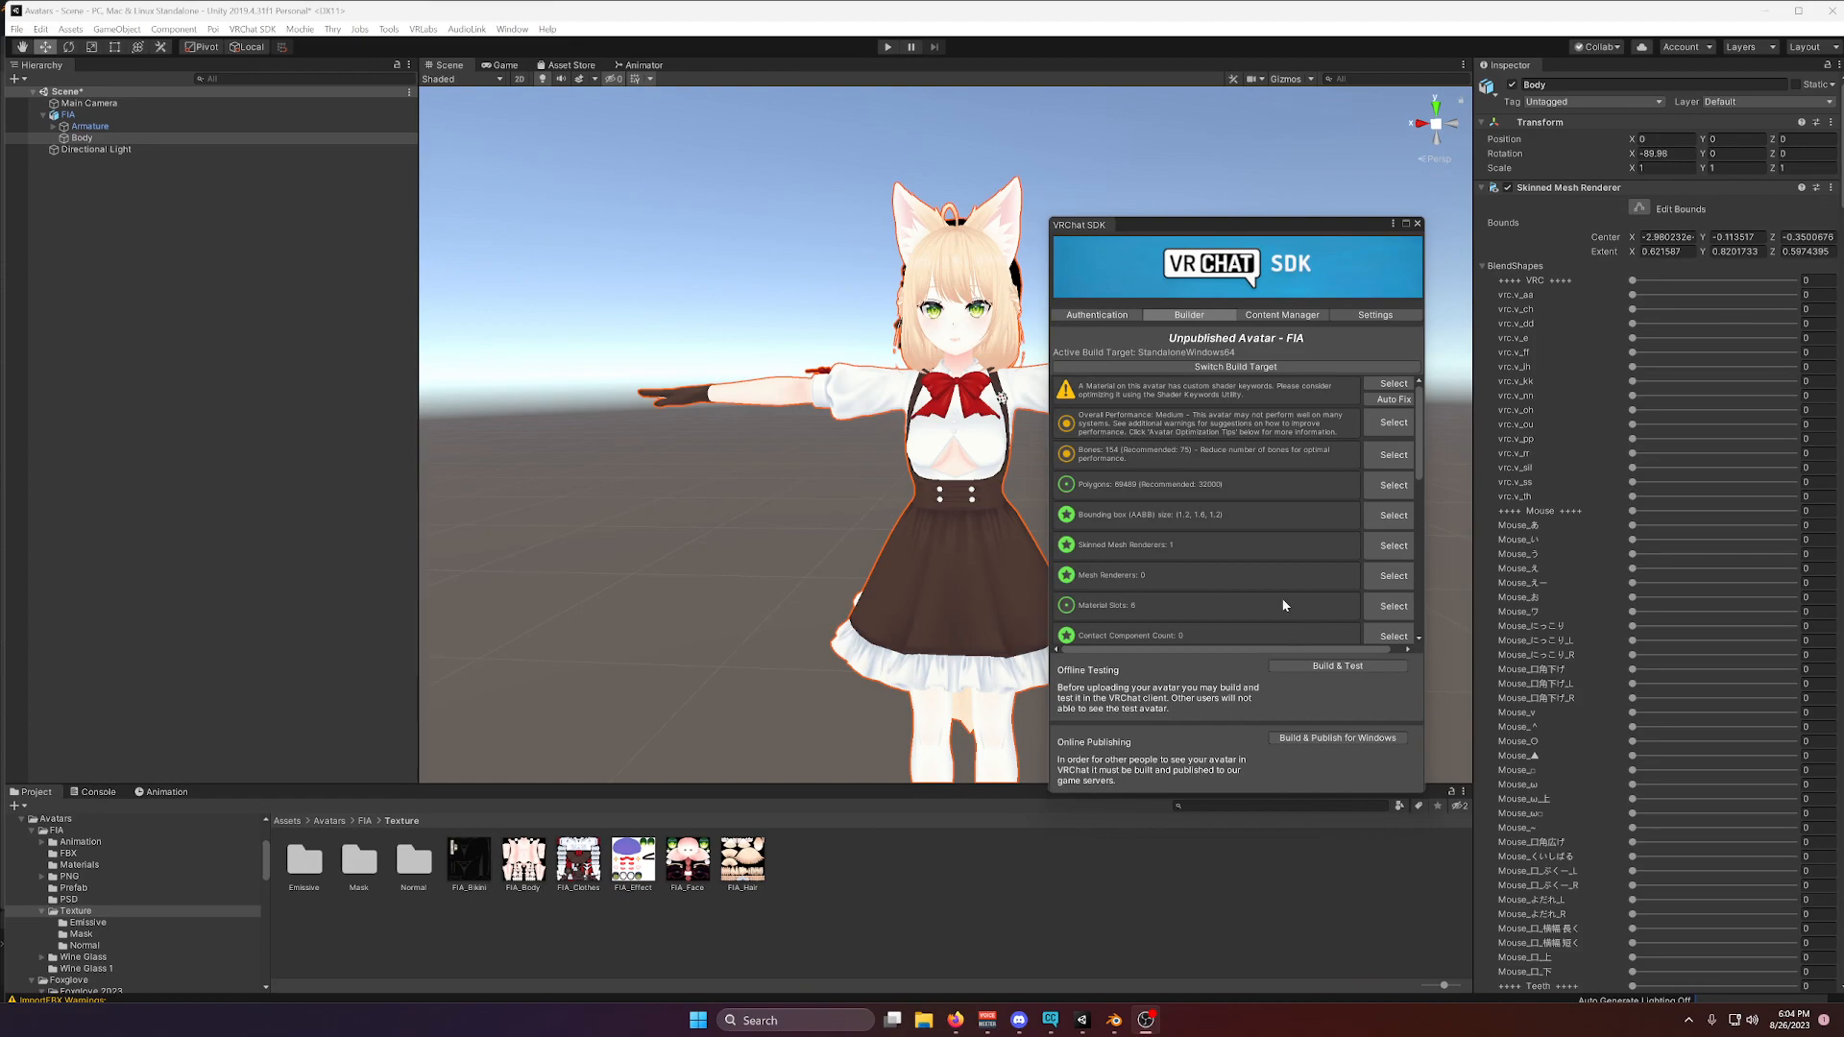
pyautogui.moveTo(1449, 657)
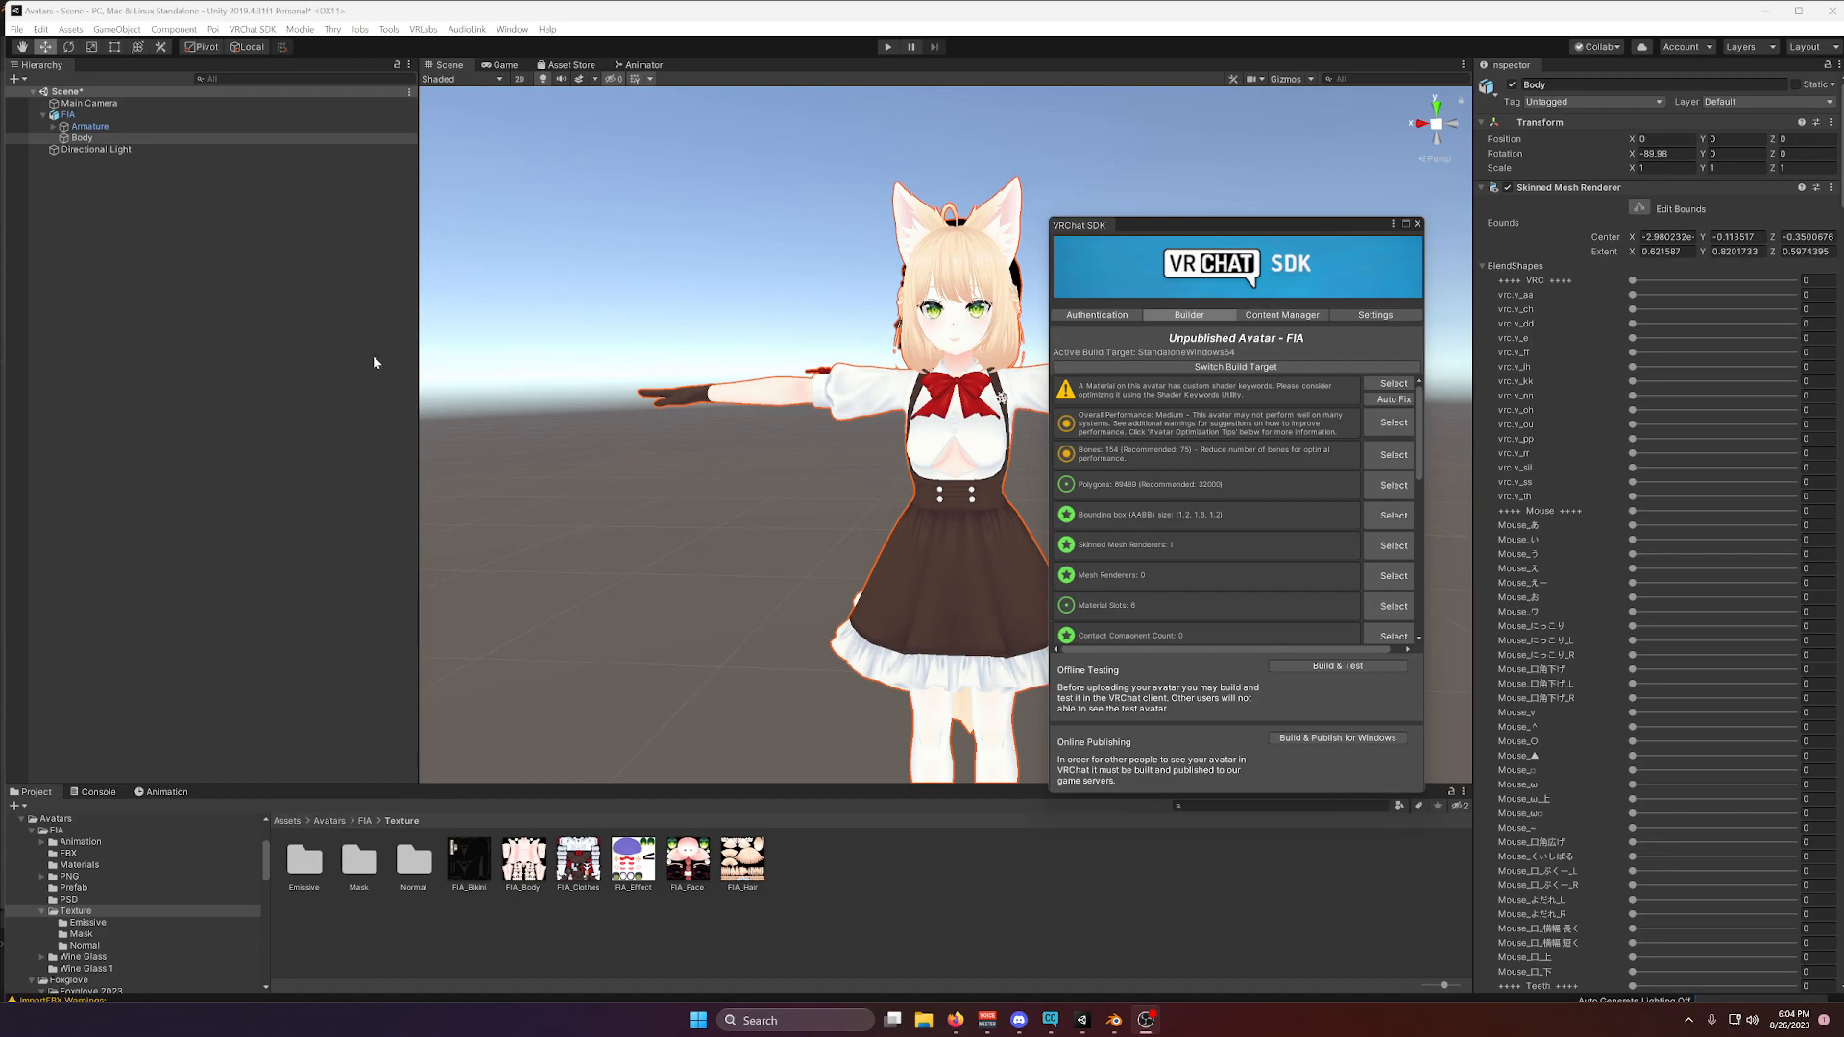
# Select the FIA avatar root and review its VRC Avatar Descriptor and VRC Fury components.
pyautogui.click(70, 113)
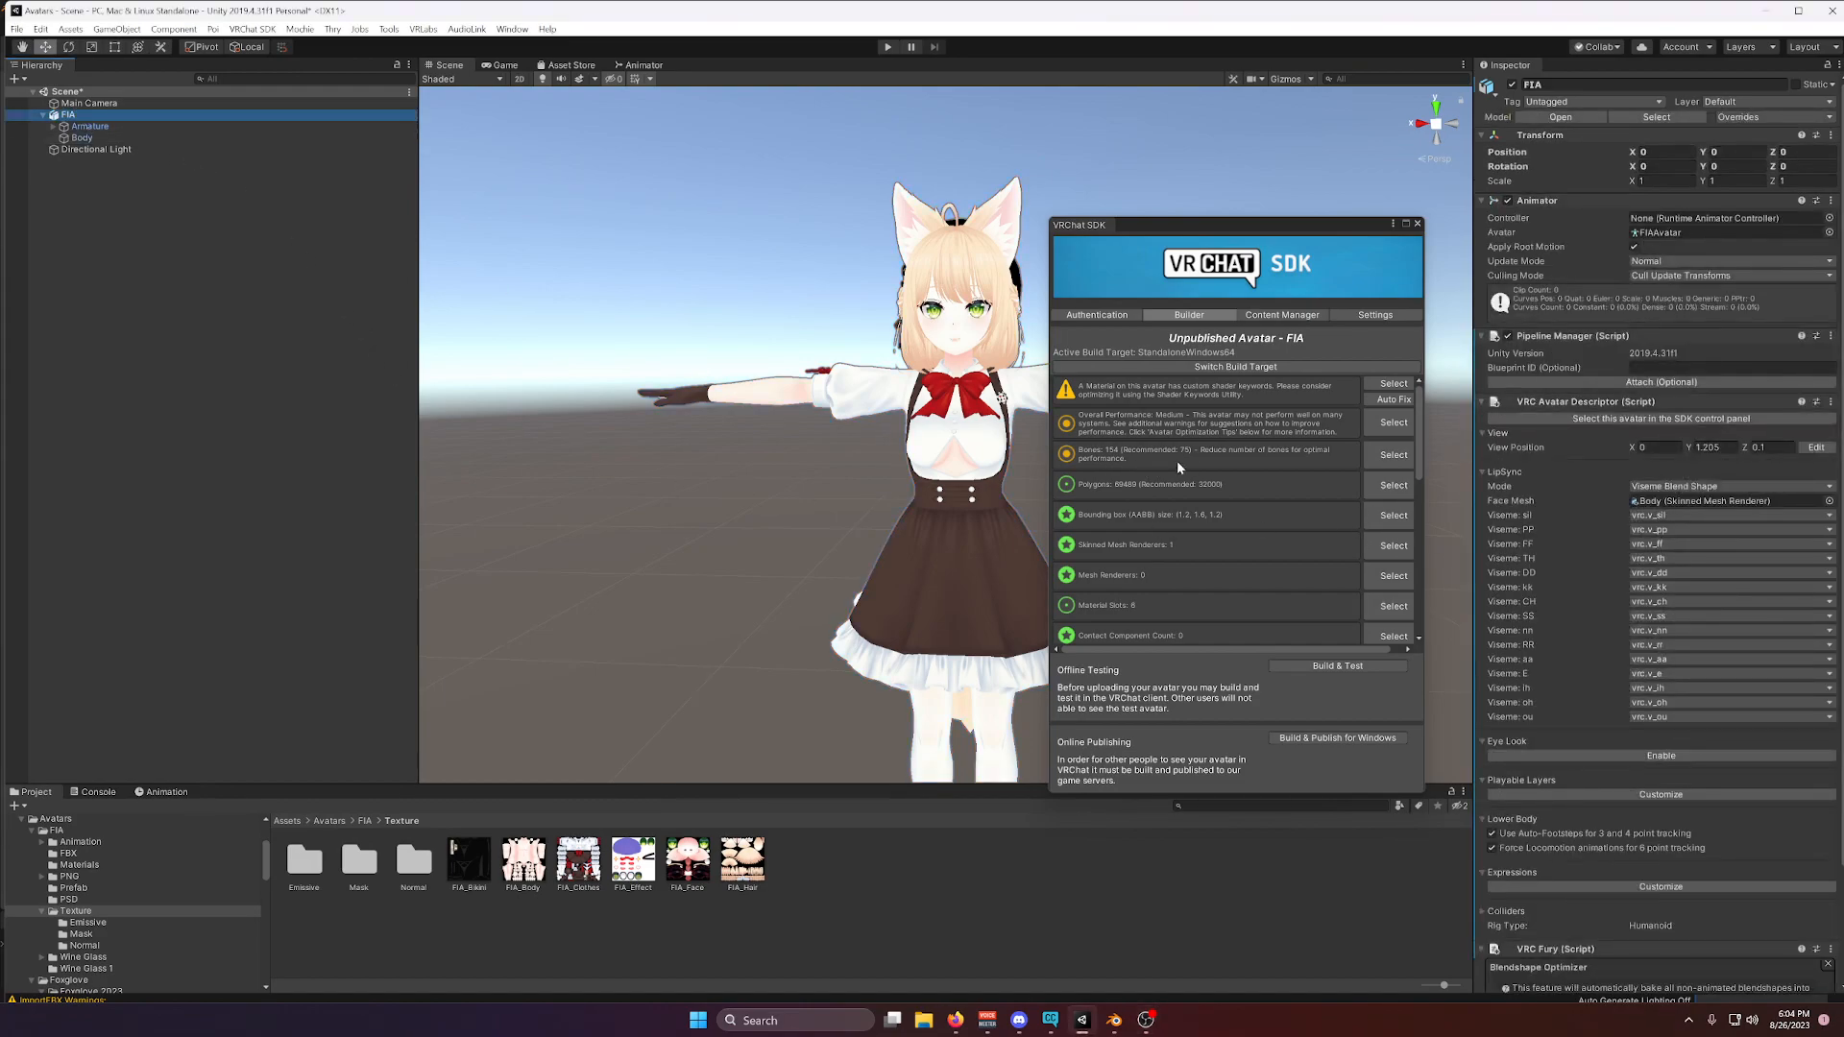
pyautogui.moveTo(820, 300)
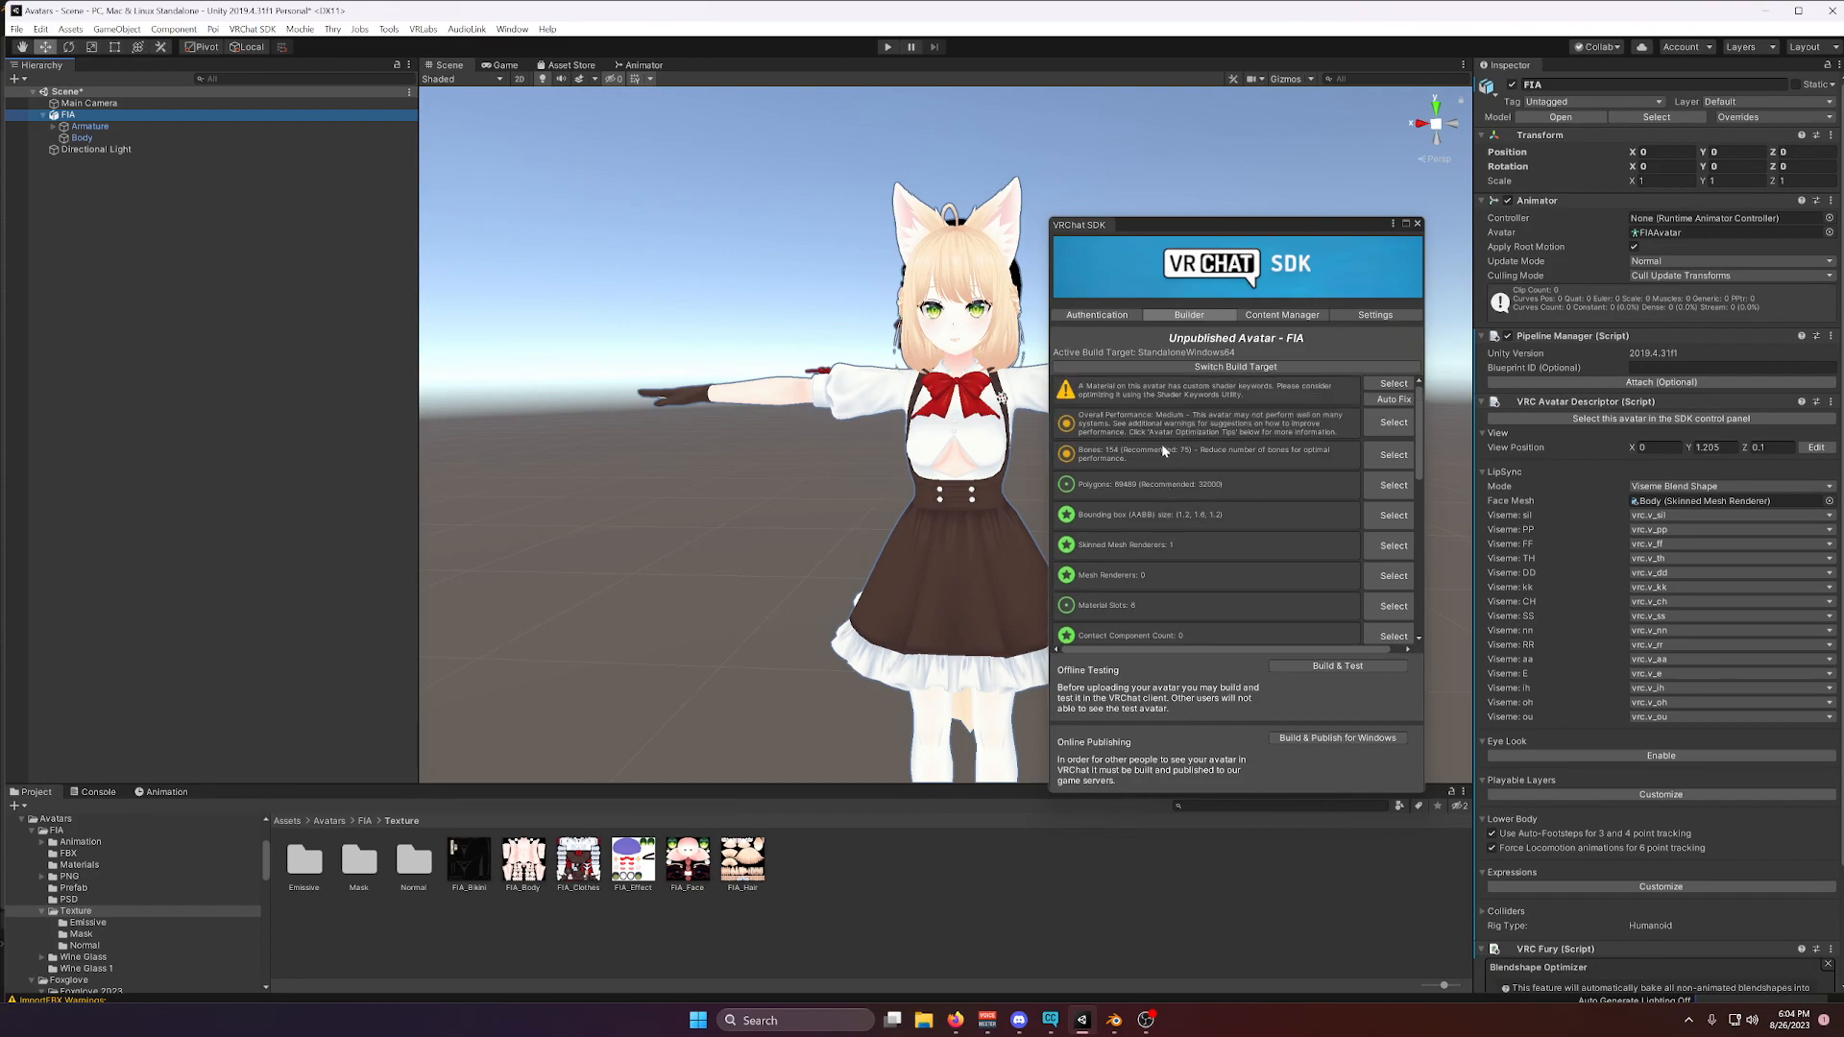
pyautogui.moveTo(1193, 520)
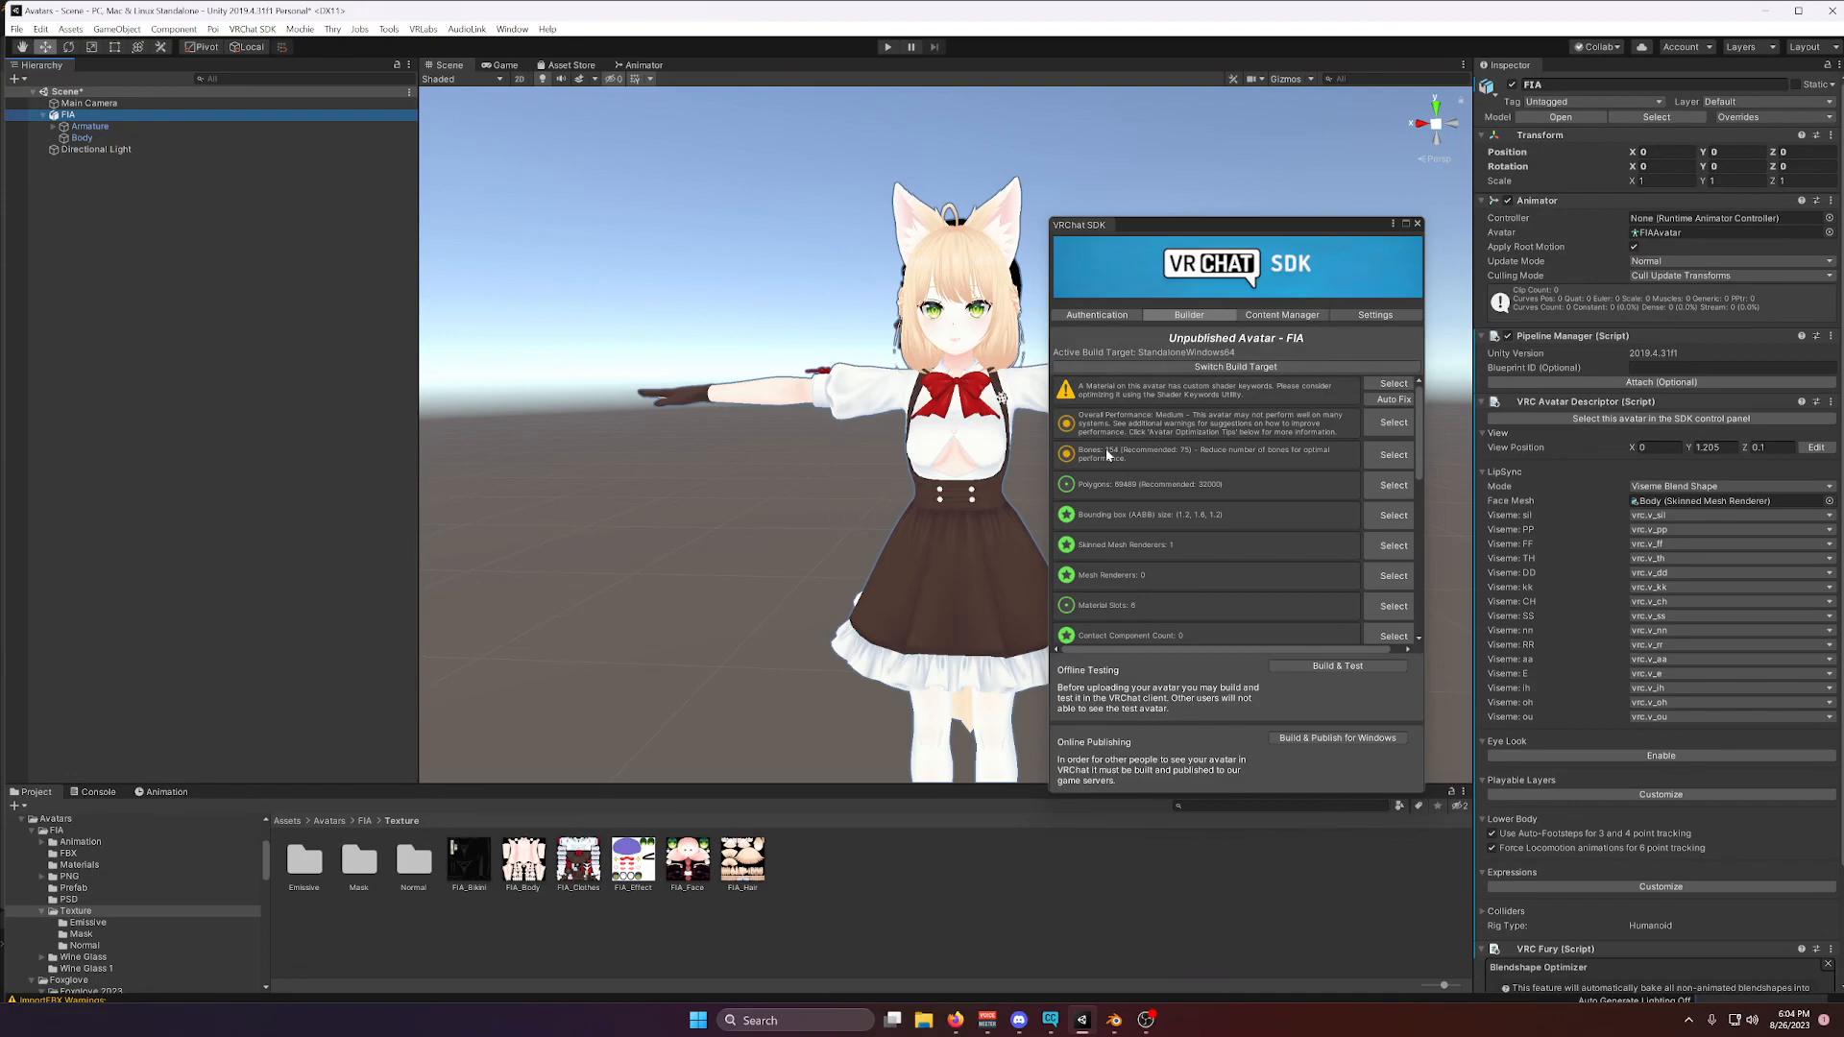
pyautogui.scroll(-3)
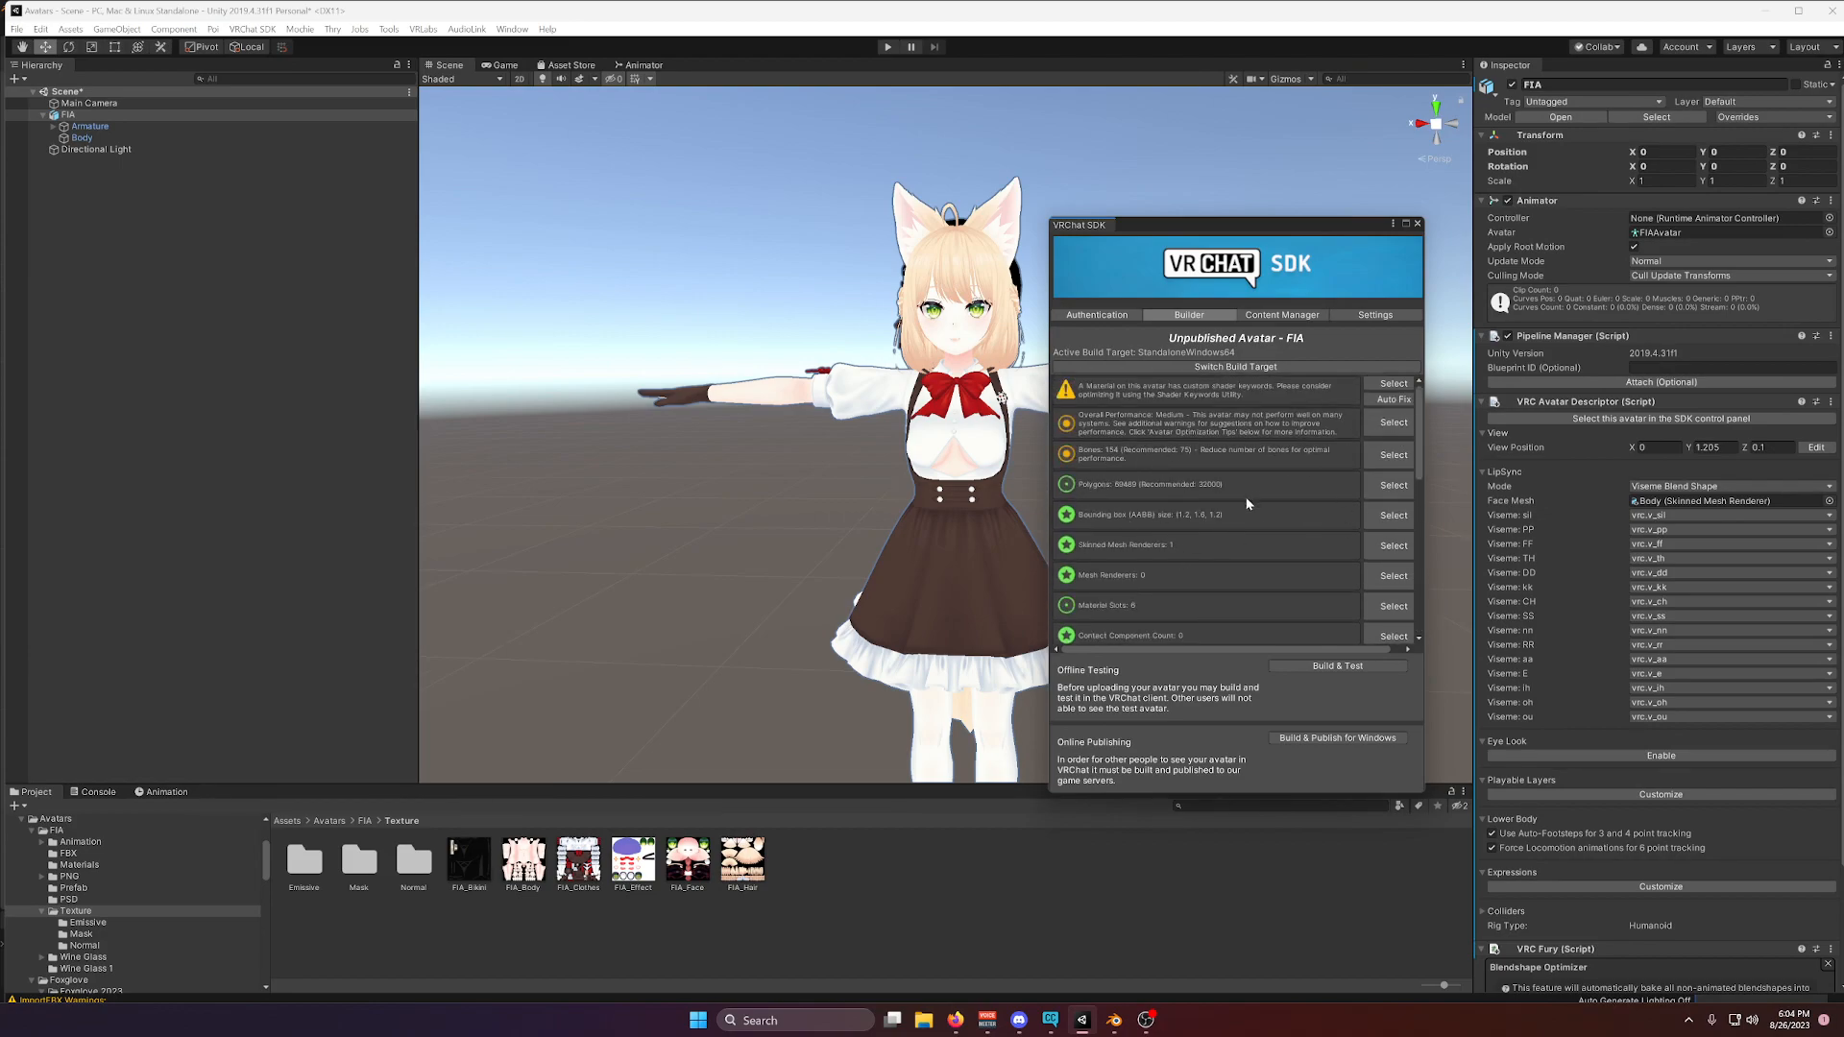
pyautogui.moveTo(730, 294)
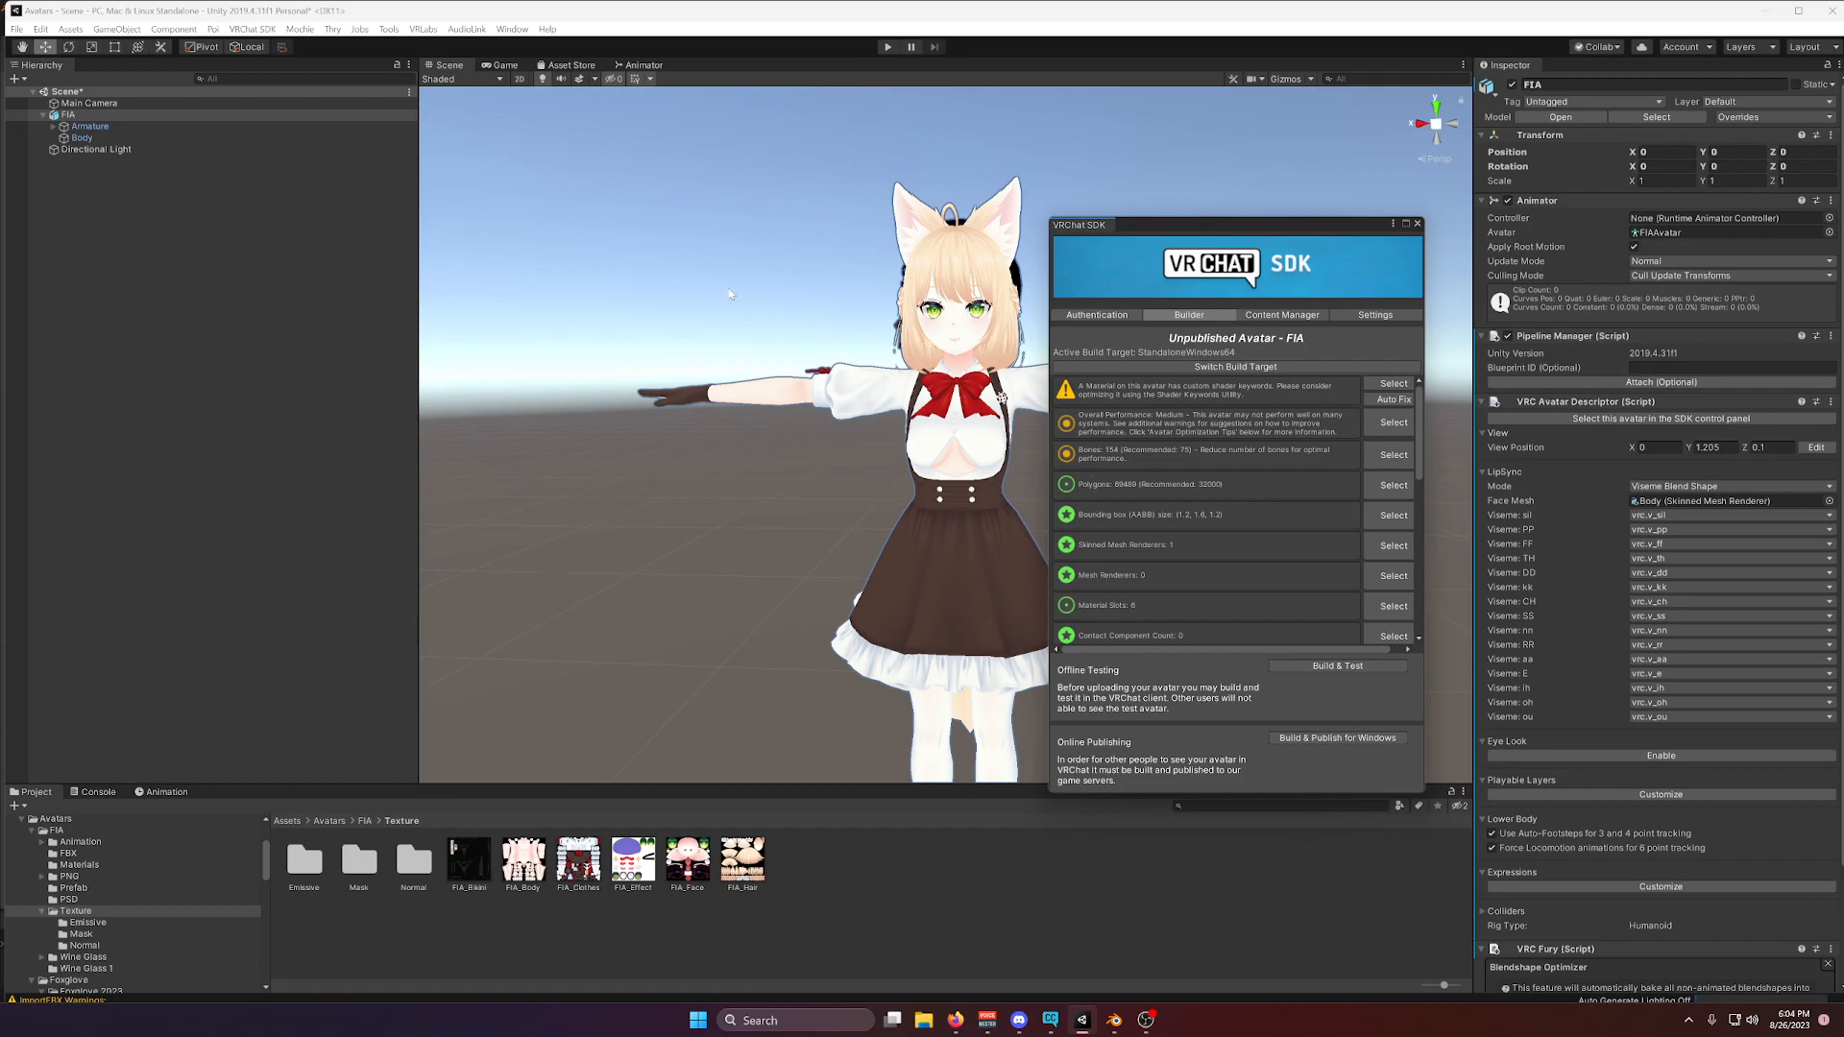
# Run Thry's Avatar Evaluator on FIA and expand the blendshape details (69489 affected triangles).
pyautogui.click(332, 28)
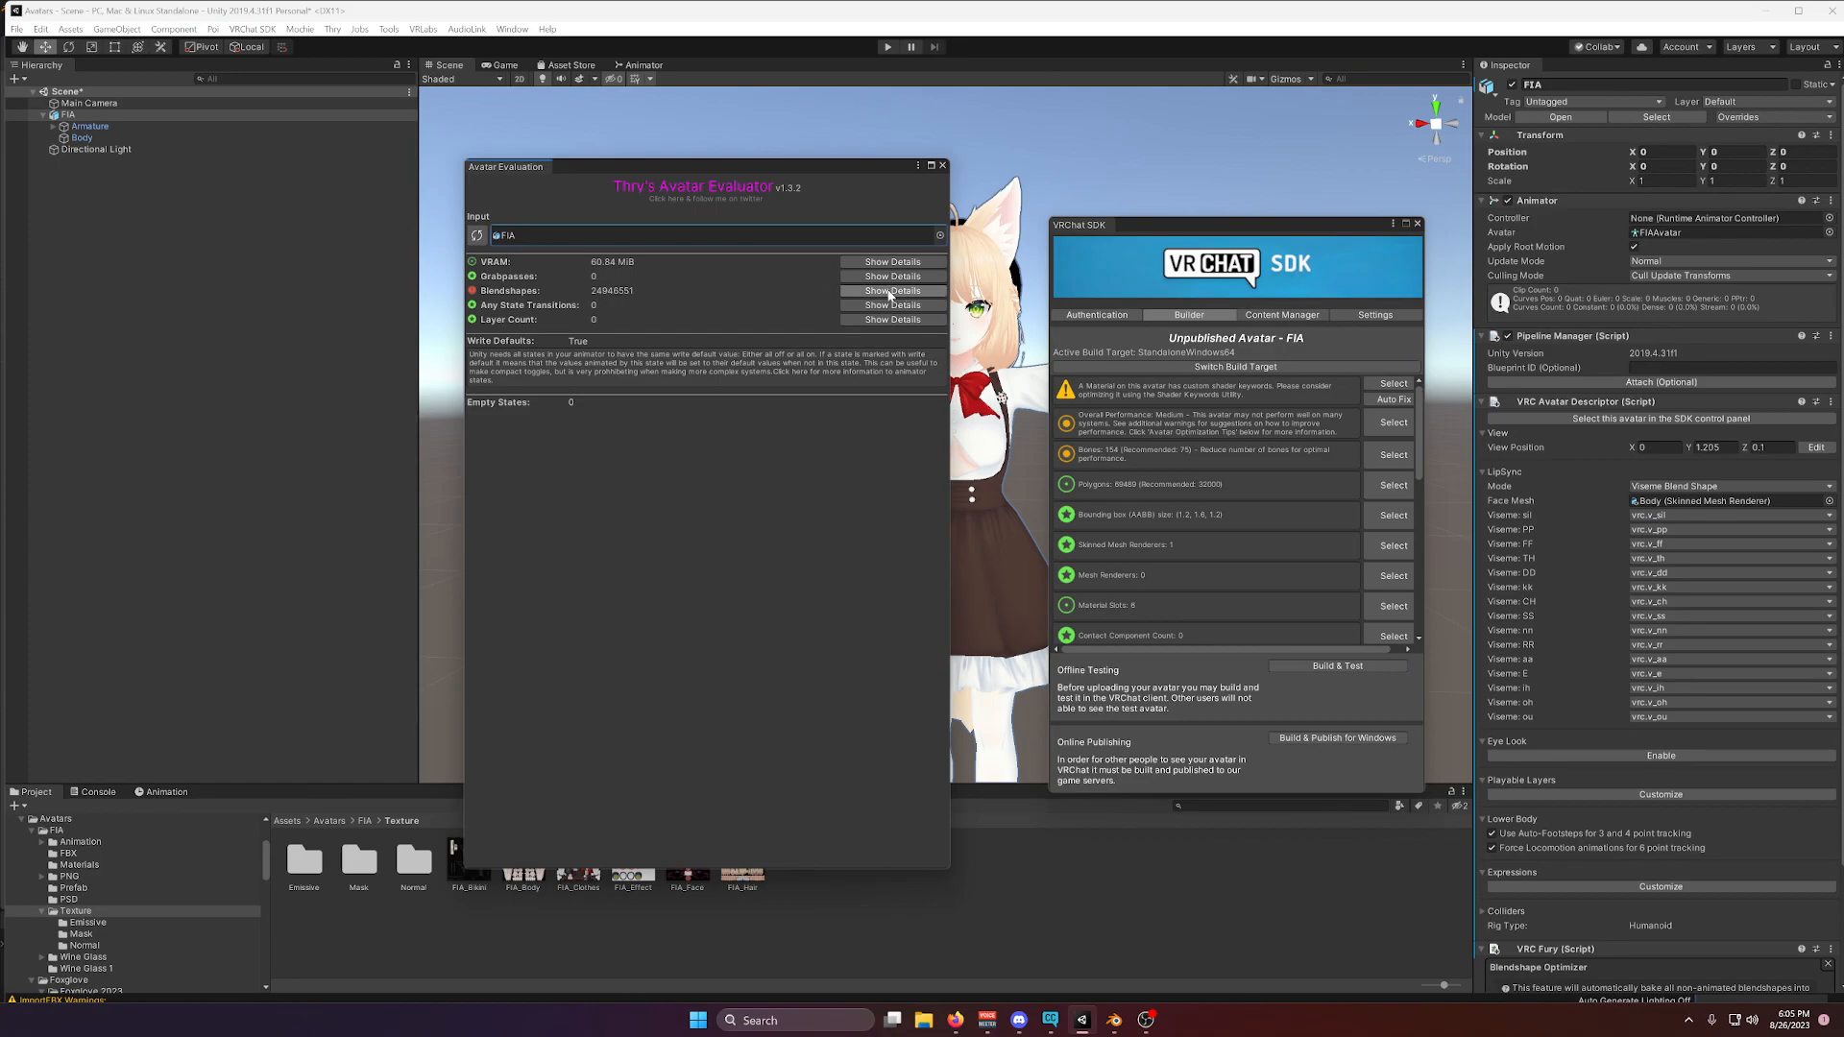
pyautogui.click(892, 290)
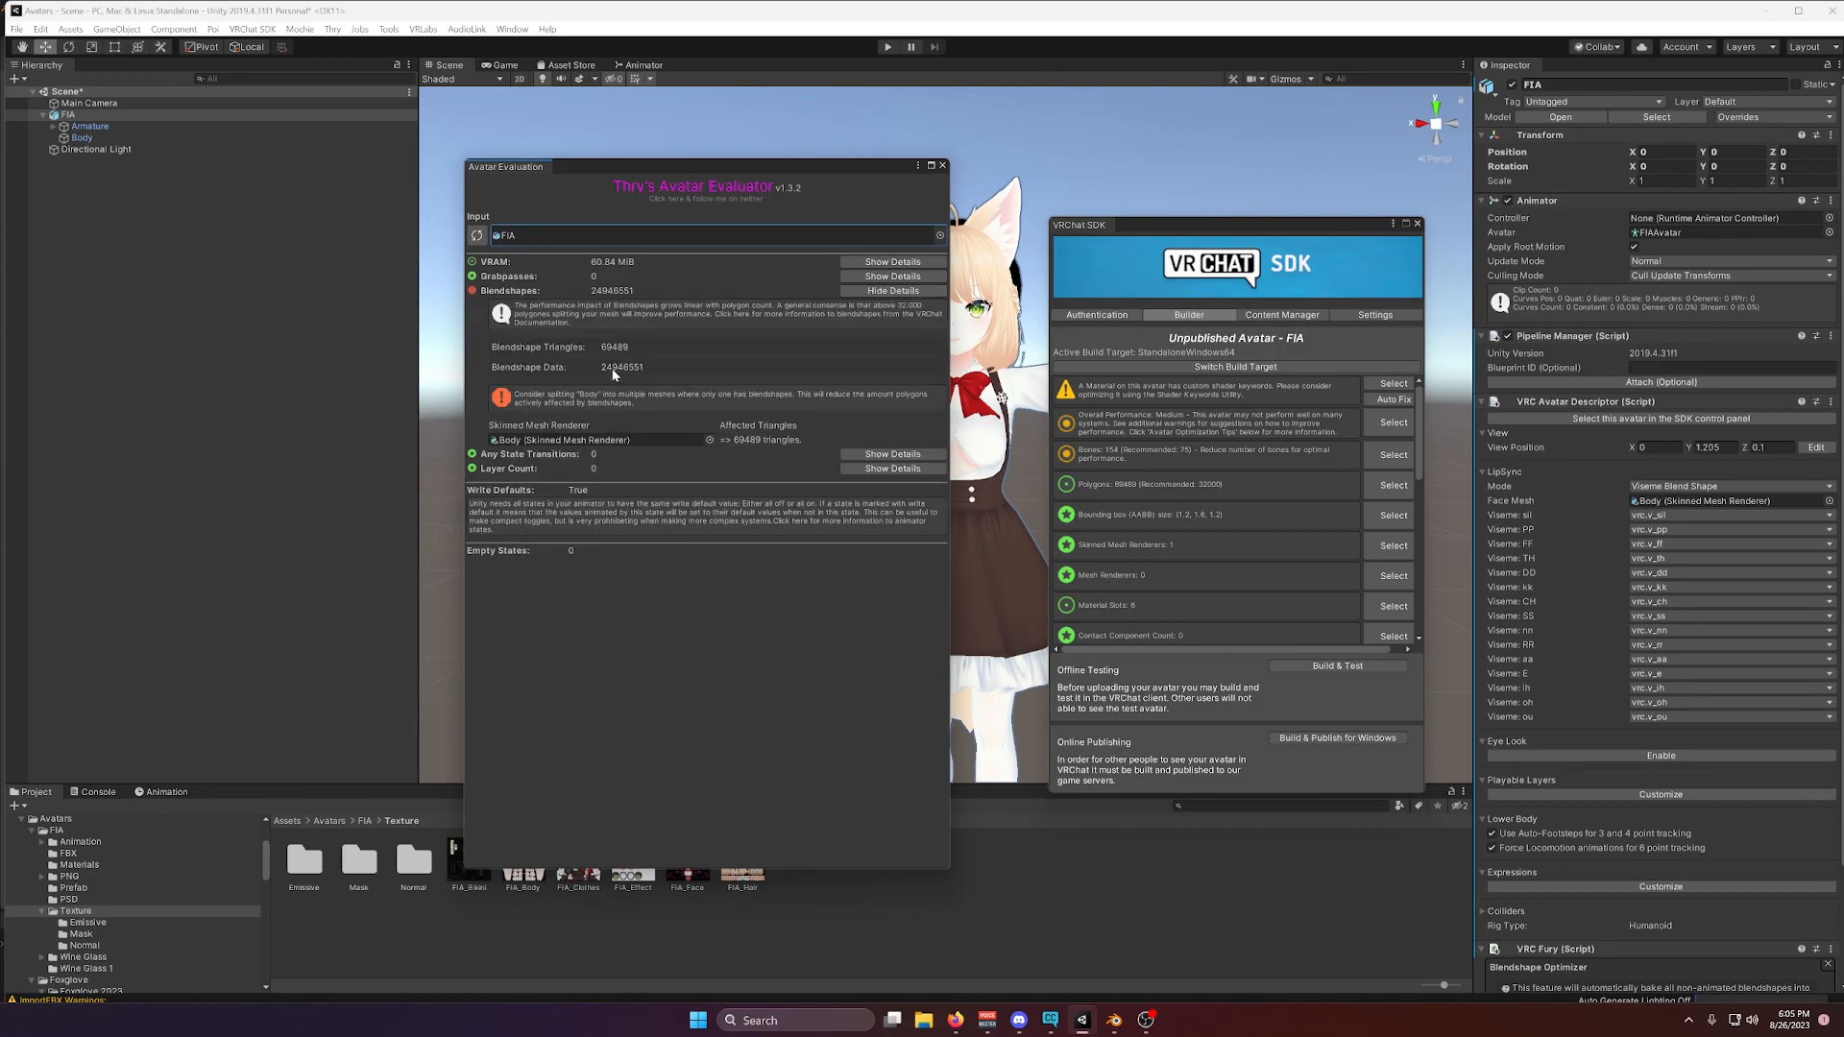
pyautogui.moveTo(1156, 486)
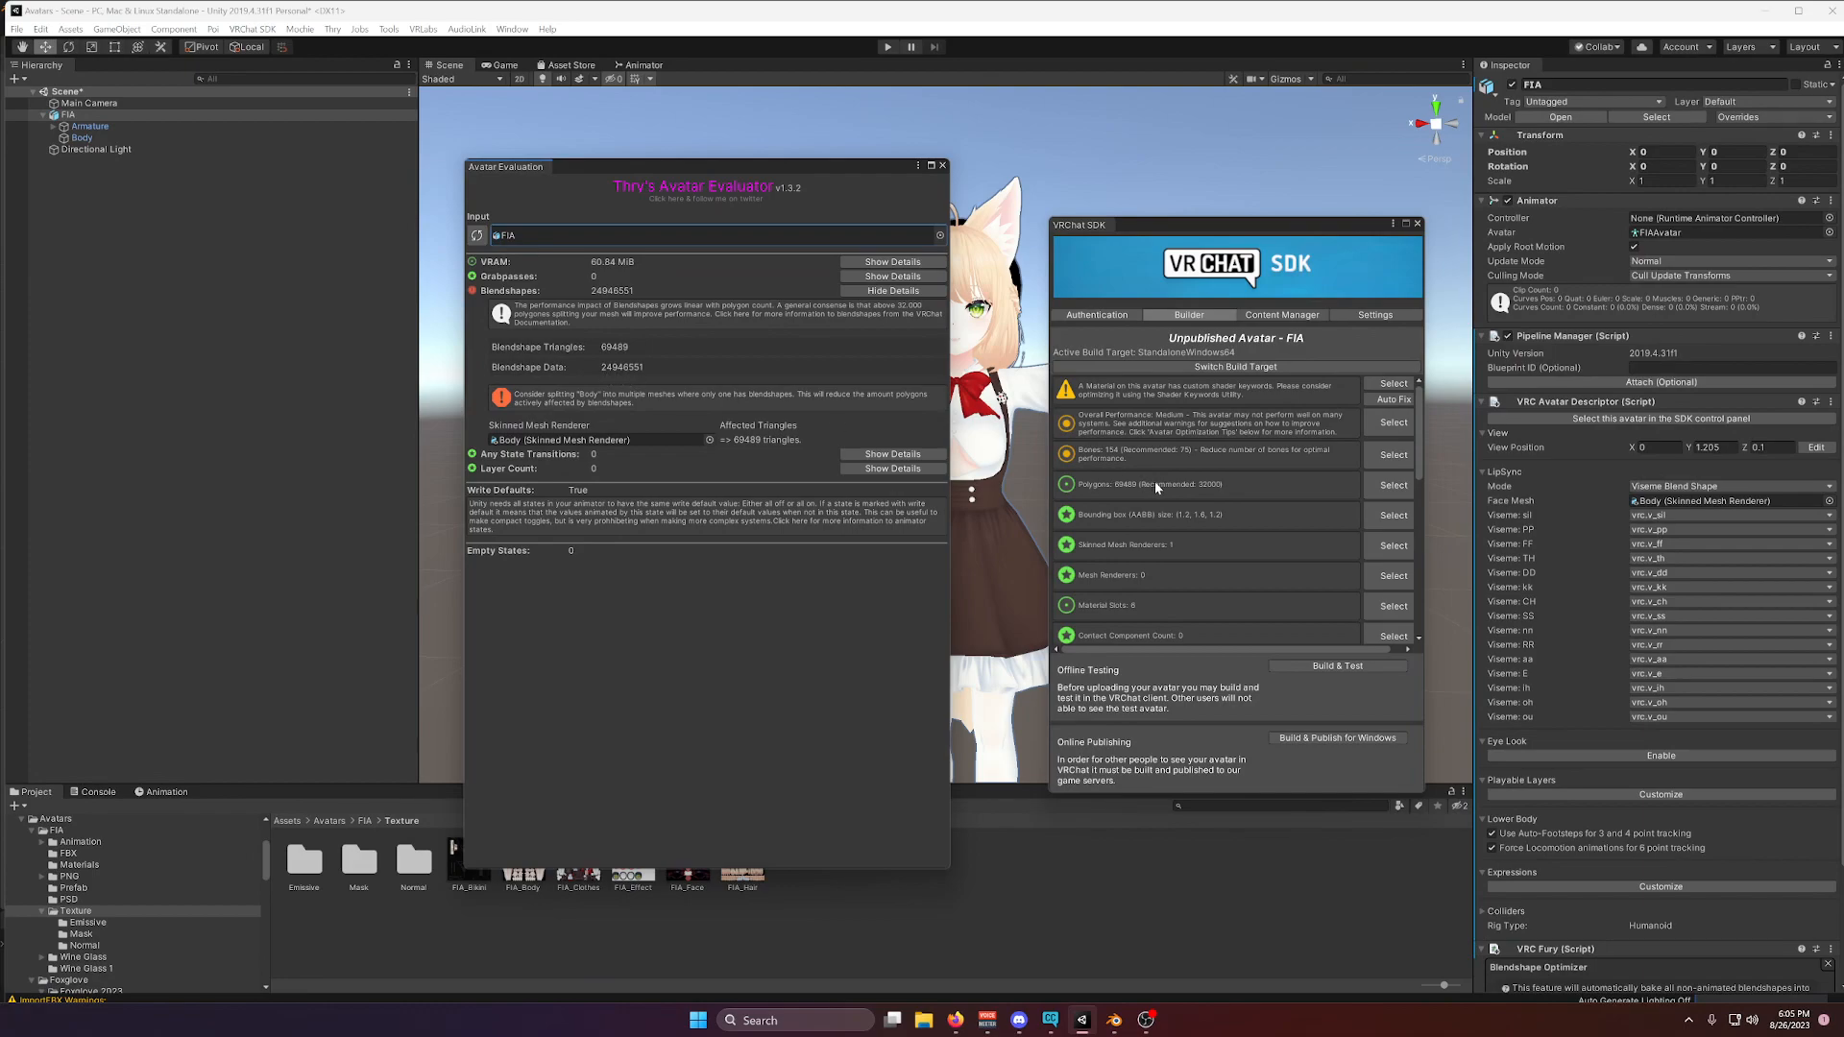
pyautogui.scroll(-3)
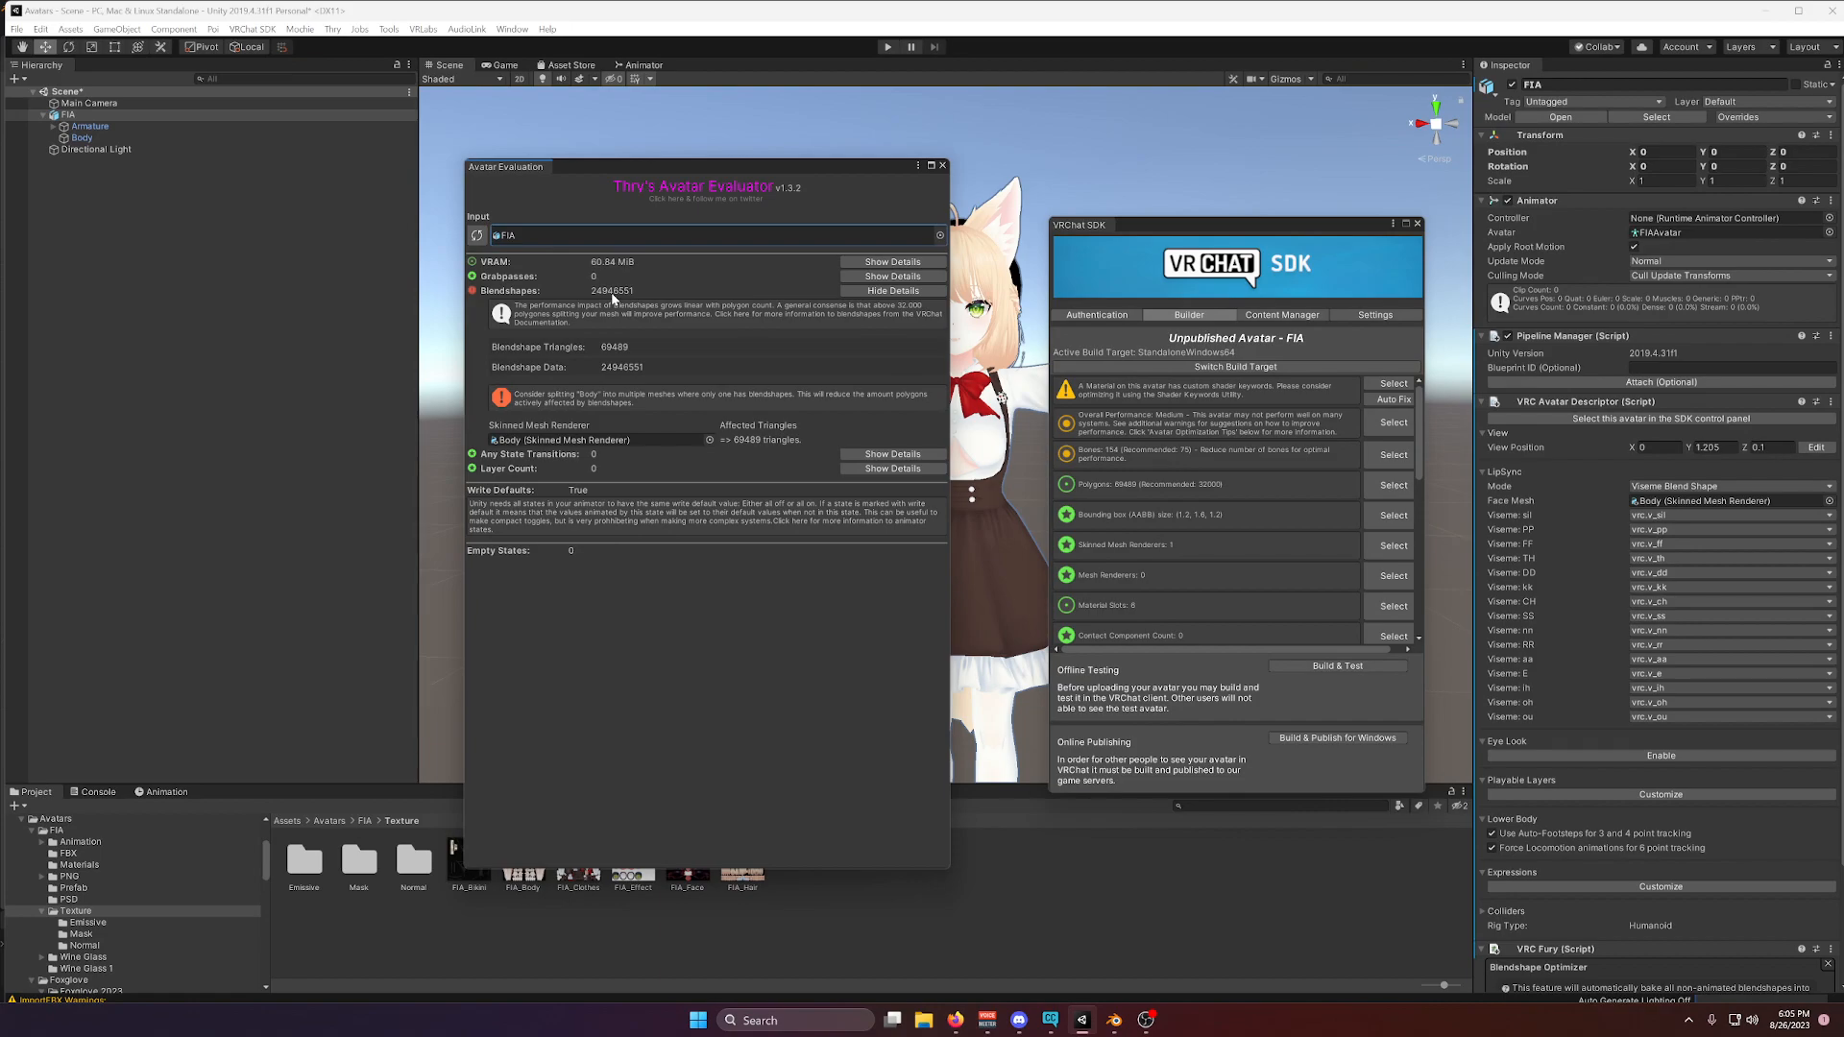
pyautogui.moveTo(1135, 294)
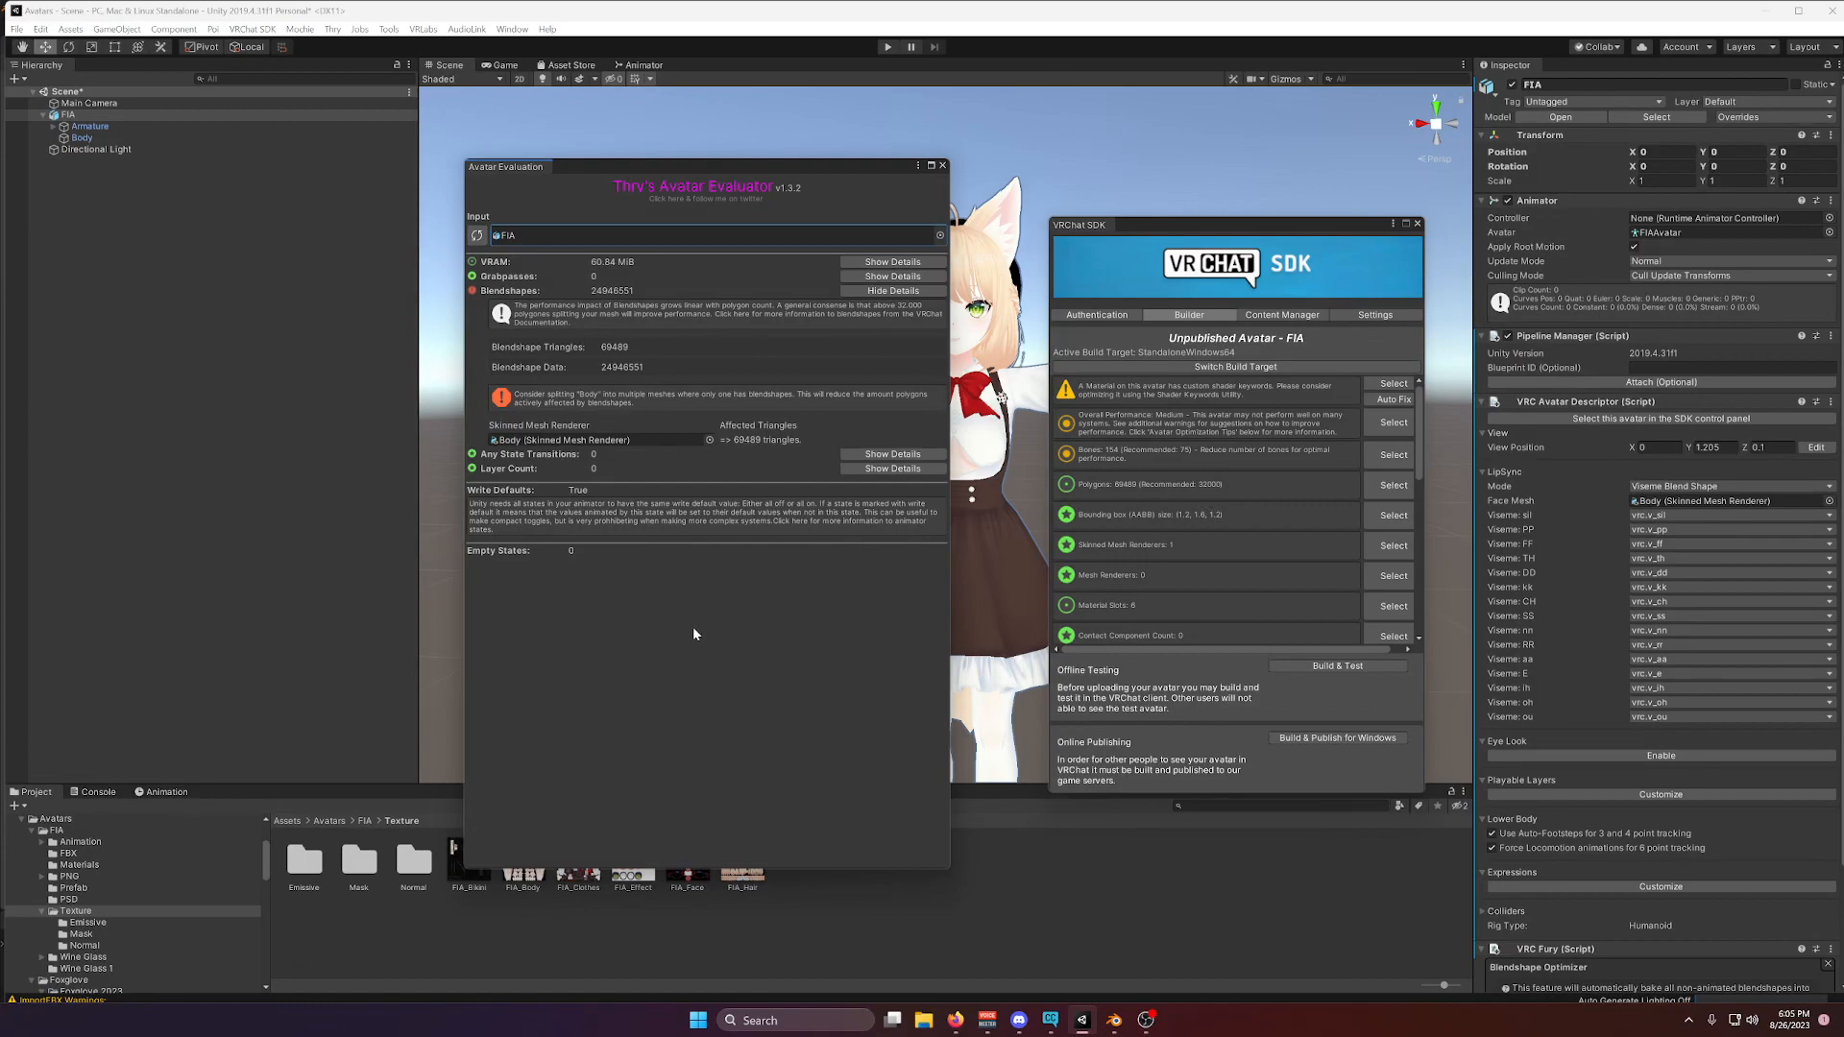
pyautogui.moveTo(693, 605)
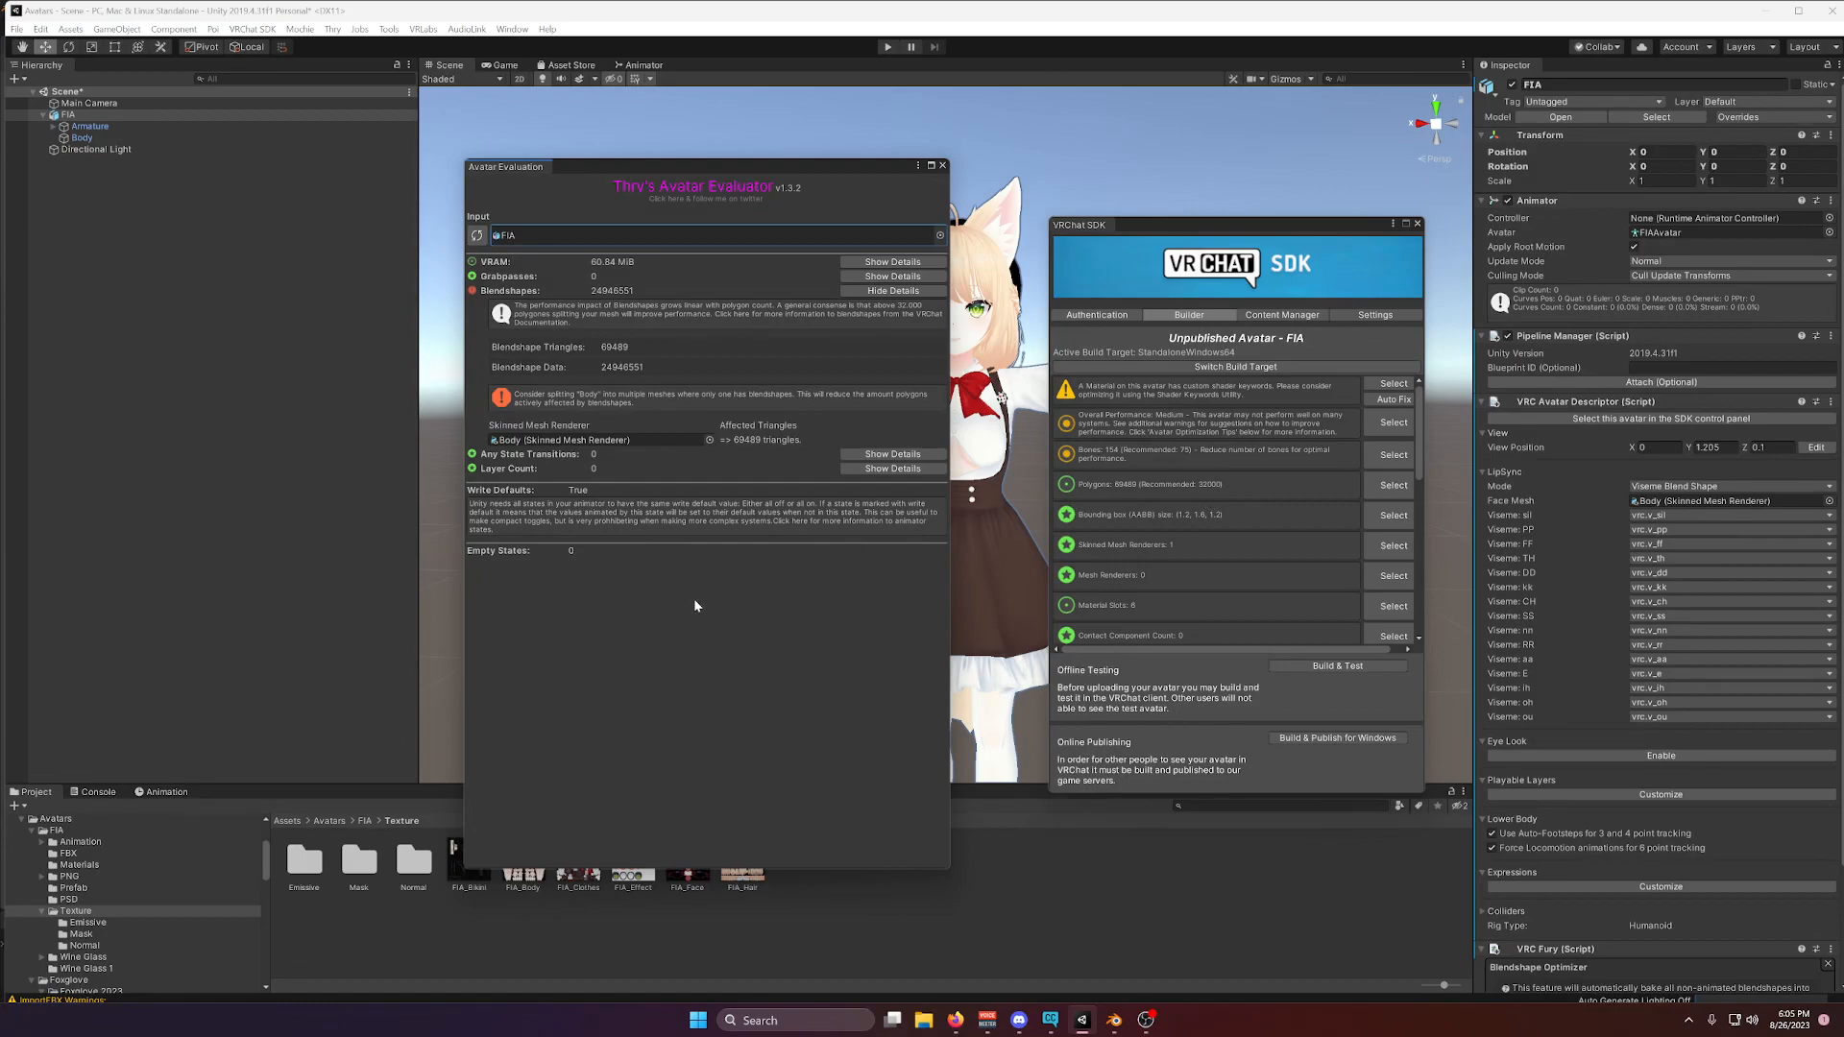
pyautogui.moveTo(705, 597)
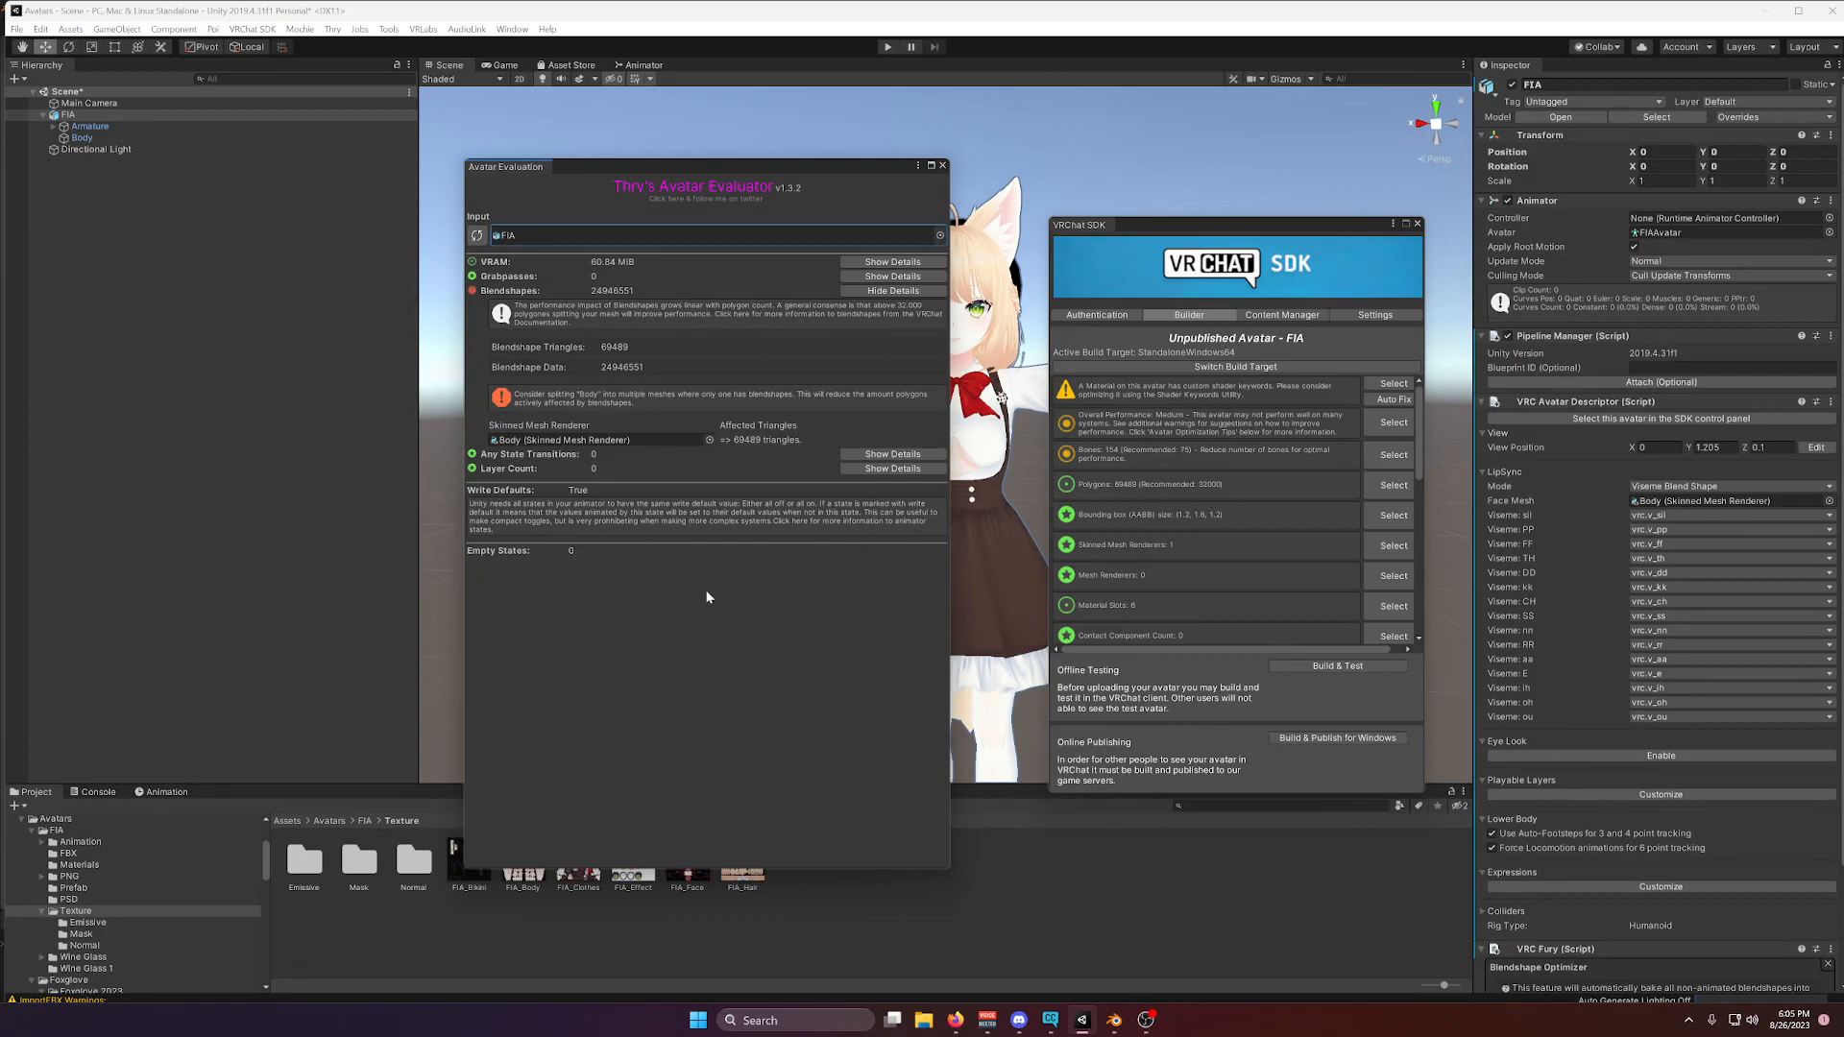
pyautogui.moveTo(644, 359)
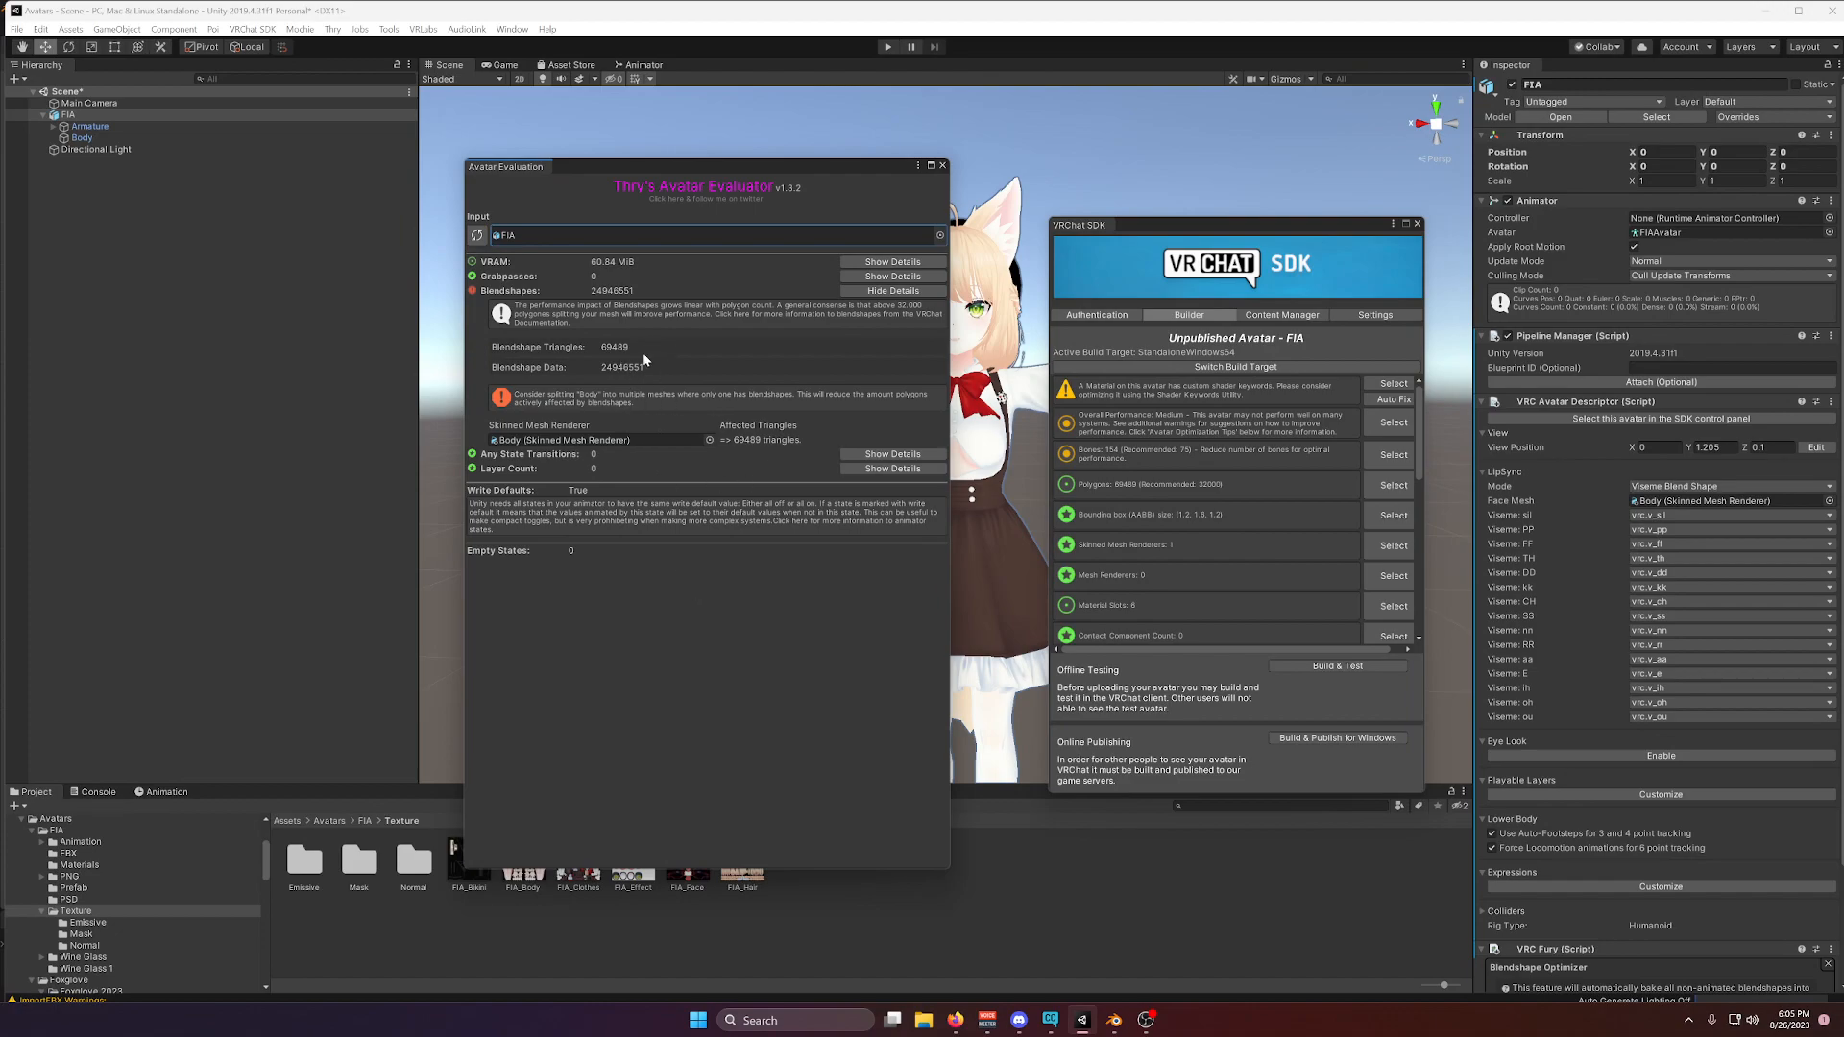
pyautogui.moveTo(676, 344)
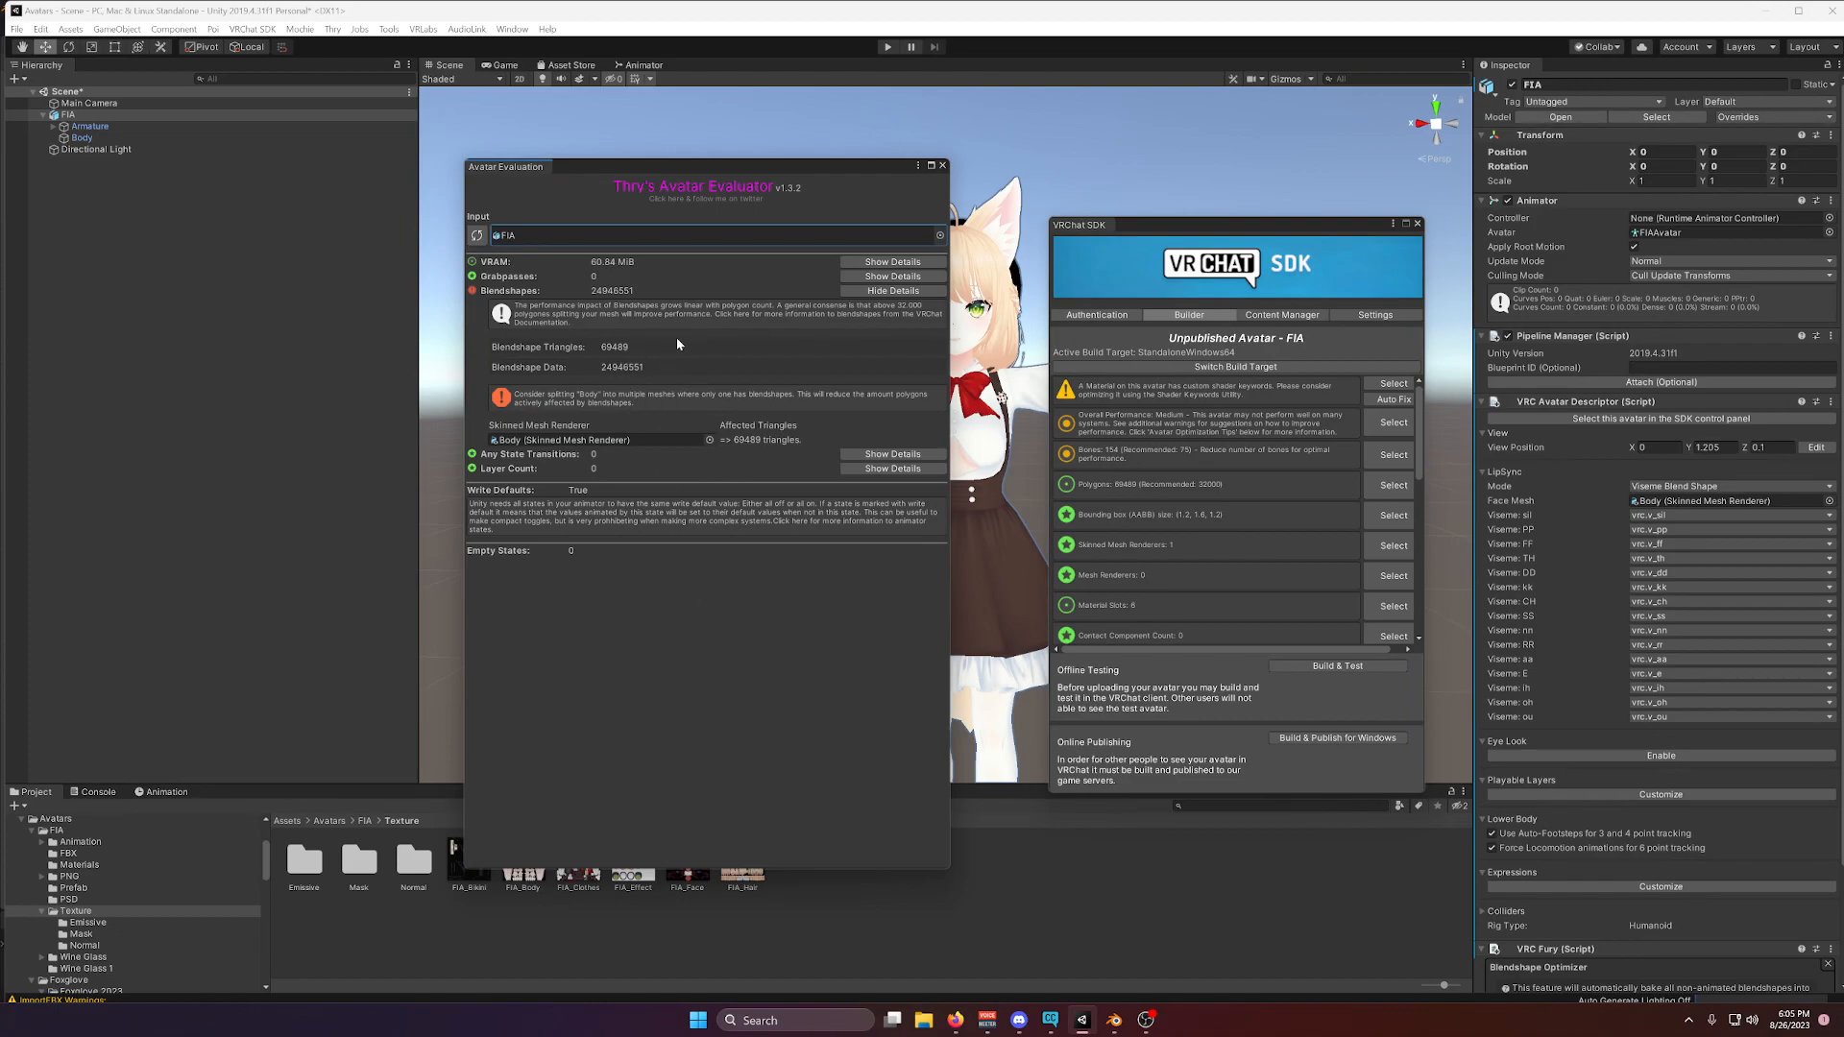
# Select the Body mesh and review its Skinned Mesh Renderer's BlendShapes list.
pyautogui.click(82, 138)
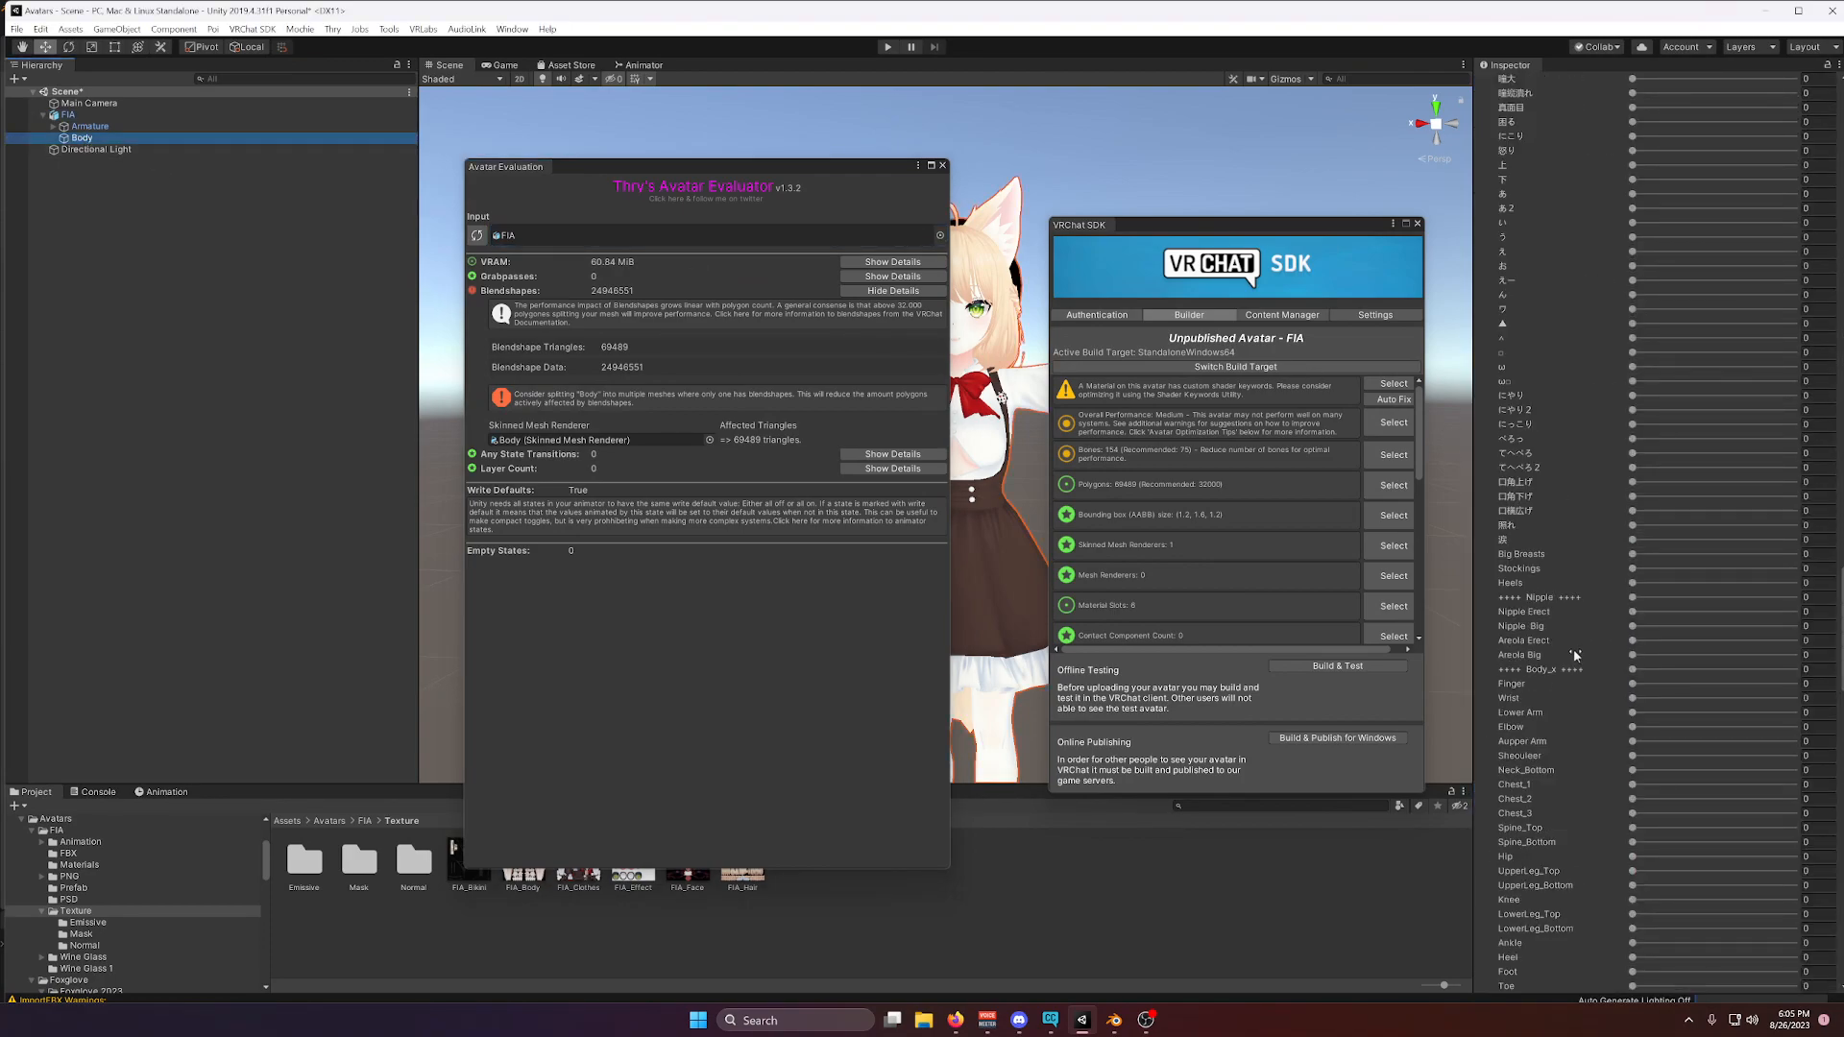
pyautogui.click(80, 138)
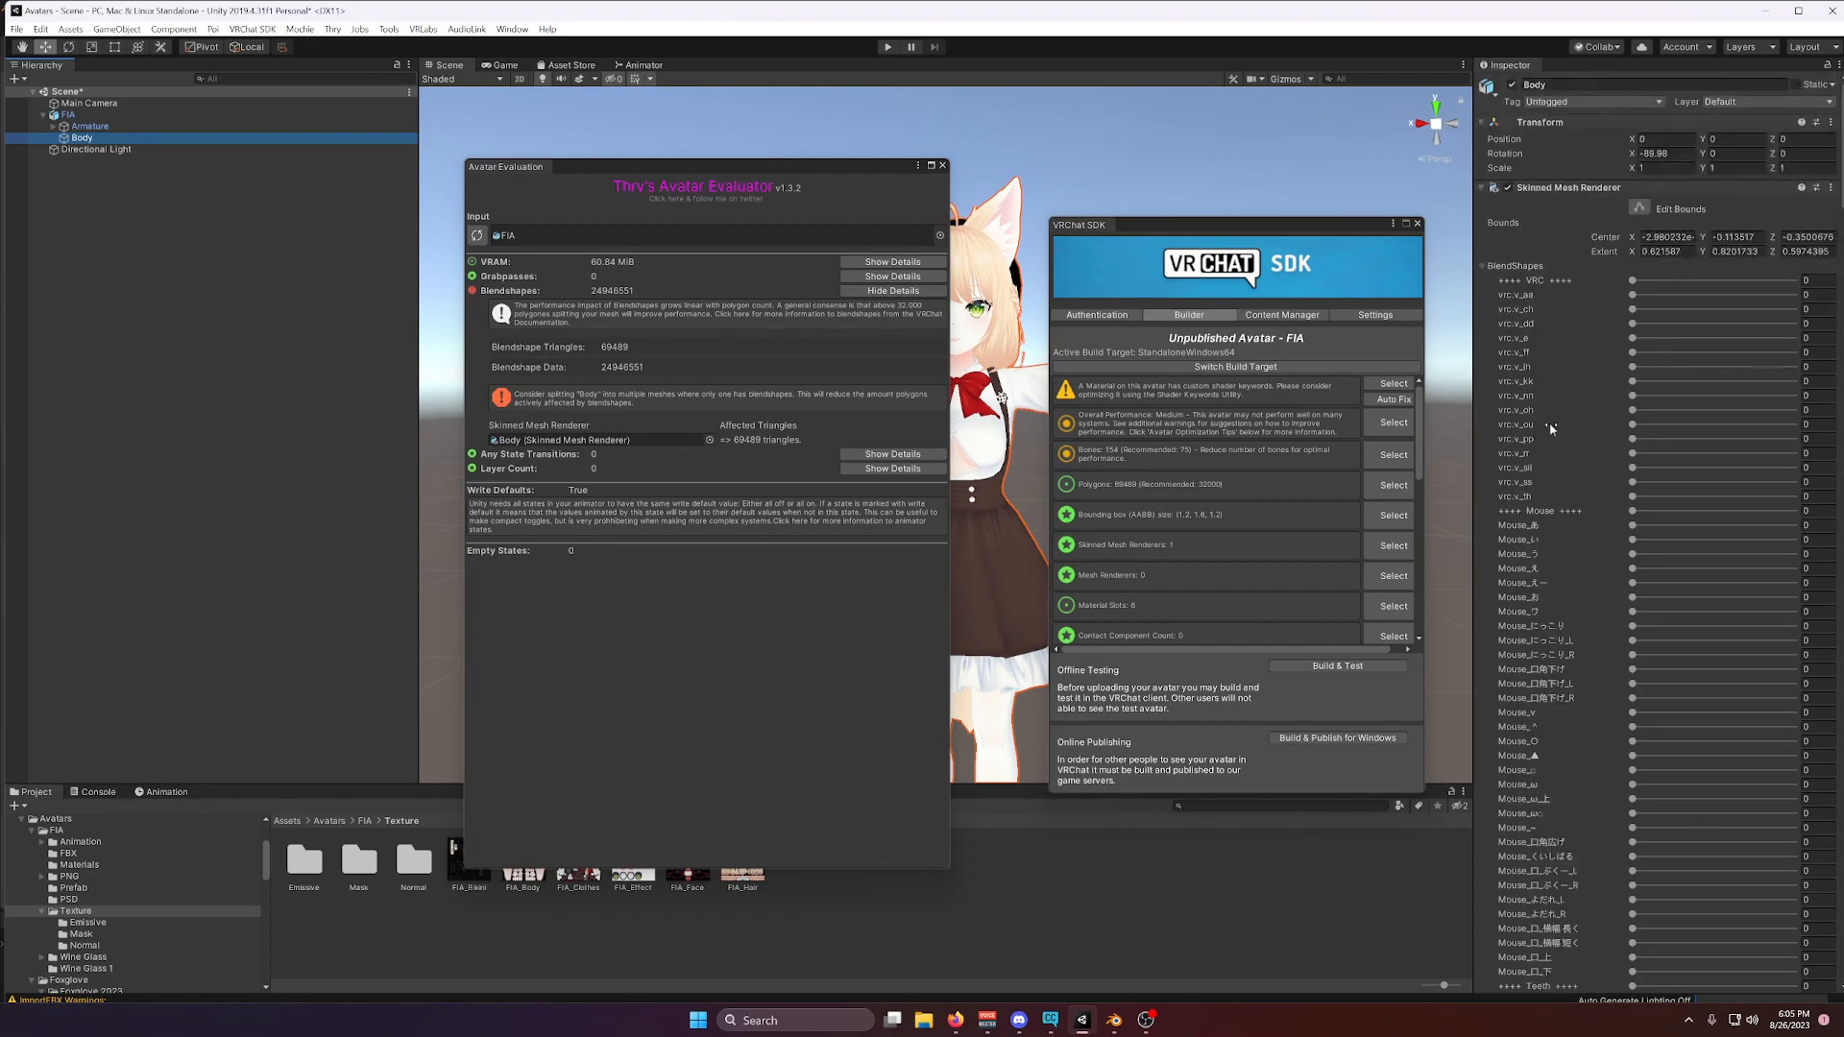
pyautogui.scroll(-3)
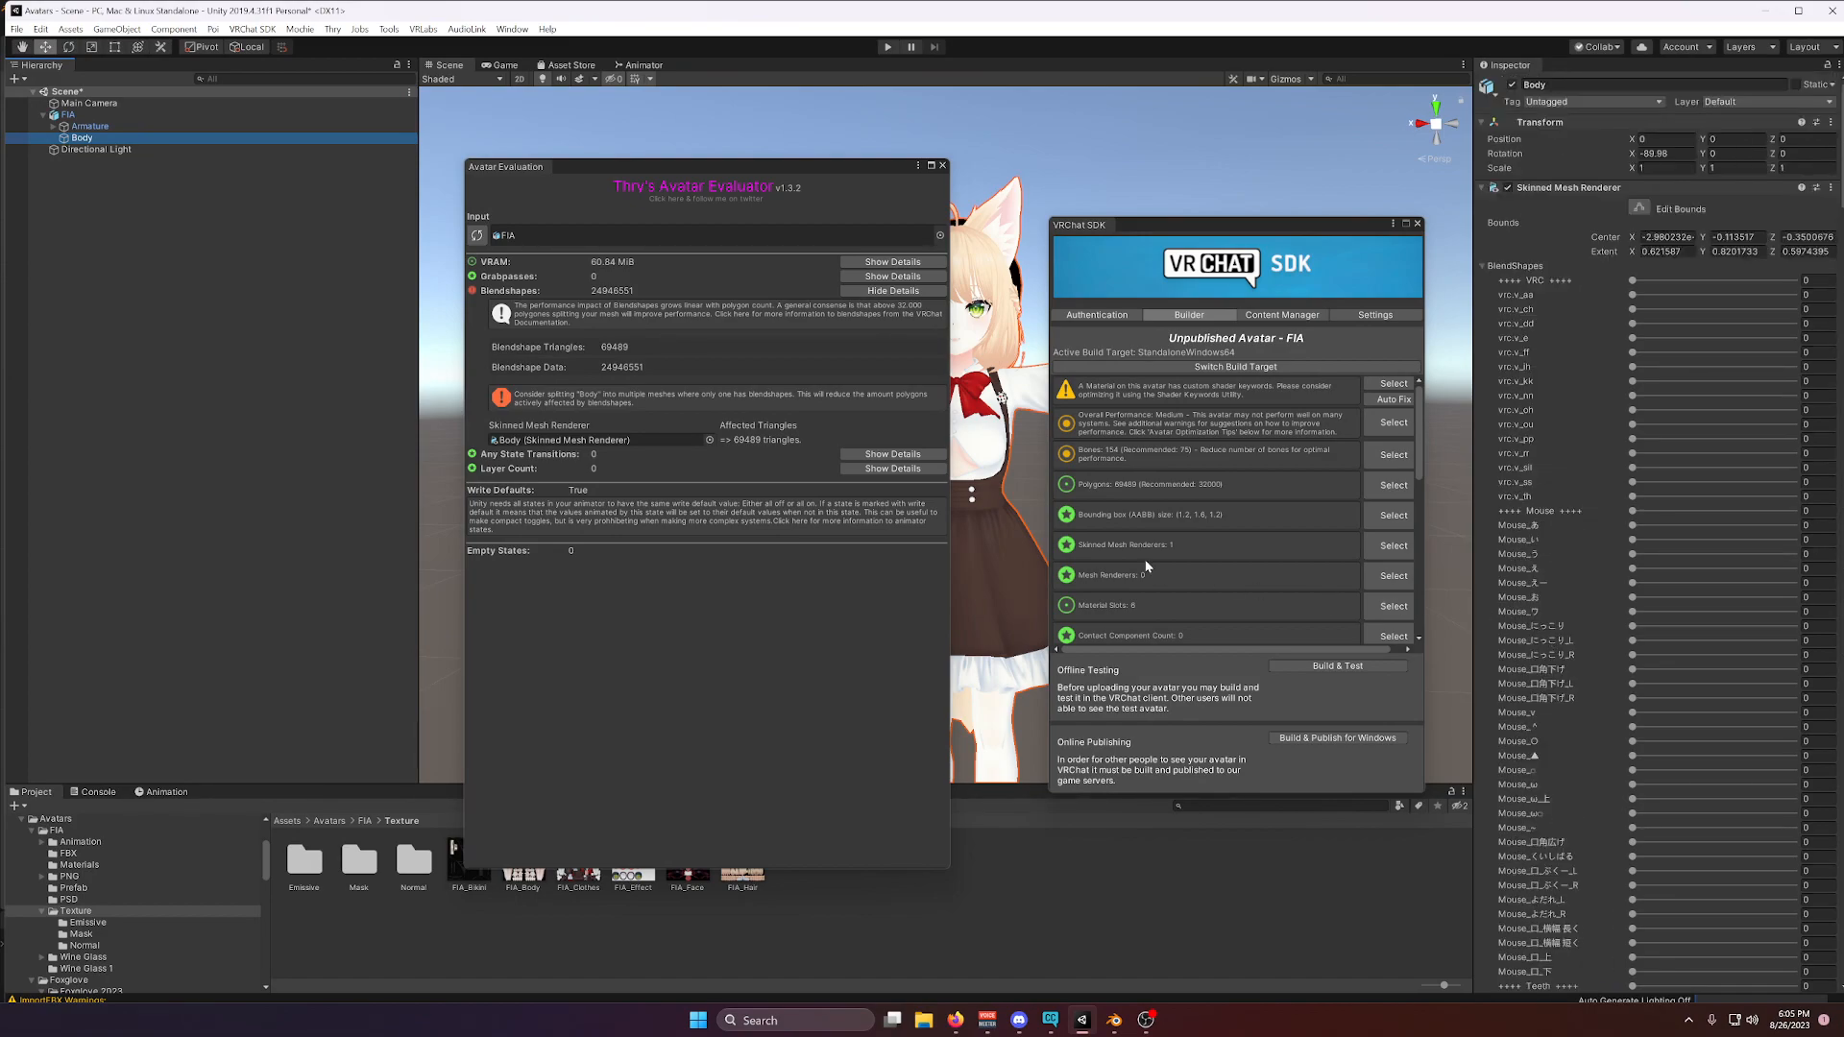
pyautogui.moveTo(1158, 549)
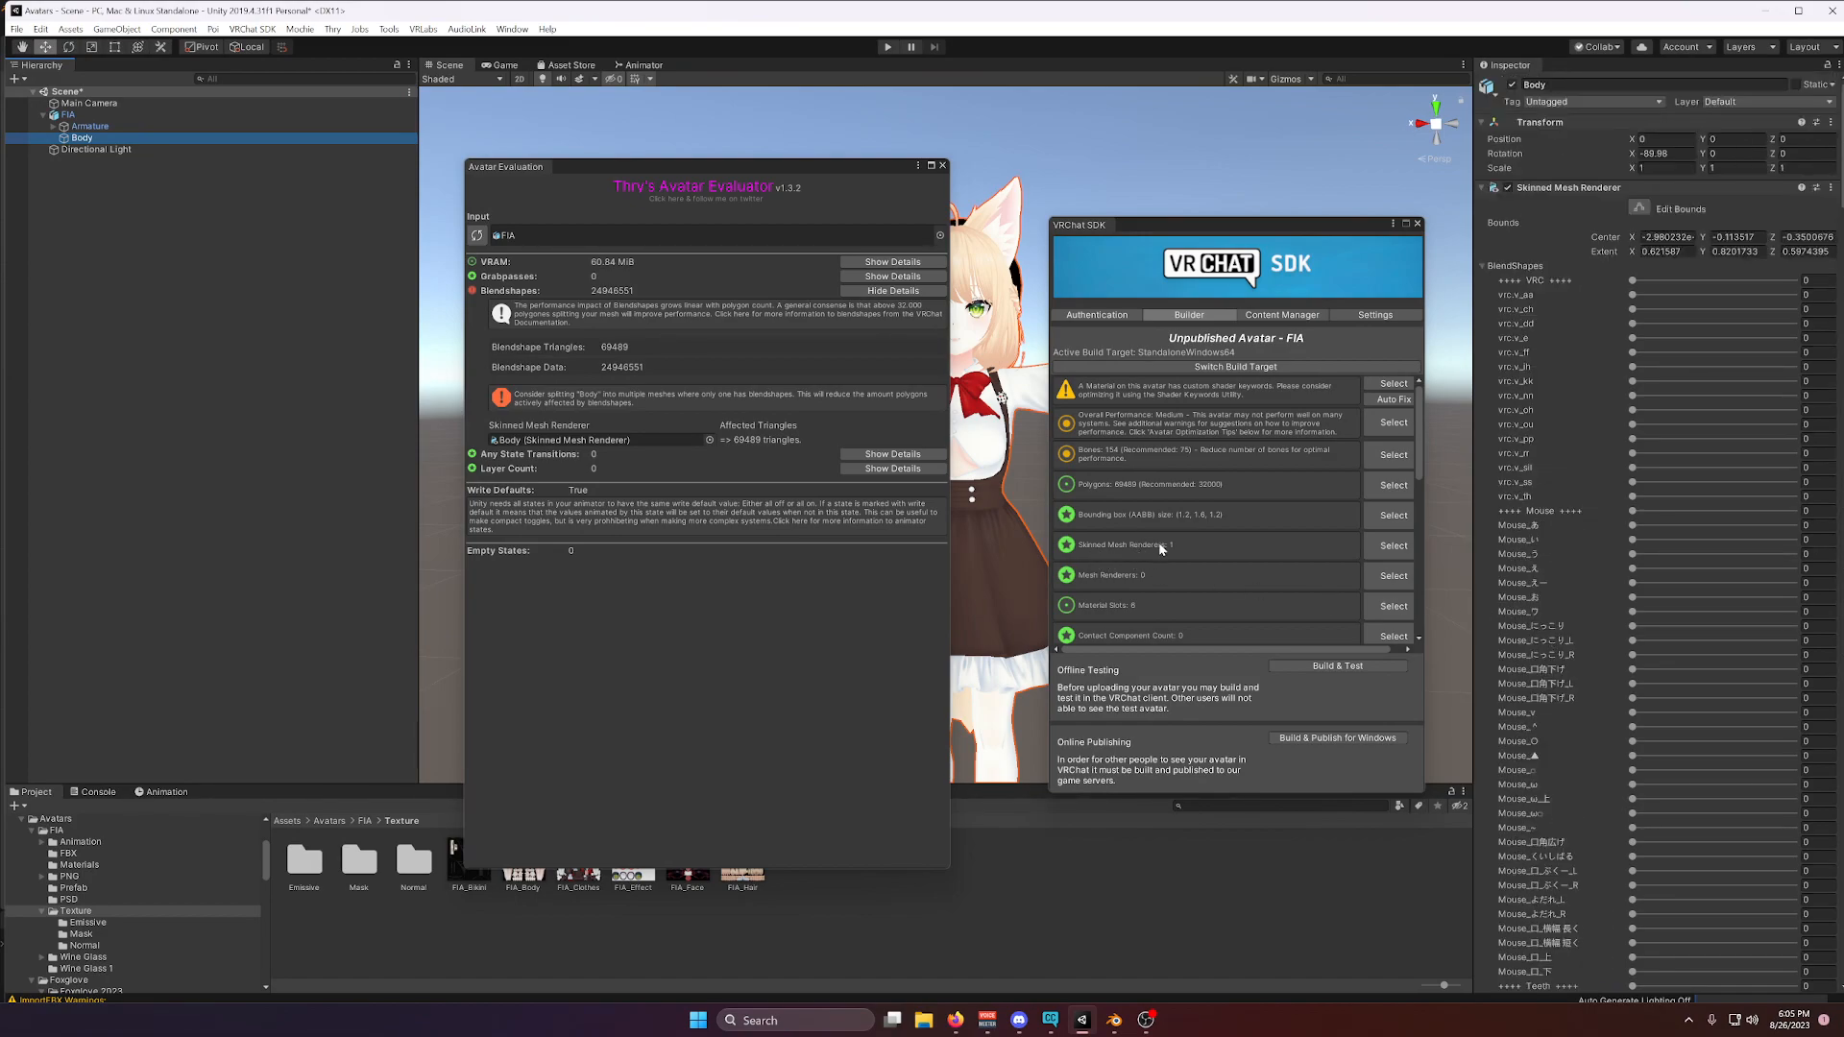
pyautogui.moveTo(1137, 611)
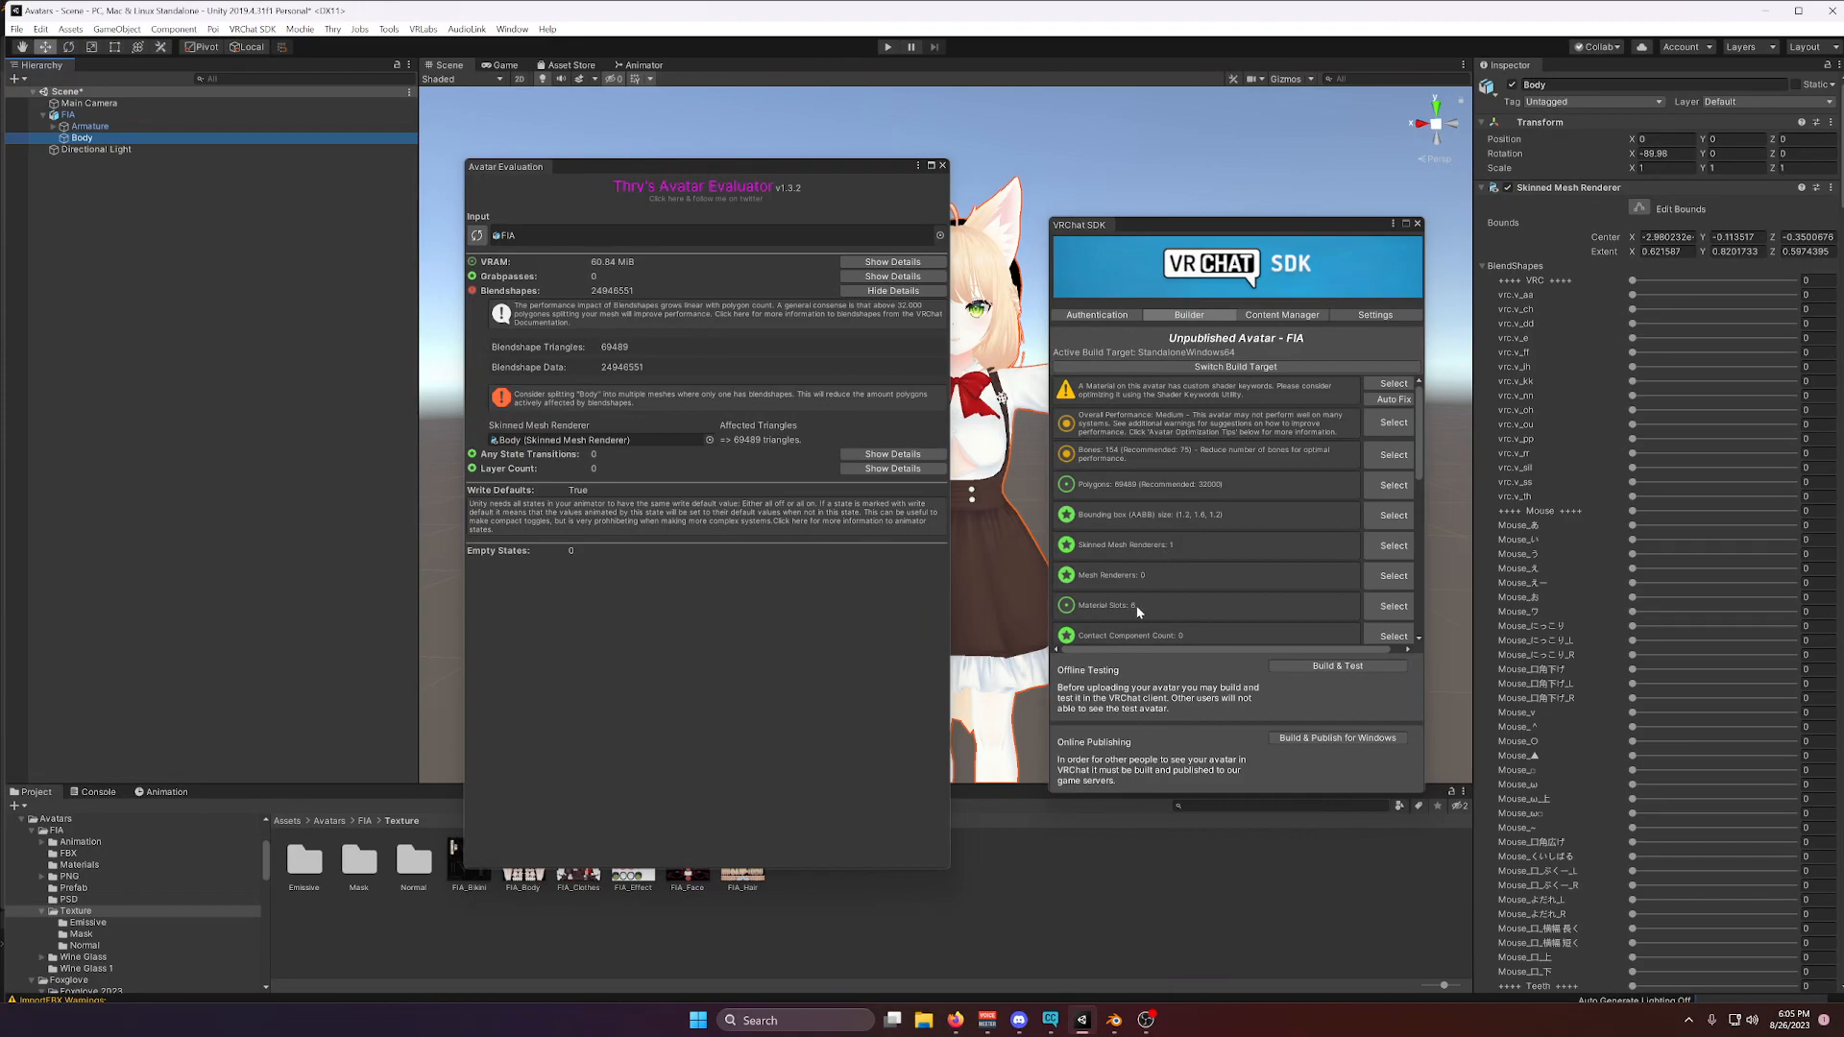
pyautogui.moveTo(1126, 609)
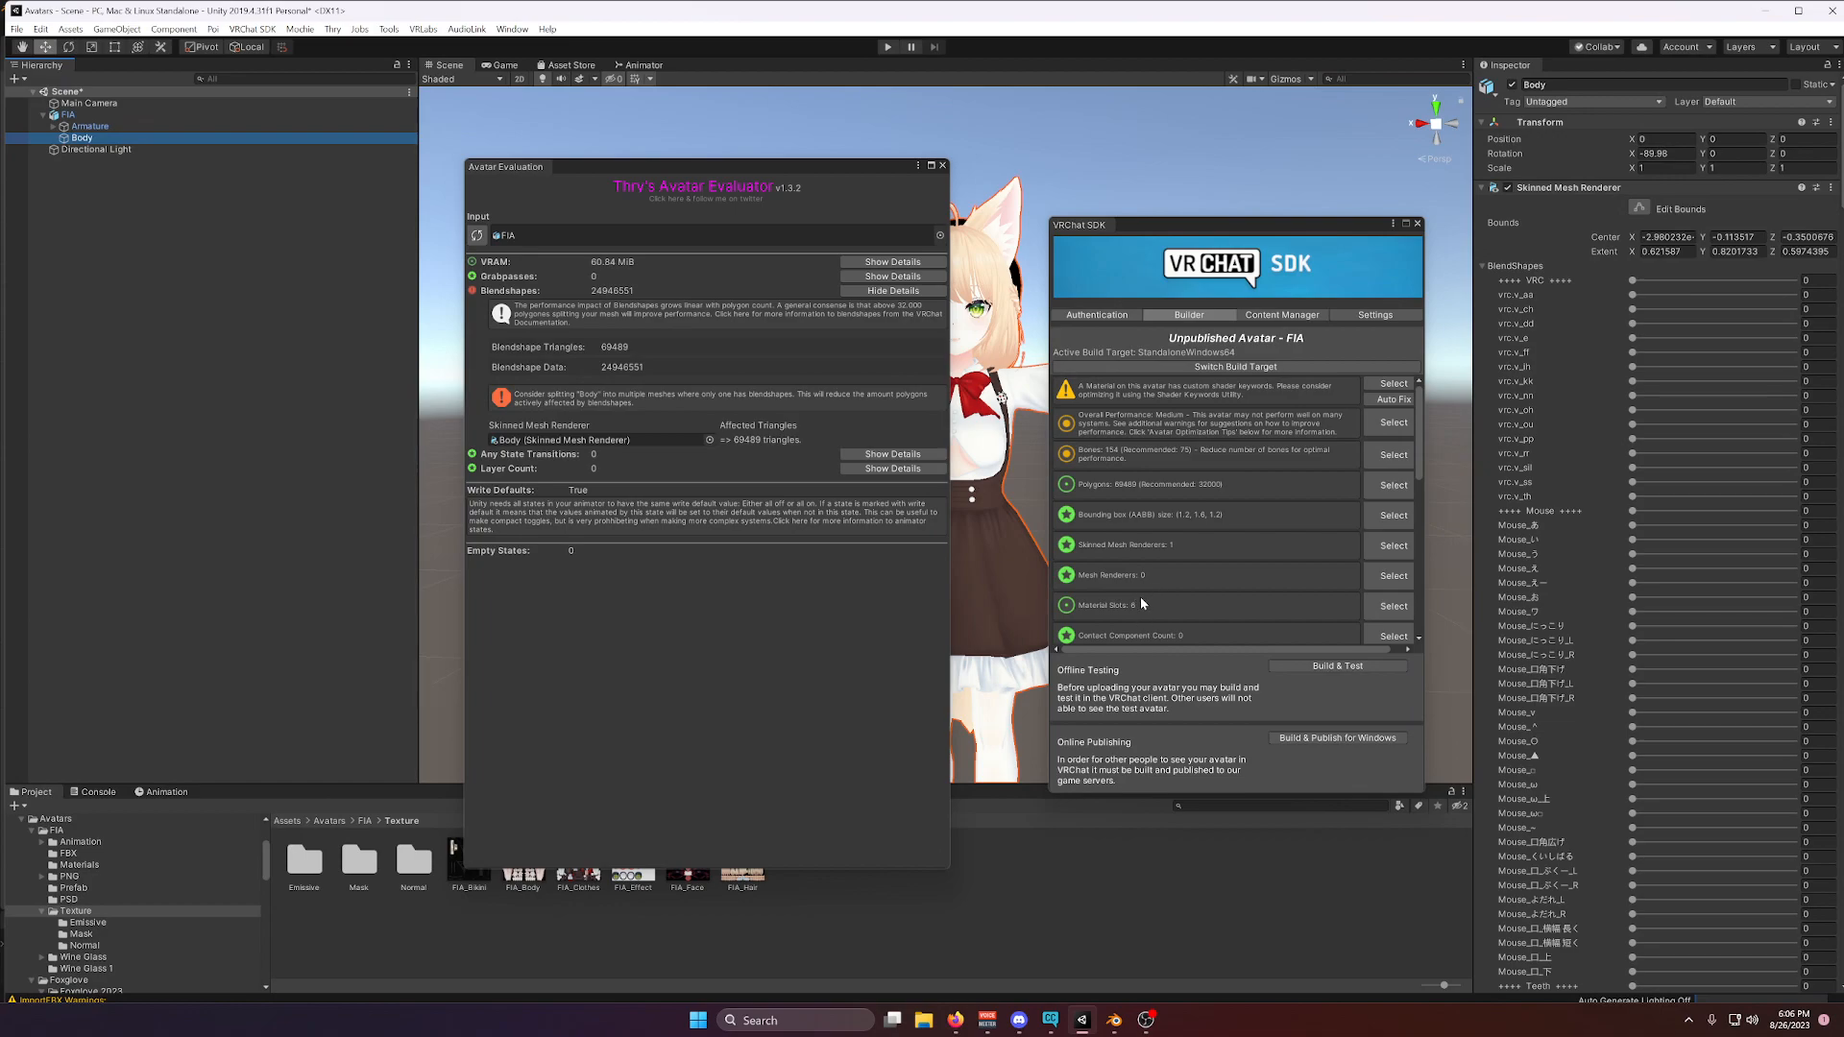
pyautogui.moveTo(611, 296)
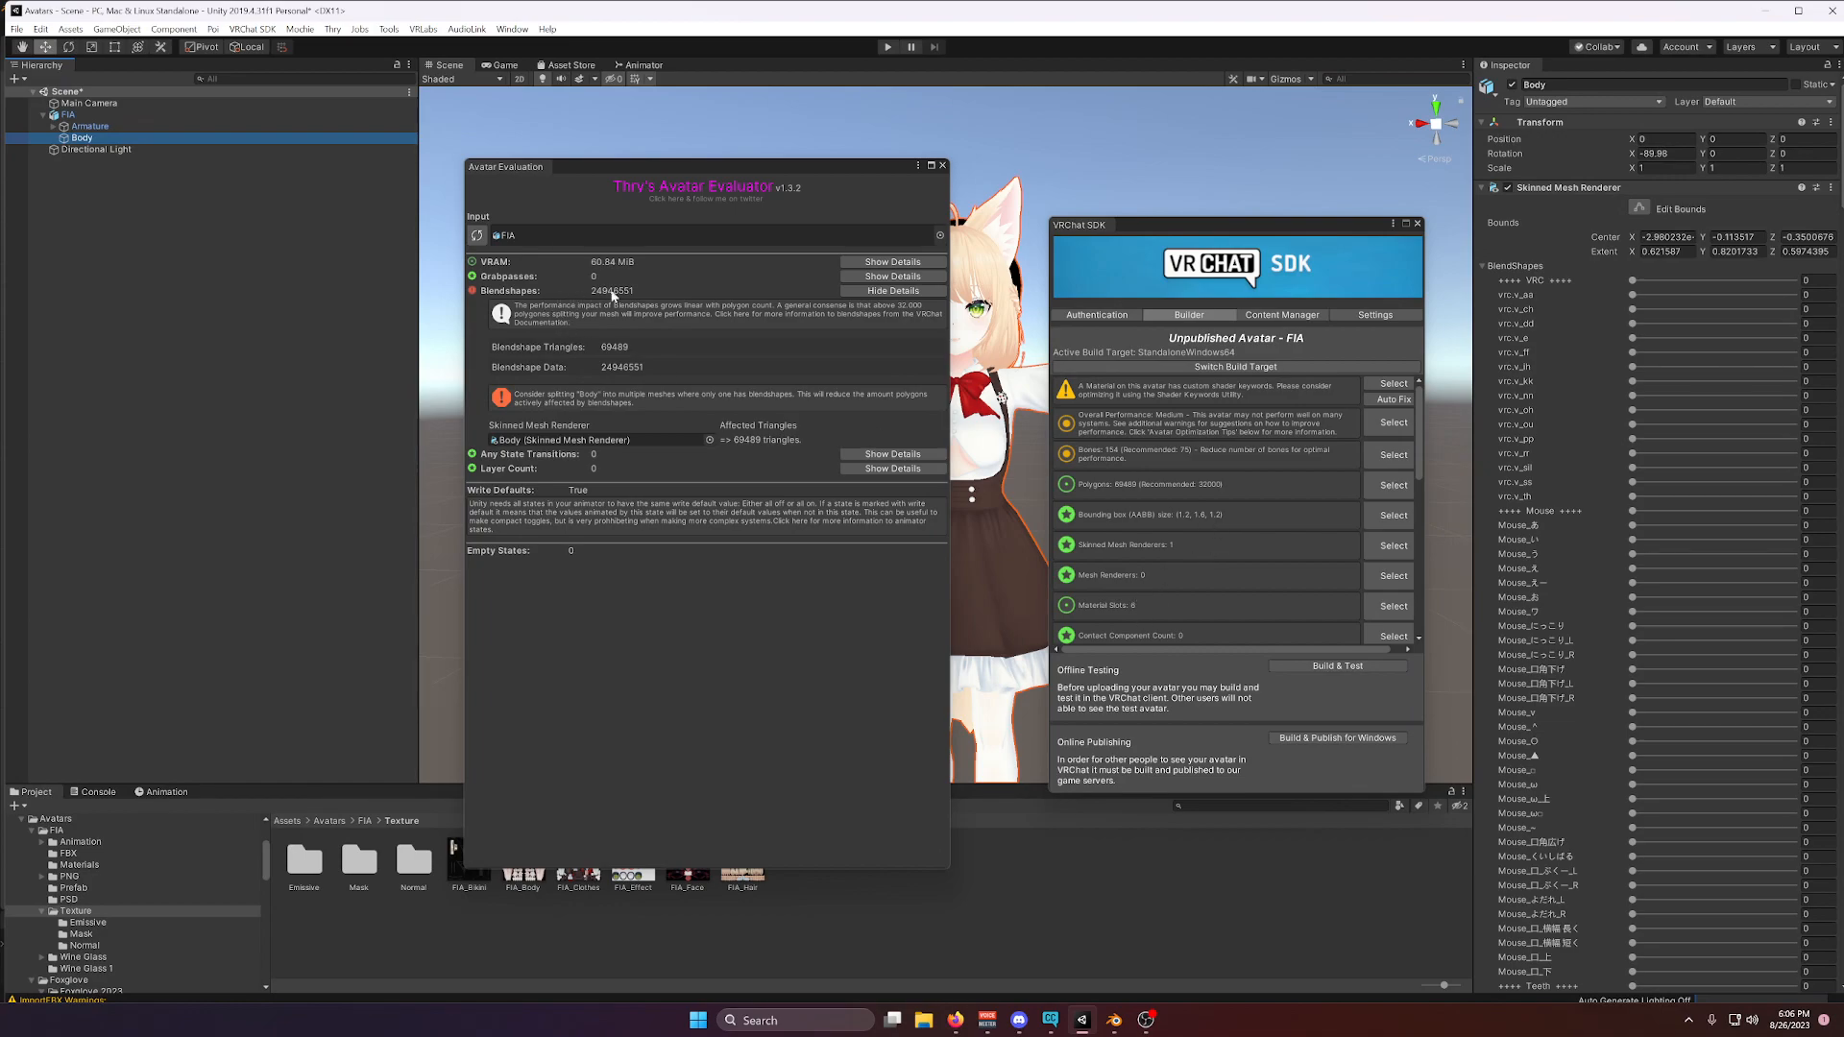
pyautogui.scroll(-3)
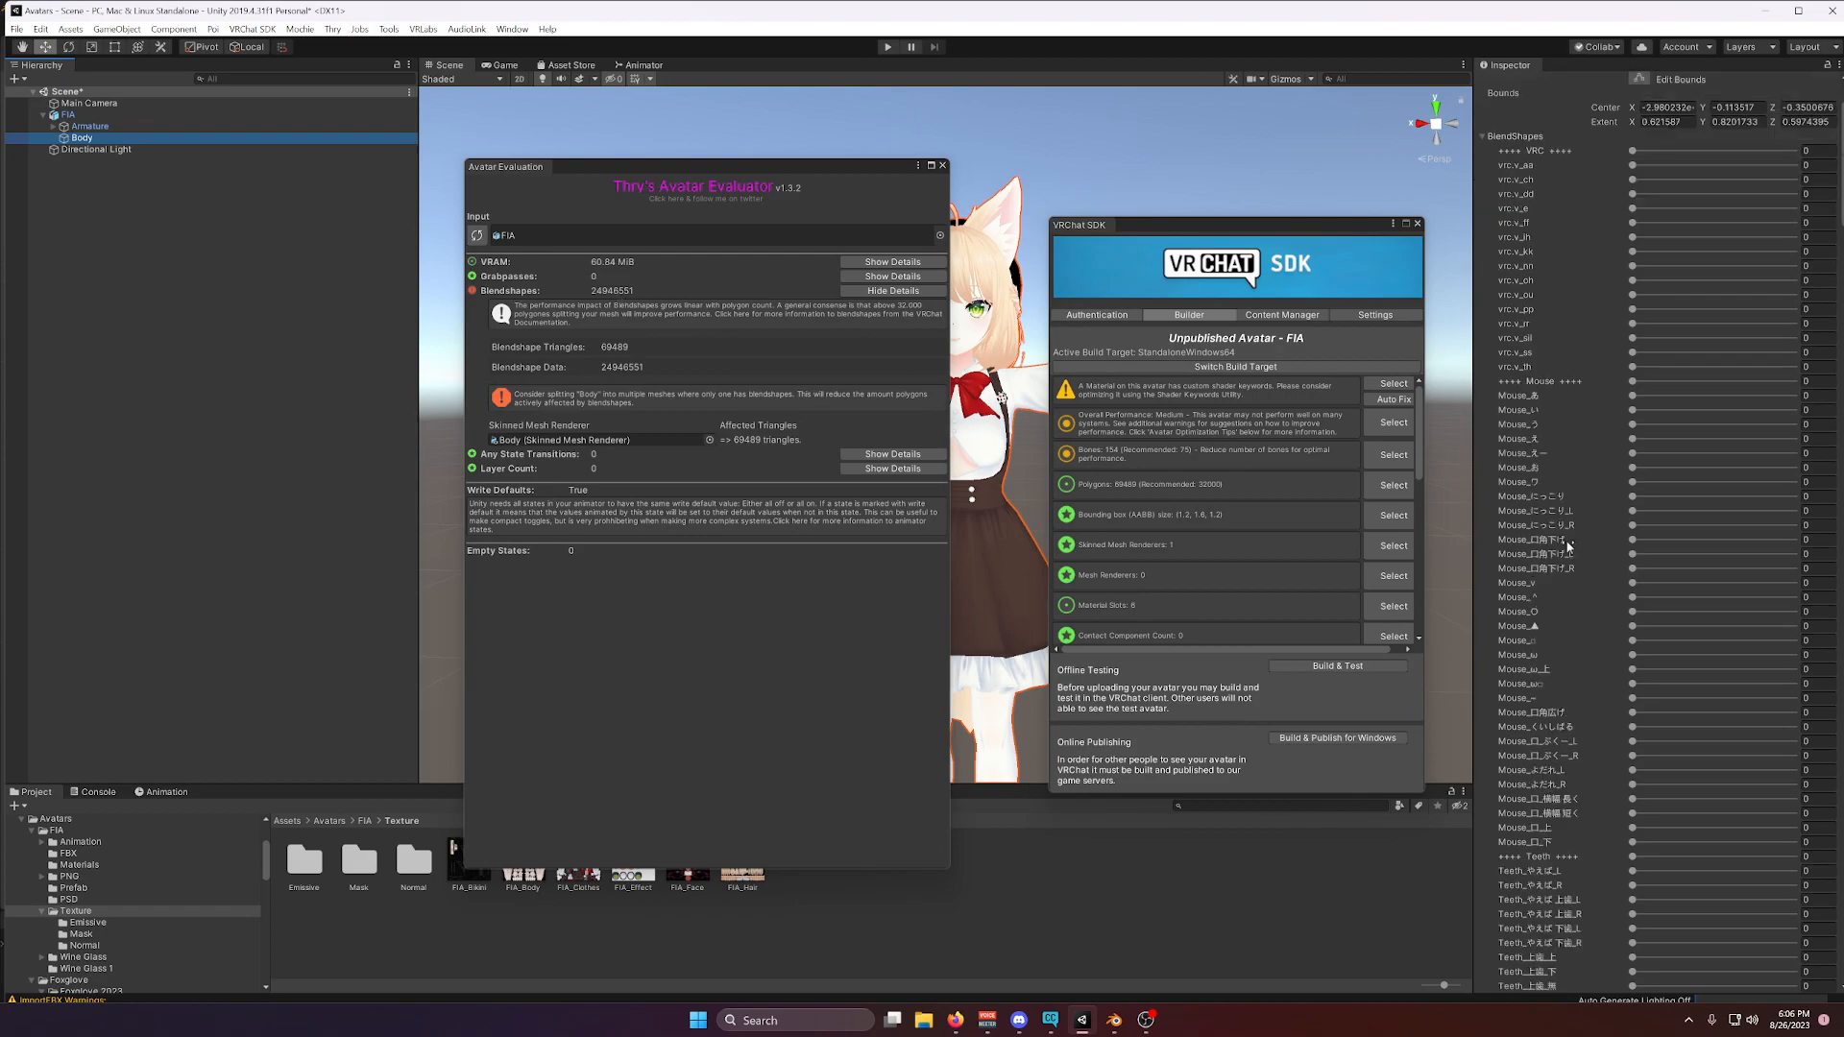
pyautogui.scroll(-3)
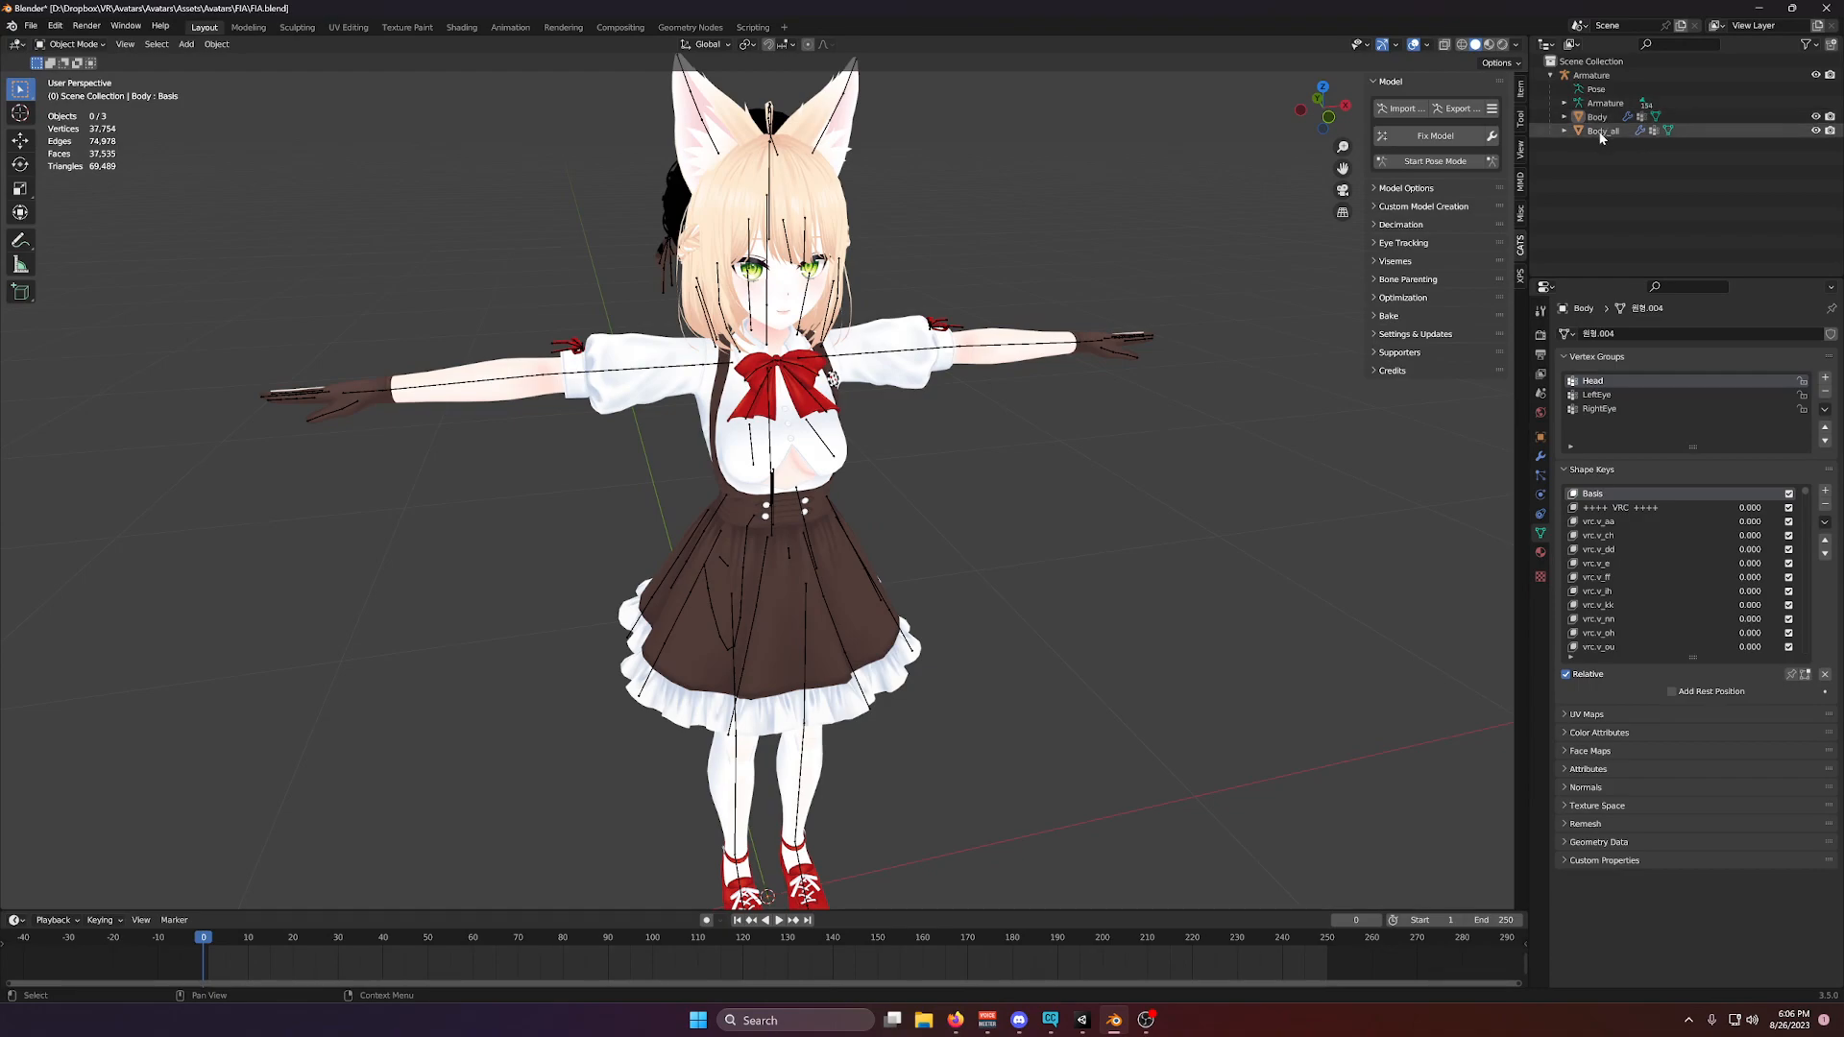
# Select the Body mesh object in Blender's Outliner to show its shape keys.
pyautogui.click(1596, 115)
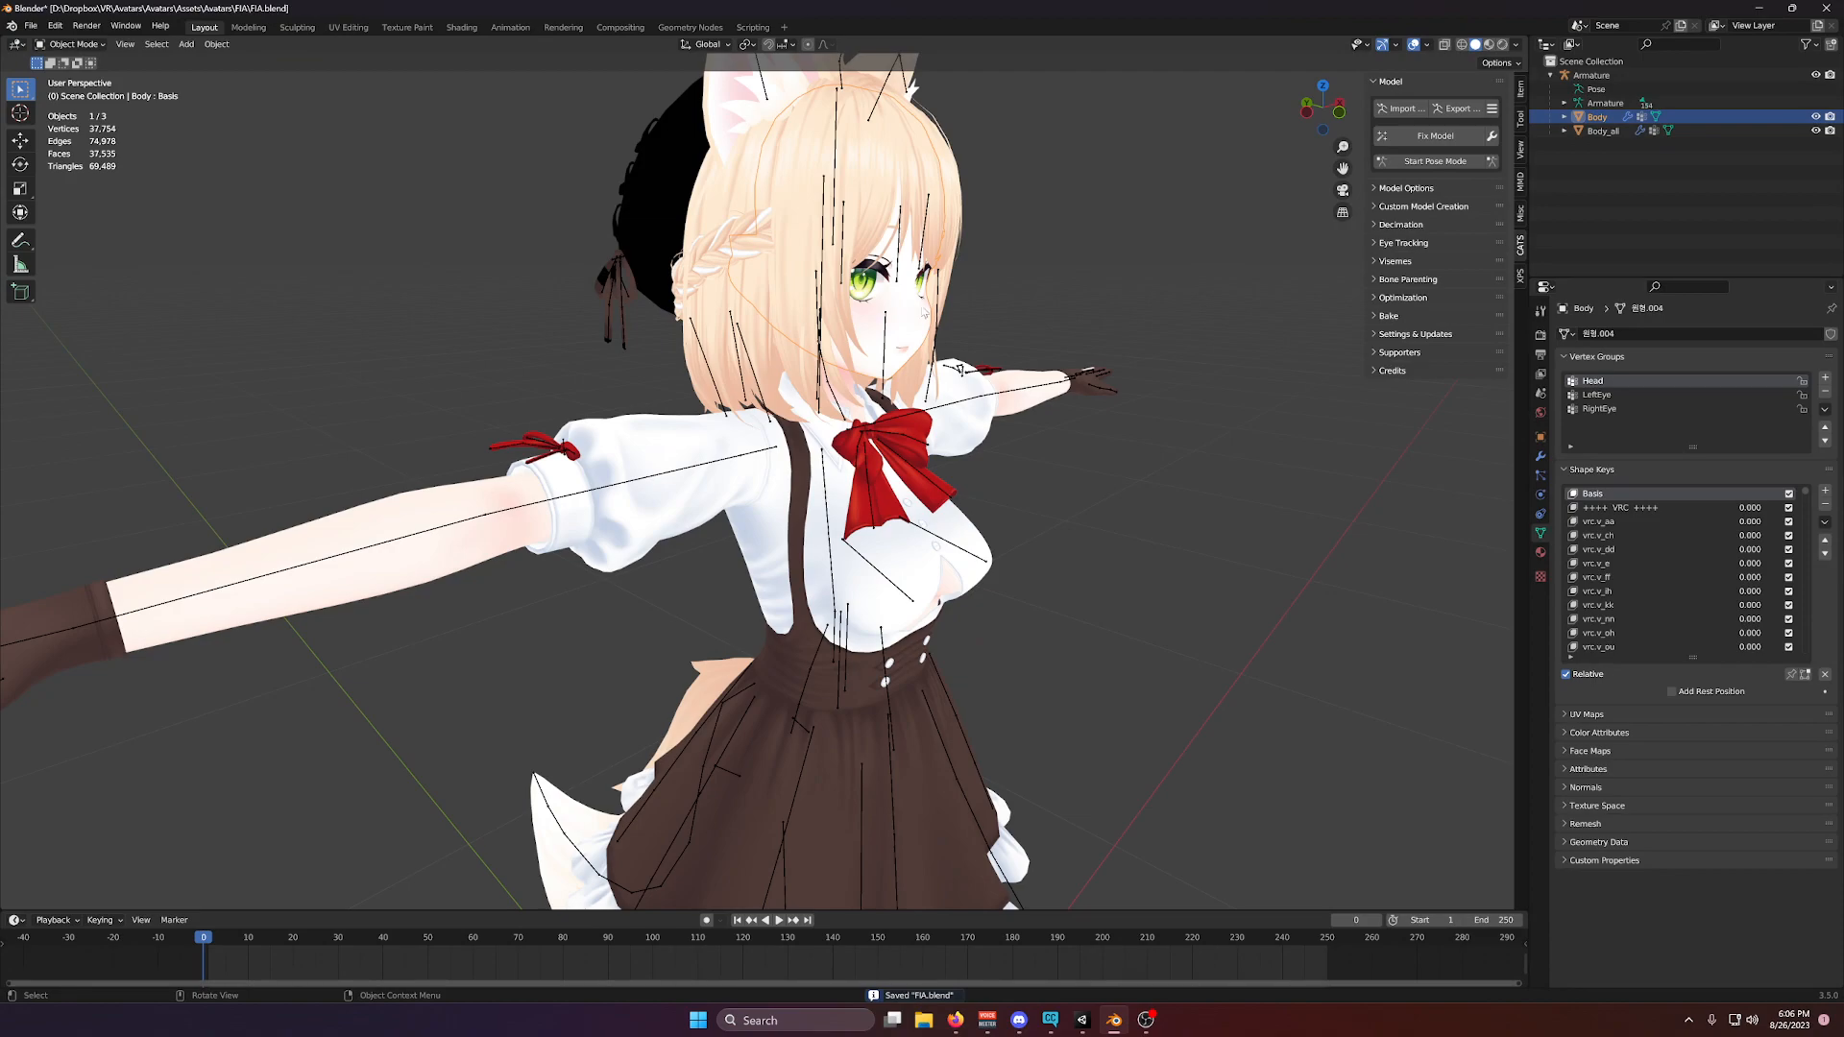
pyautogui.moveTo(1153, 287)
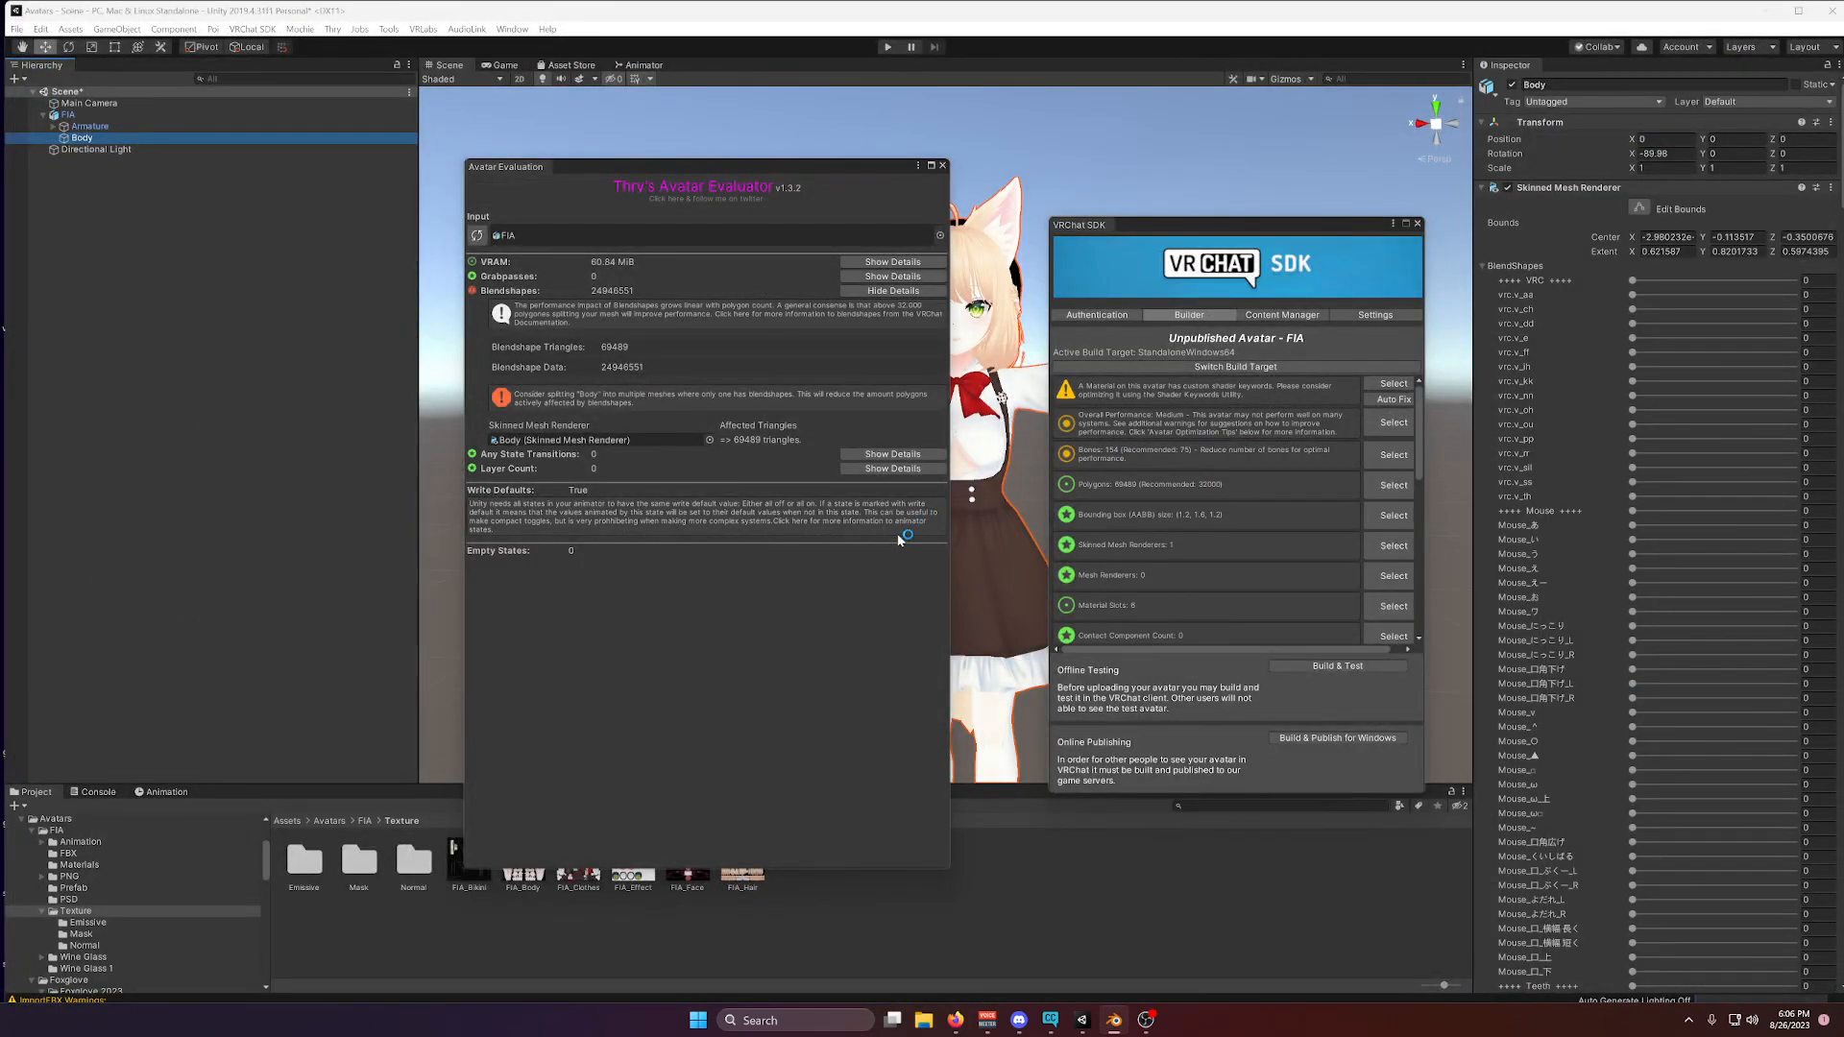
pyautogui.moveTo(888, 532)
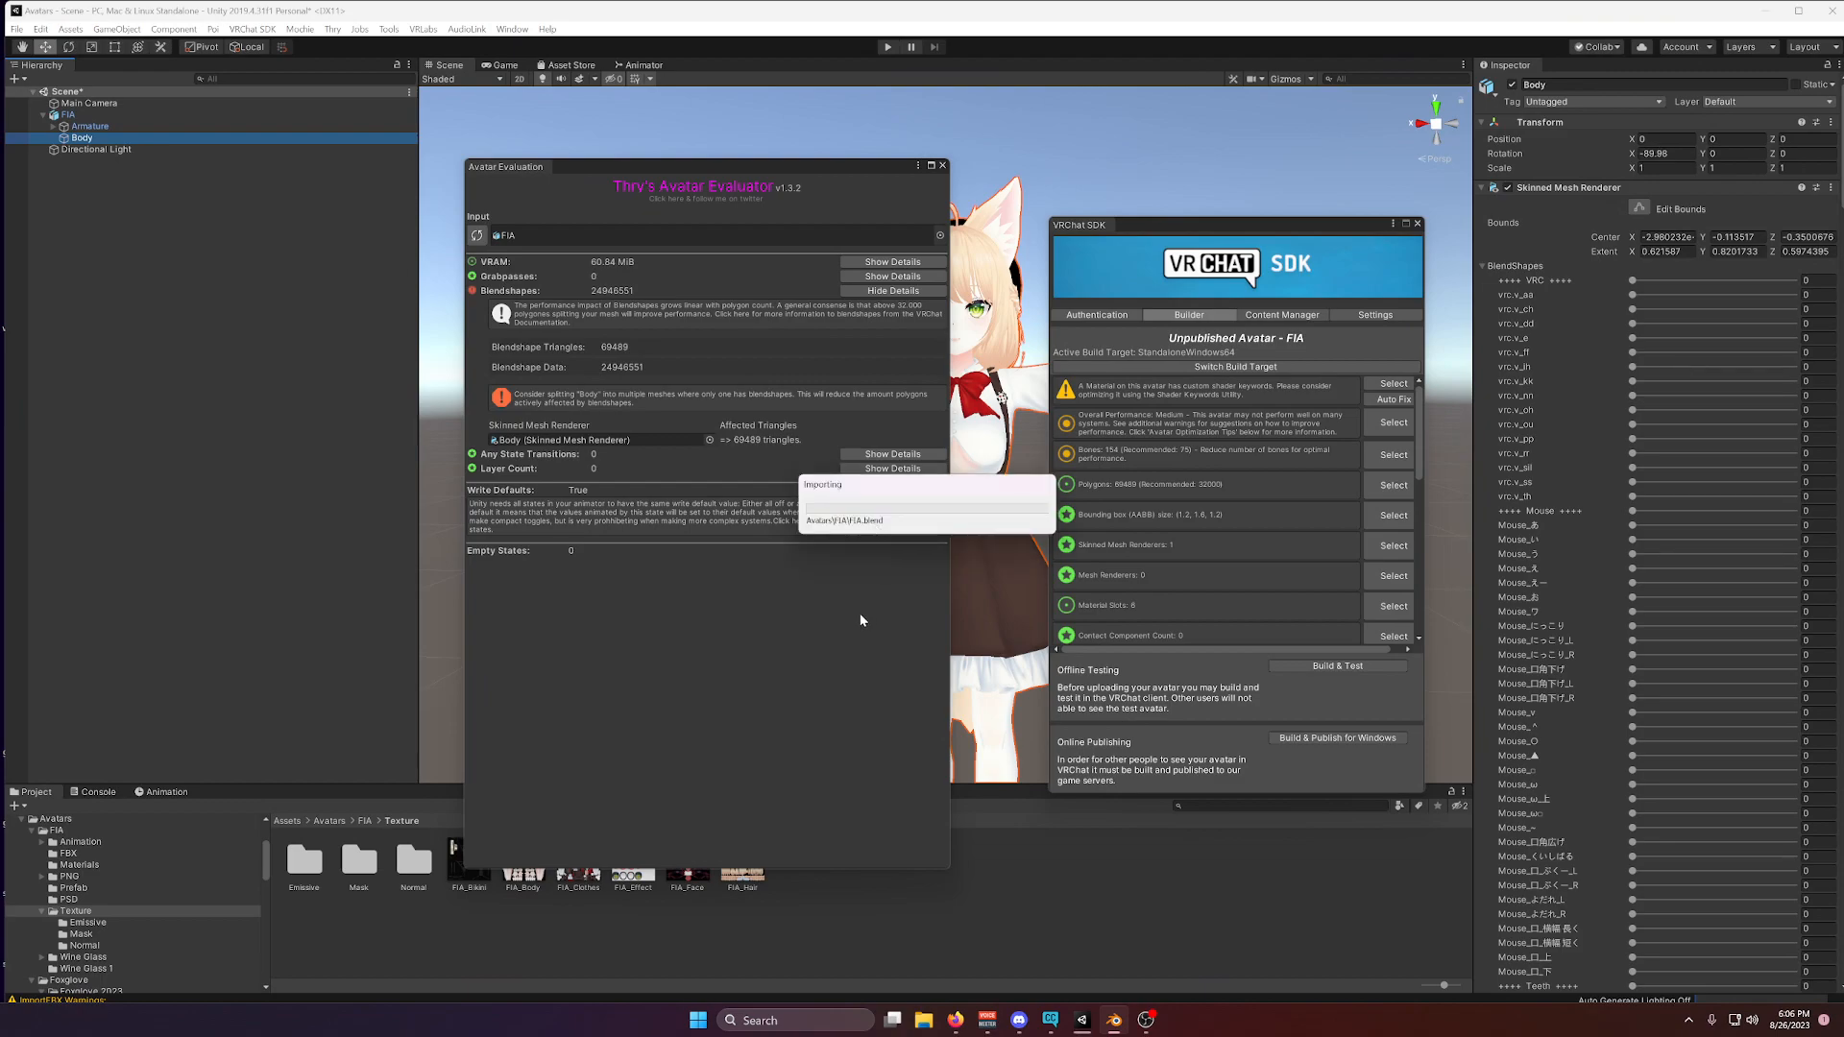
pyautogui.moveTo(857, 572)
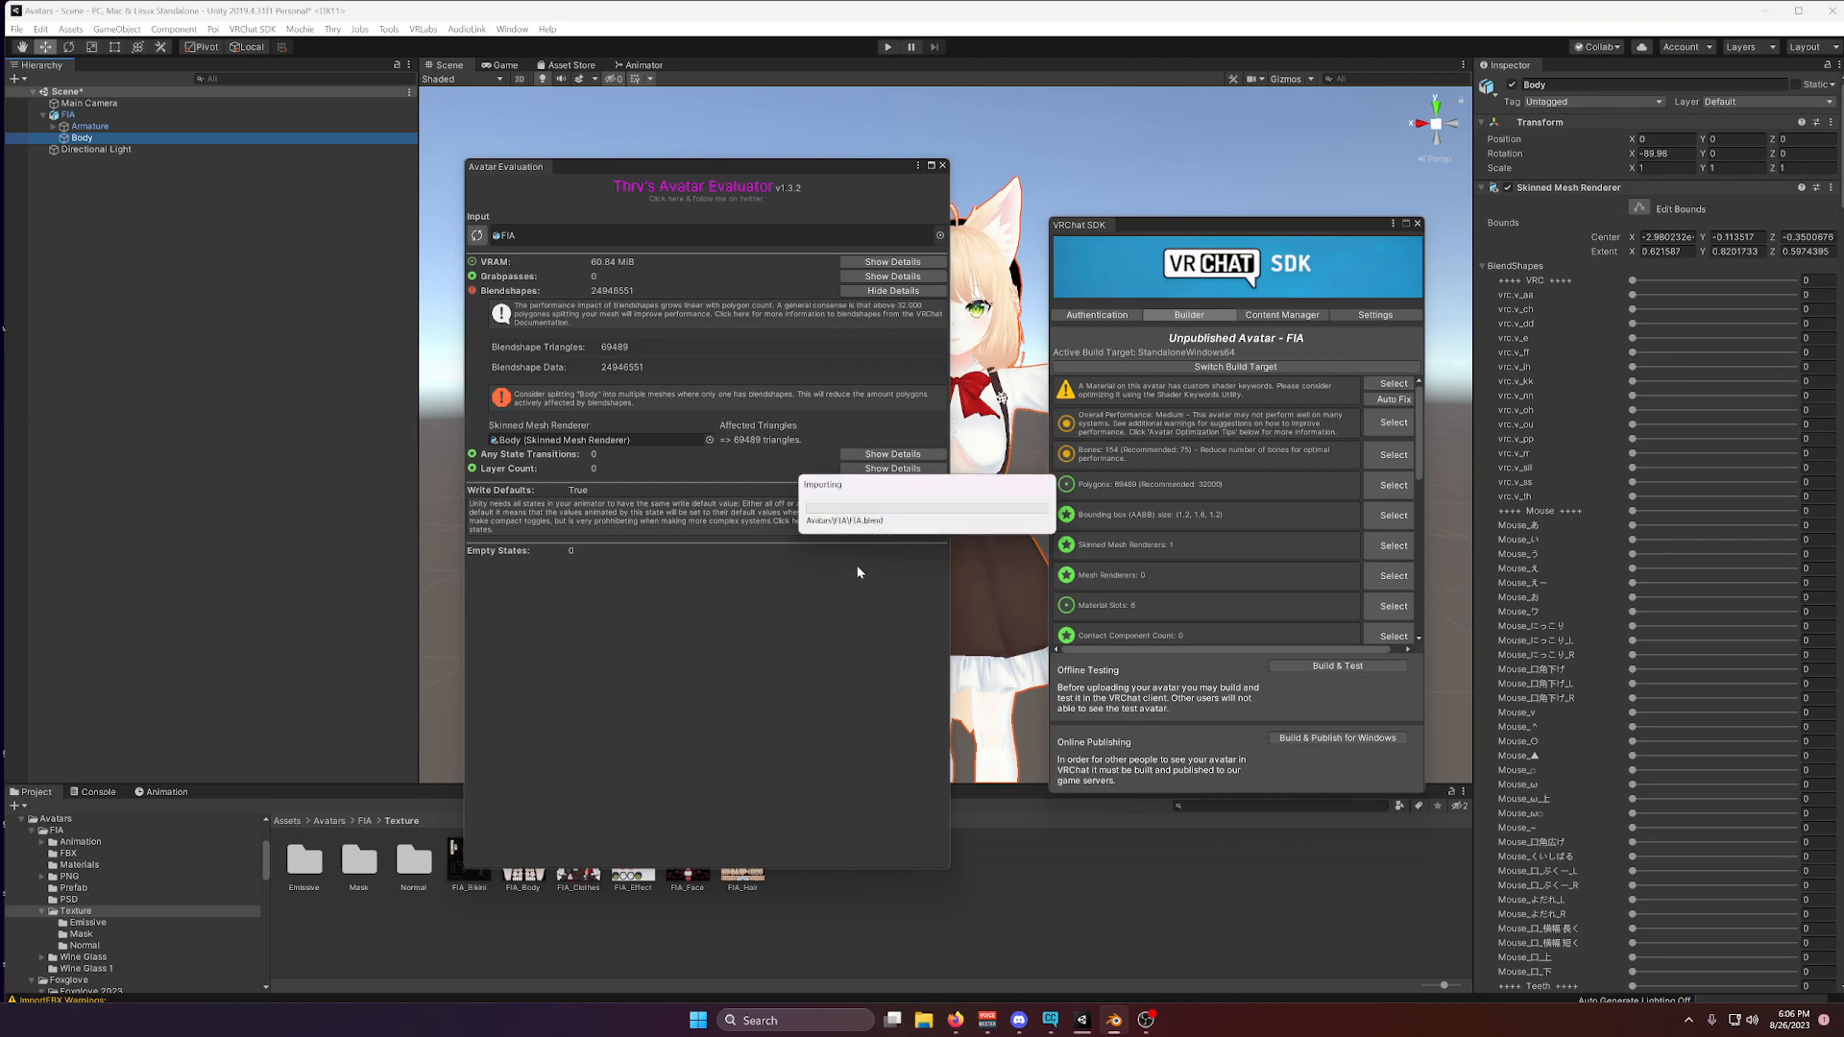
pyautogui.moveTo(854, 573)
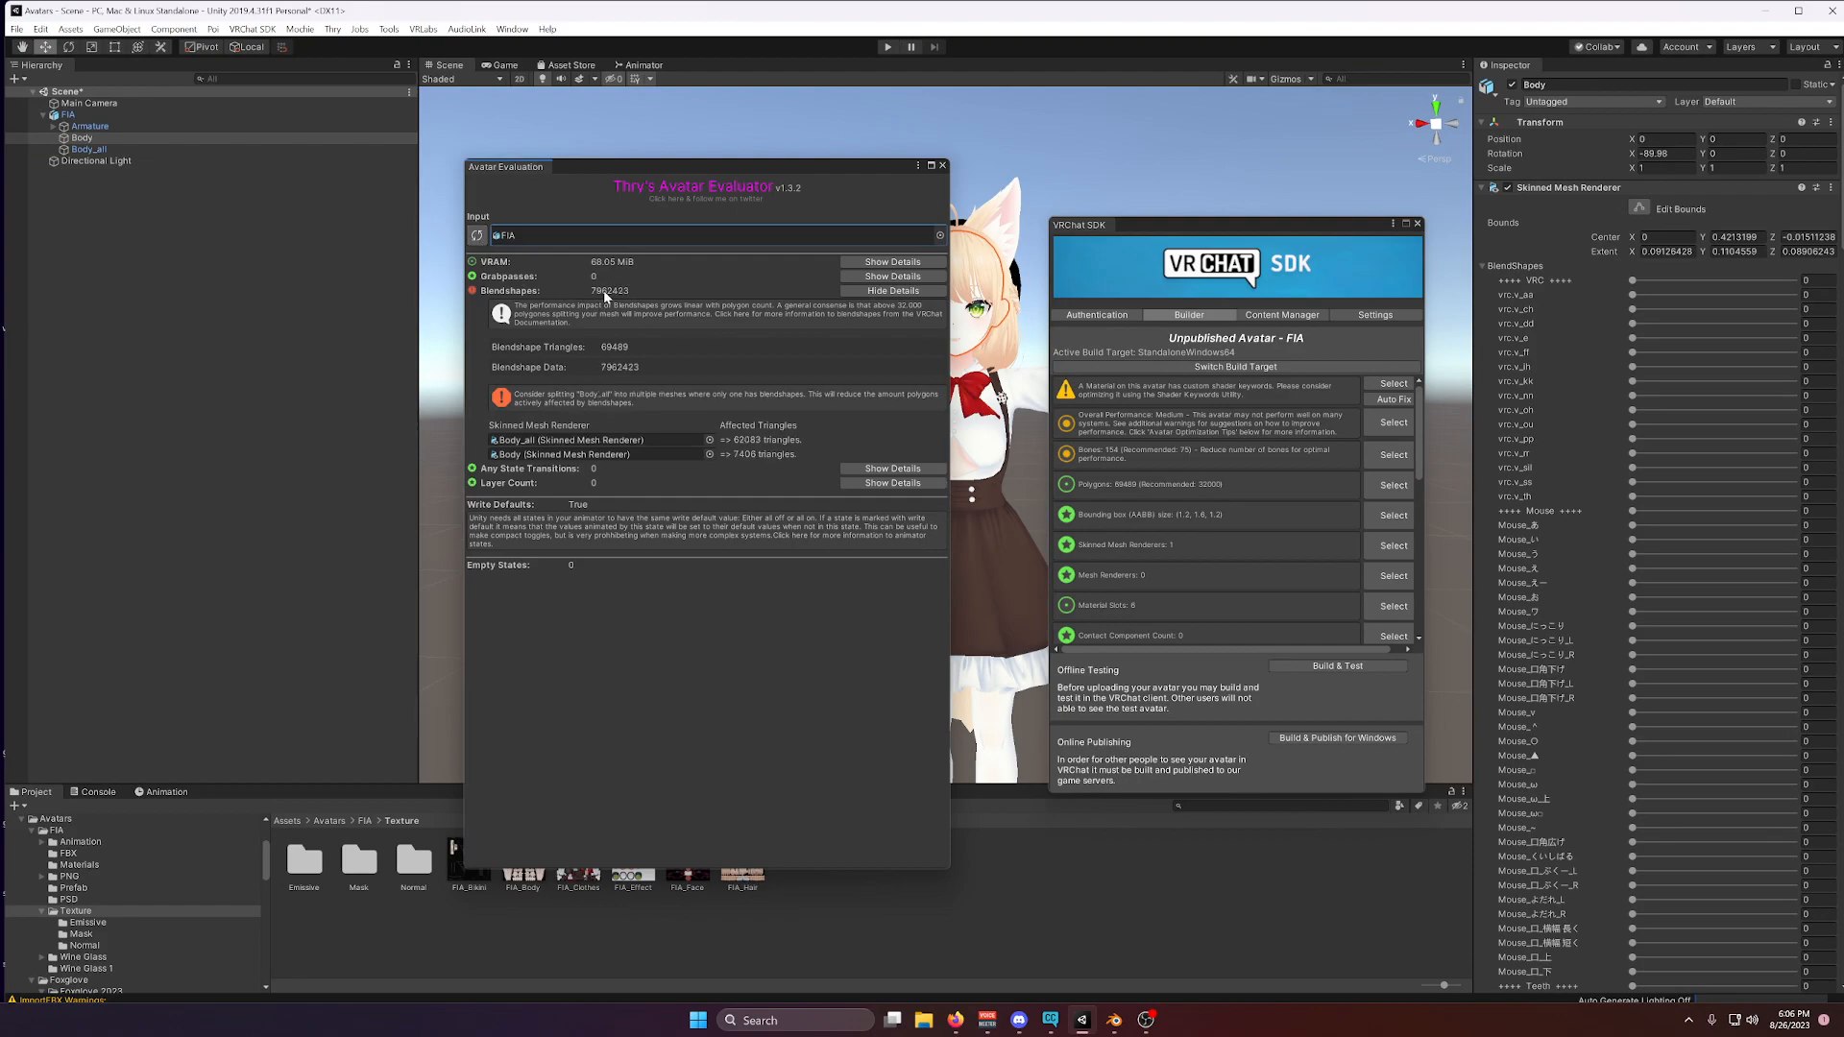
pyautogui.moveTo(609, 298)
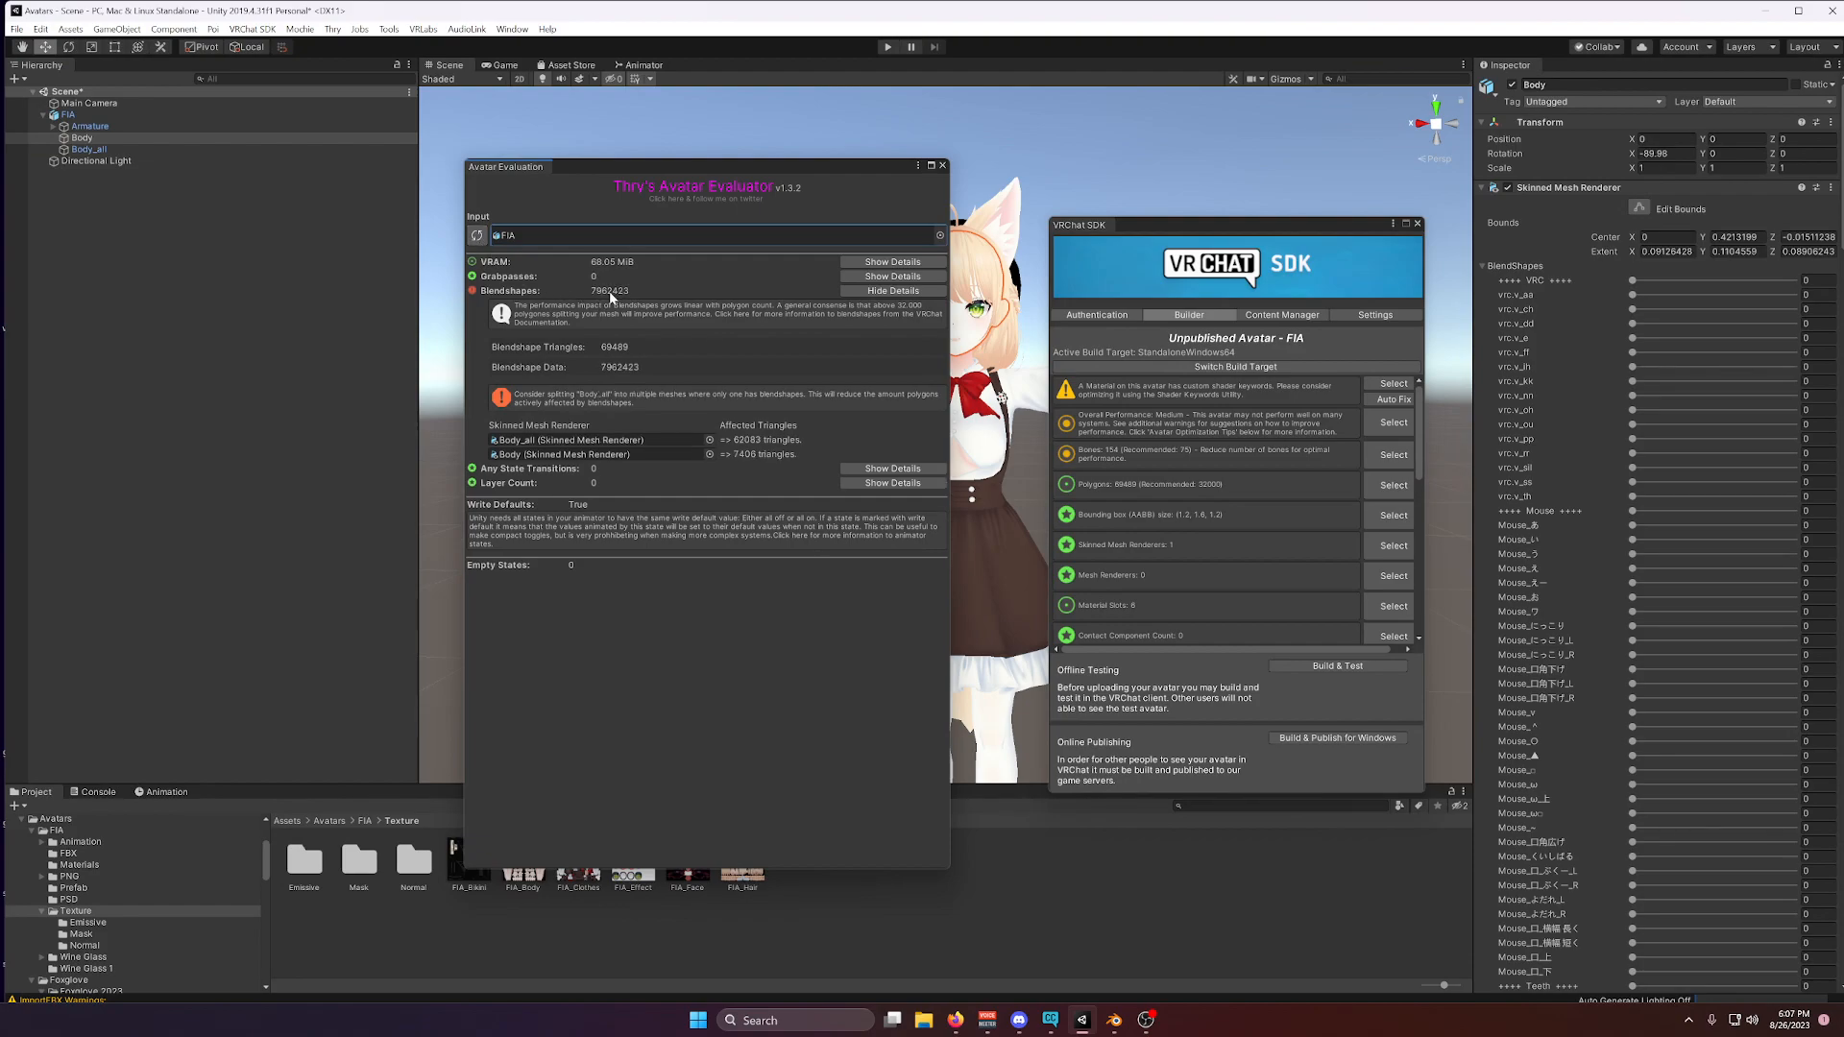
pyautogui.moveTo(611, 298)
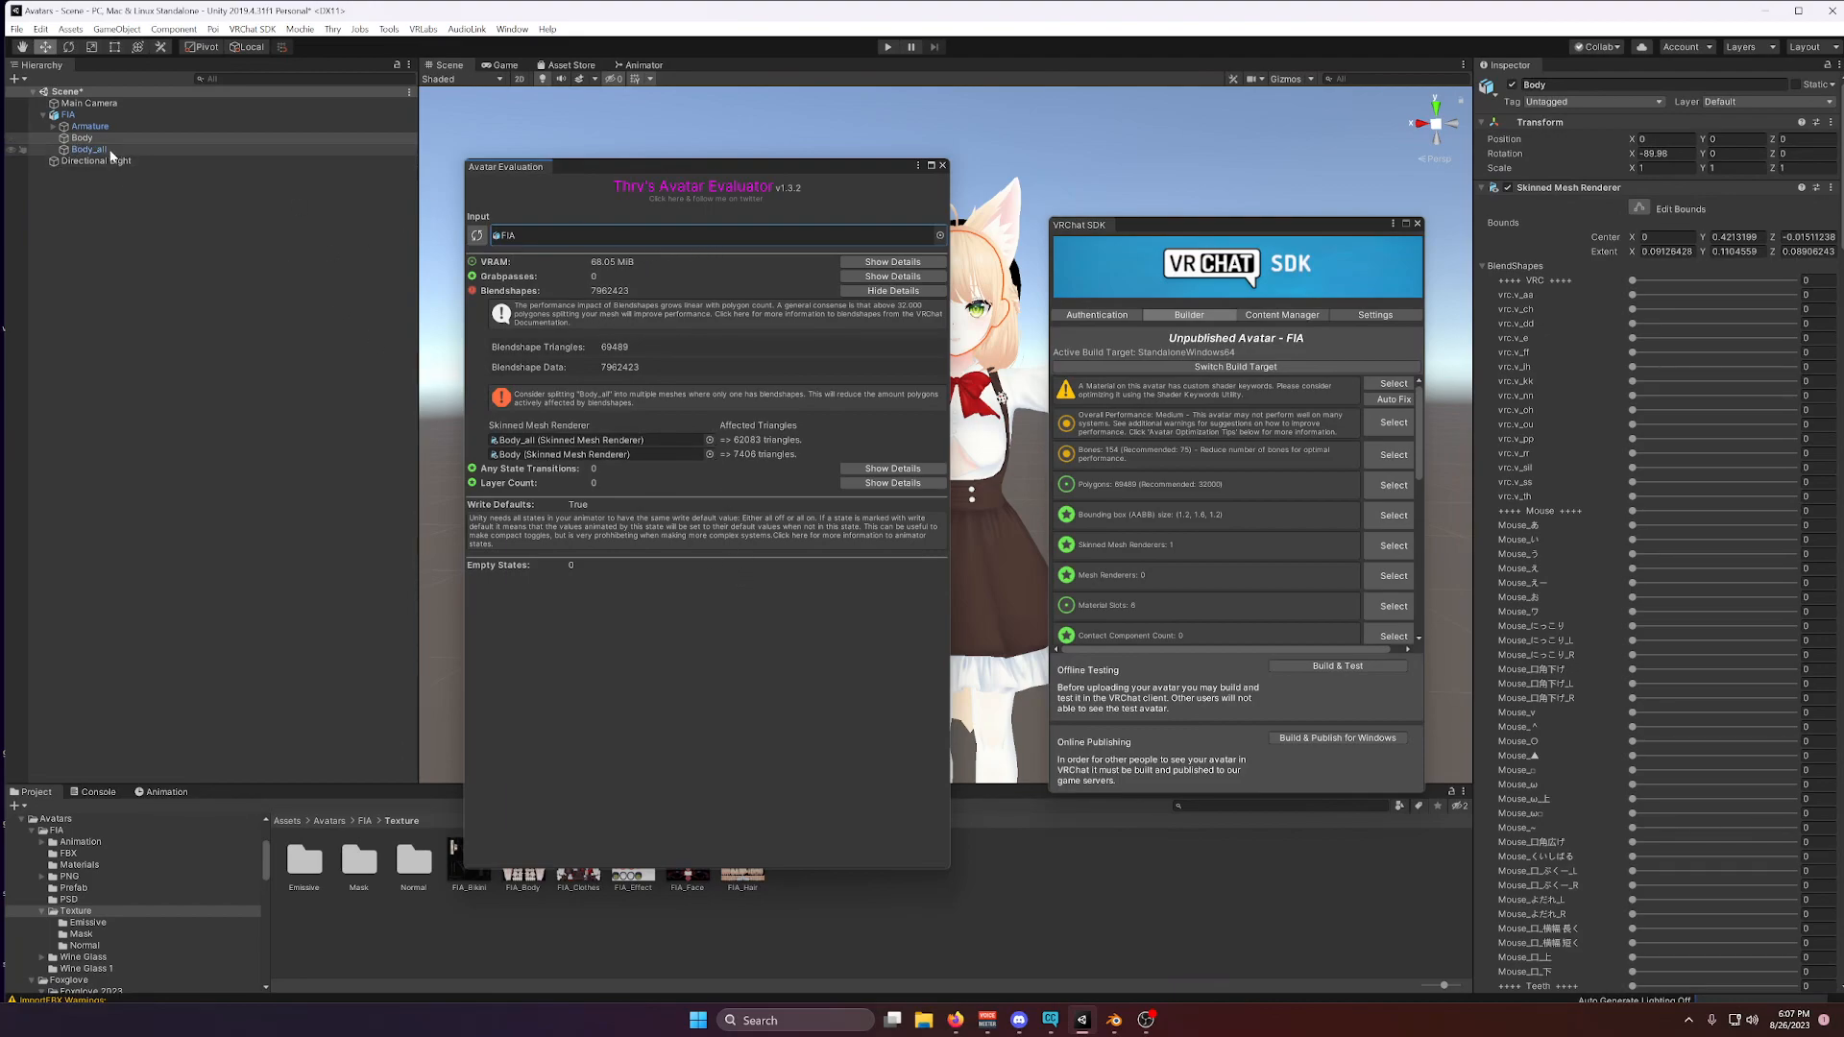
# Select Body_all and raise its Ear U blendshape to 100.
pyautogui.click(90, 150)
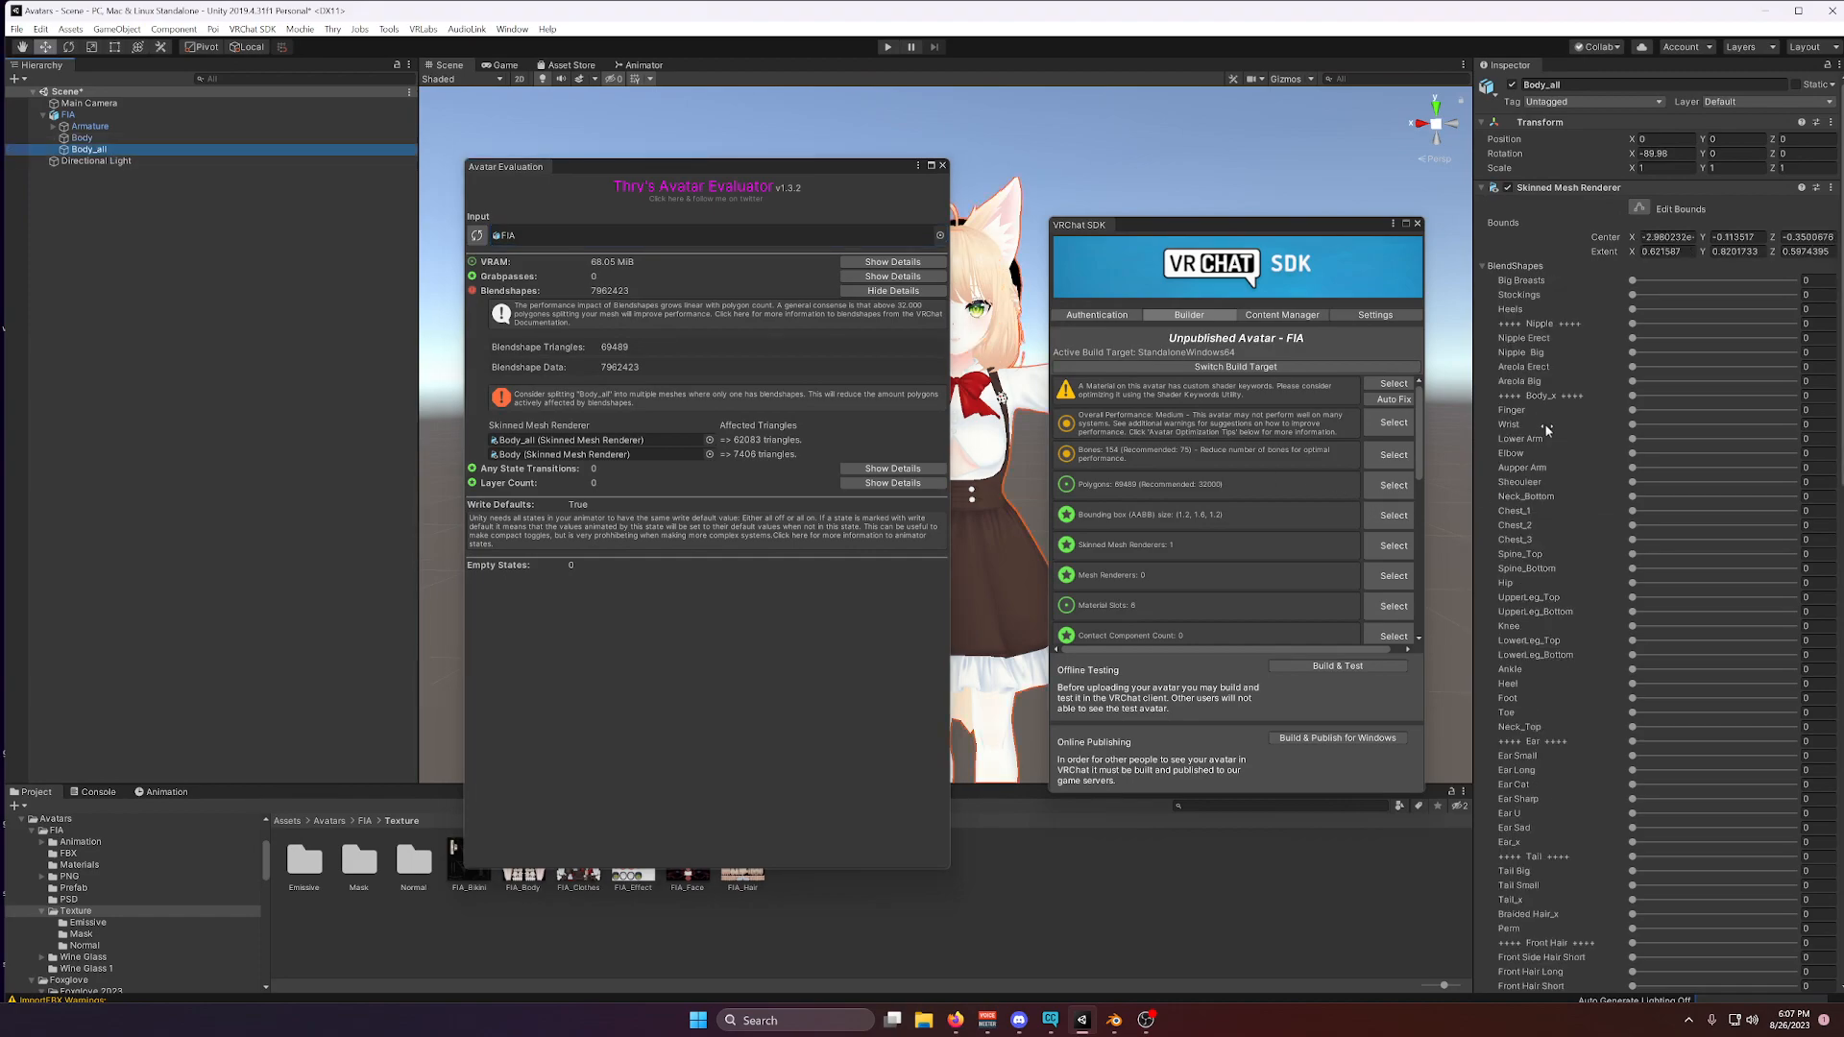
pyautogui.scroll(-3)
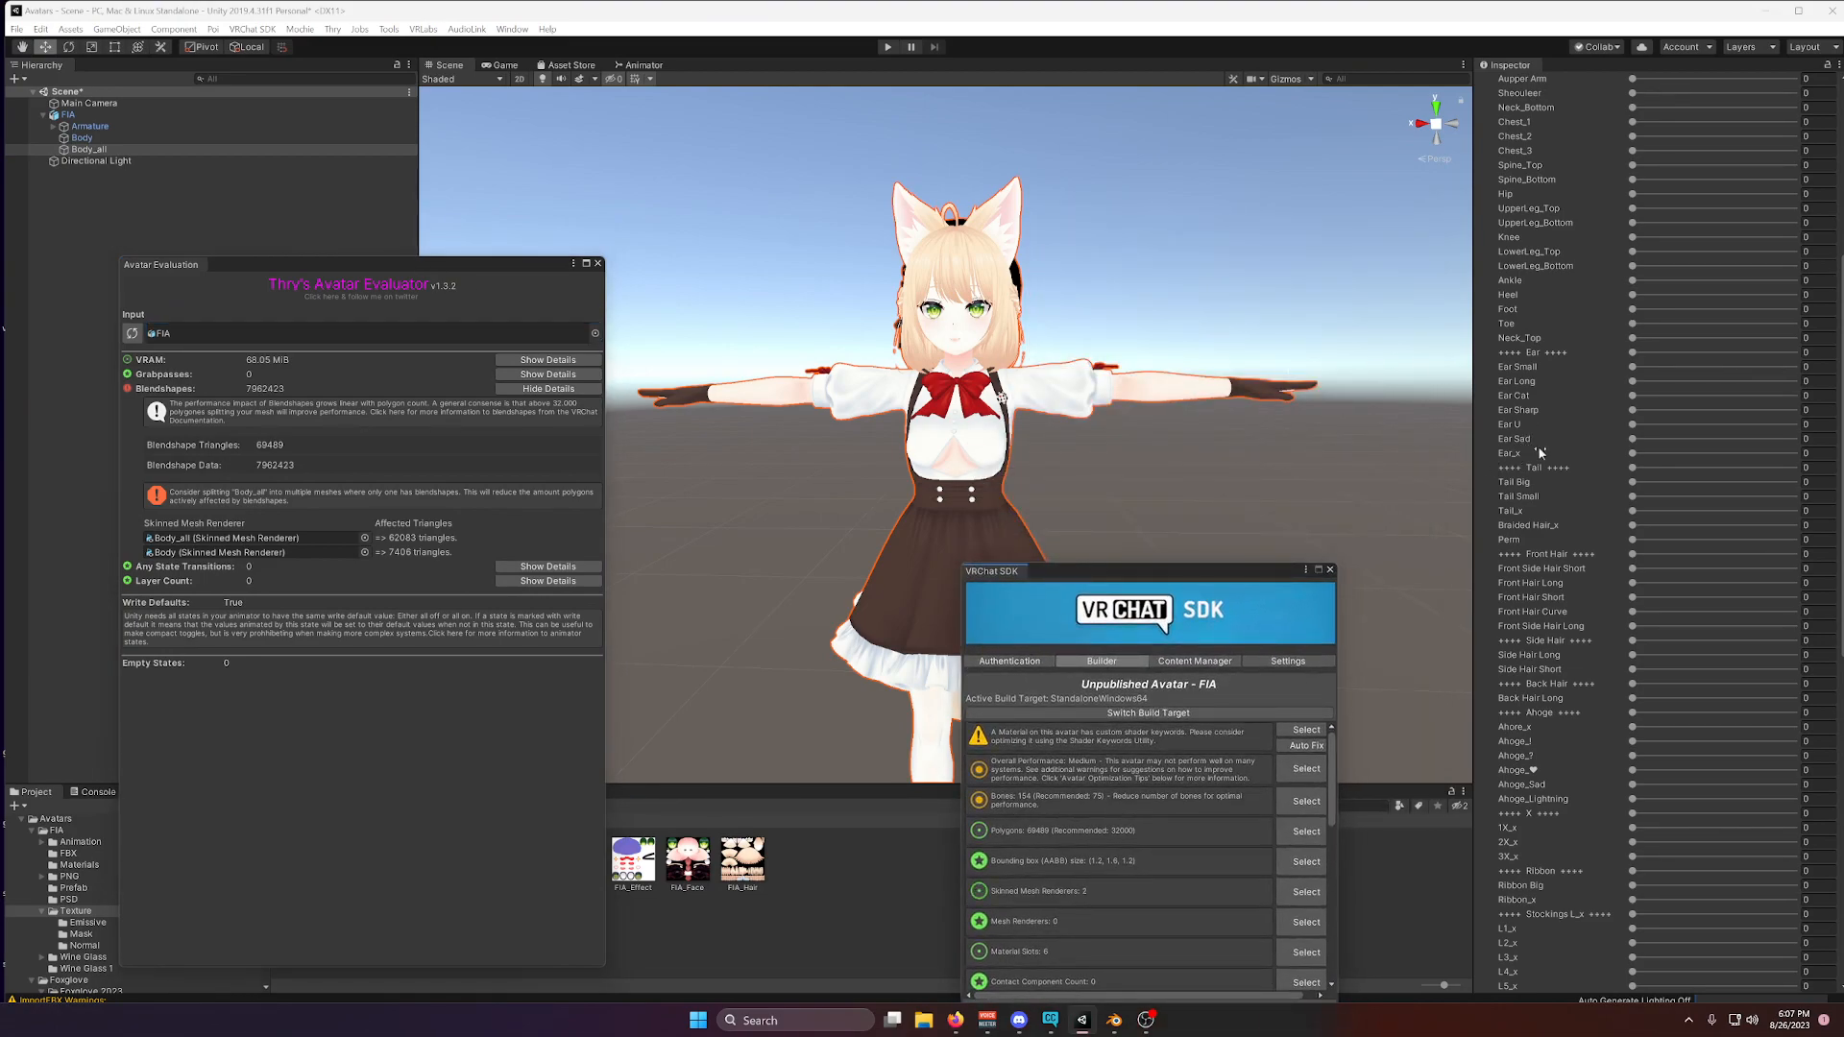
pyautogui.moveTo(1663, 423); pyautogui.dragTo(1735, 422)
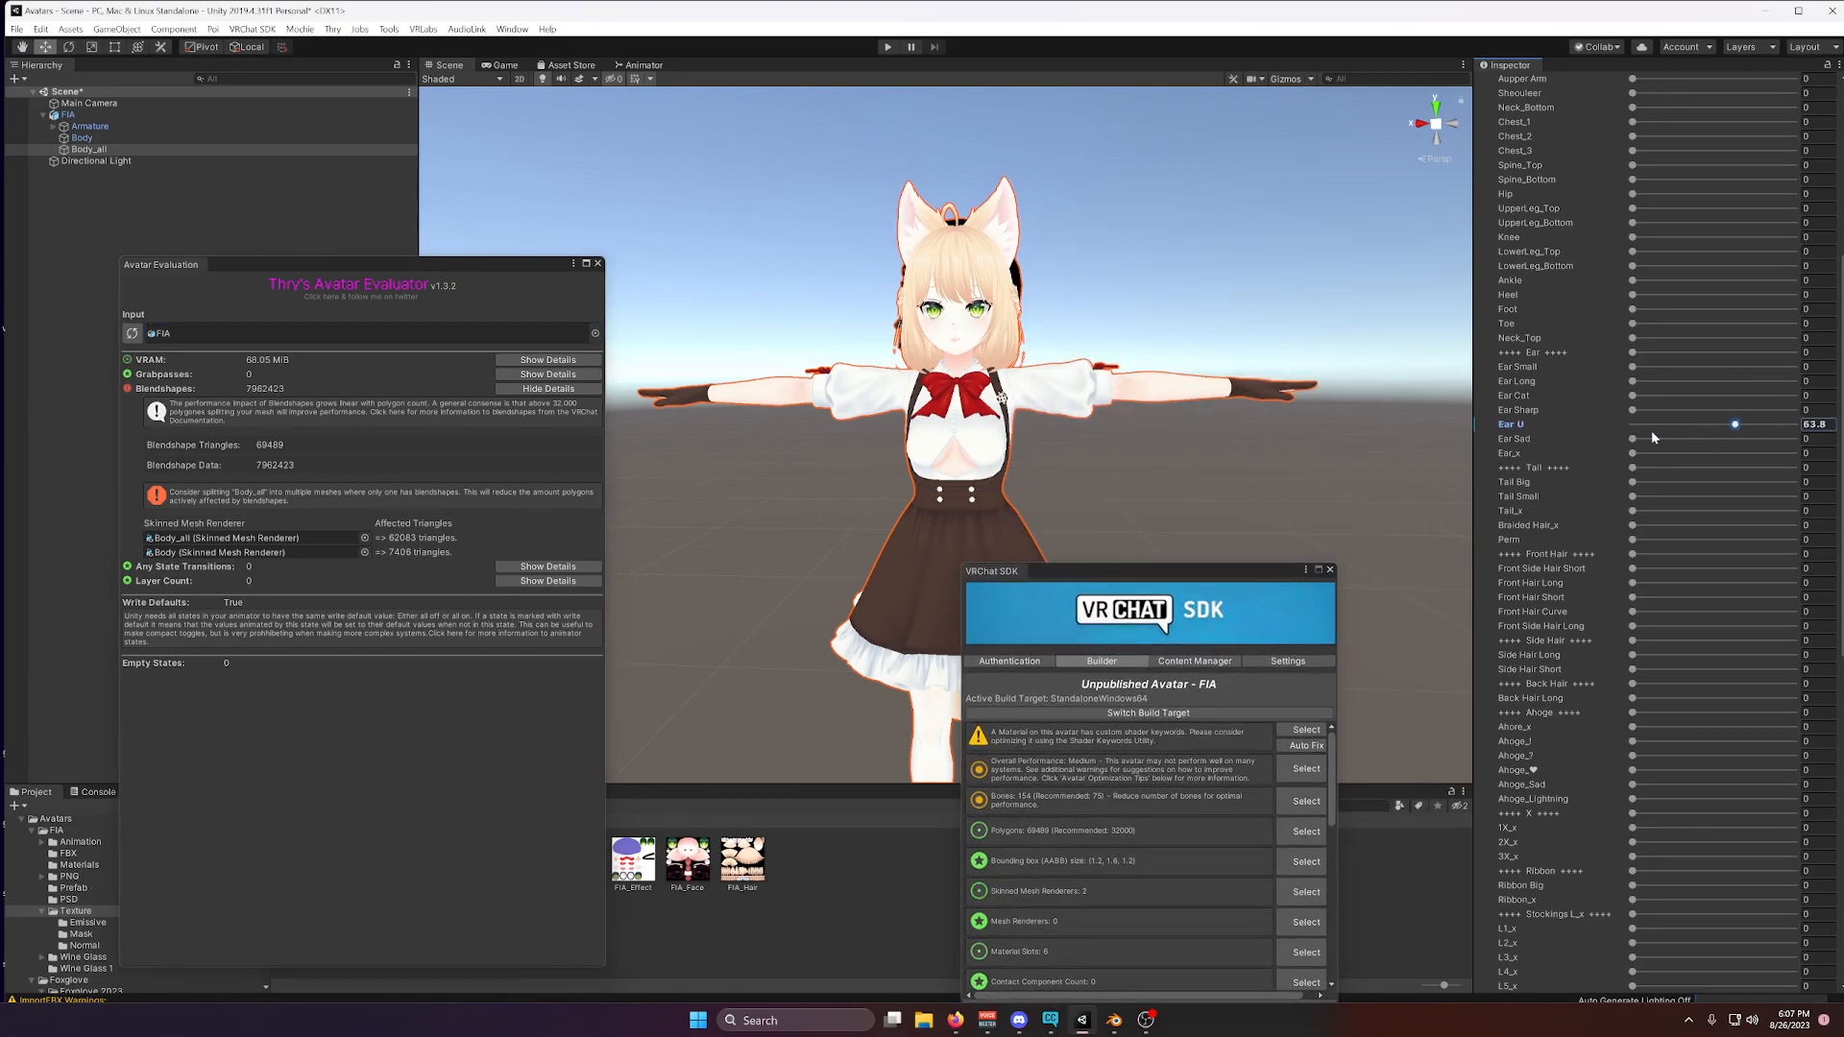
pyautogui.moveTo(1733, 424); pyautogui.dragTo(1793, 425)
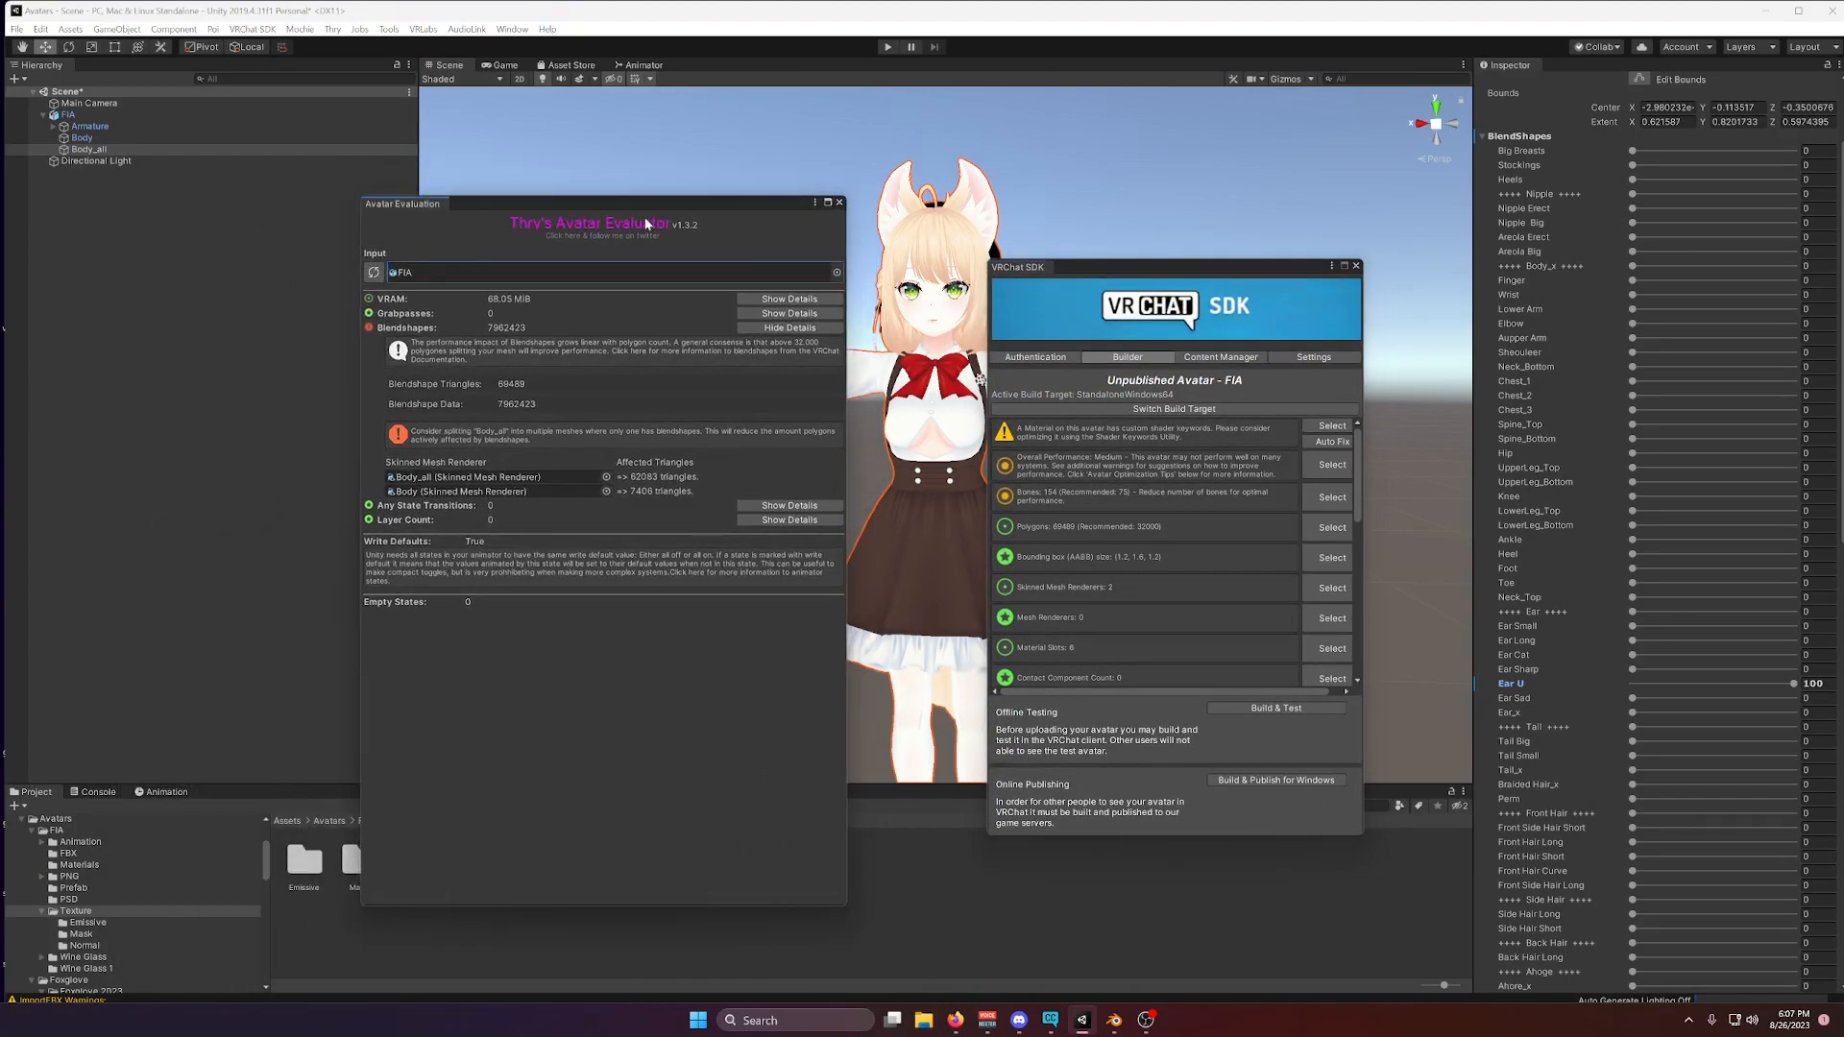
pyautogui.moveTo(1129, 832)
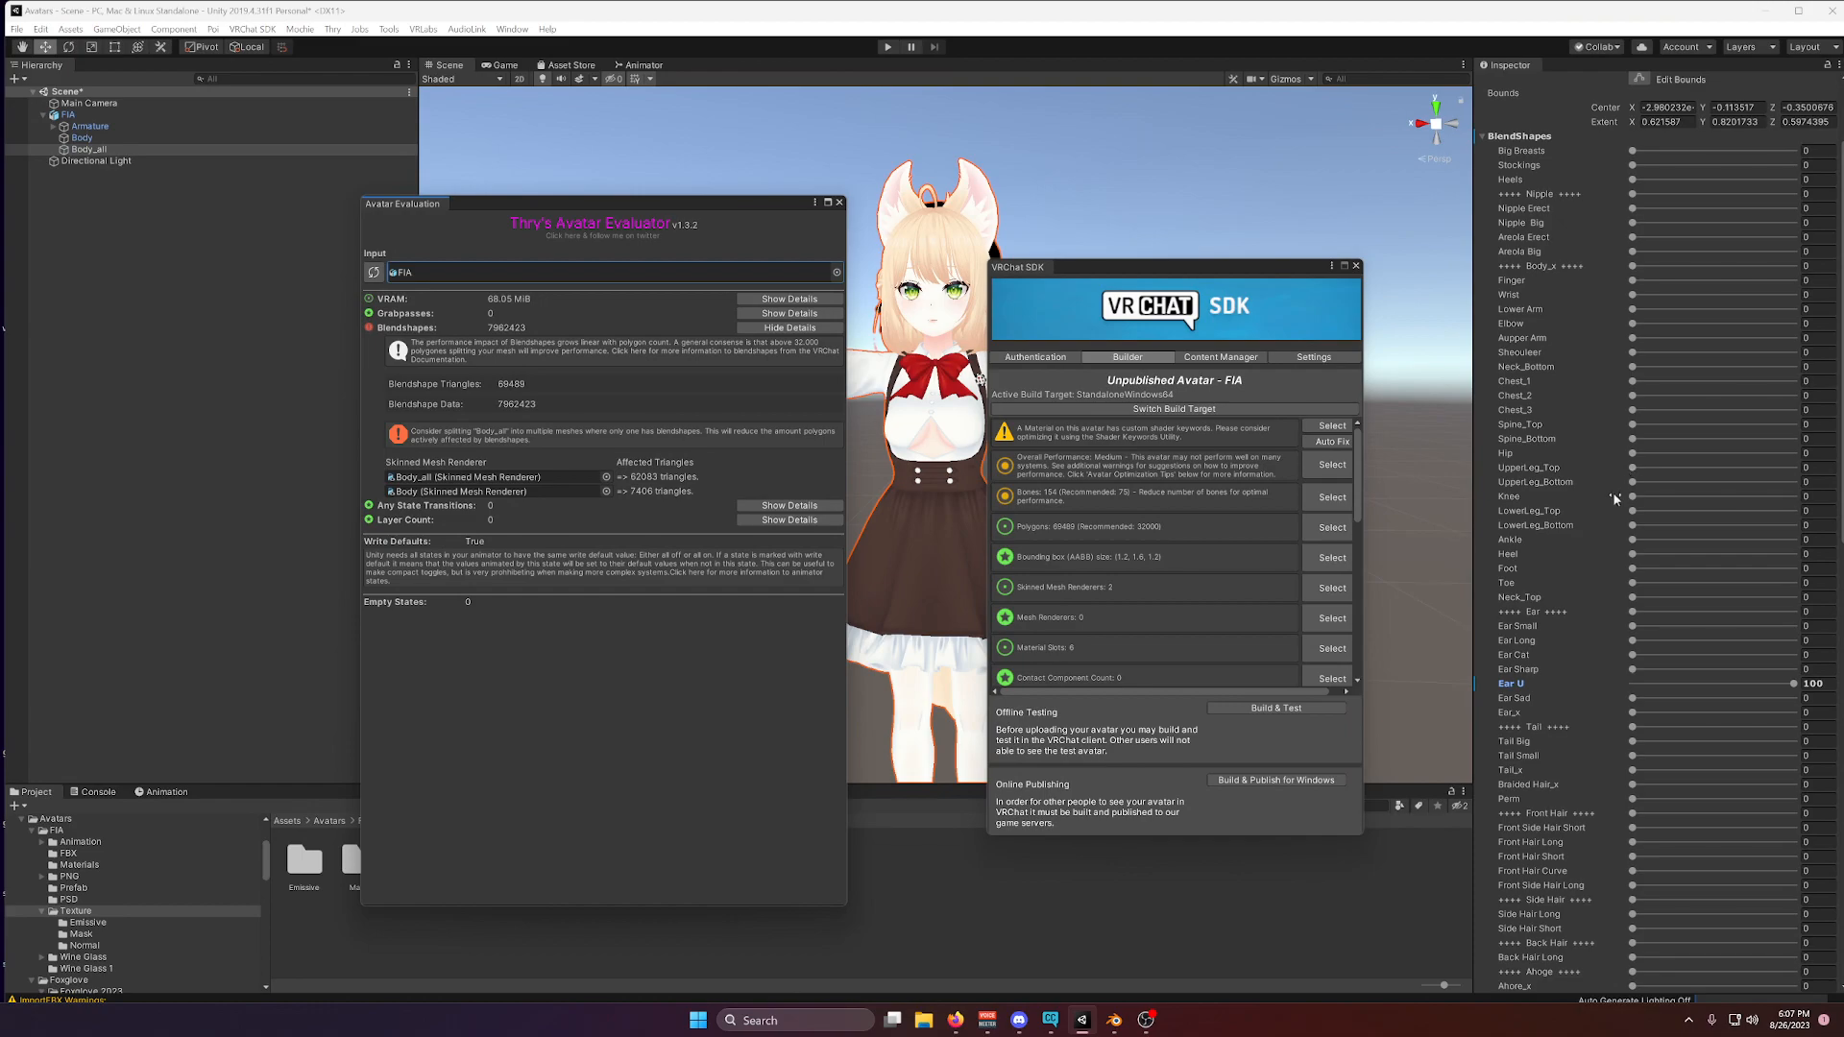
pyautogui.moveTo(1575, 530)
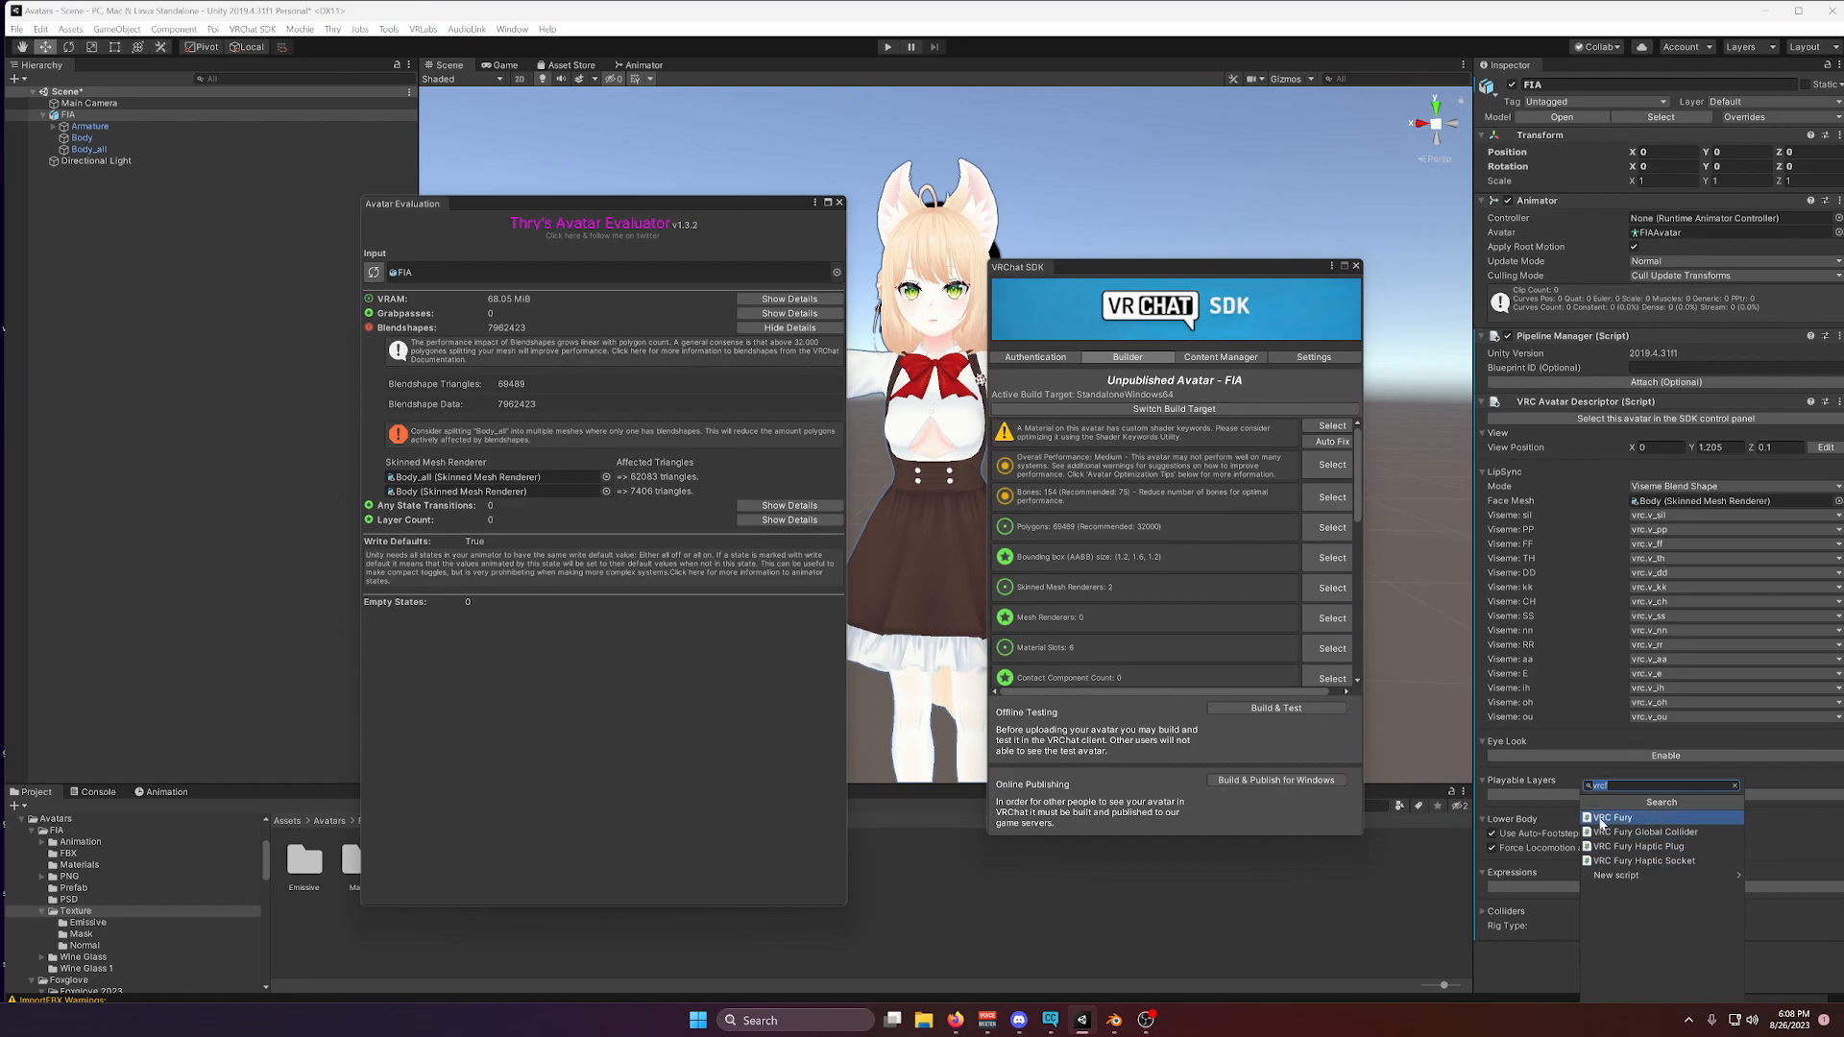
pyautogui.moveTo(1623, 824)
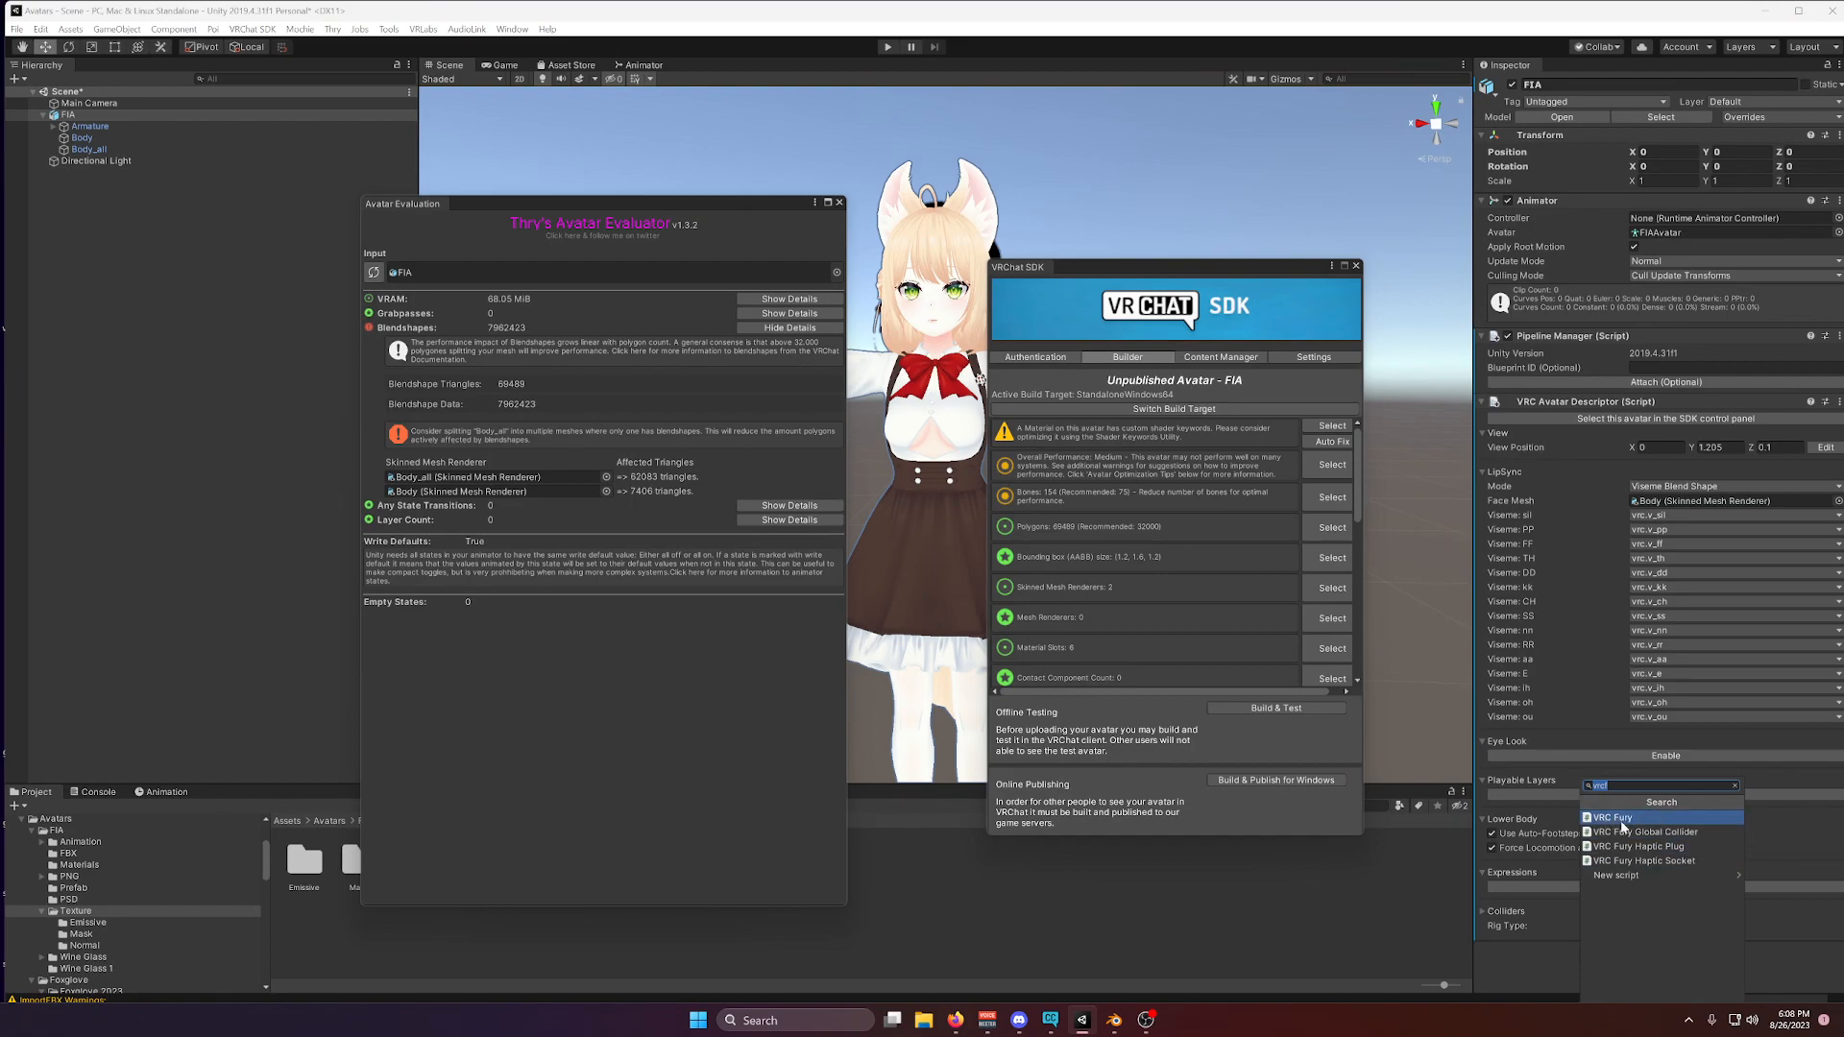
# Add a VRC Fury component with a Blendshape Optimizer feature to the FIA avatar.
pyautogui.click(1612, 818)
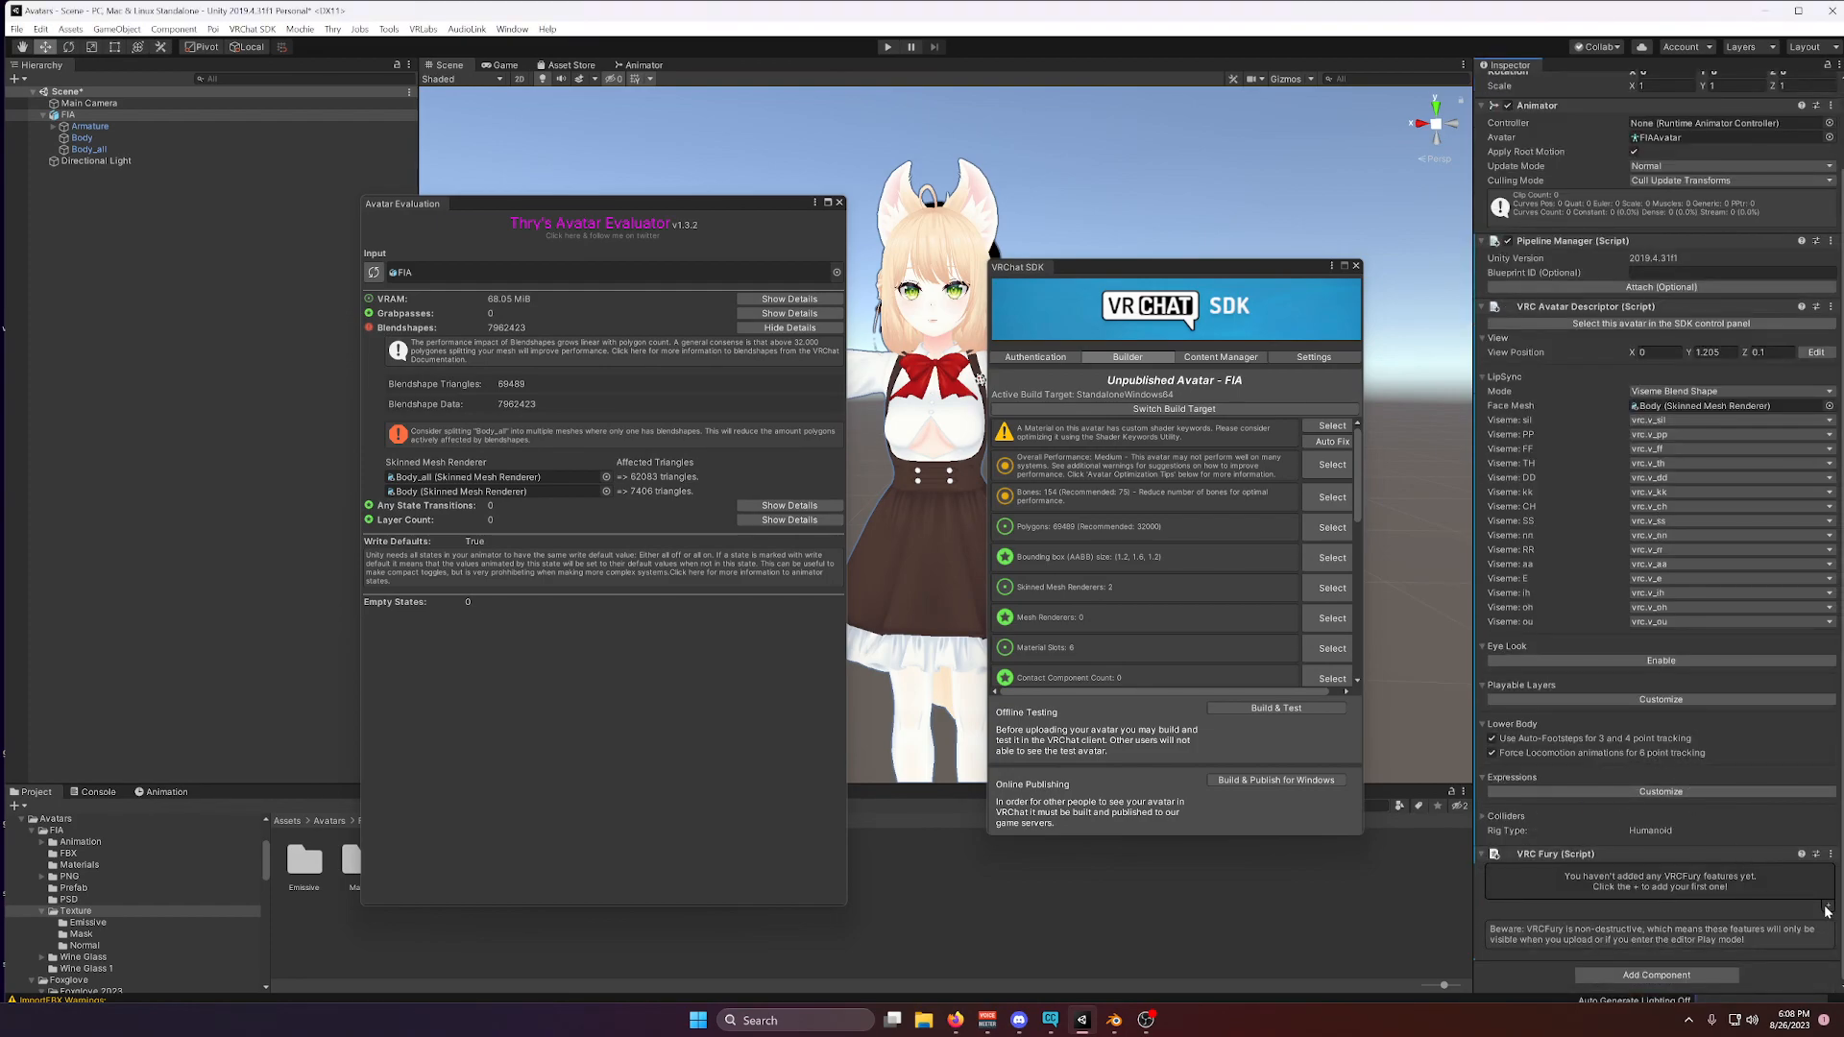
pyautogui.click(1825, 908)
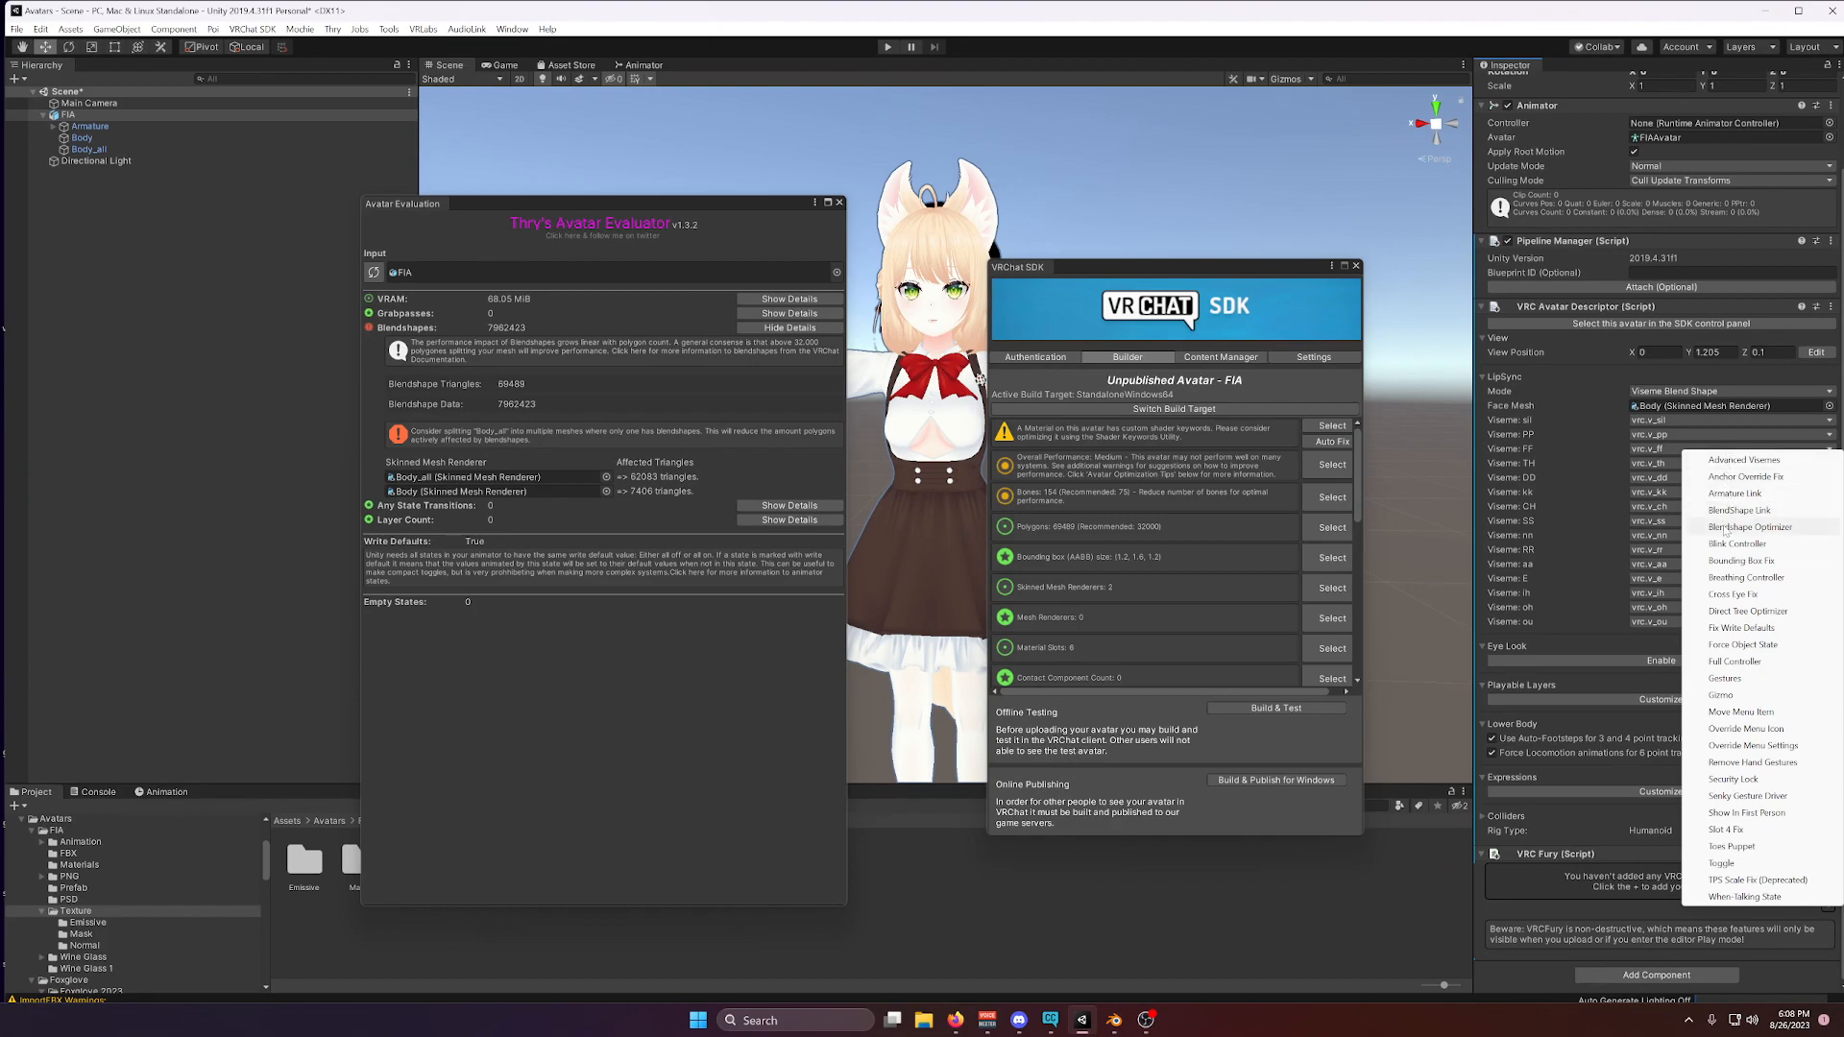
pyautogui.click(1752, 527)
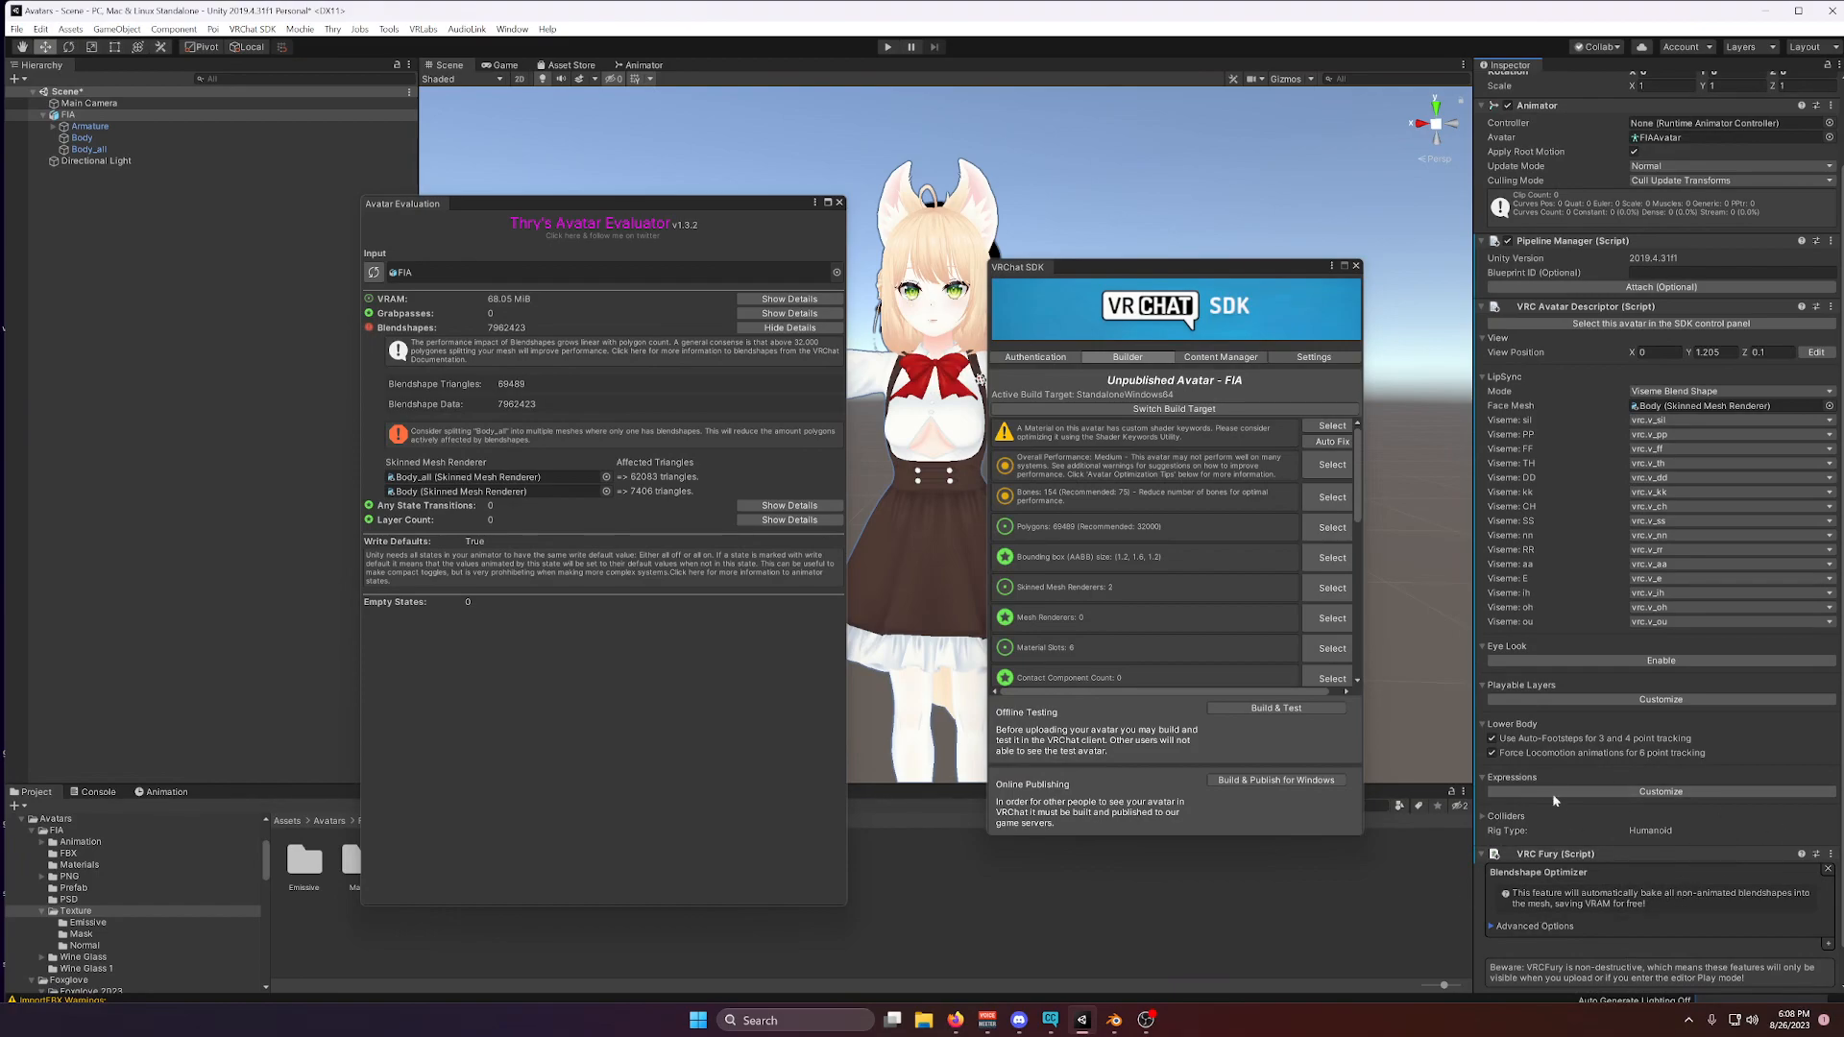
pyautogui.moveTo(1663, 978)
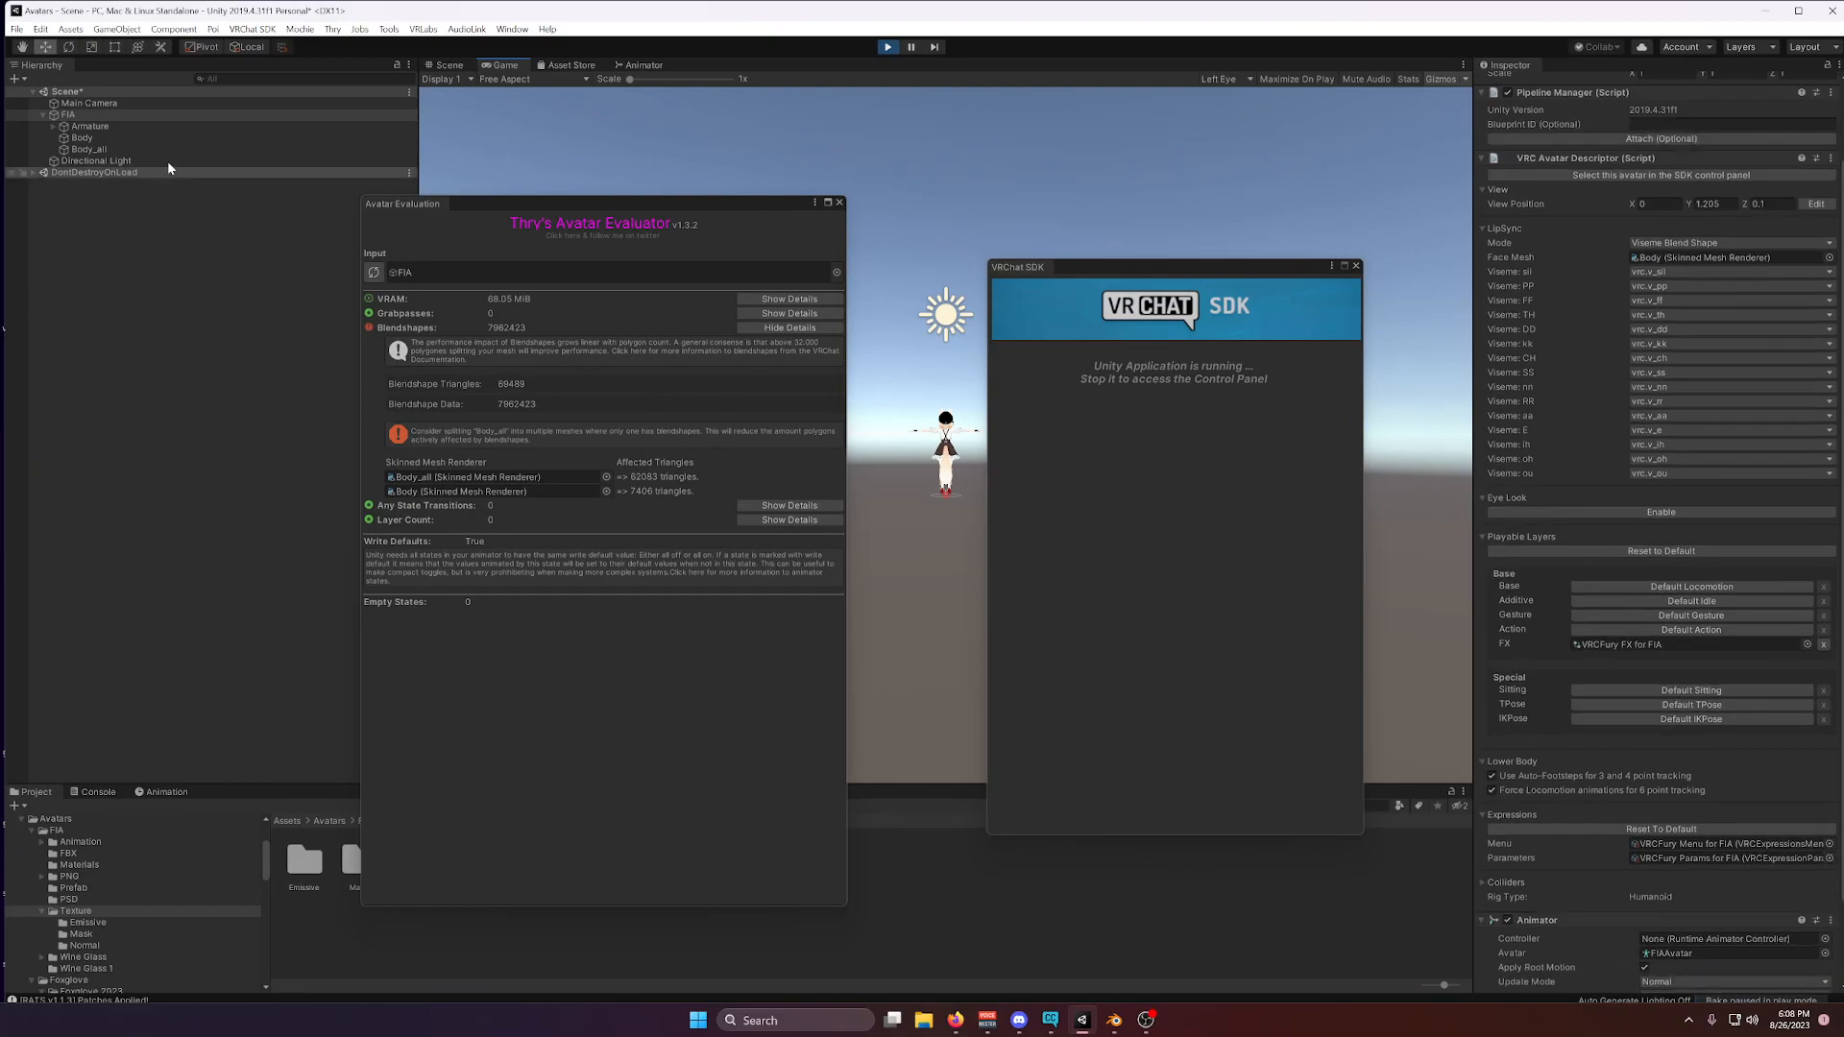
# In Play mode, return to the Scene view and inspect Body and Body_all with the evaluator visible.
pyautogui.click(448, 65)
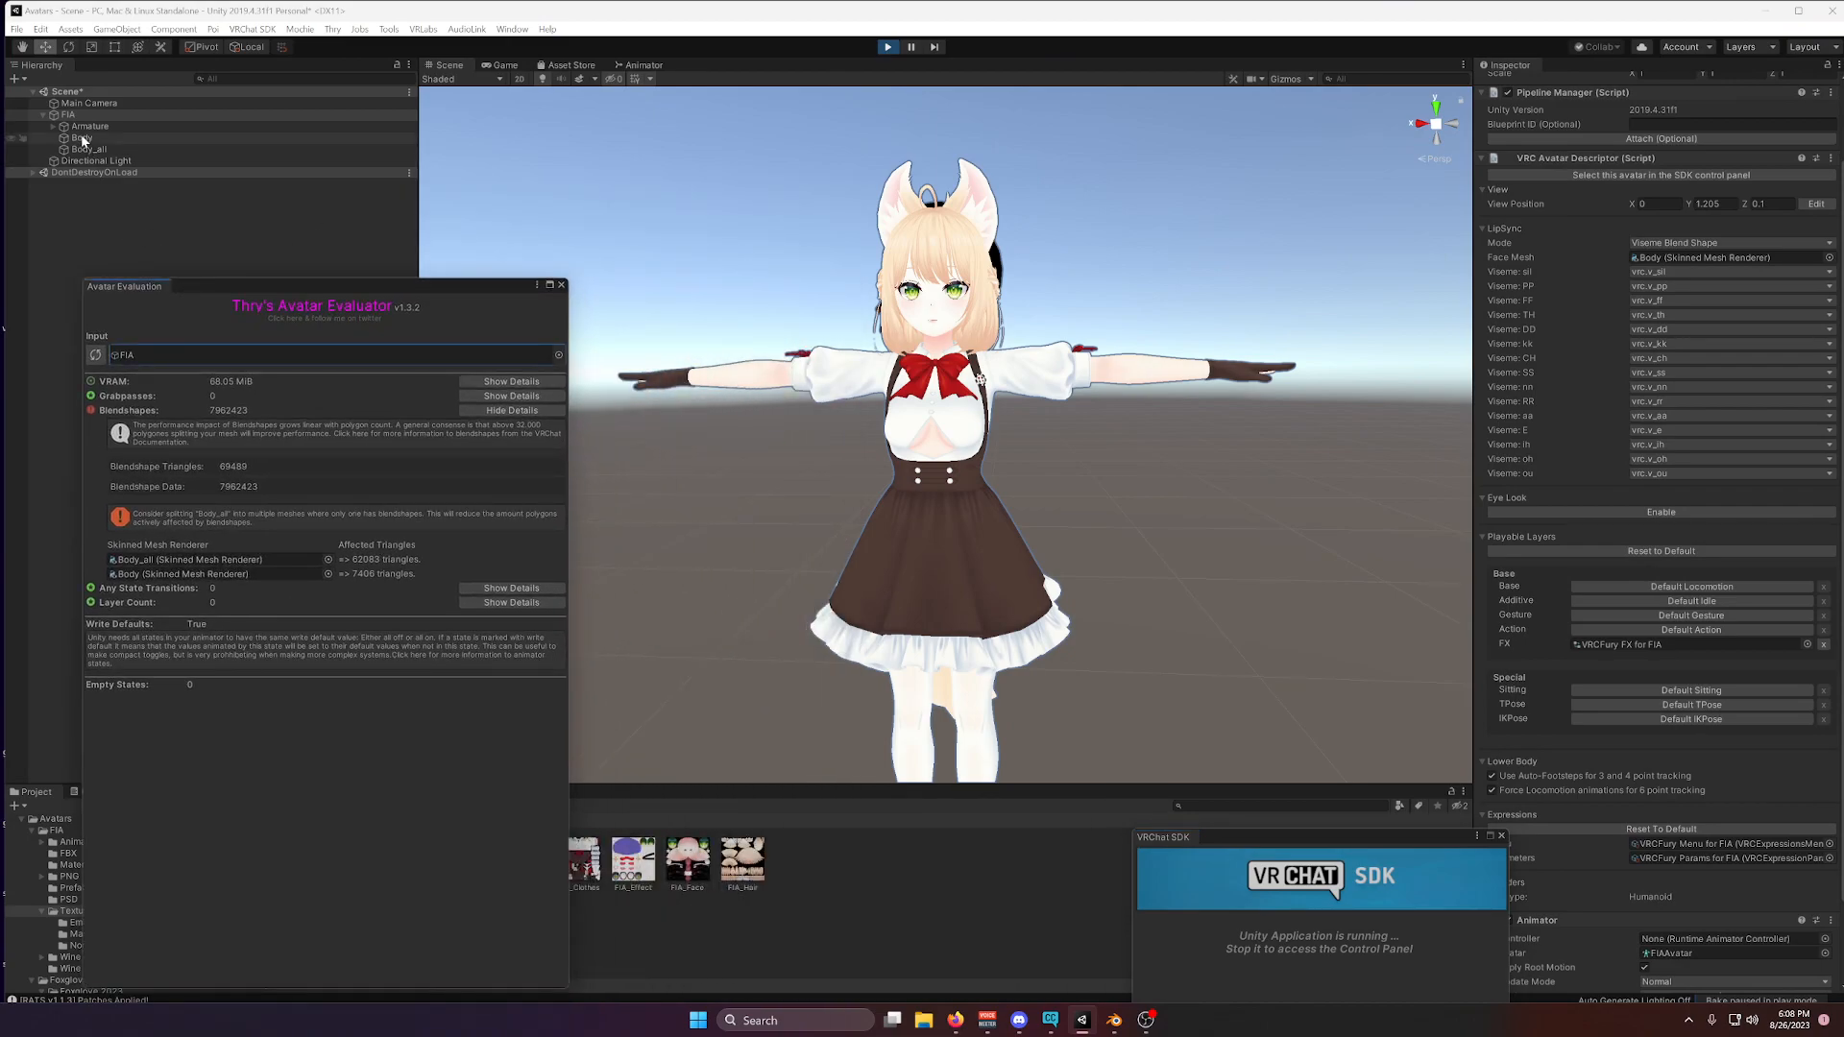
pyautogui.click(83, 138)
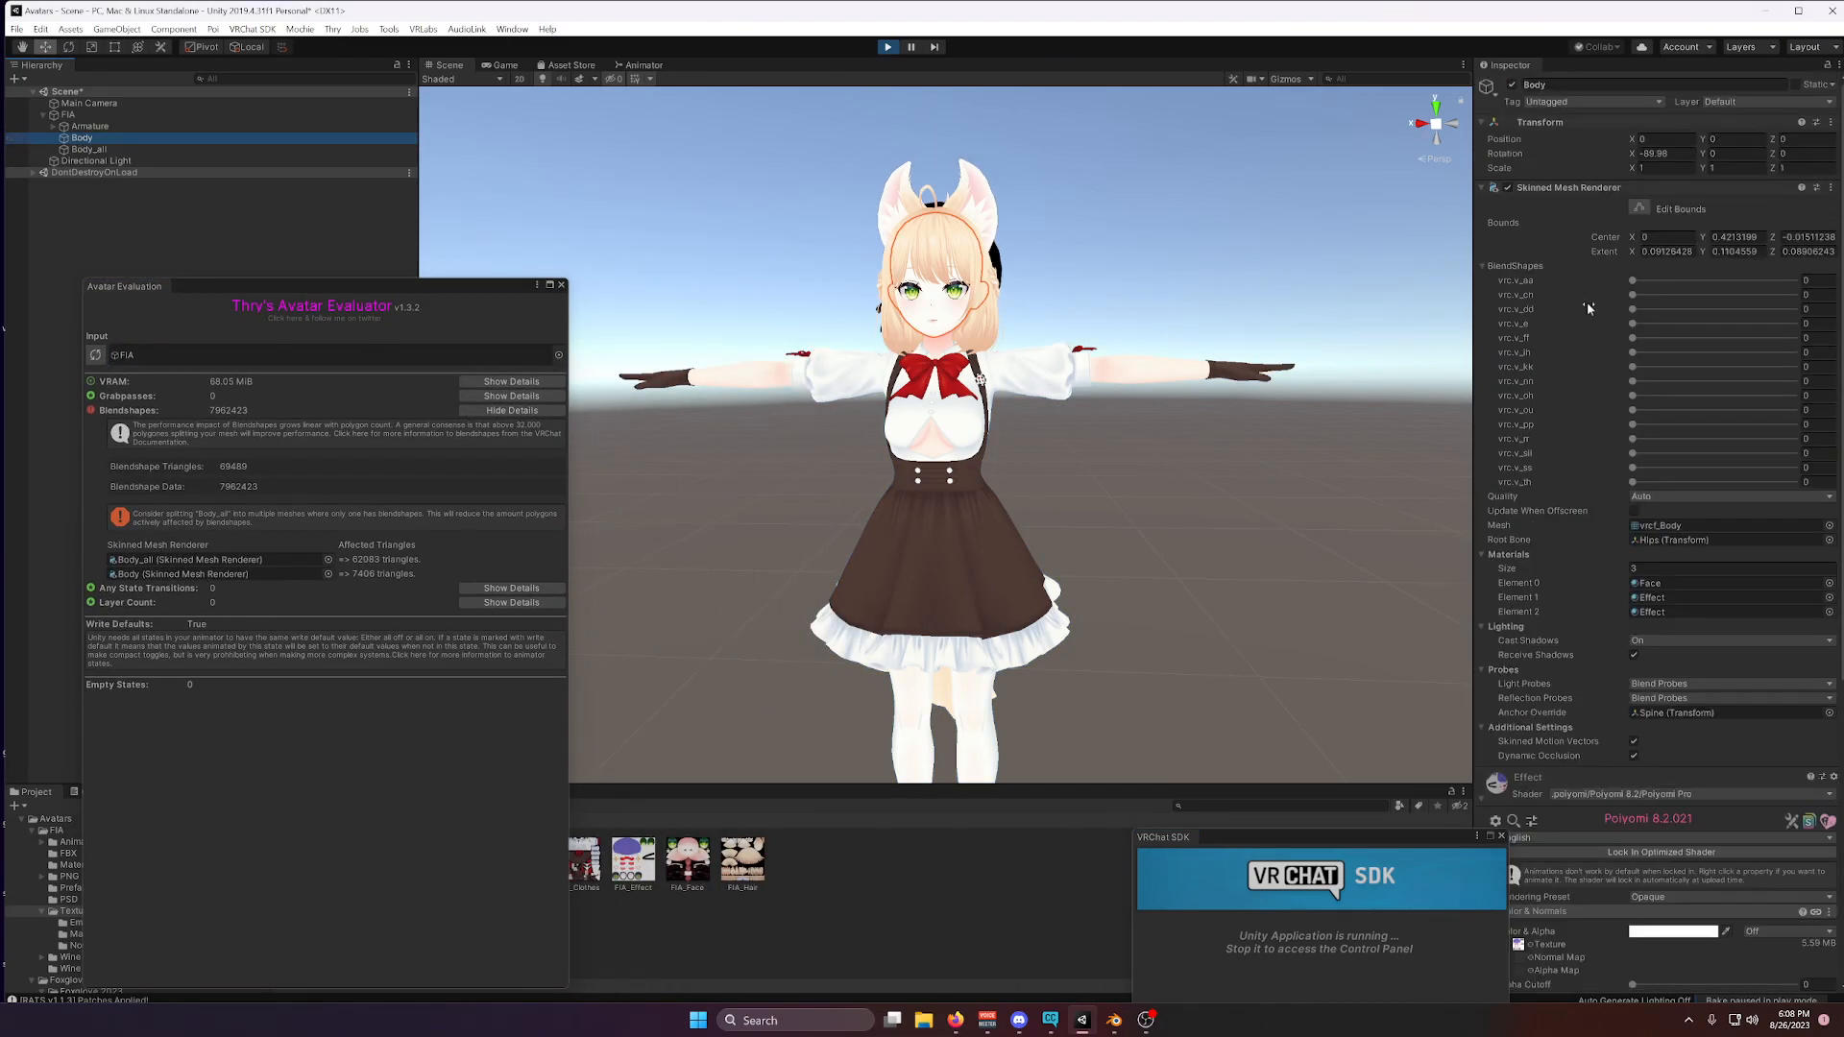
pyautogui.click(89, 150)
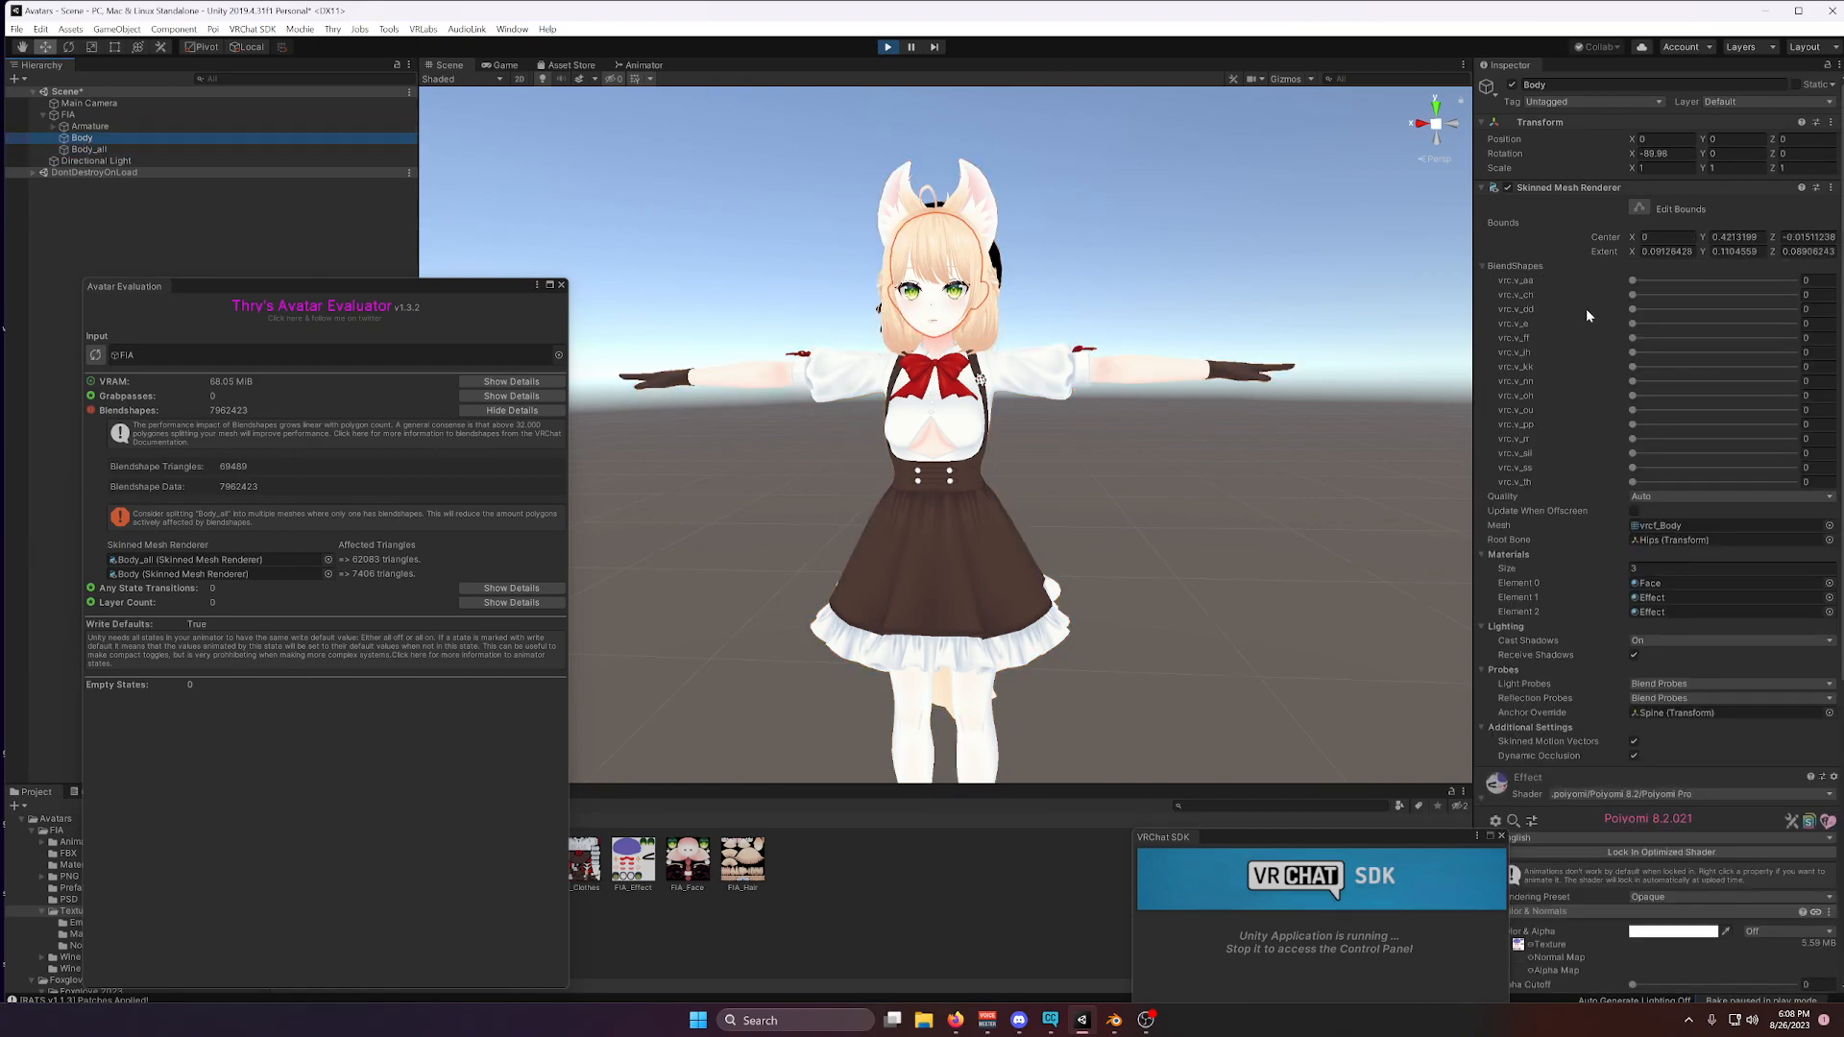
pyautogui.moveTo(123, 286); pyautogui.dragTo(474, 182)
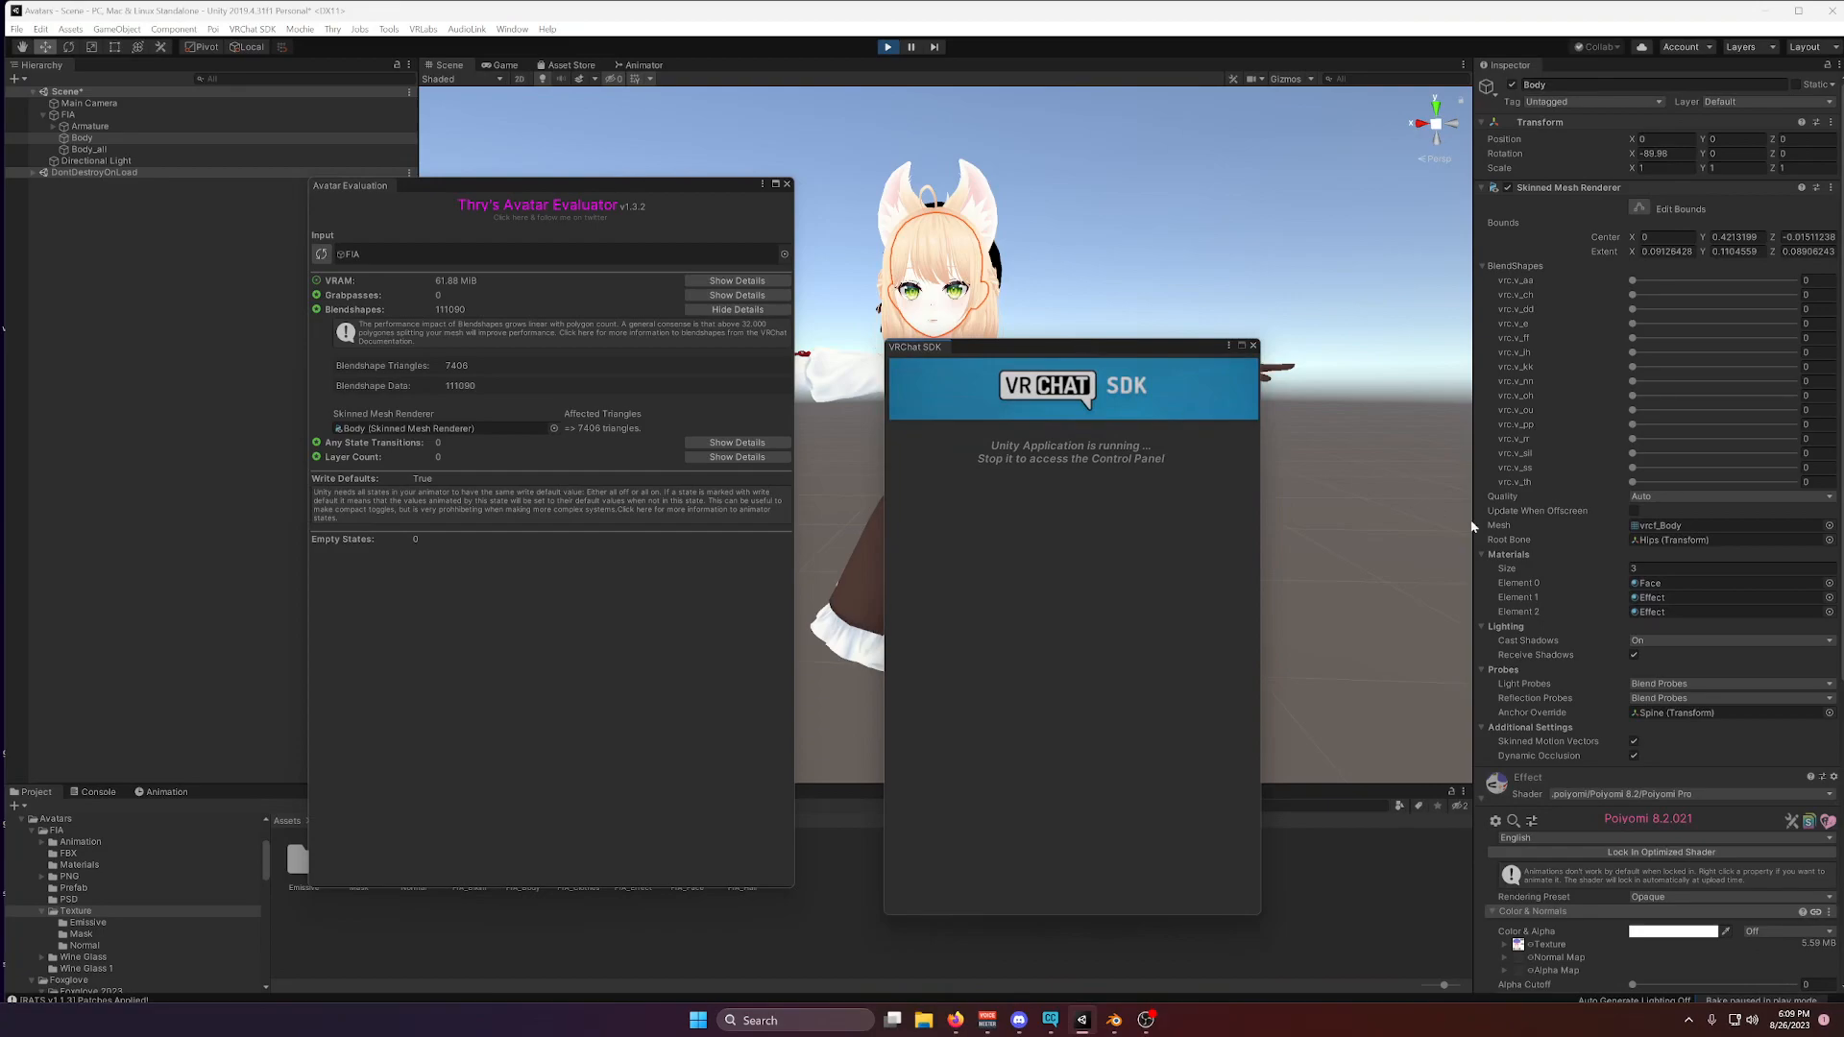
pyautogui.scroll(-3)
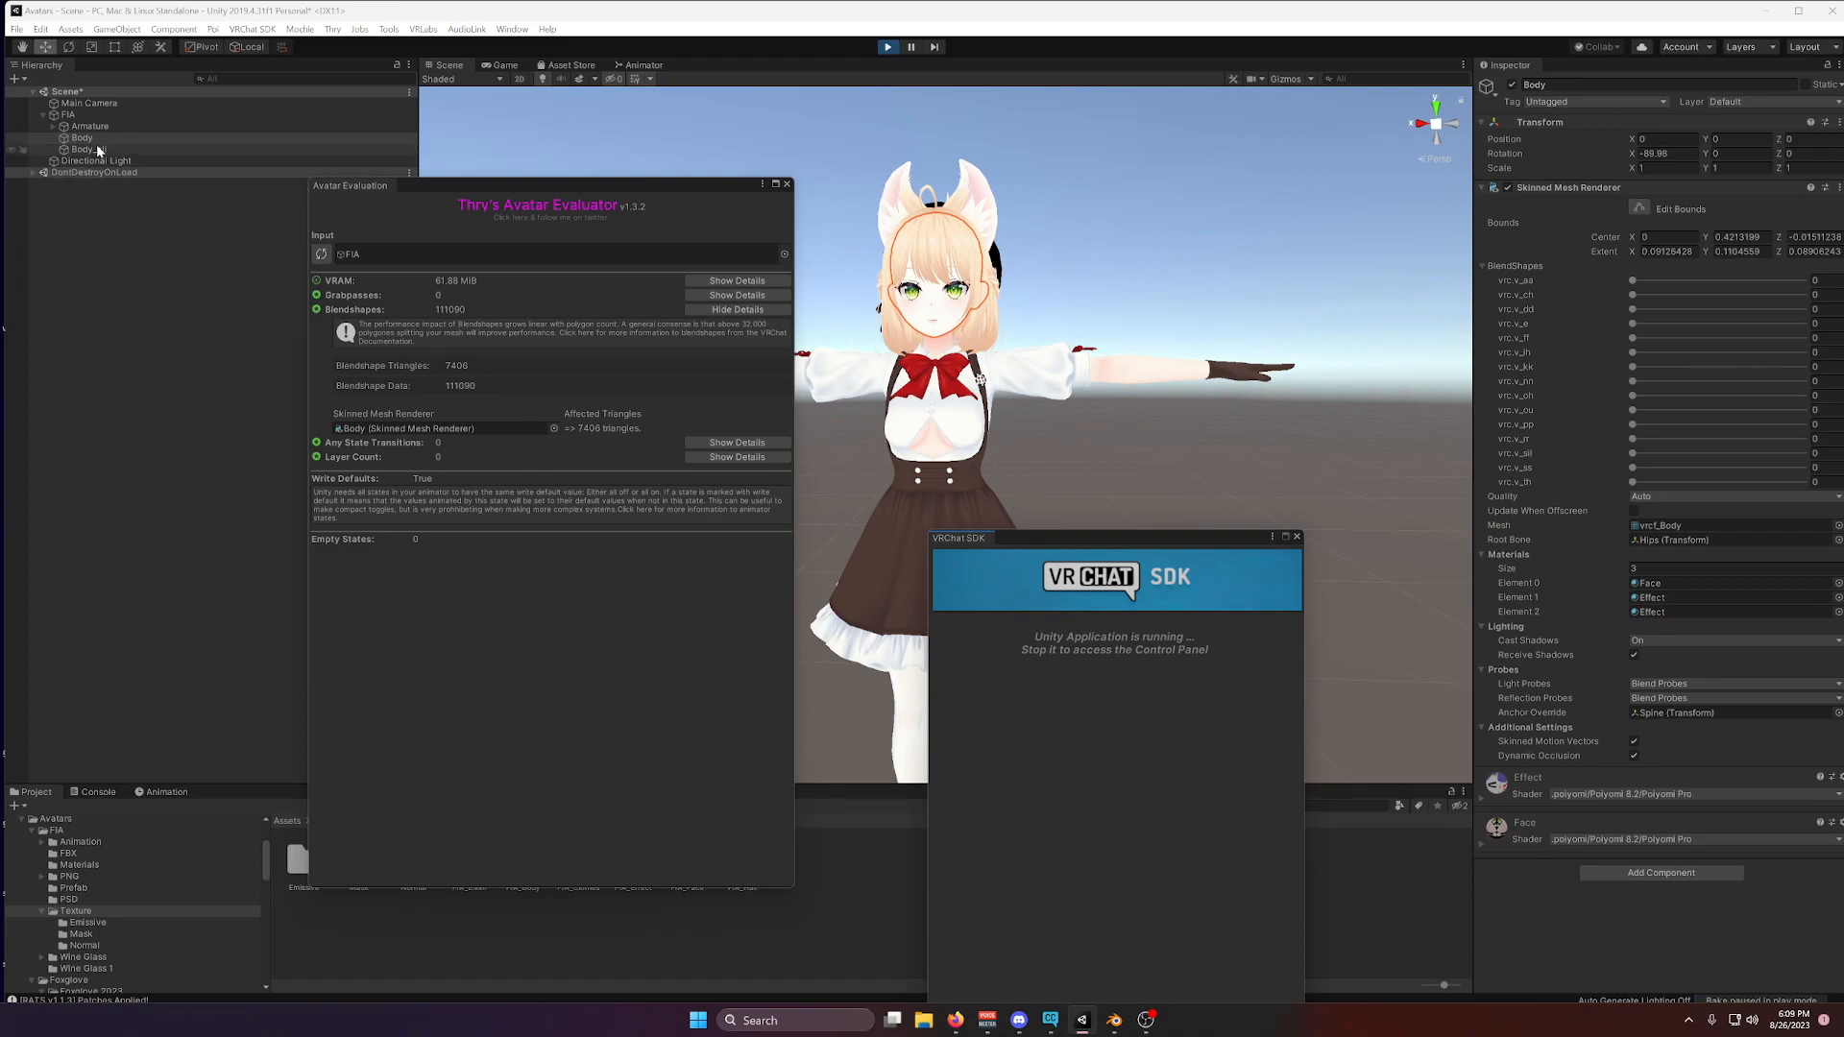
# Check the optimized Body and Body_all meshes' components, Body_all no longer listing blendshapes.
pyautogui.click(87, 150)
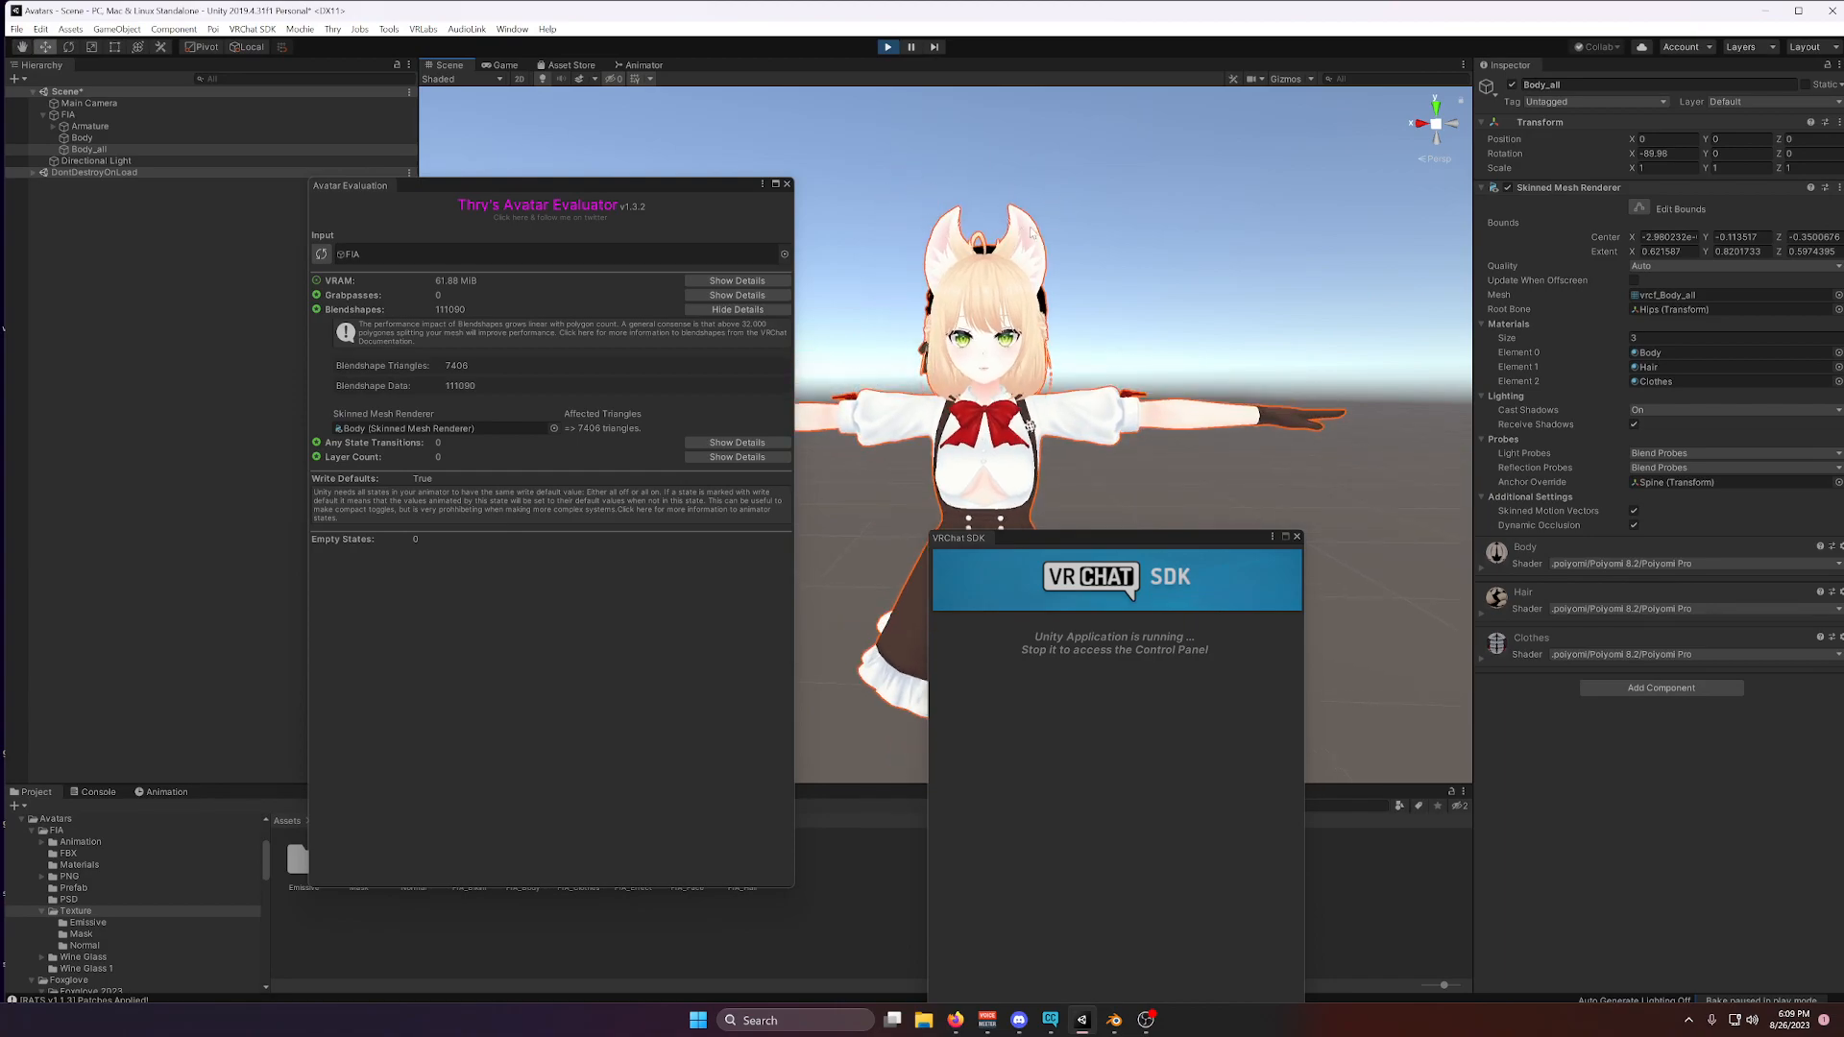
pyautogui.click(80, 139)
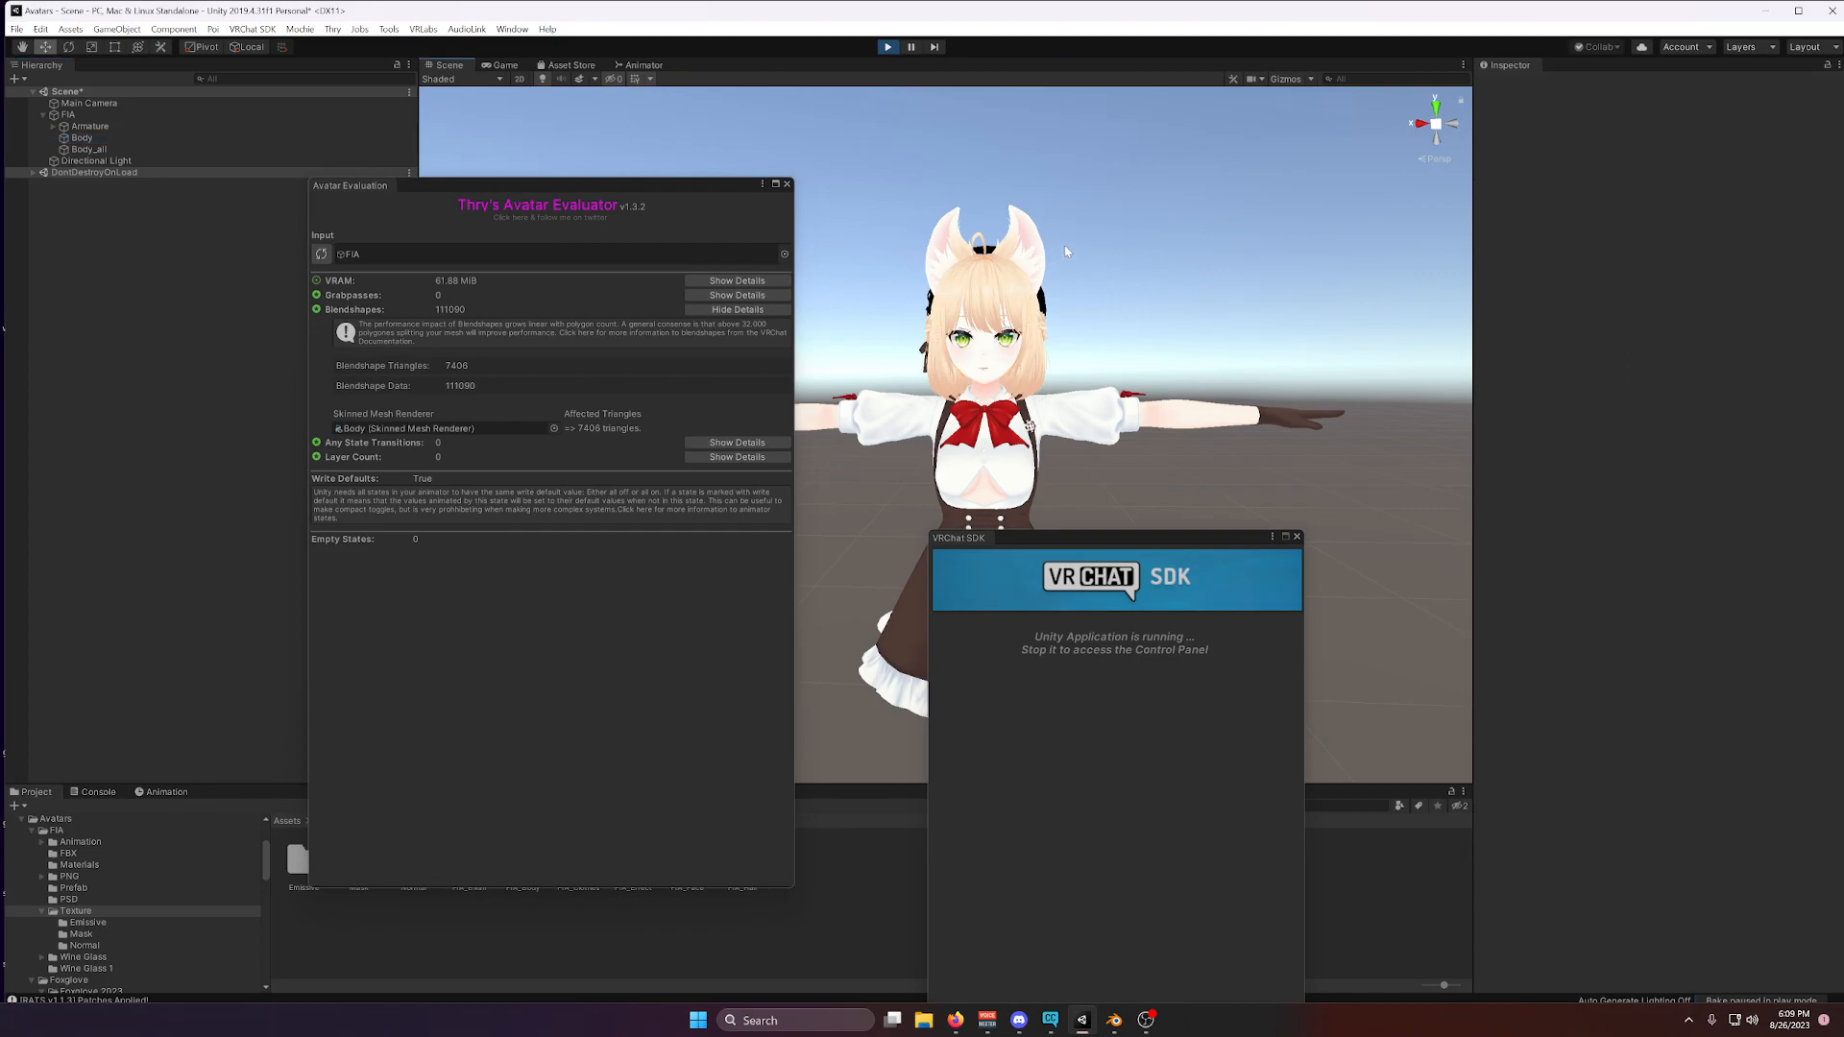
pyautogui.moveTo(868, 365)
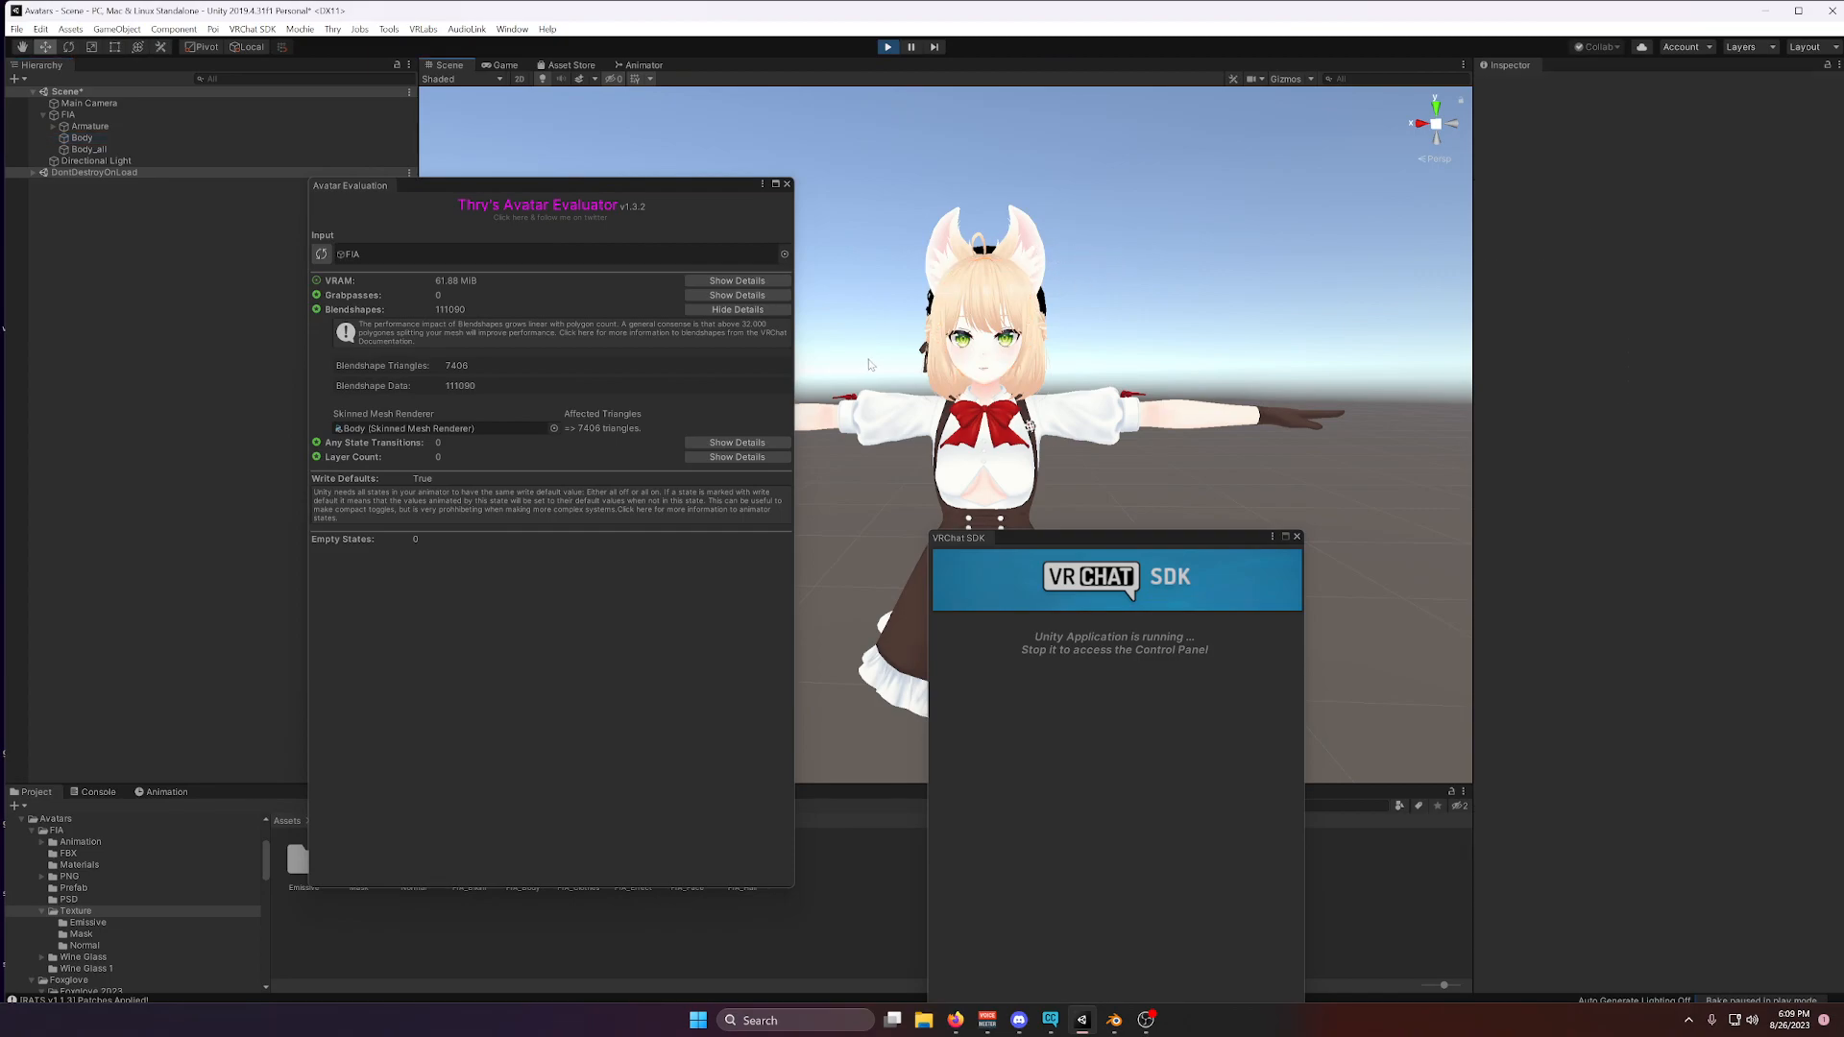
pyautogui.moveTo(1070, 277)
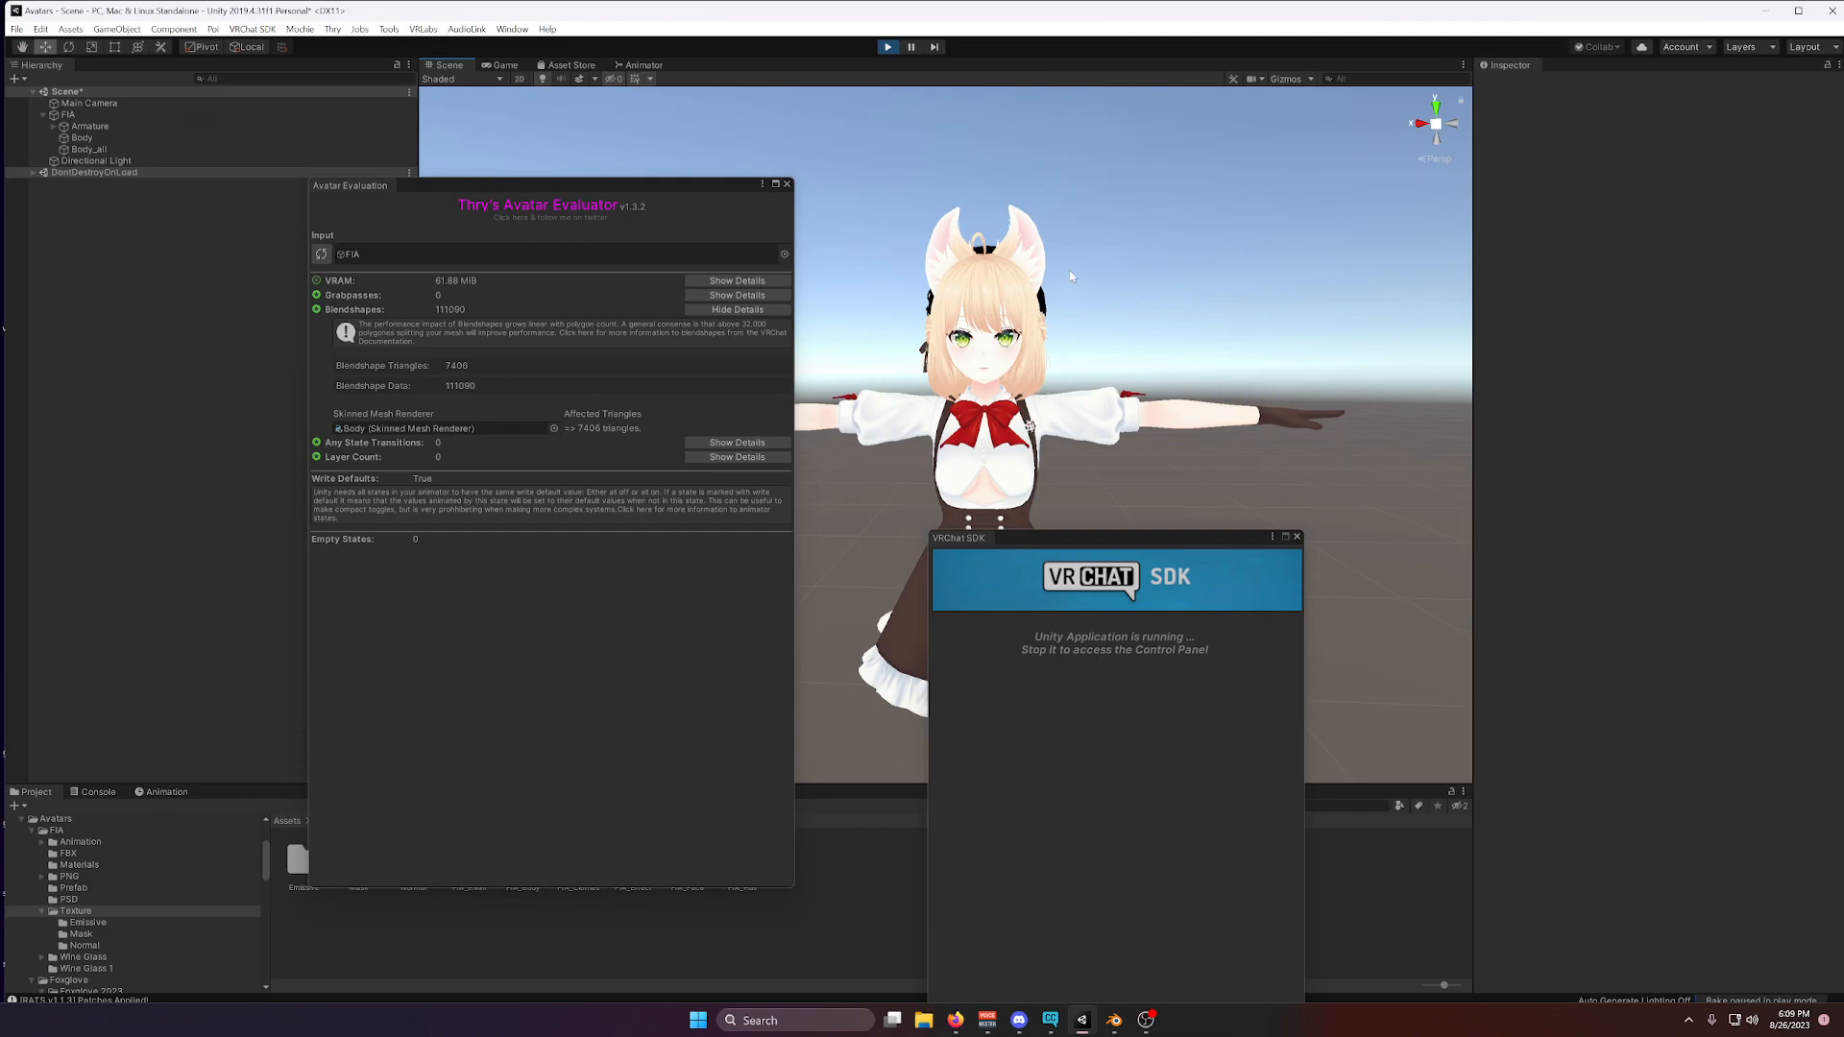
pyautogui.moveTo(1070, 290)
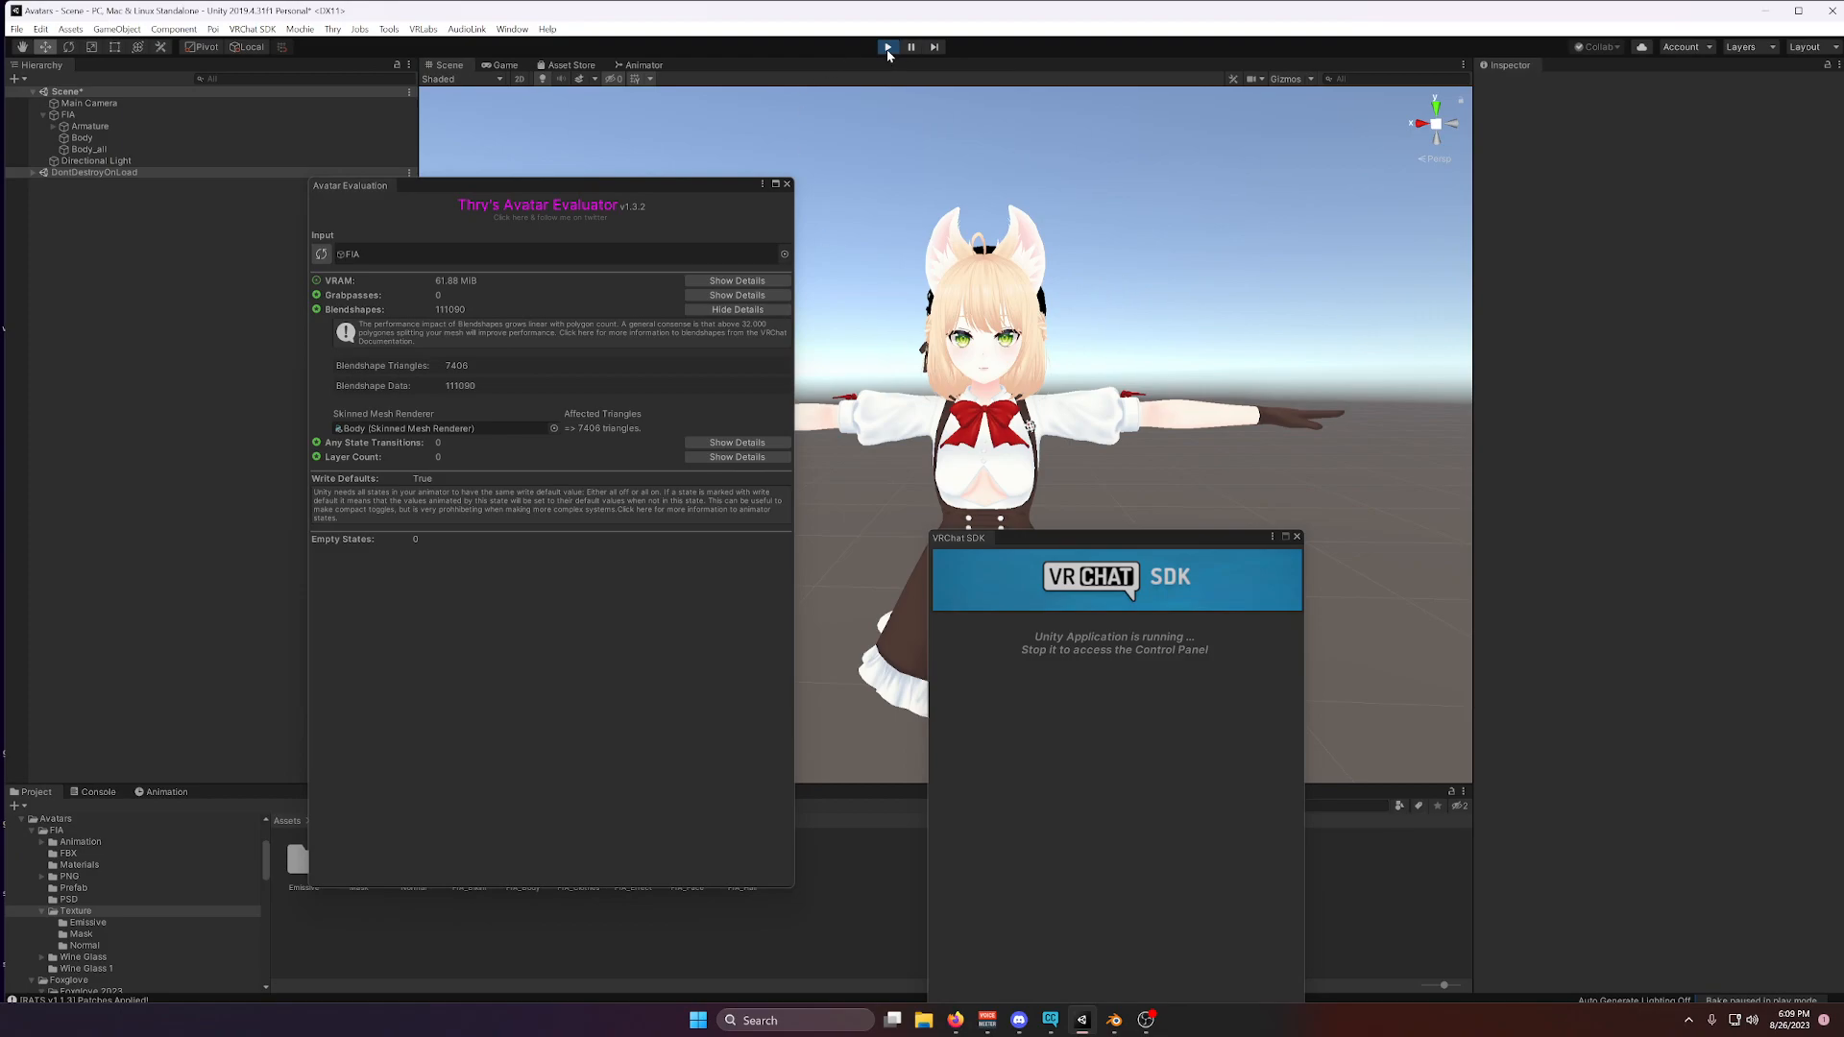
# Exit Play mode, then raise Body_all's Ear_x blendshape to shrink the cat ears out of view.
pyautogui.click(888, 46)
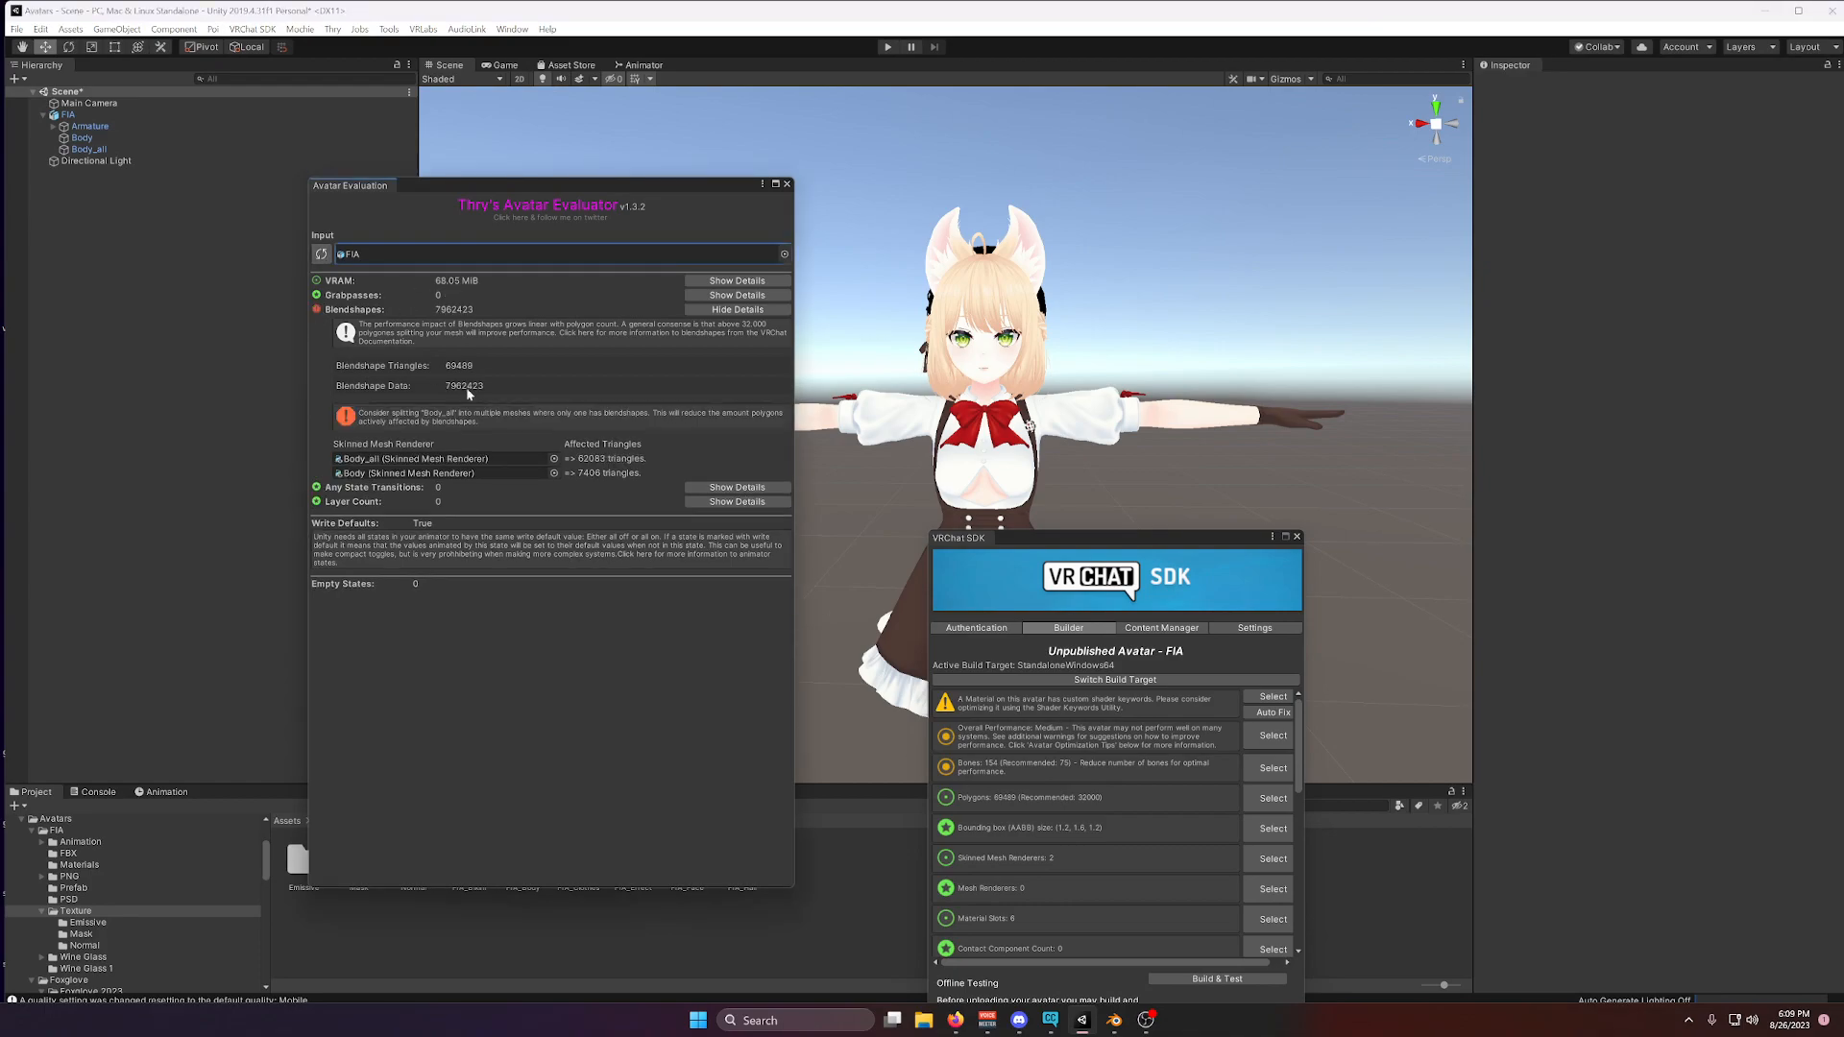
pyautogui.click(83, 138)
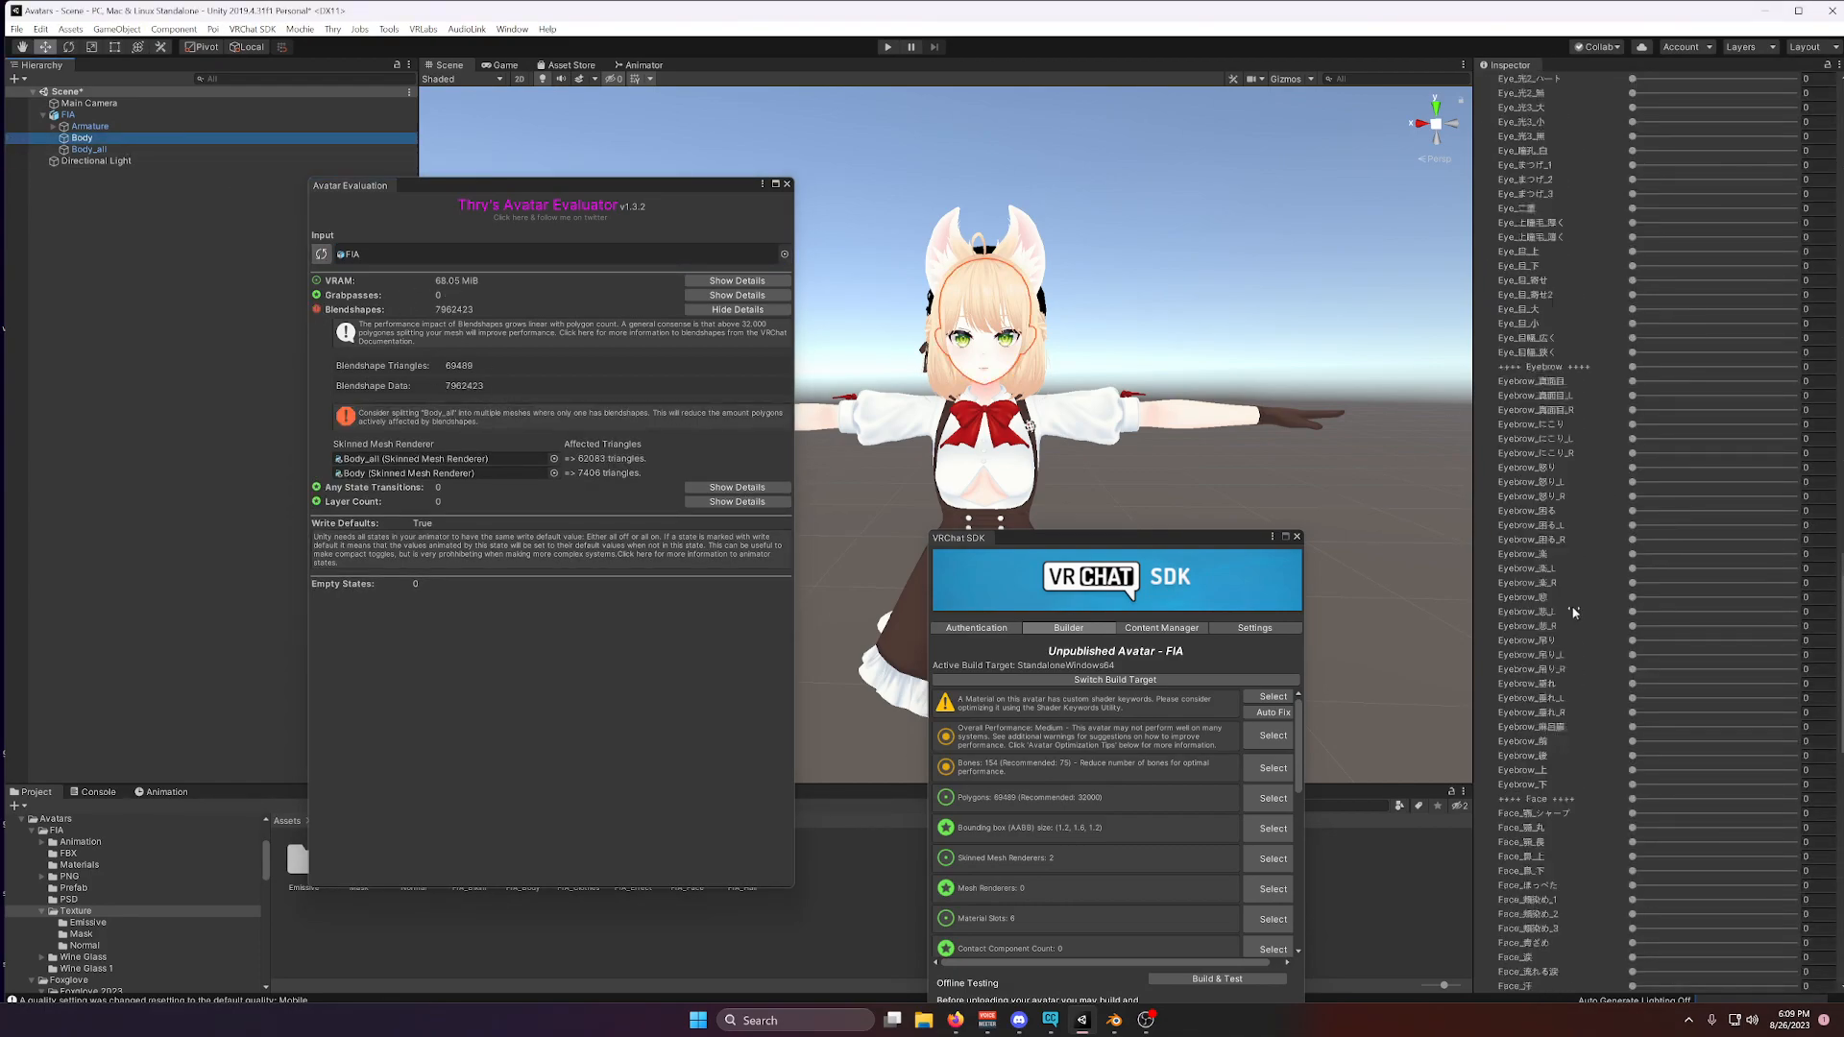
pyautogui.scroll(-3)
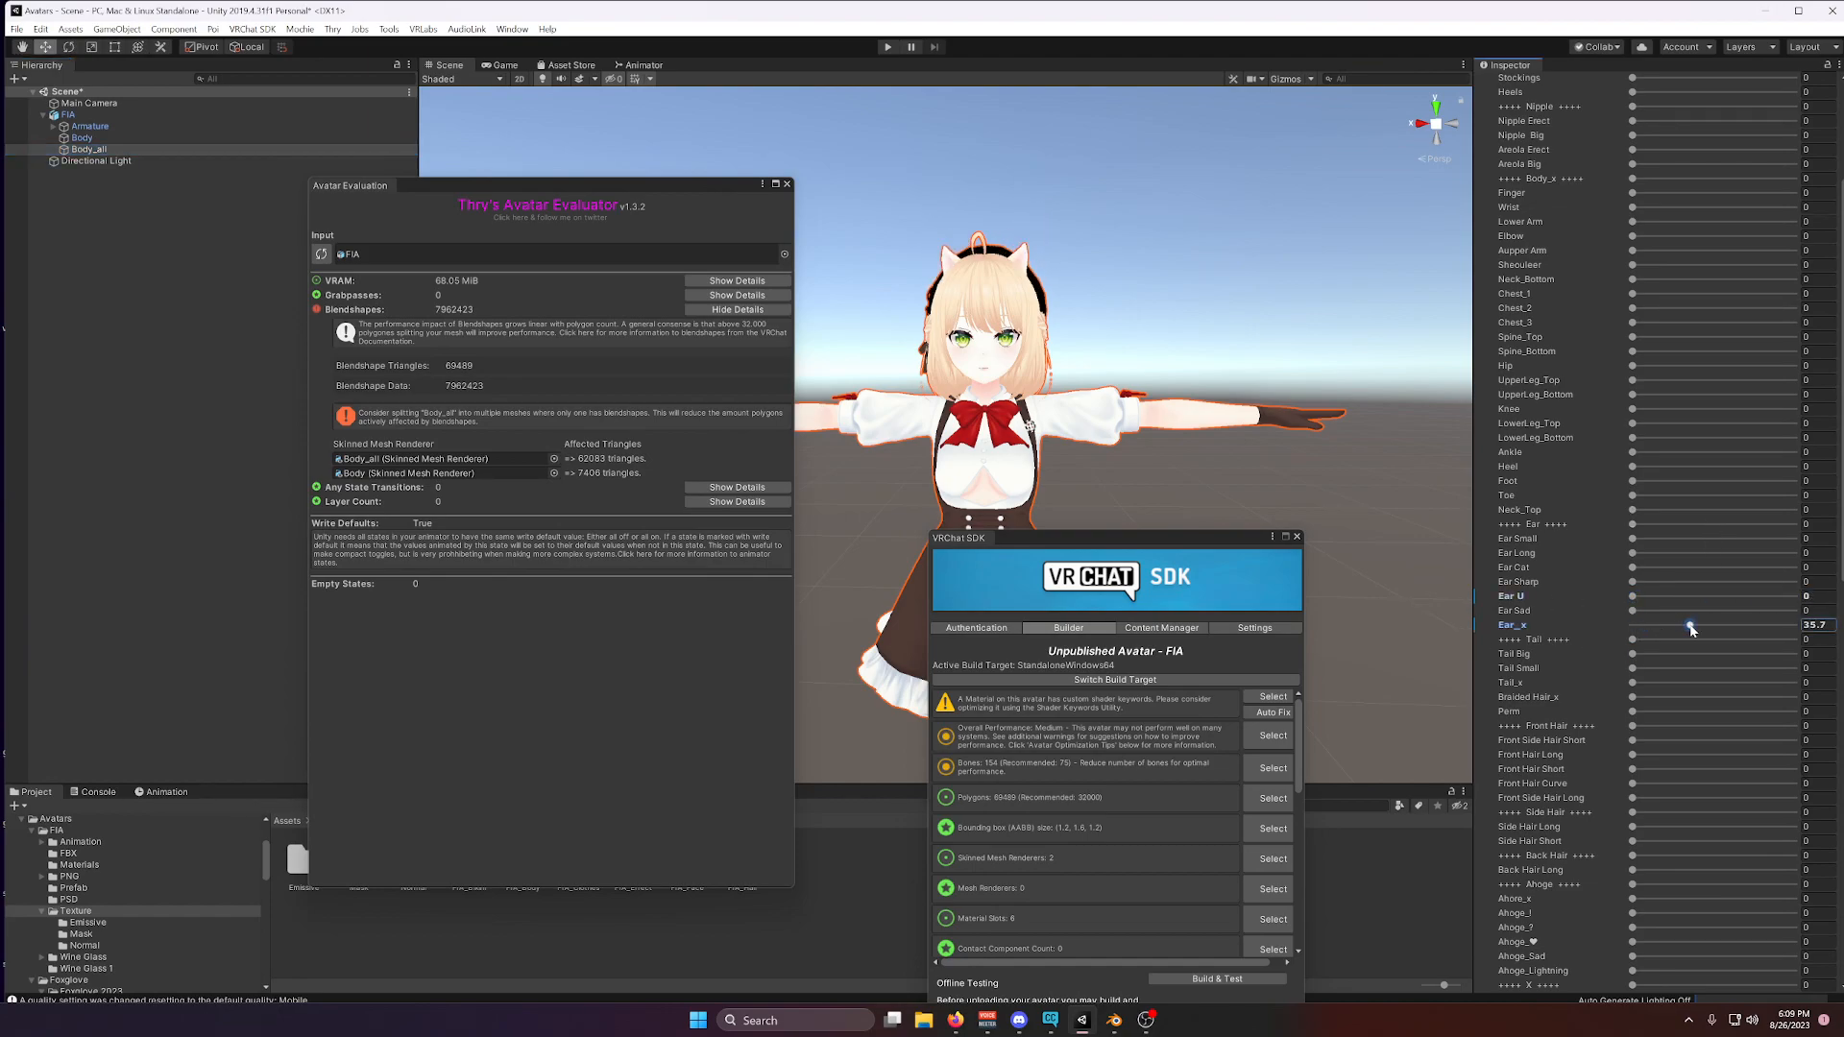
pyautogui.moveTo(1691, 625); pyautogui.dragTo(1794, 624)
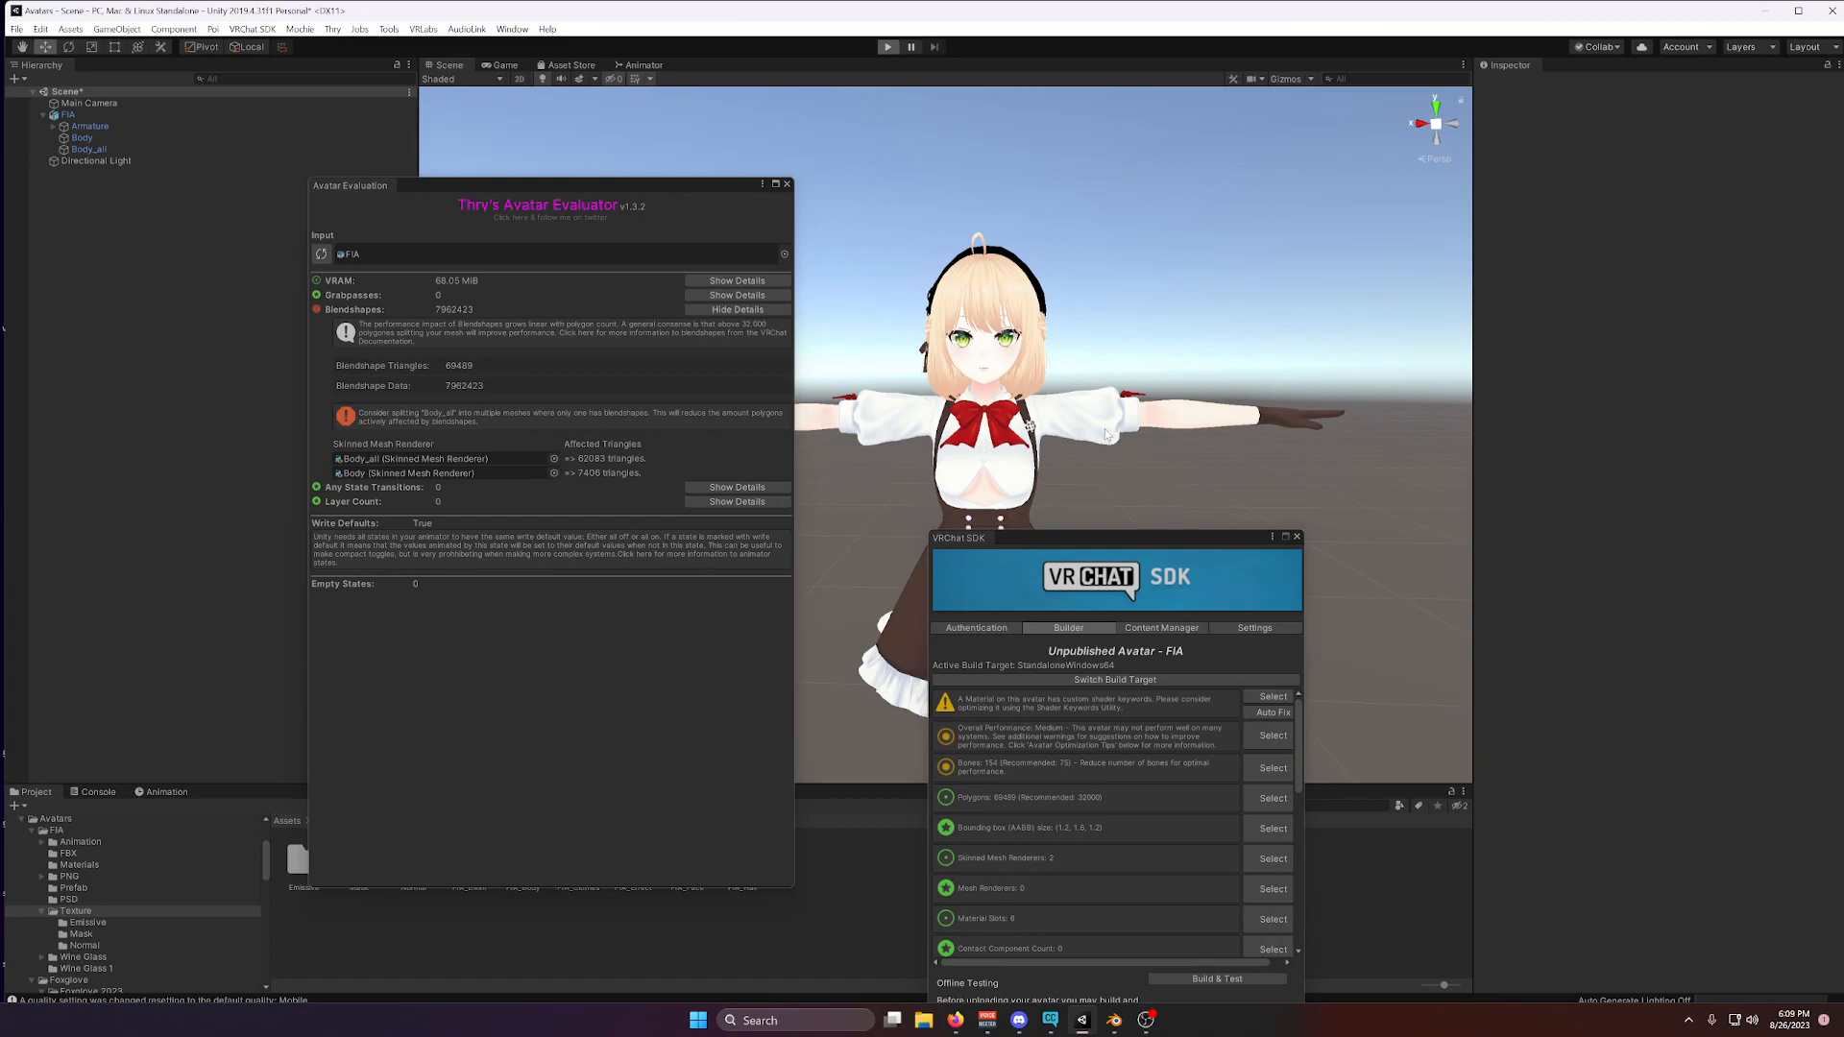
# Enter Play mode, refresh the Avatar Evaluator stats, and inspect the Body mesh's Skinned Mesh Renderer.
pyautogui.click(888, 46)
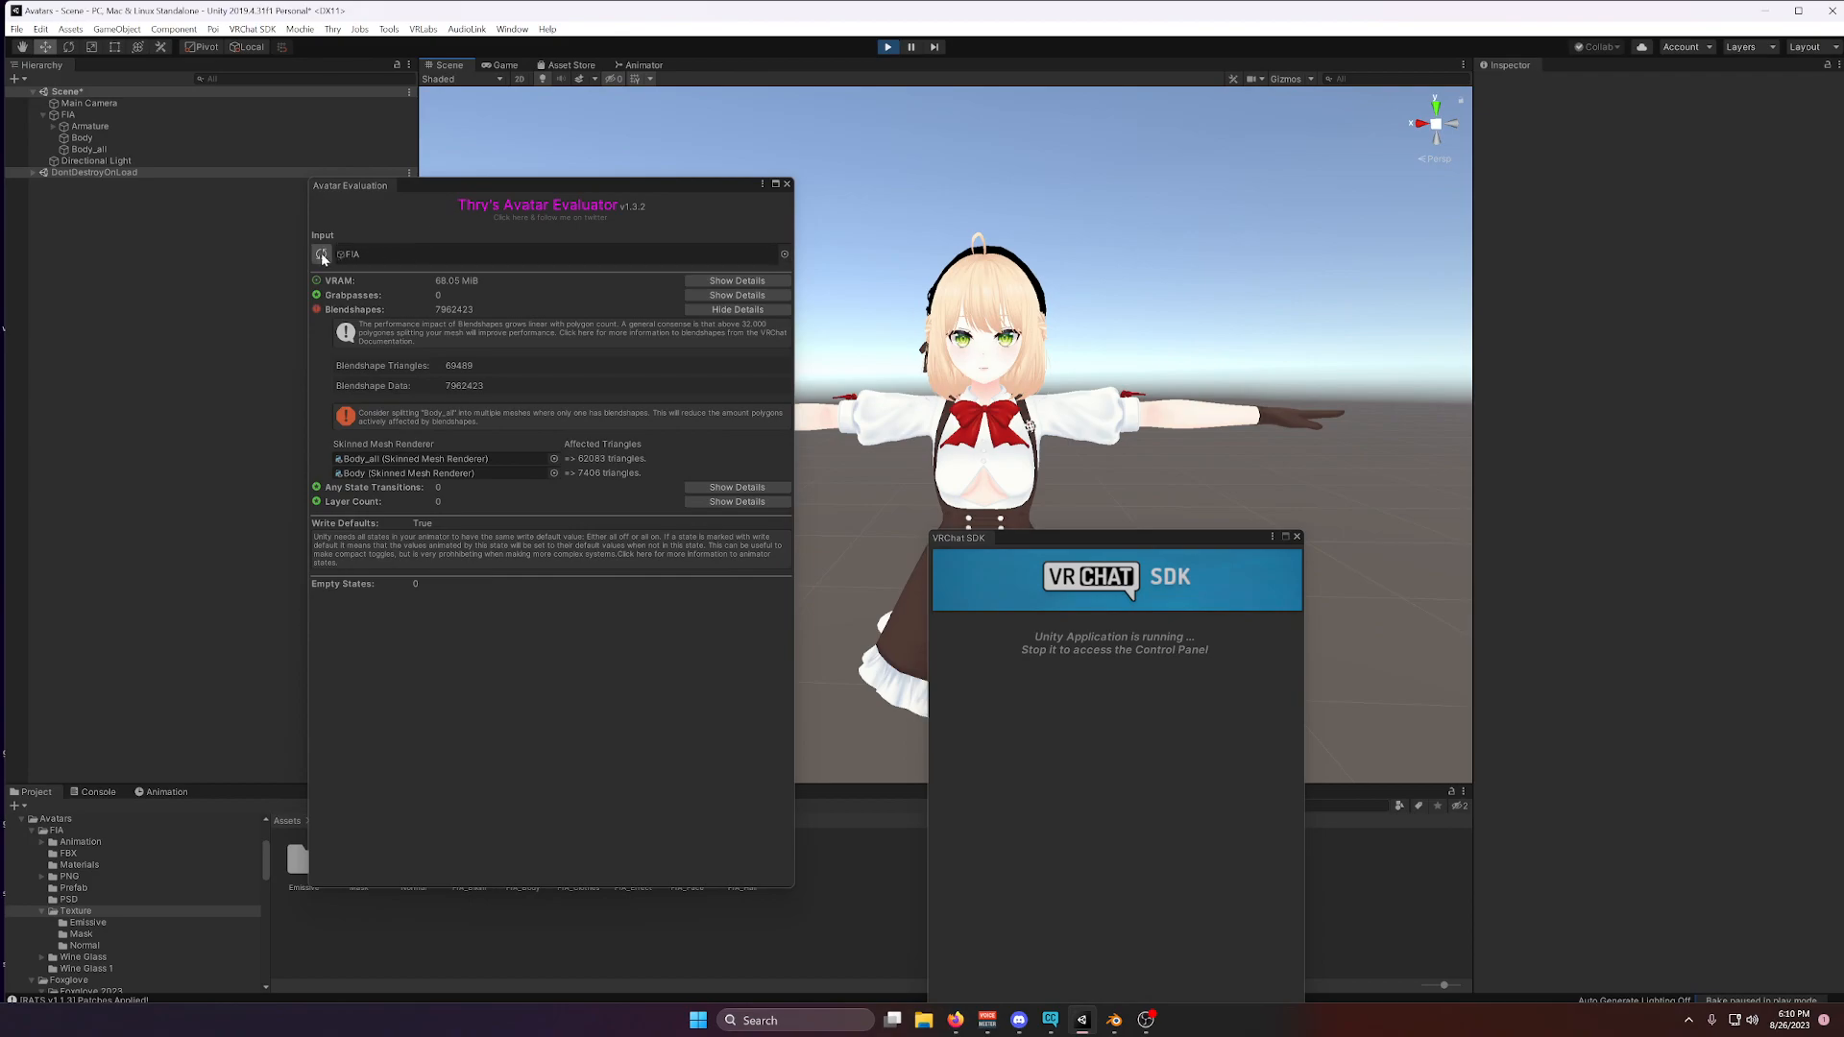
pyautogui.click(322, 254)
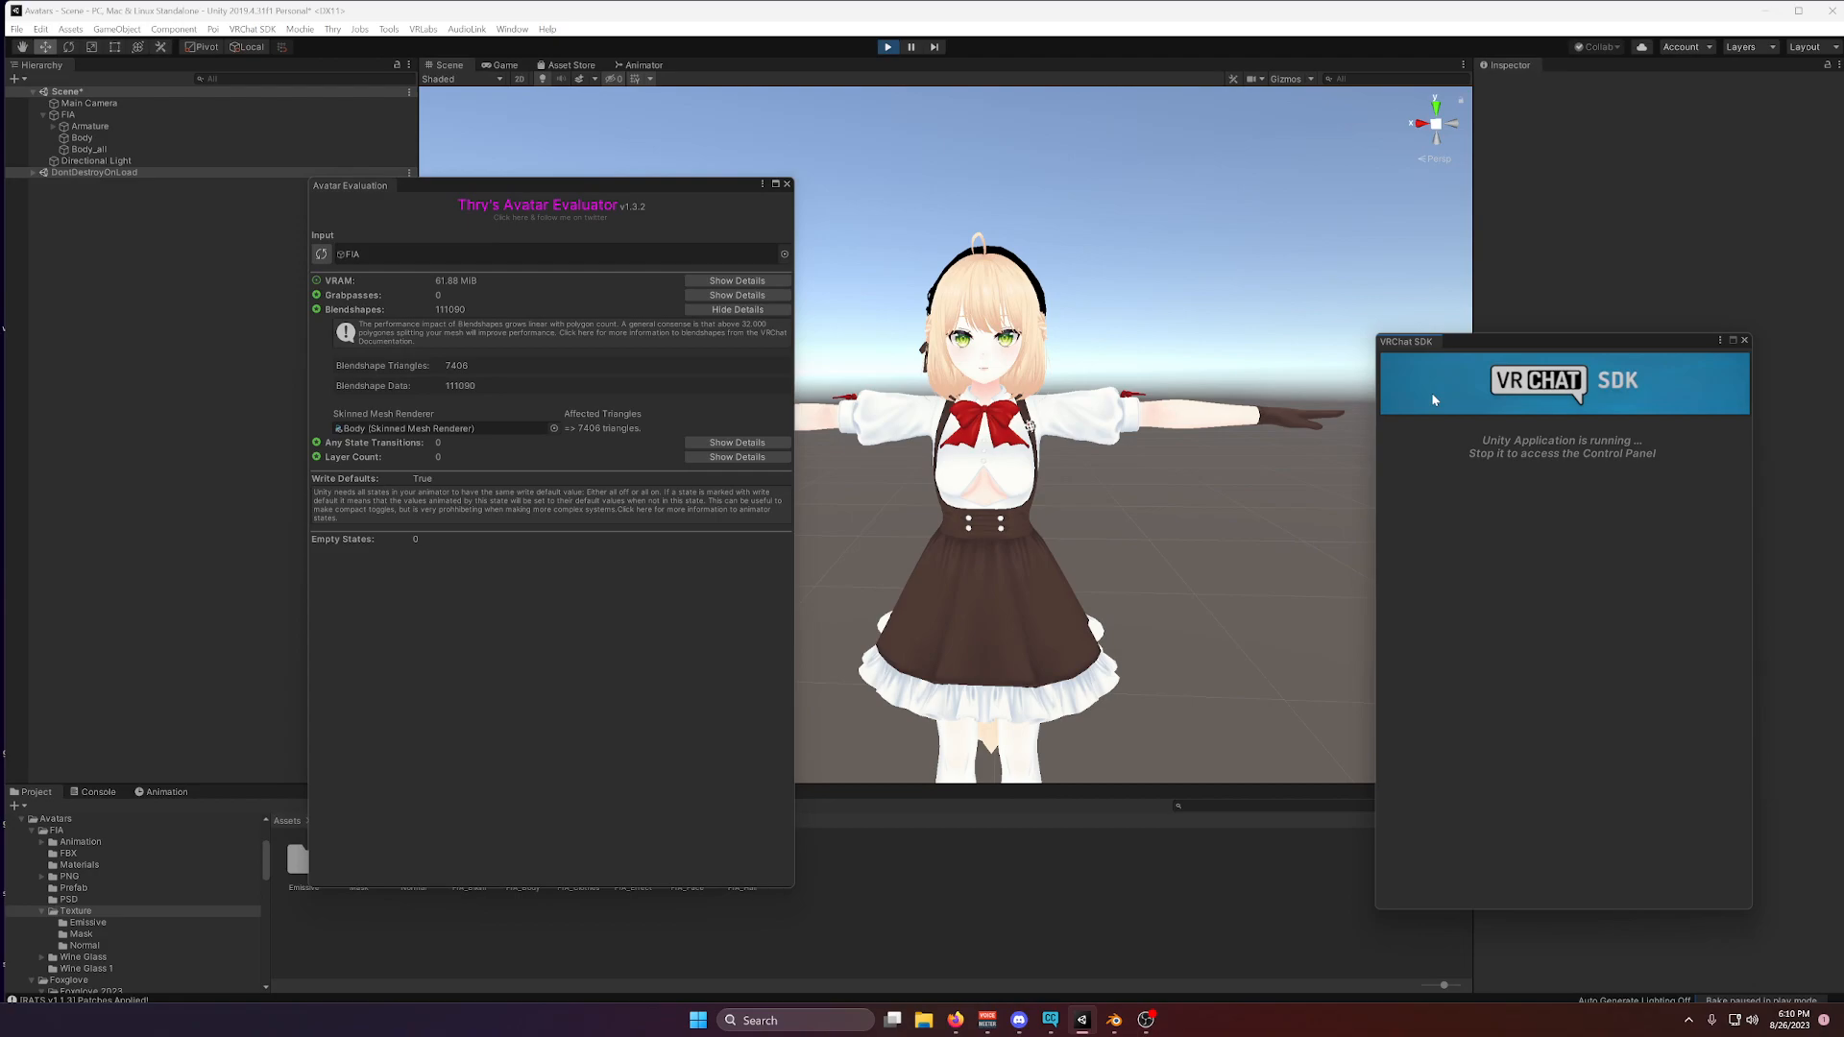
pyautogui.moveTo(1423, 381)
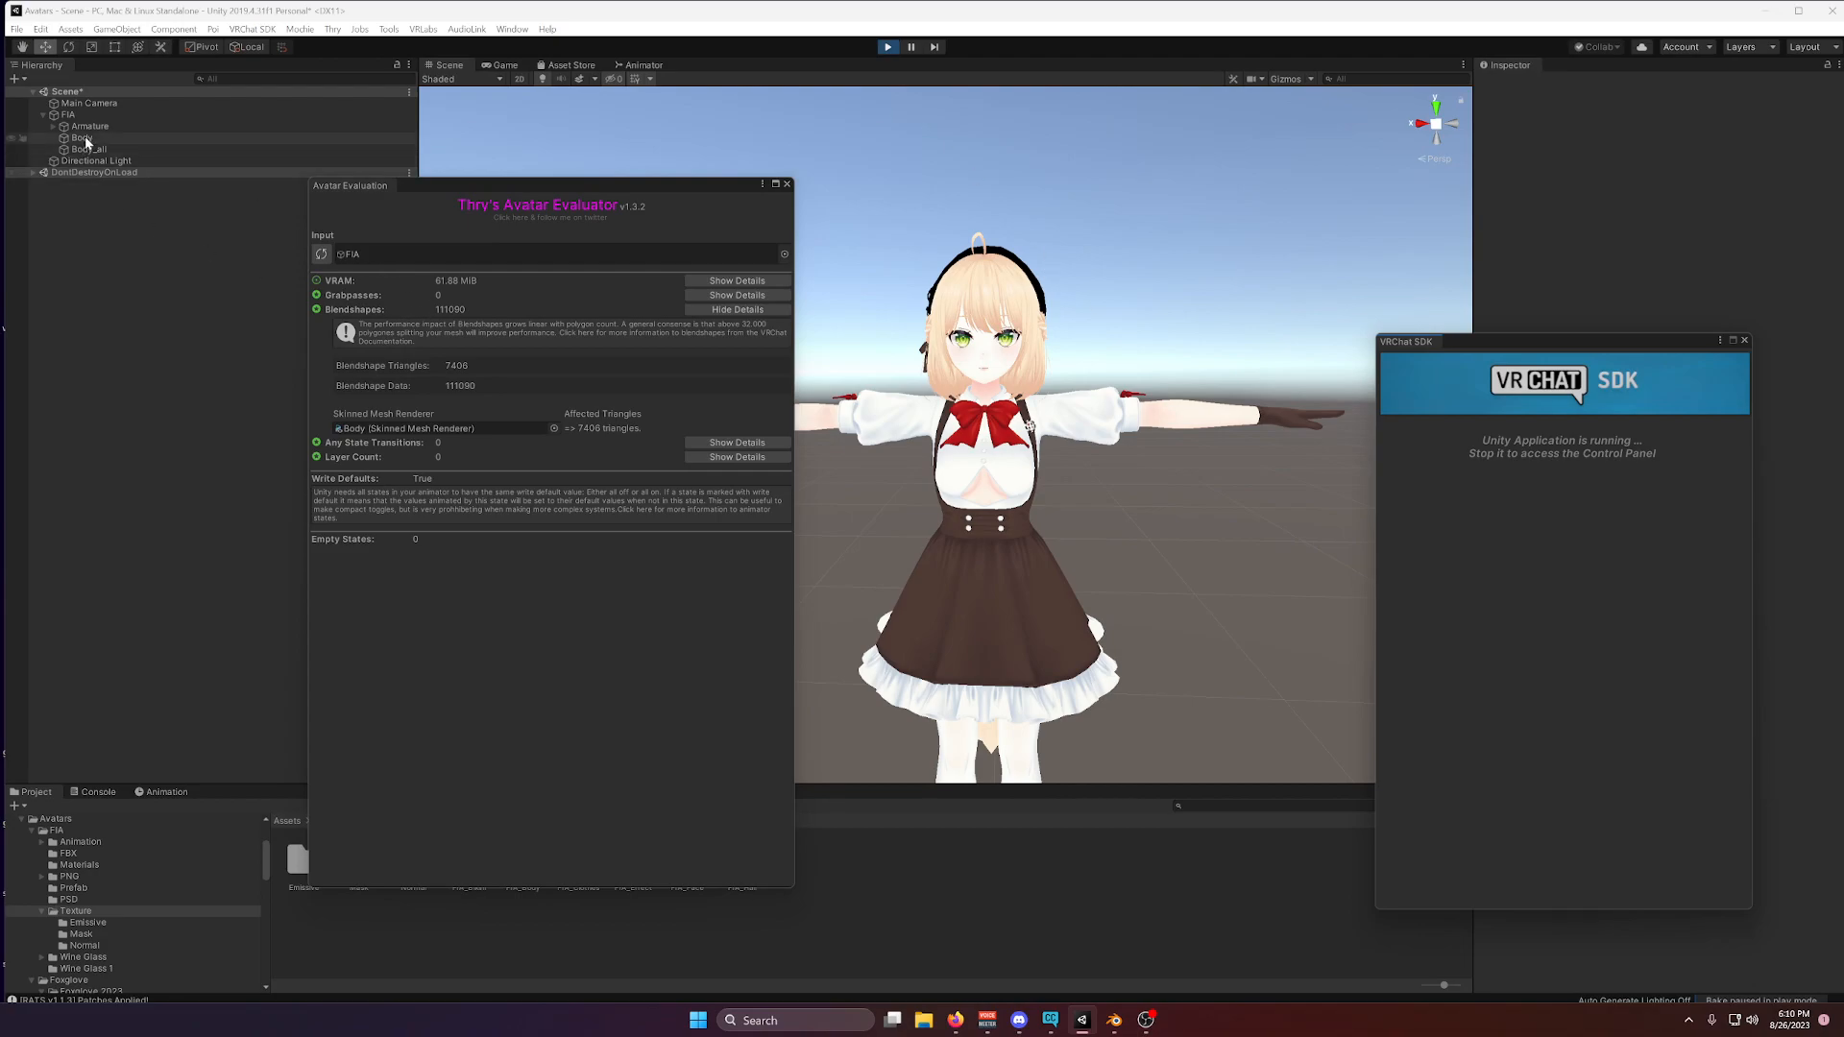
pyautogui.click(80, 138)
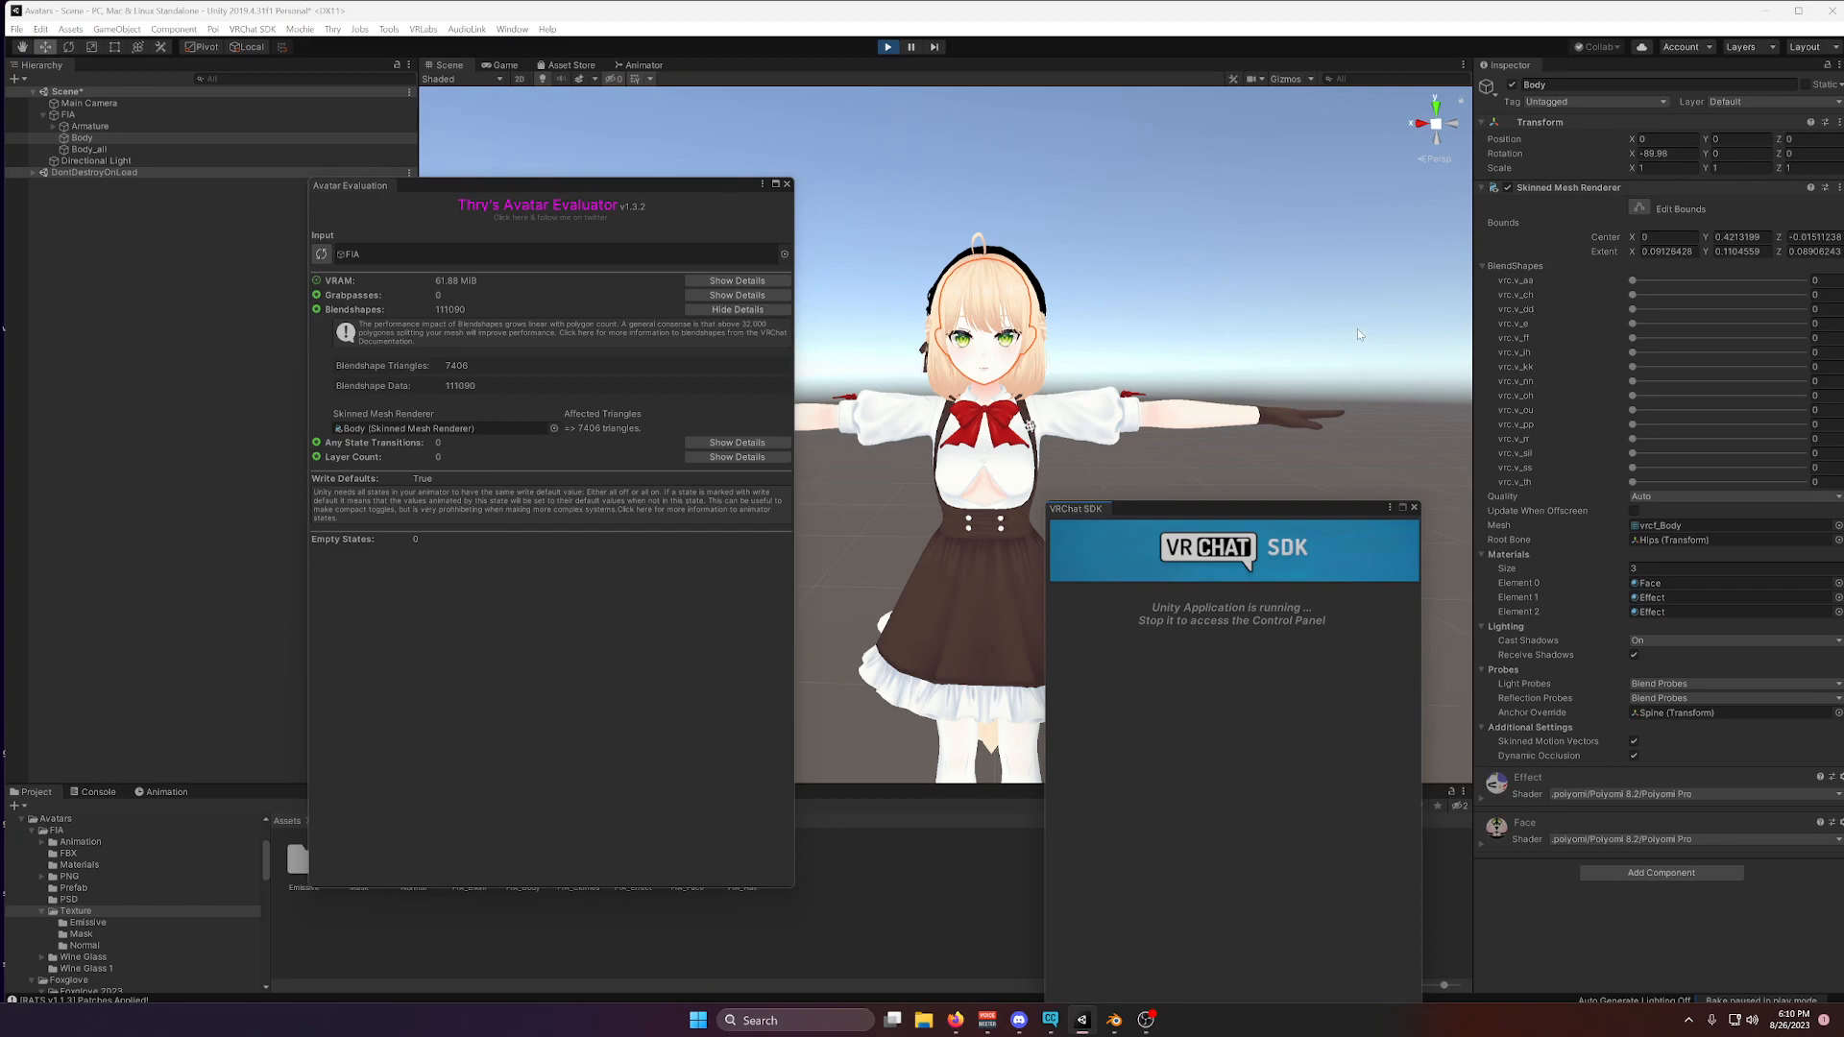
pyautogui.moveTo(1359, 309)
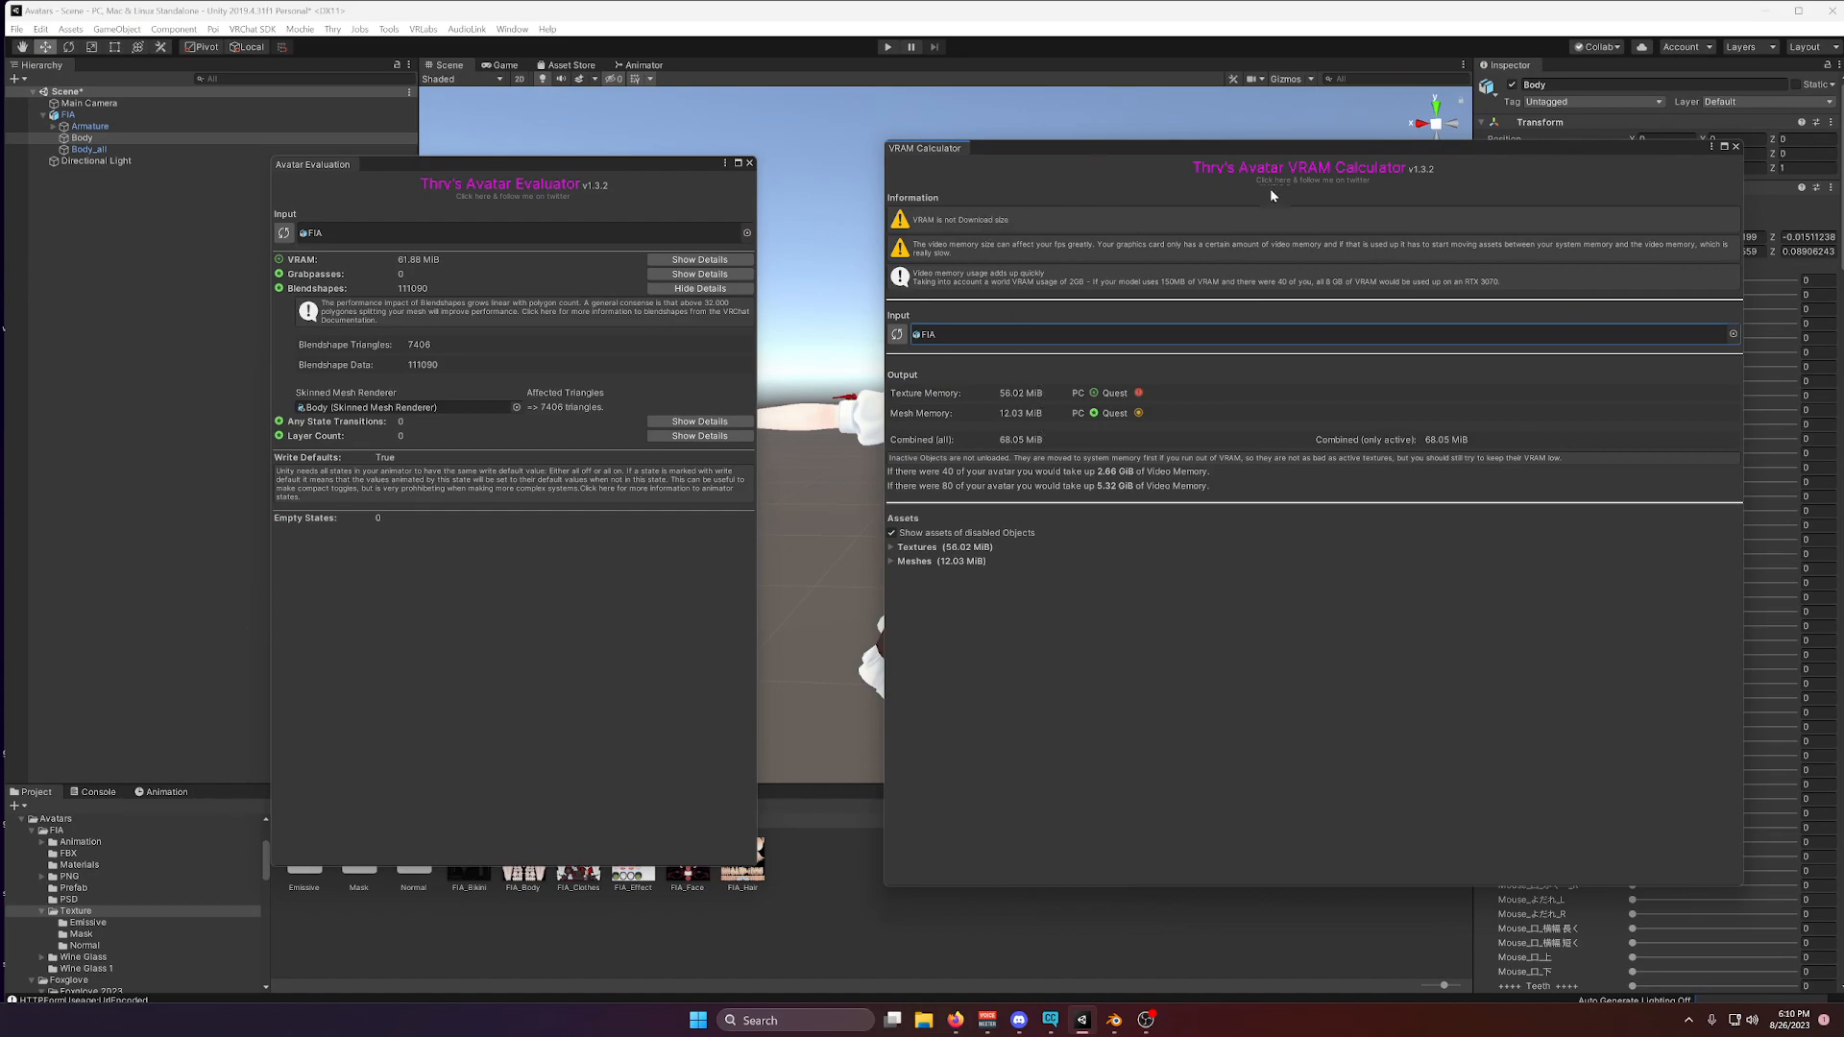
# Arrange Thry's VRAM Calculator beside the evaluator, expand the Textures breakdown and collapse Meshes.
pyautogui.moveTo(926, 148); pyautogui.dragTo(853, 169)
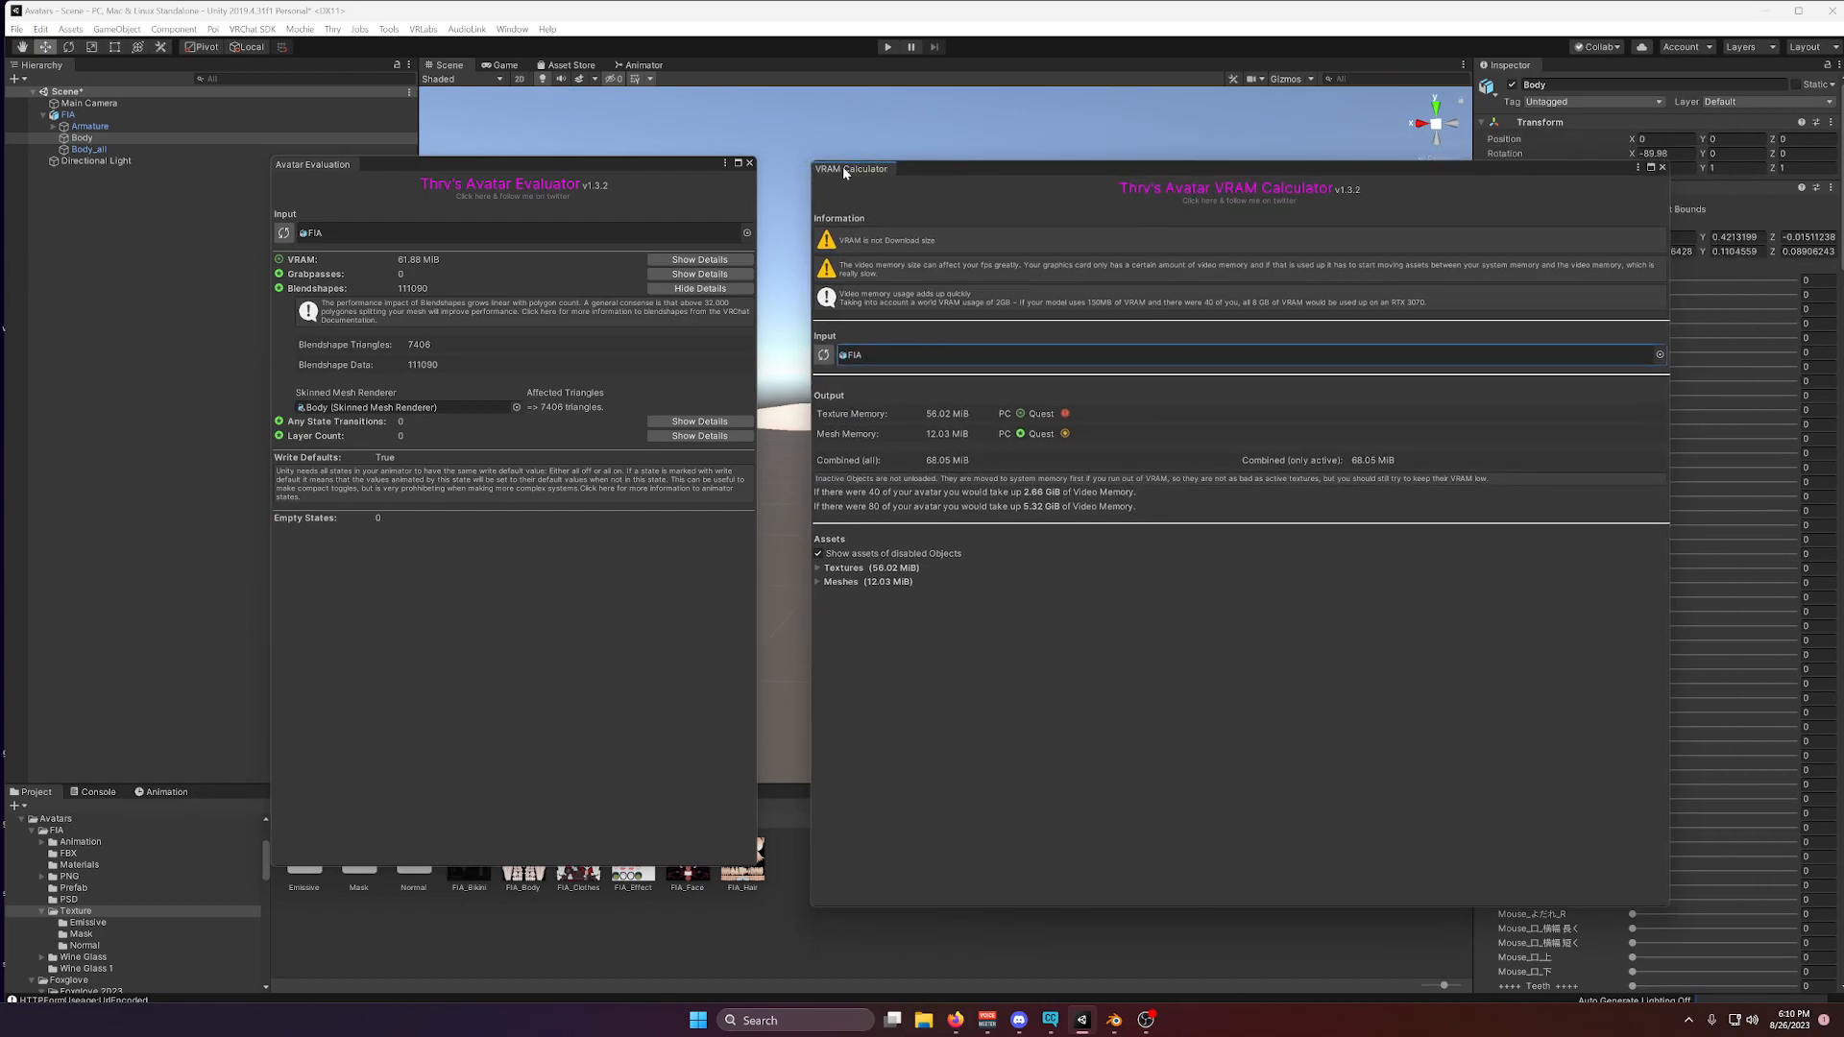
pyautogui.click(820, 580)
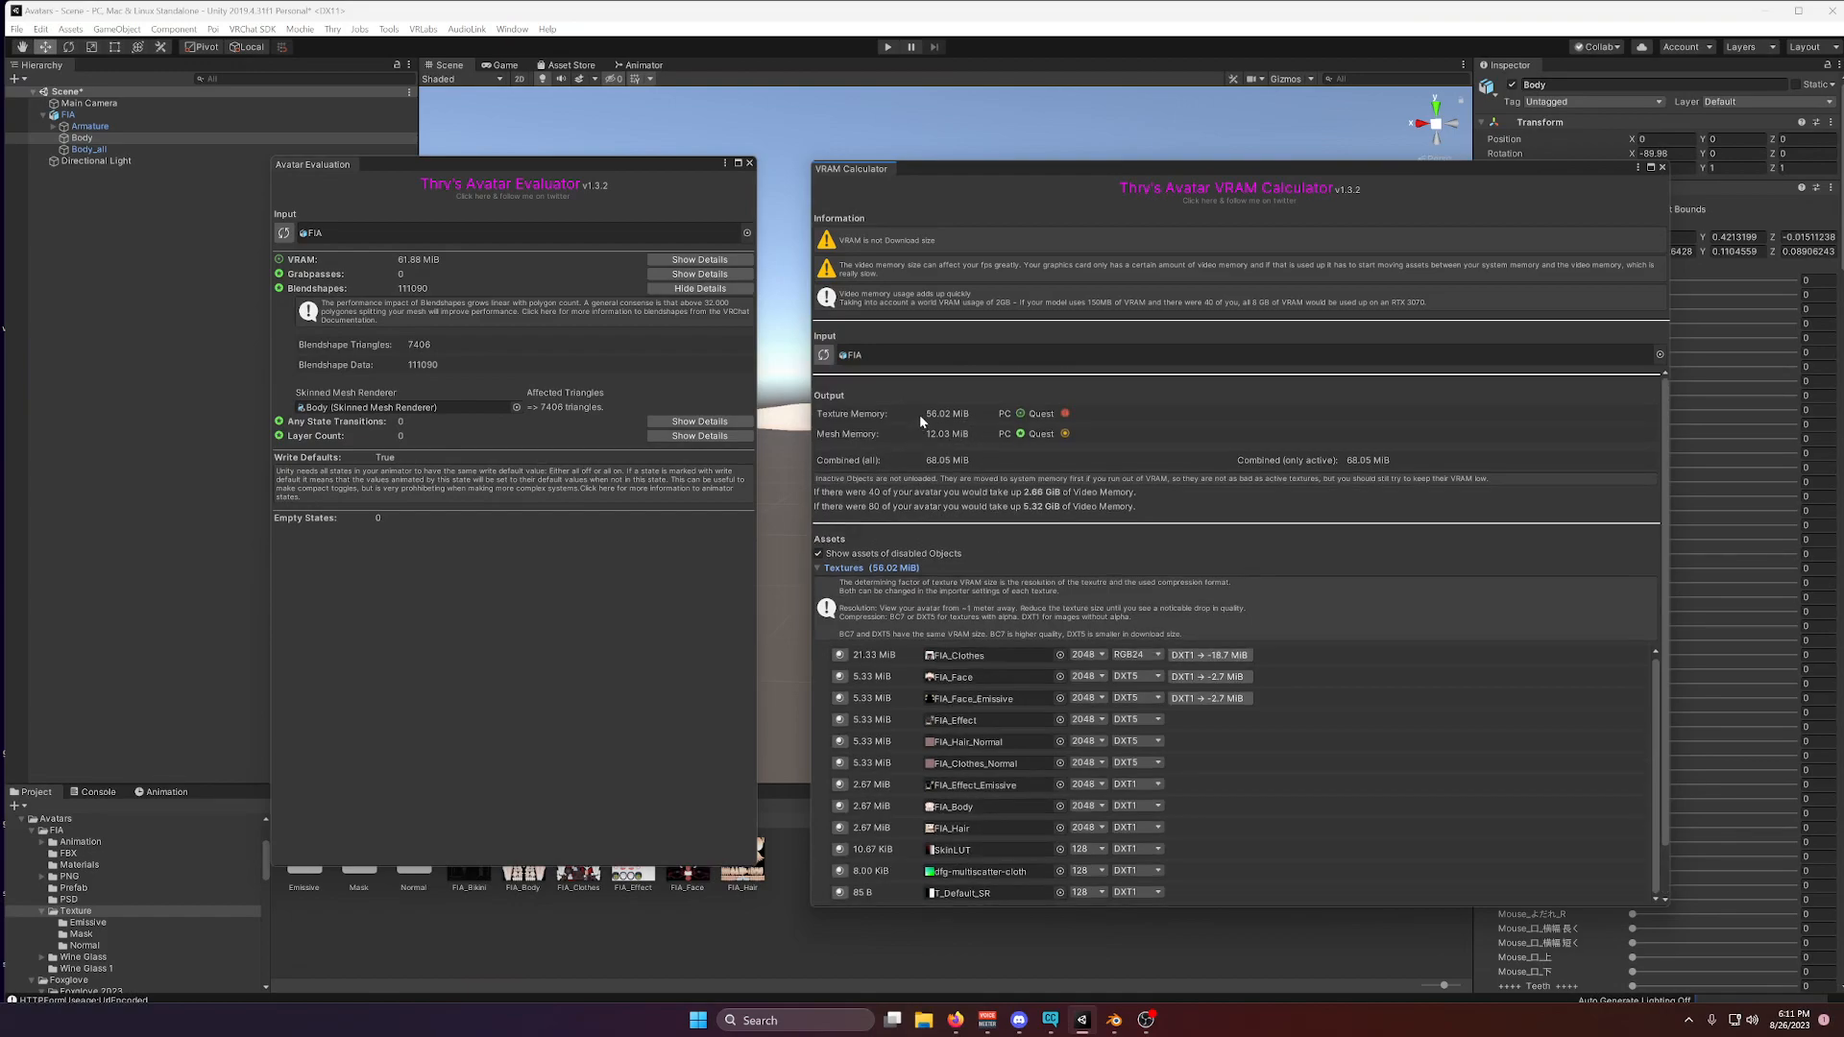
pyautogui.moveTo(958, 417)
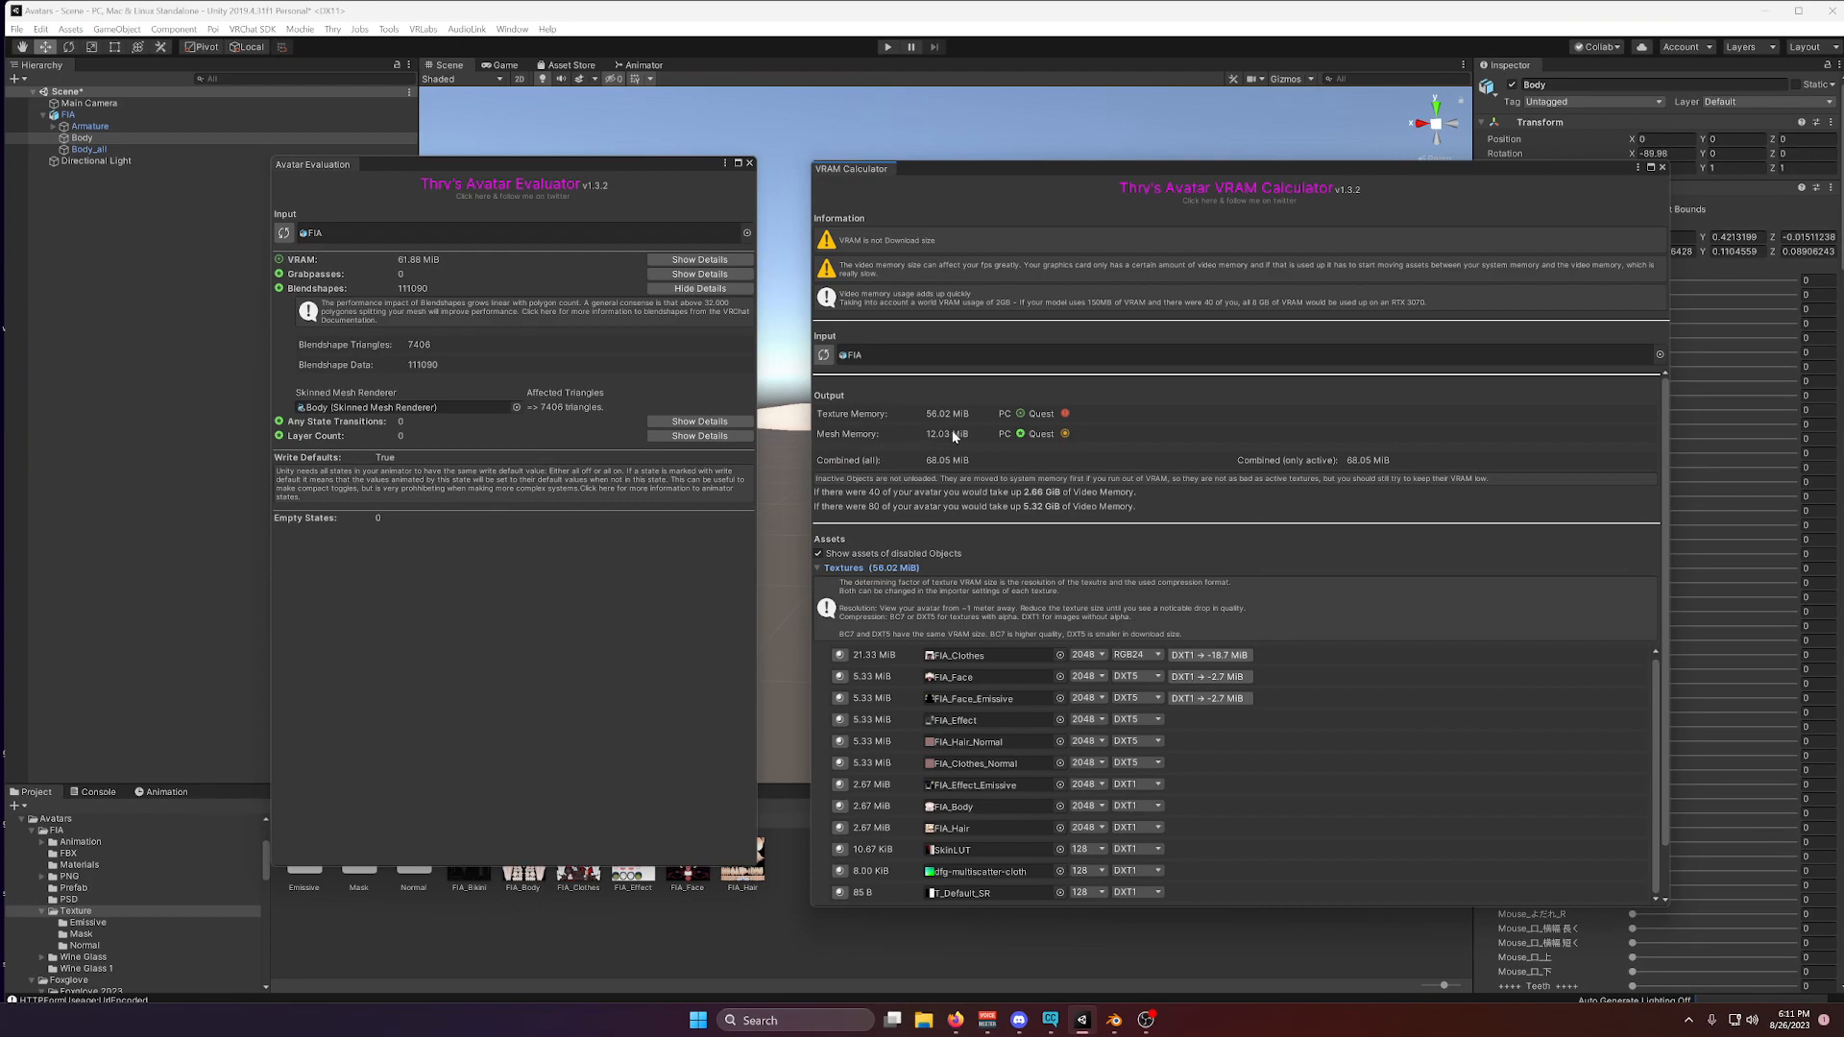
pyautogui.scroll(-3)
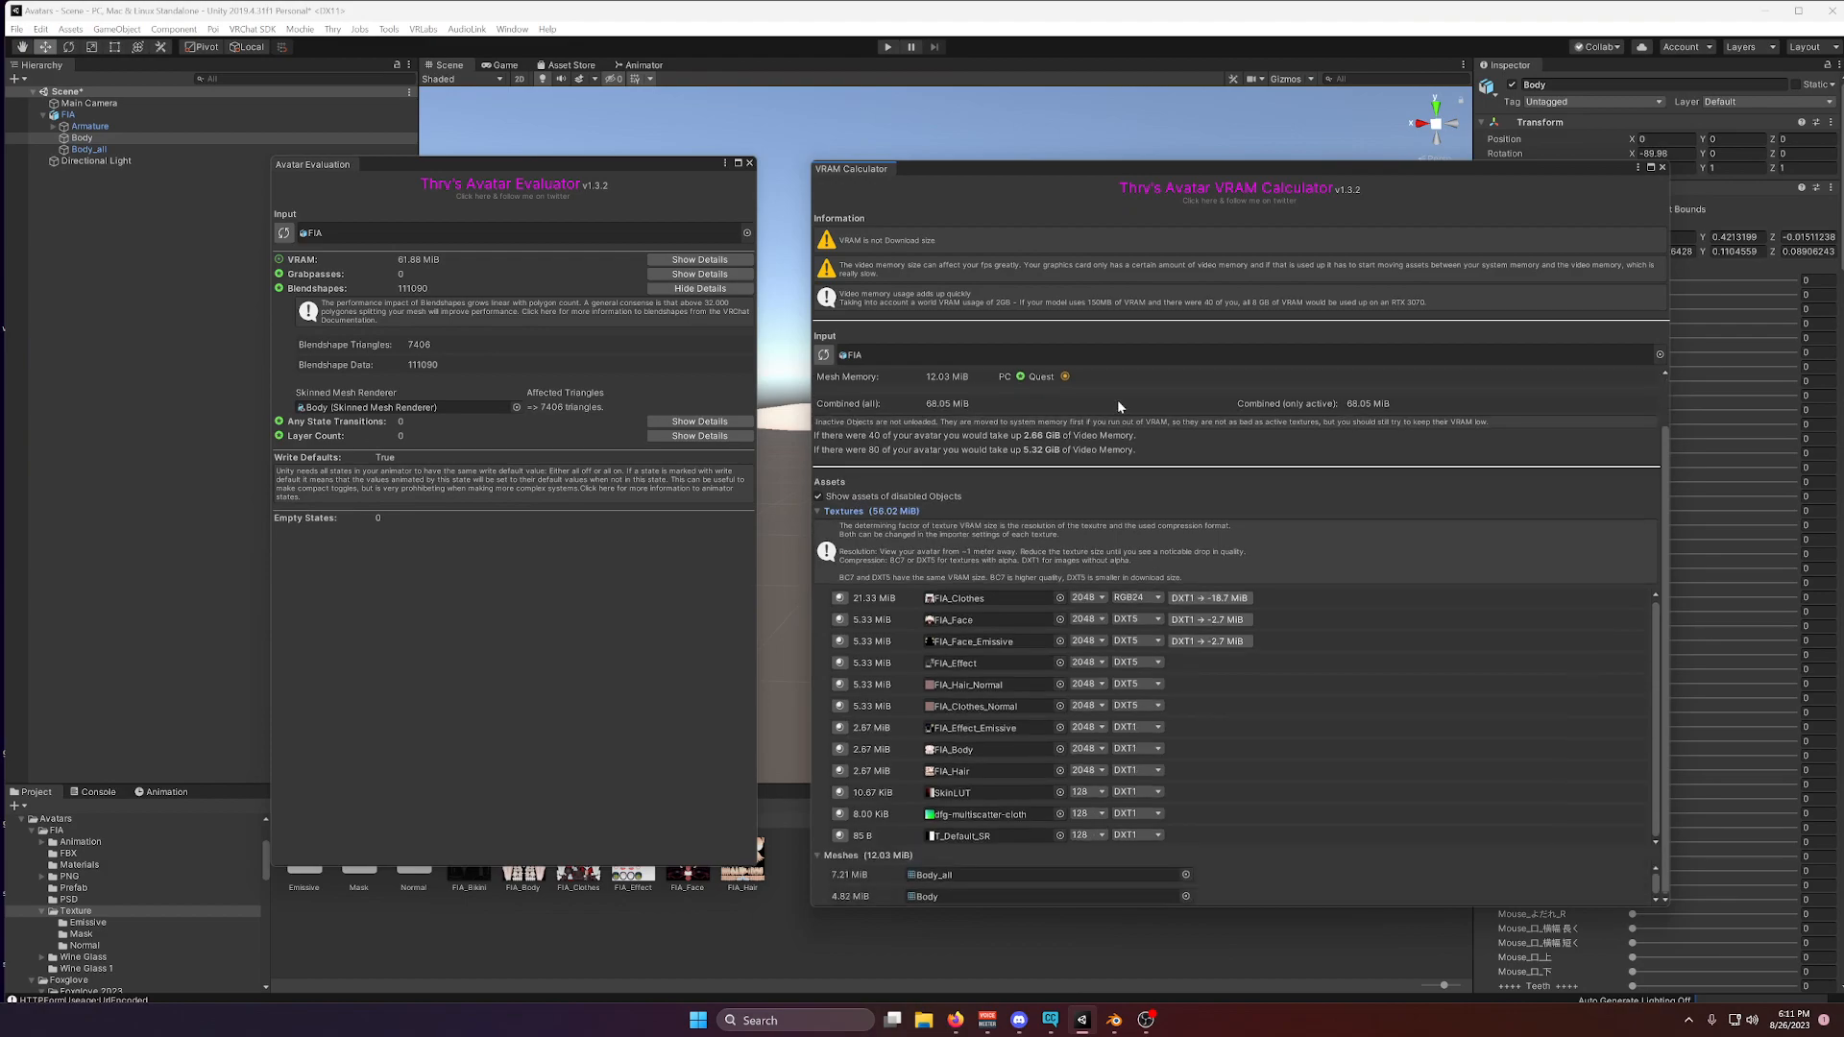
pyautogui.moveTo(885, 884)
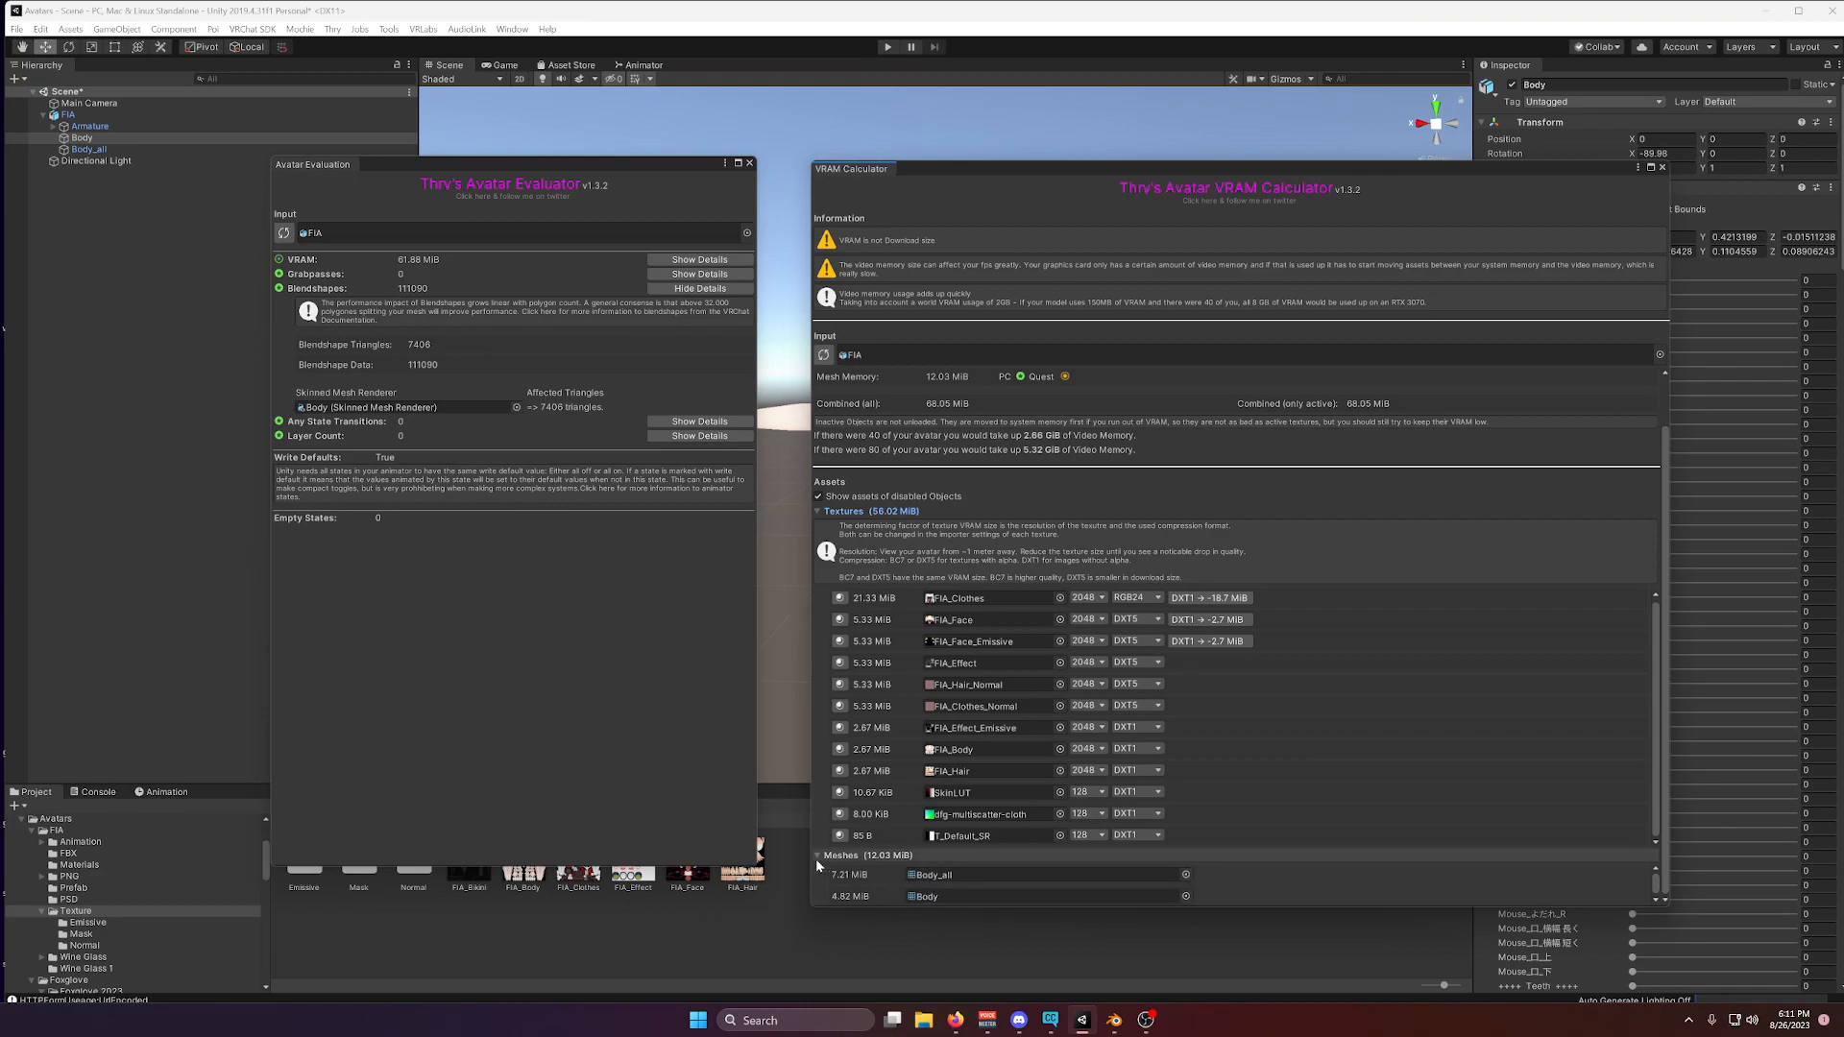
pyautogui.moveTo(821, 863)
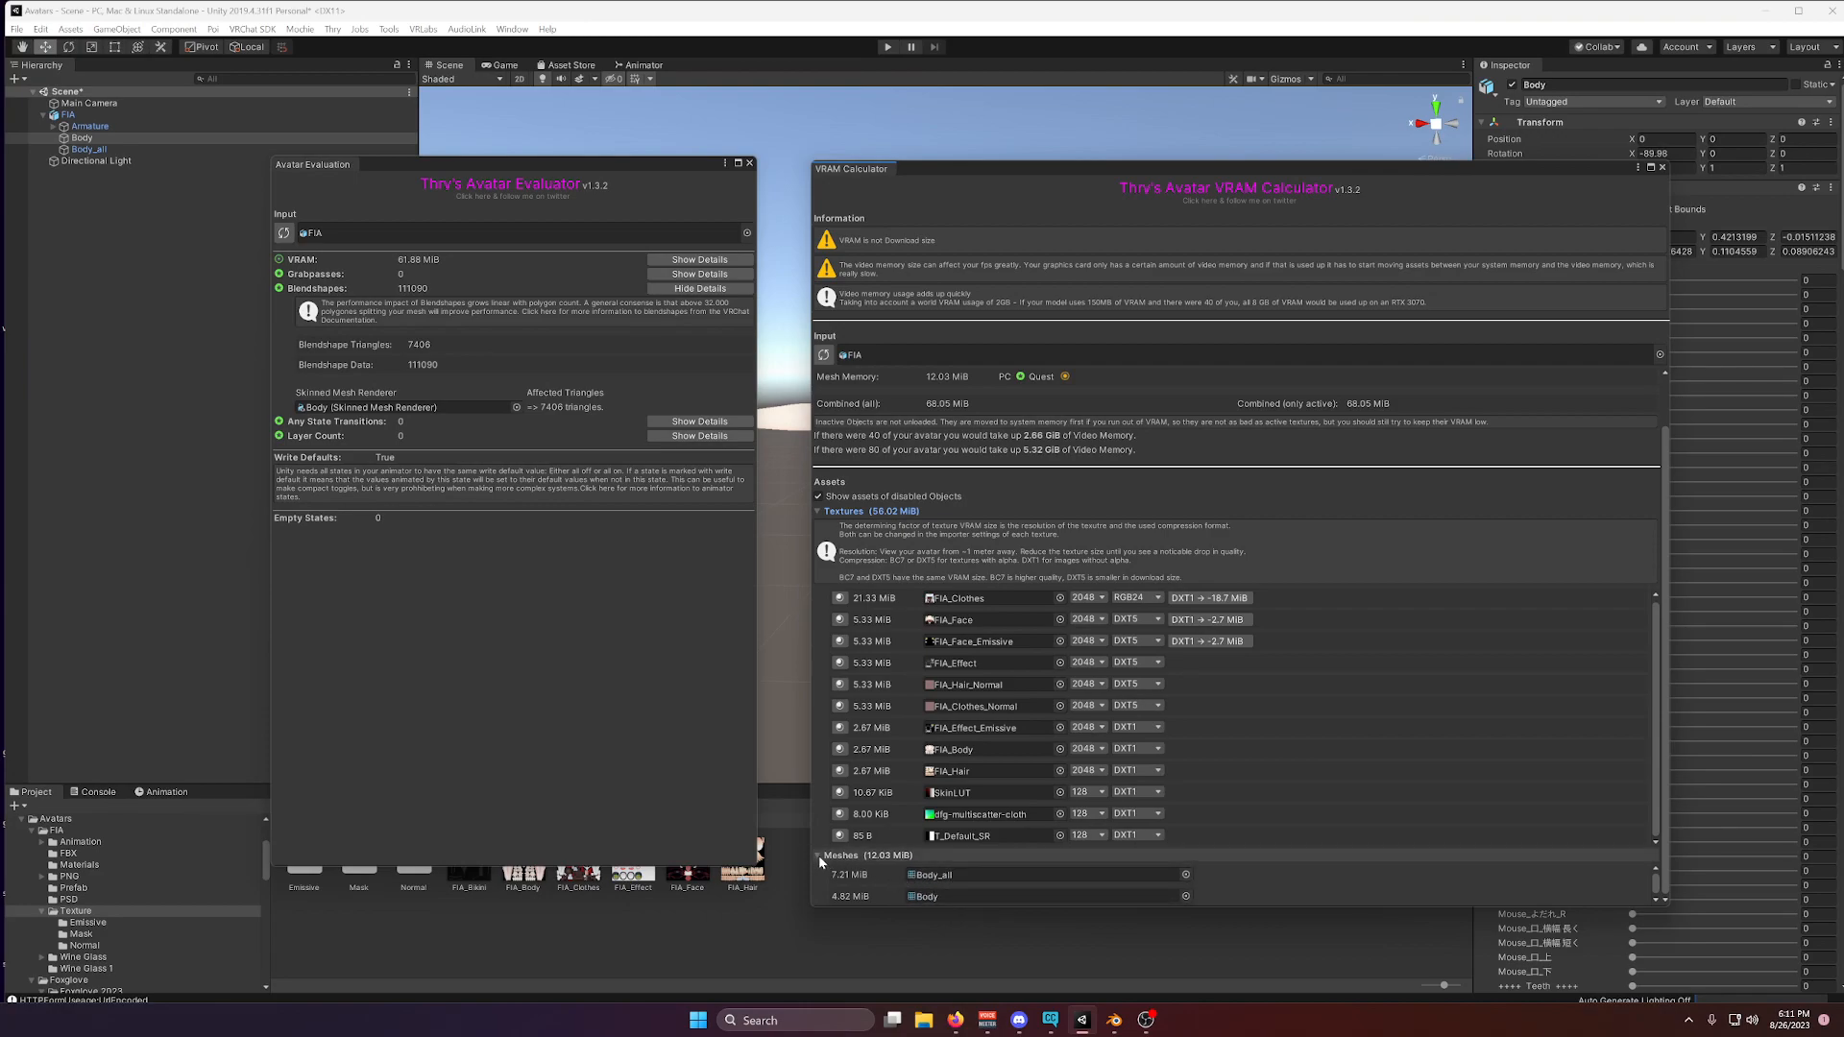
pyautogui.click(818, 861)
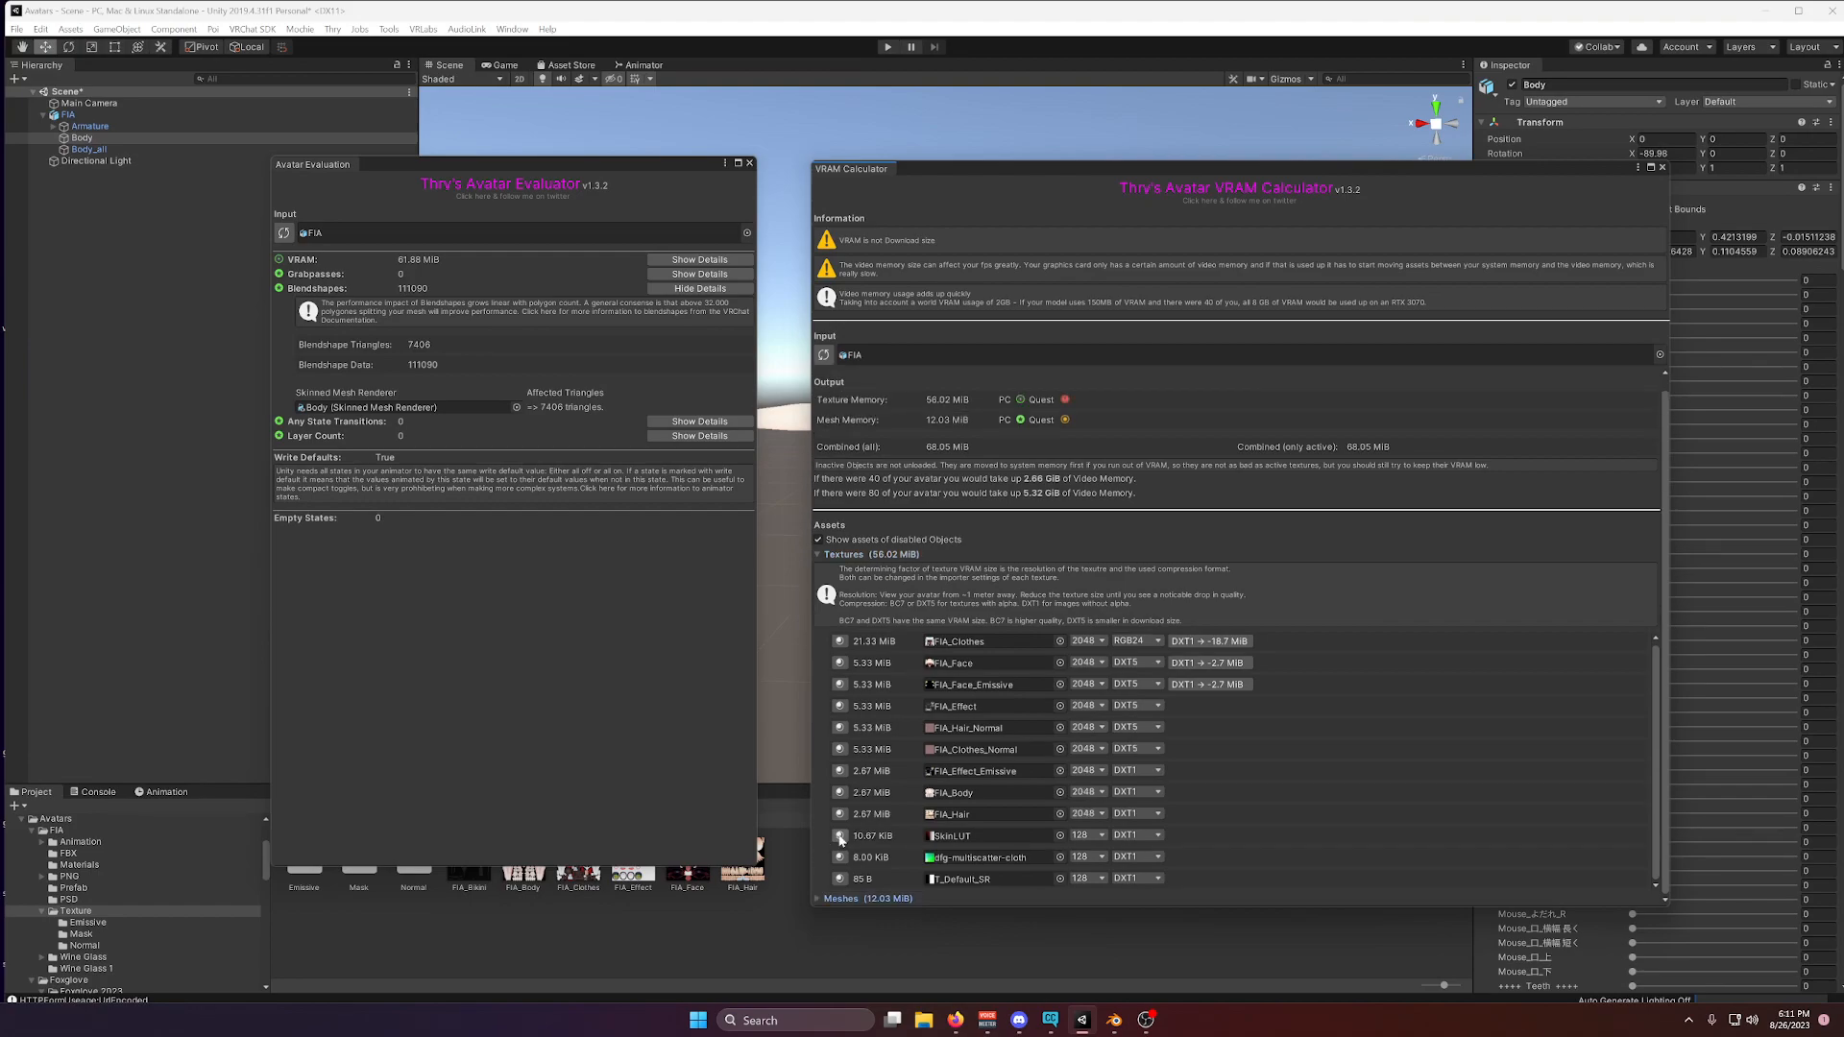
pyautogui.moveTo(885, 626)
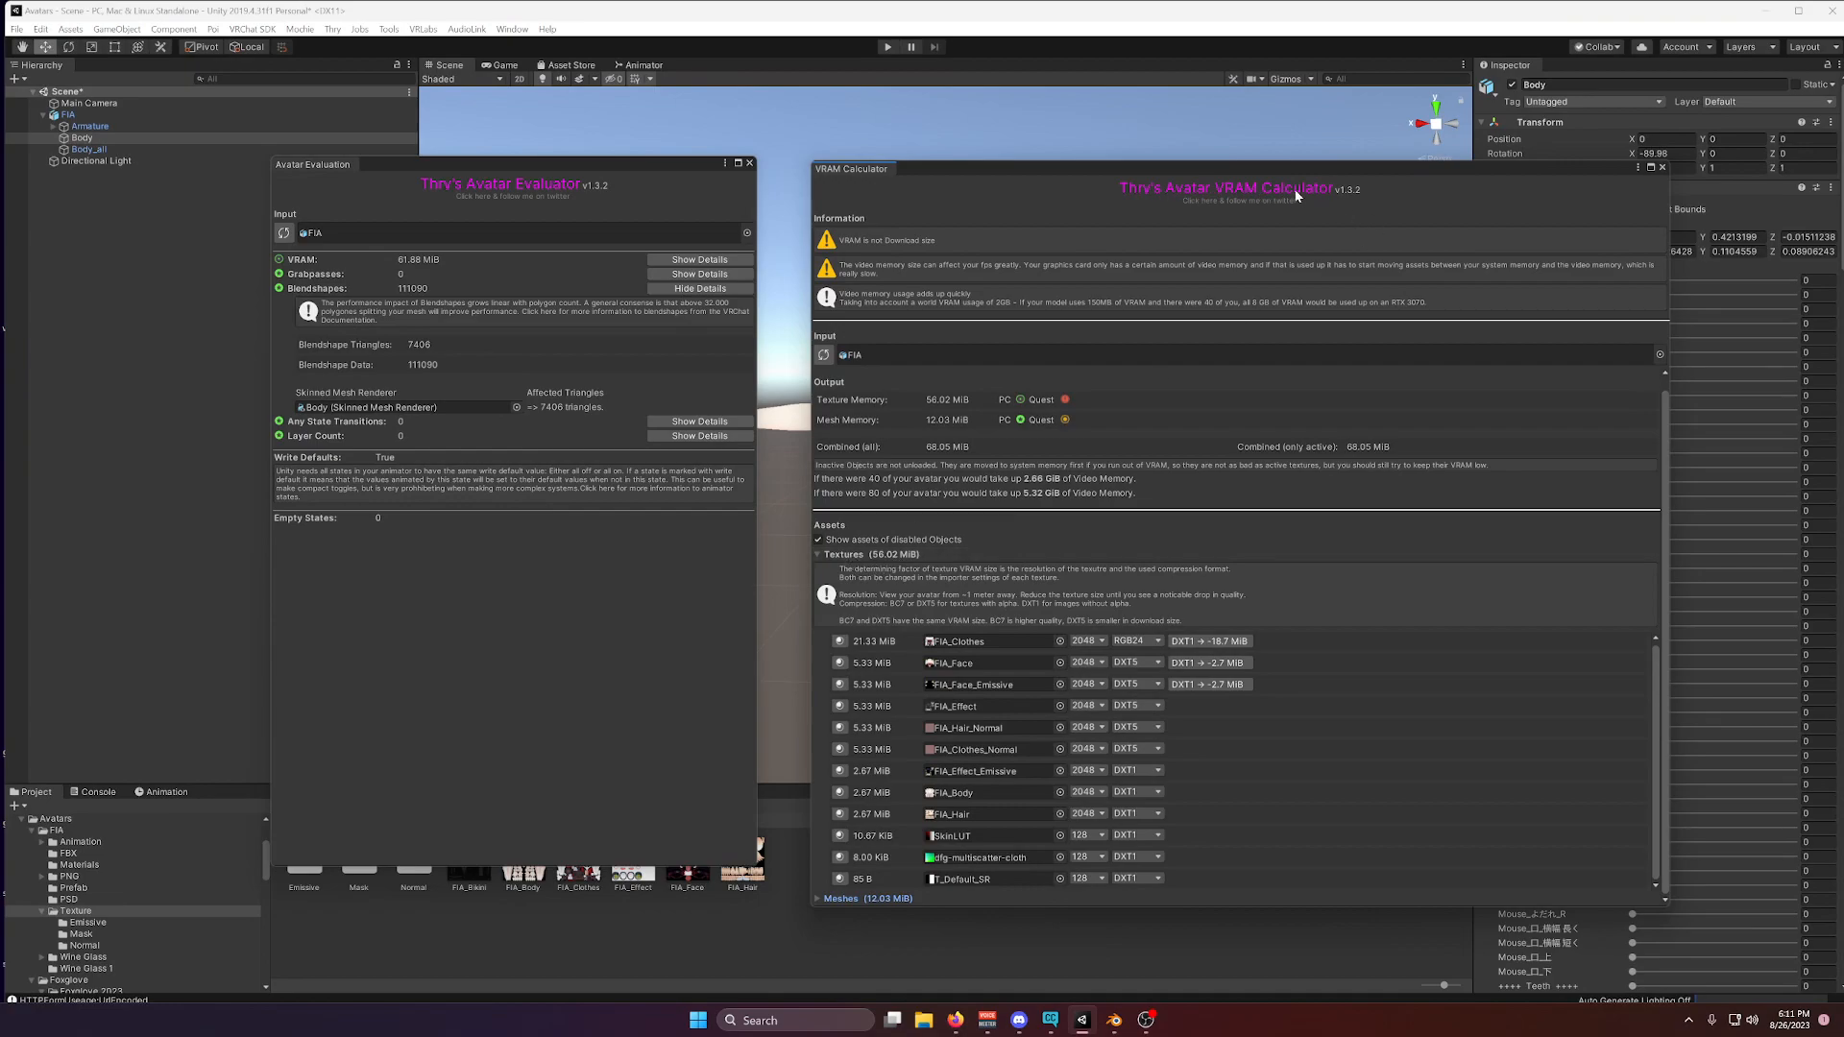
pyautogui.moveTo(1172, 602)
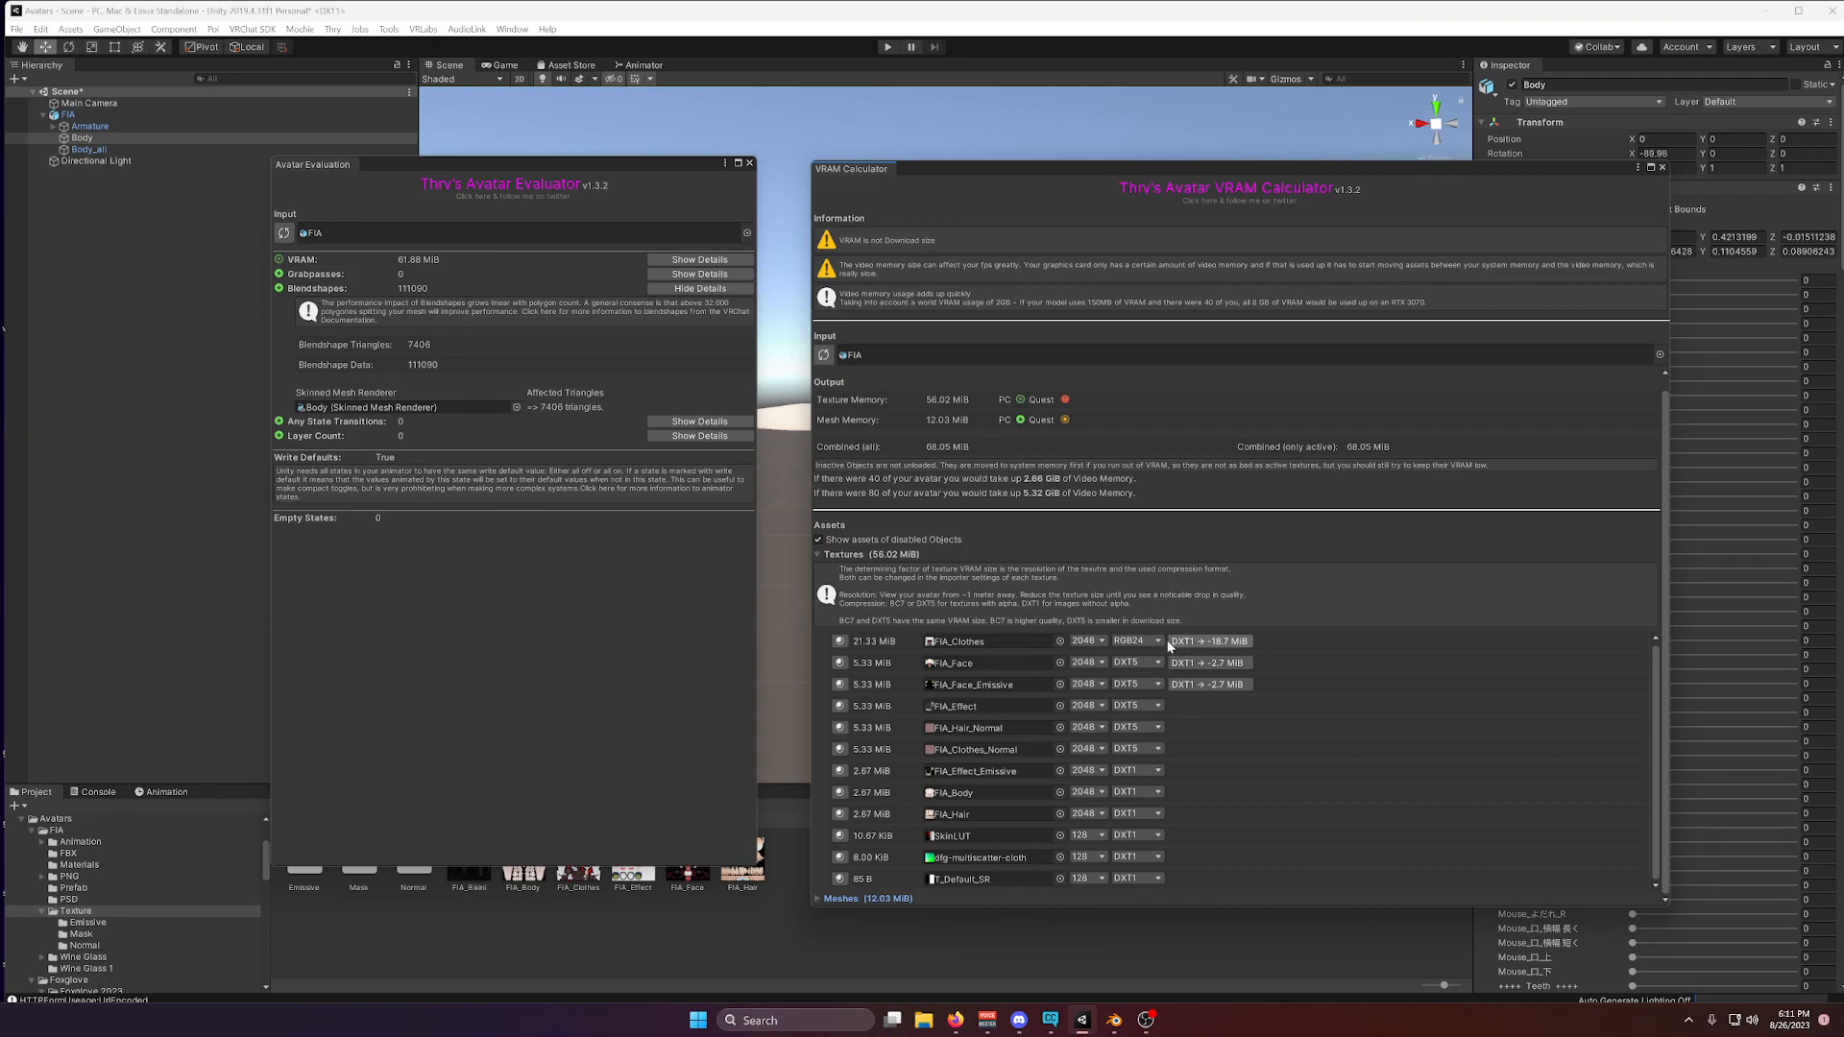
pyautogui.moveTo(1196, 647)
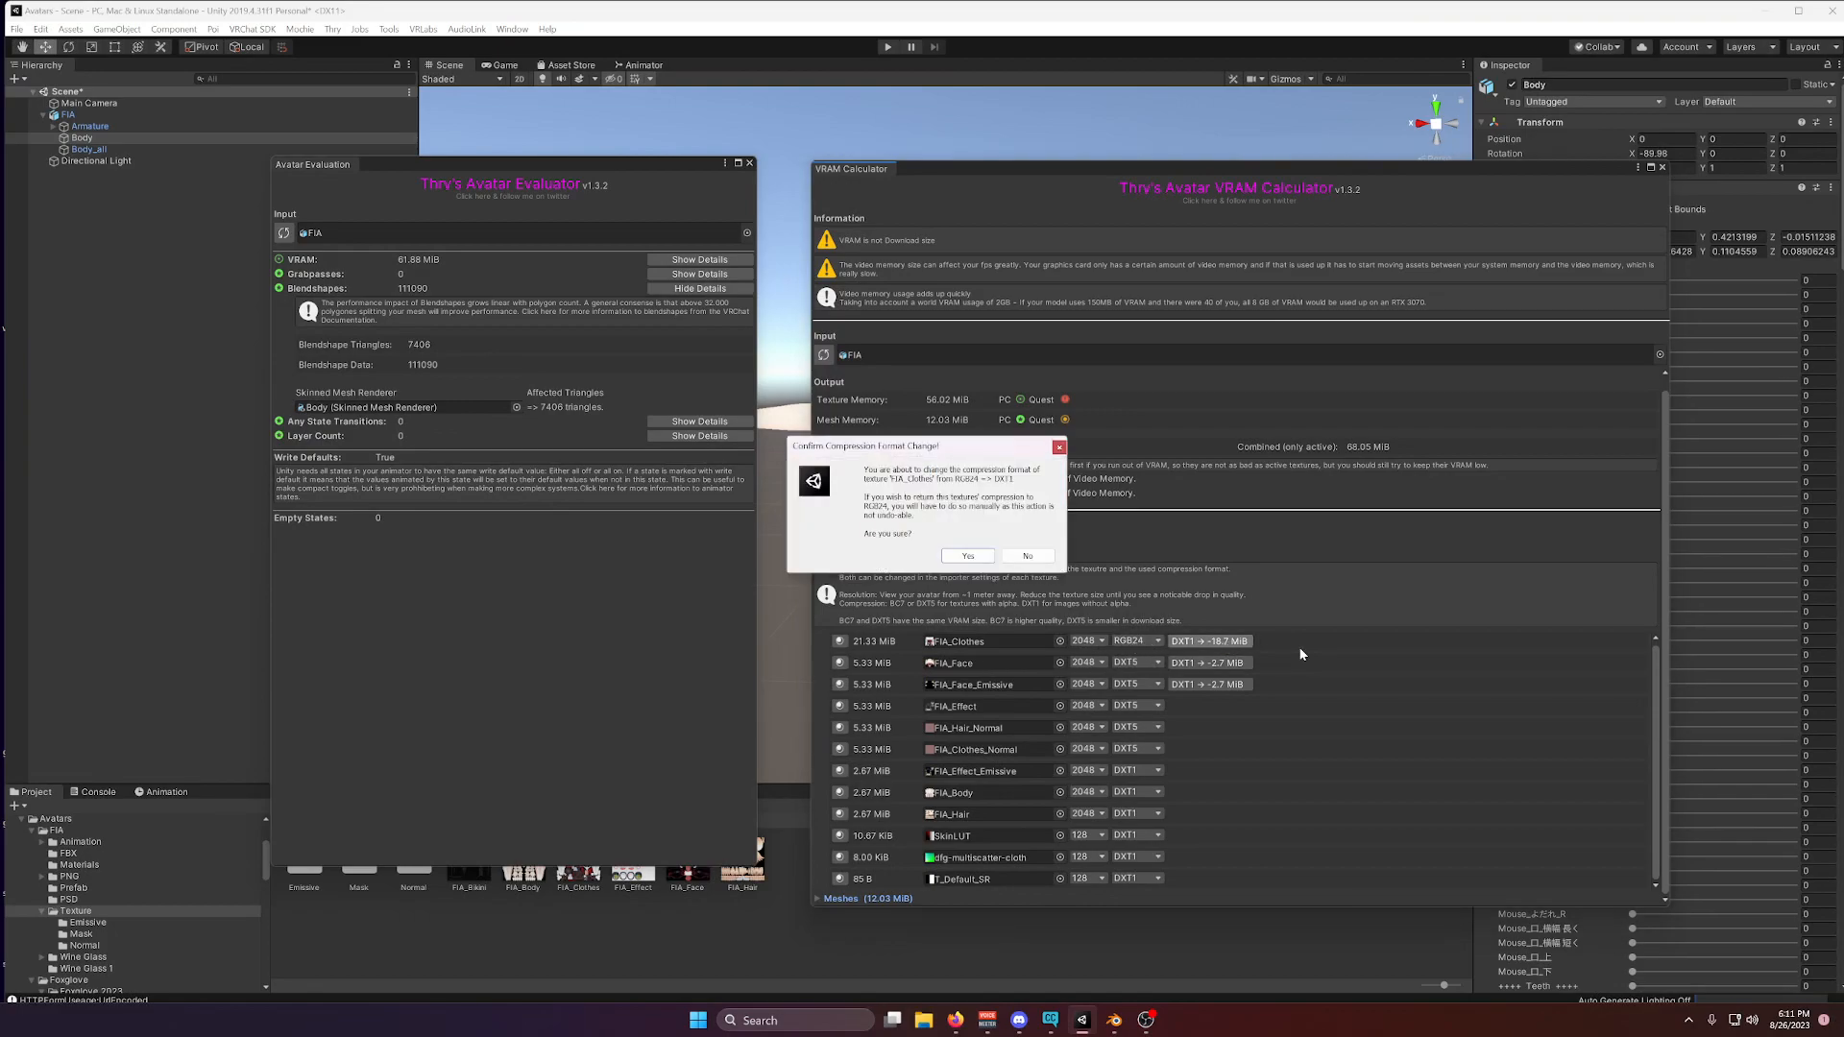
# Accept the suggested DXT1 compression for FIA_Clothes, FIA_Face and FIA_Face_Emissive, confirming each change.
pyautogui.click(967, 555)
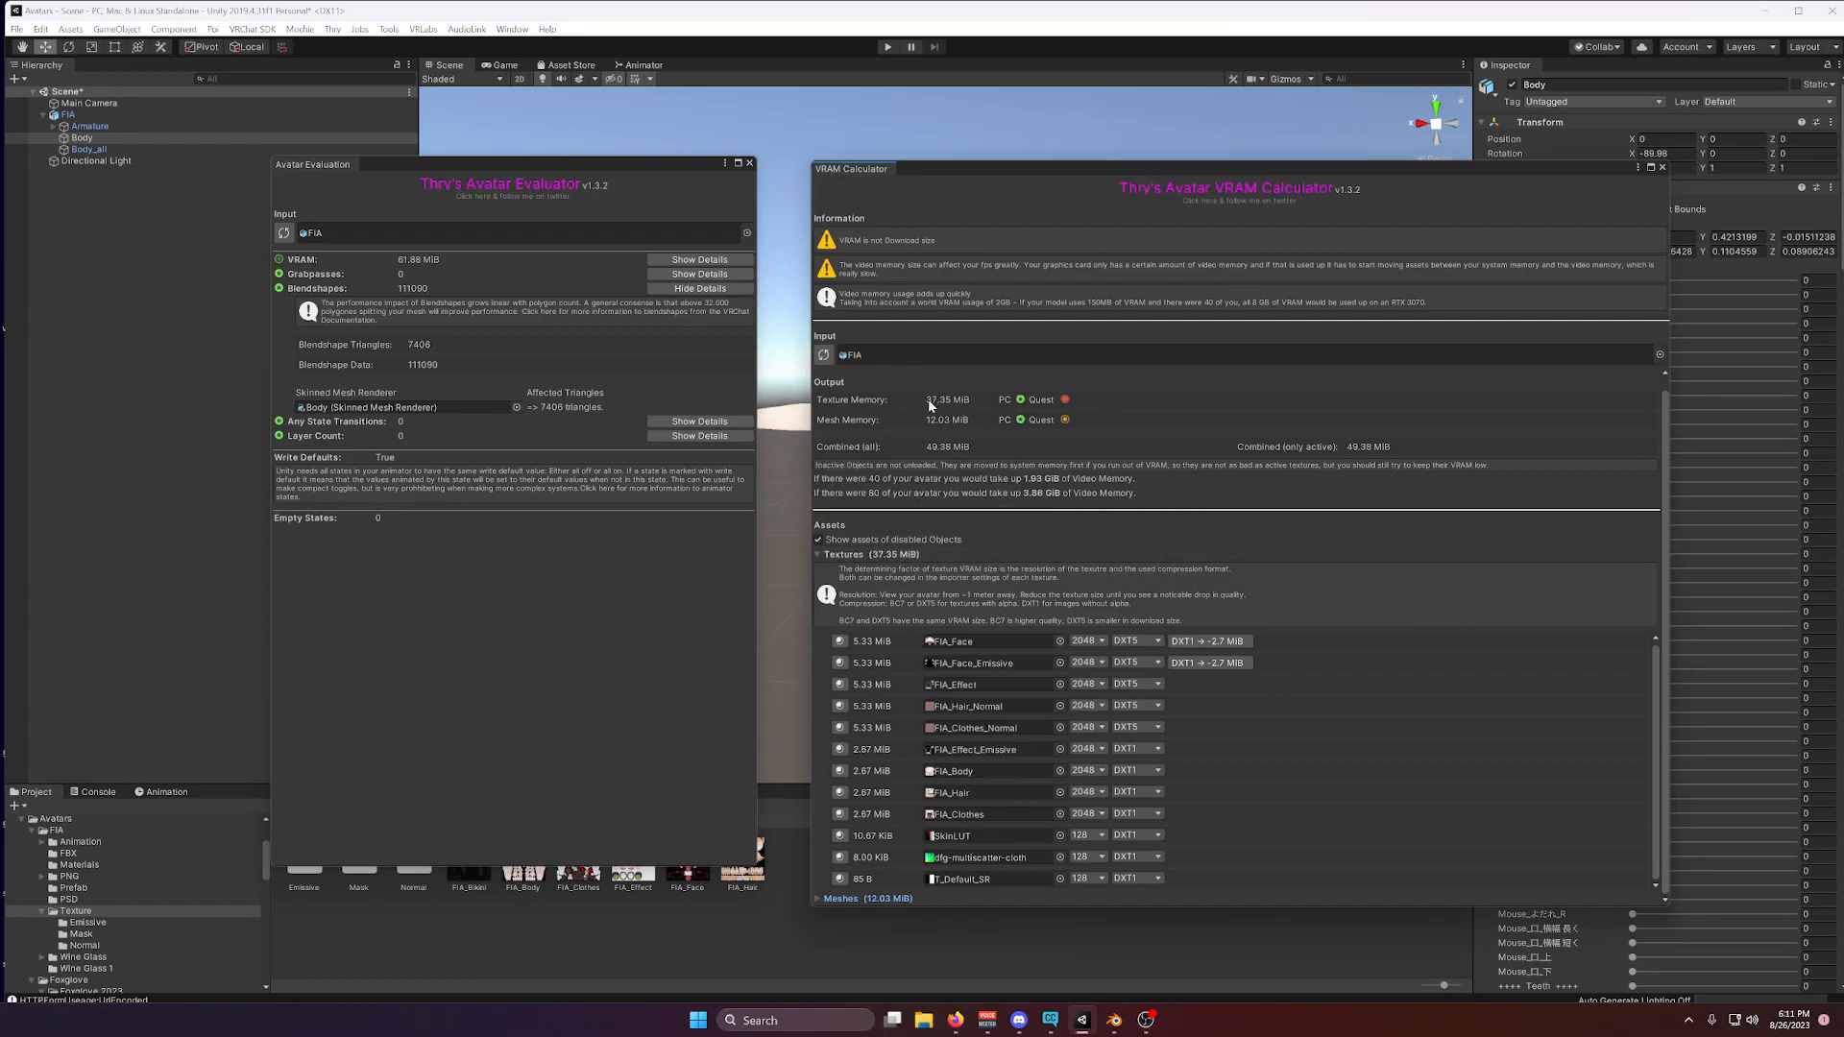
pyautogui.click(1211, 642)
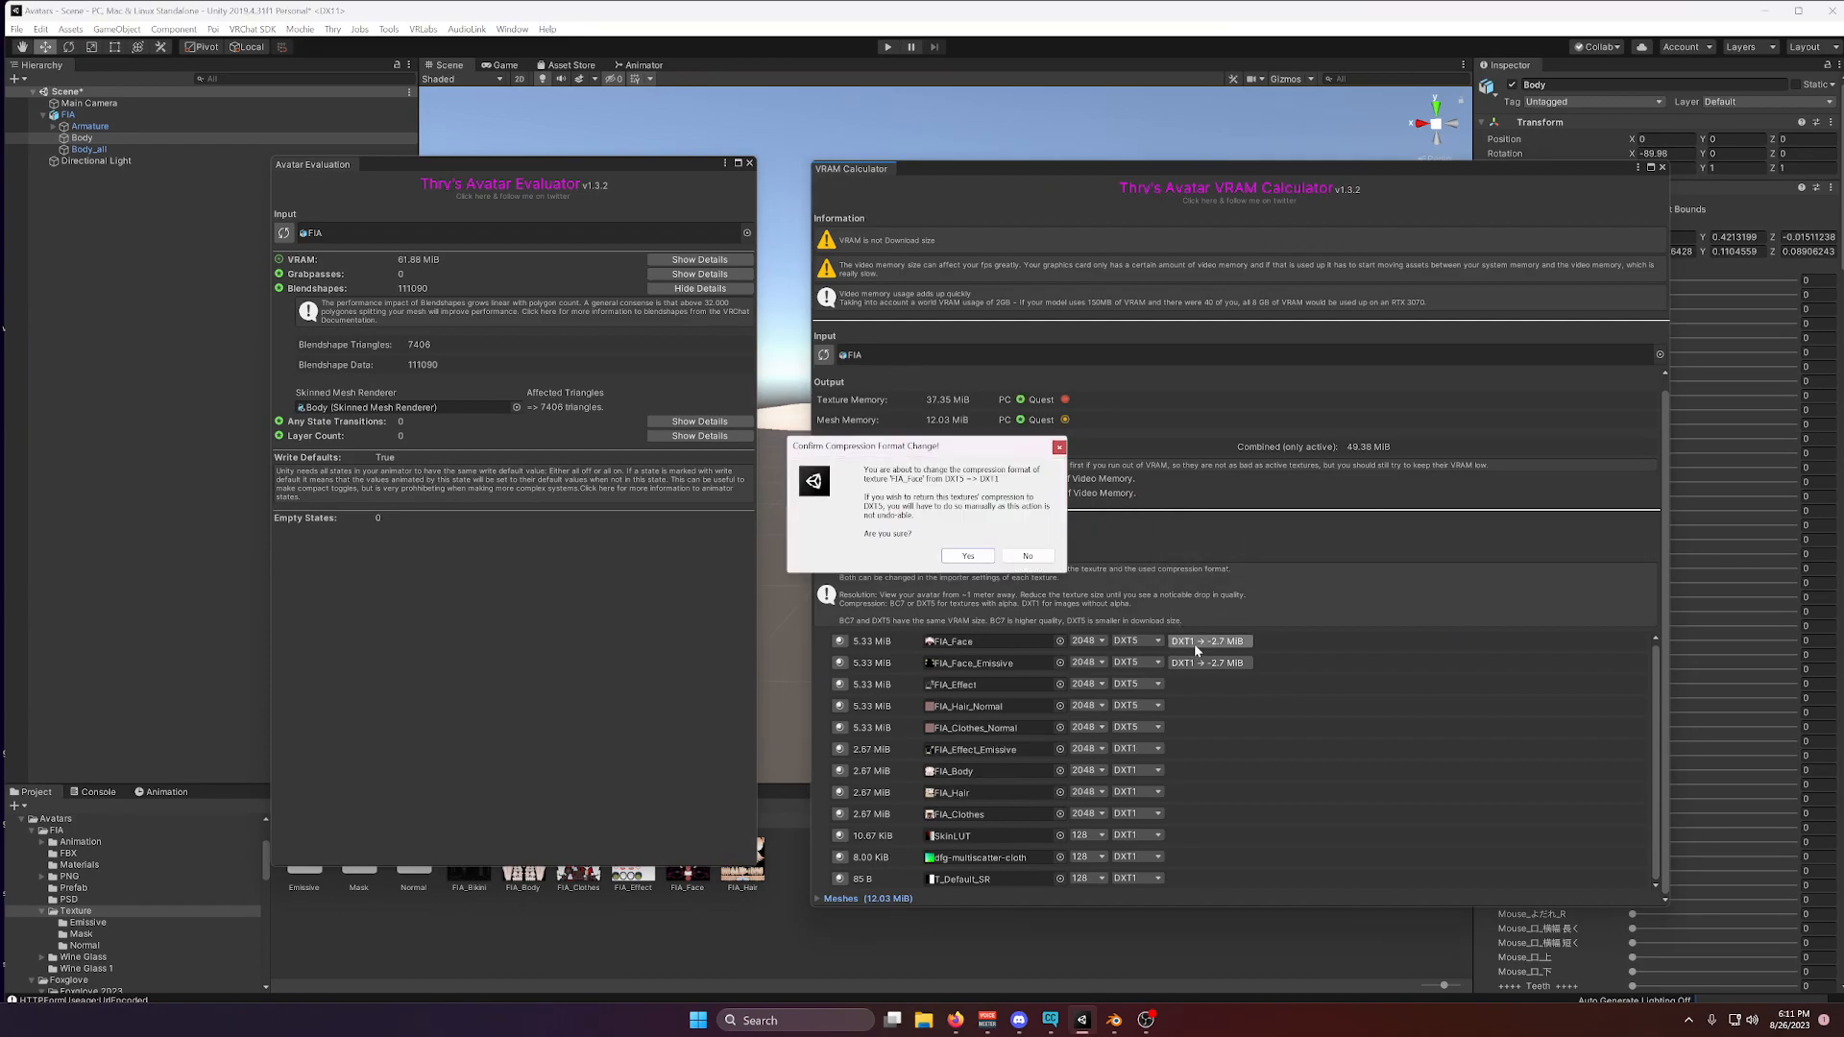
pyautogui.click(966, 555)
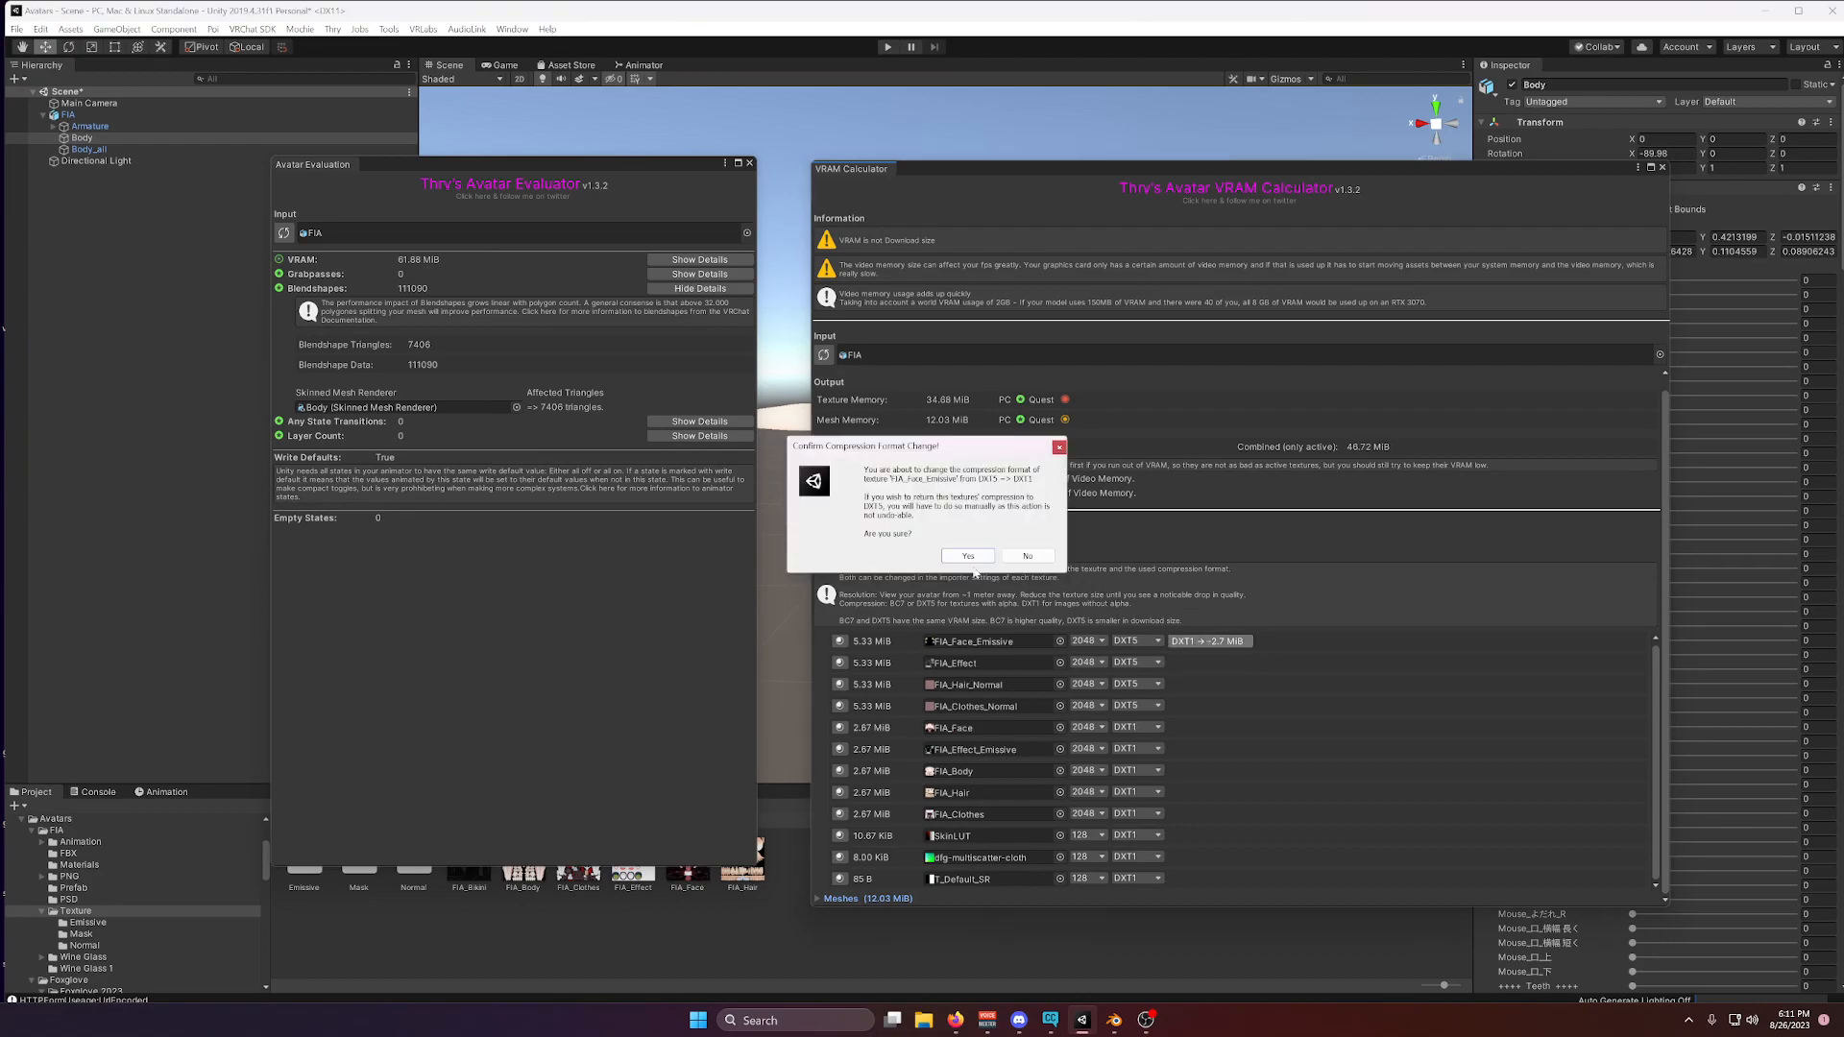
pyautogui.click(966, 555)
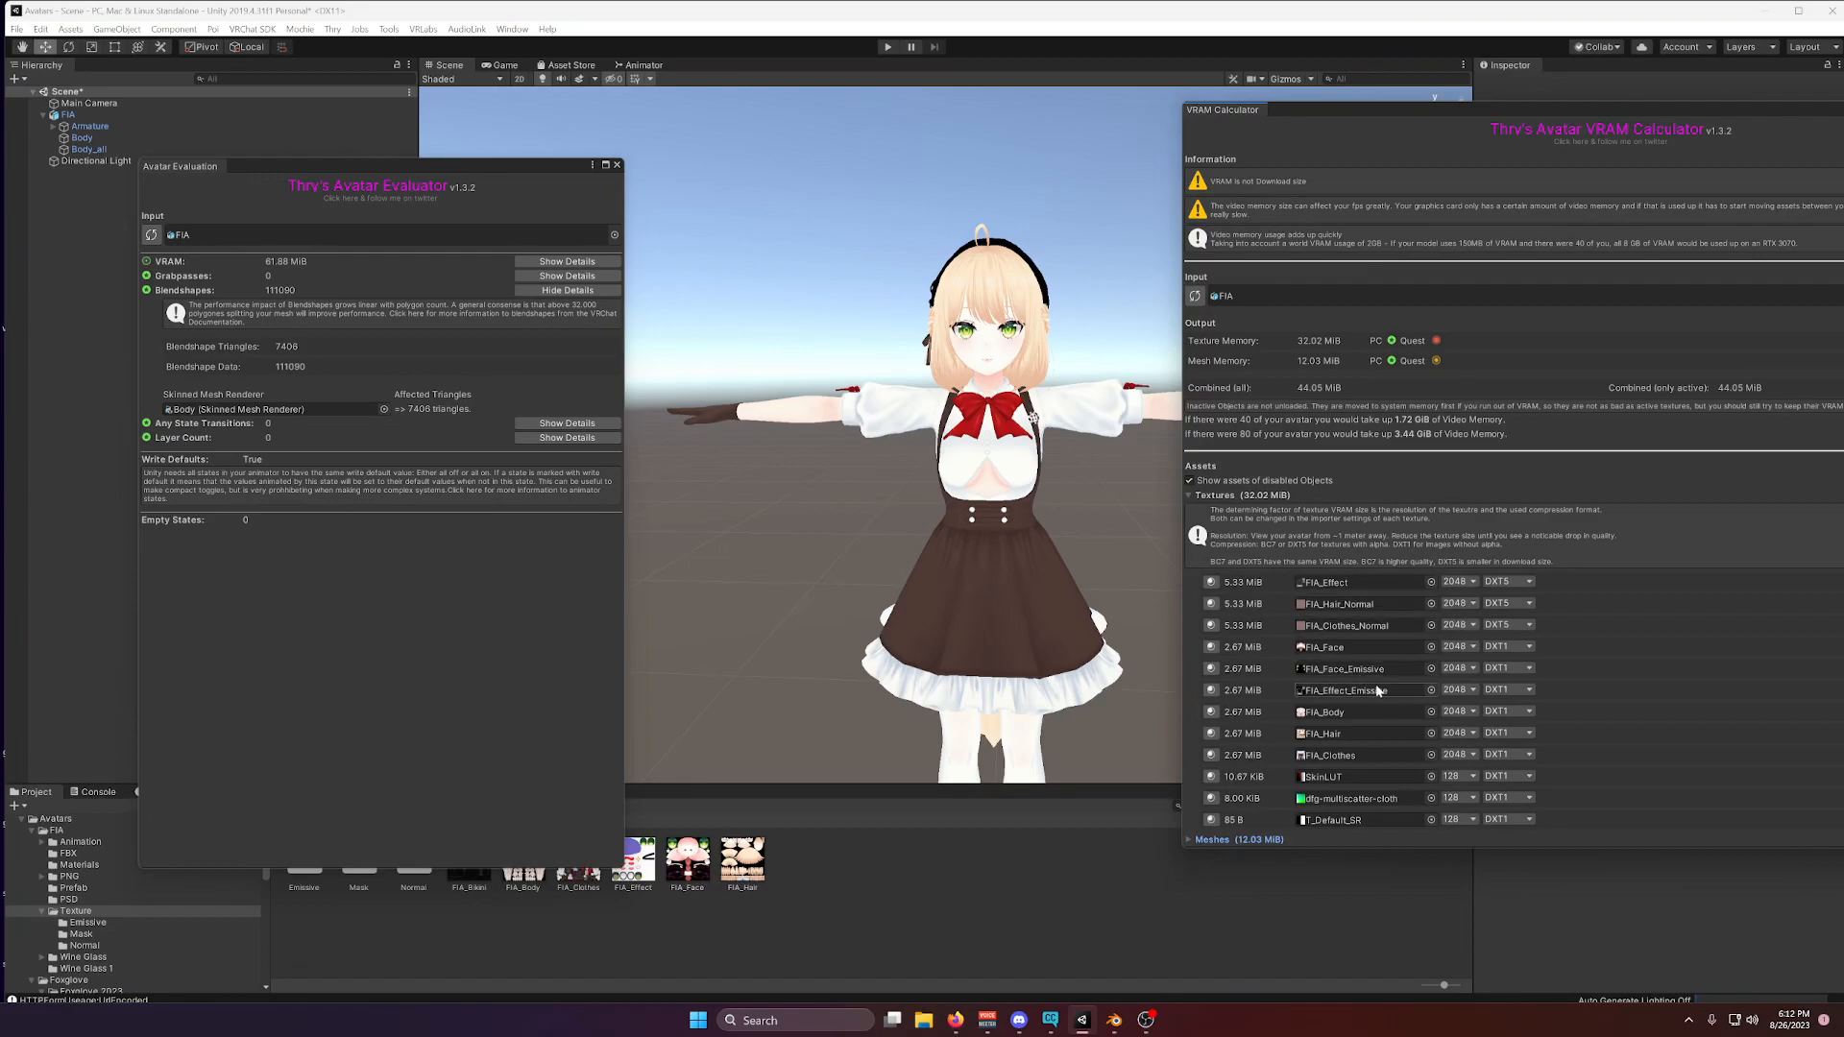
pyautogui.moveTo(1255, 757)
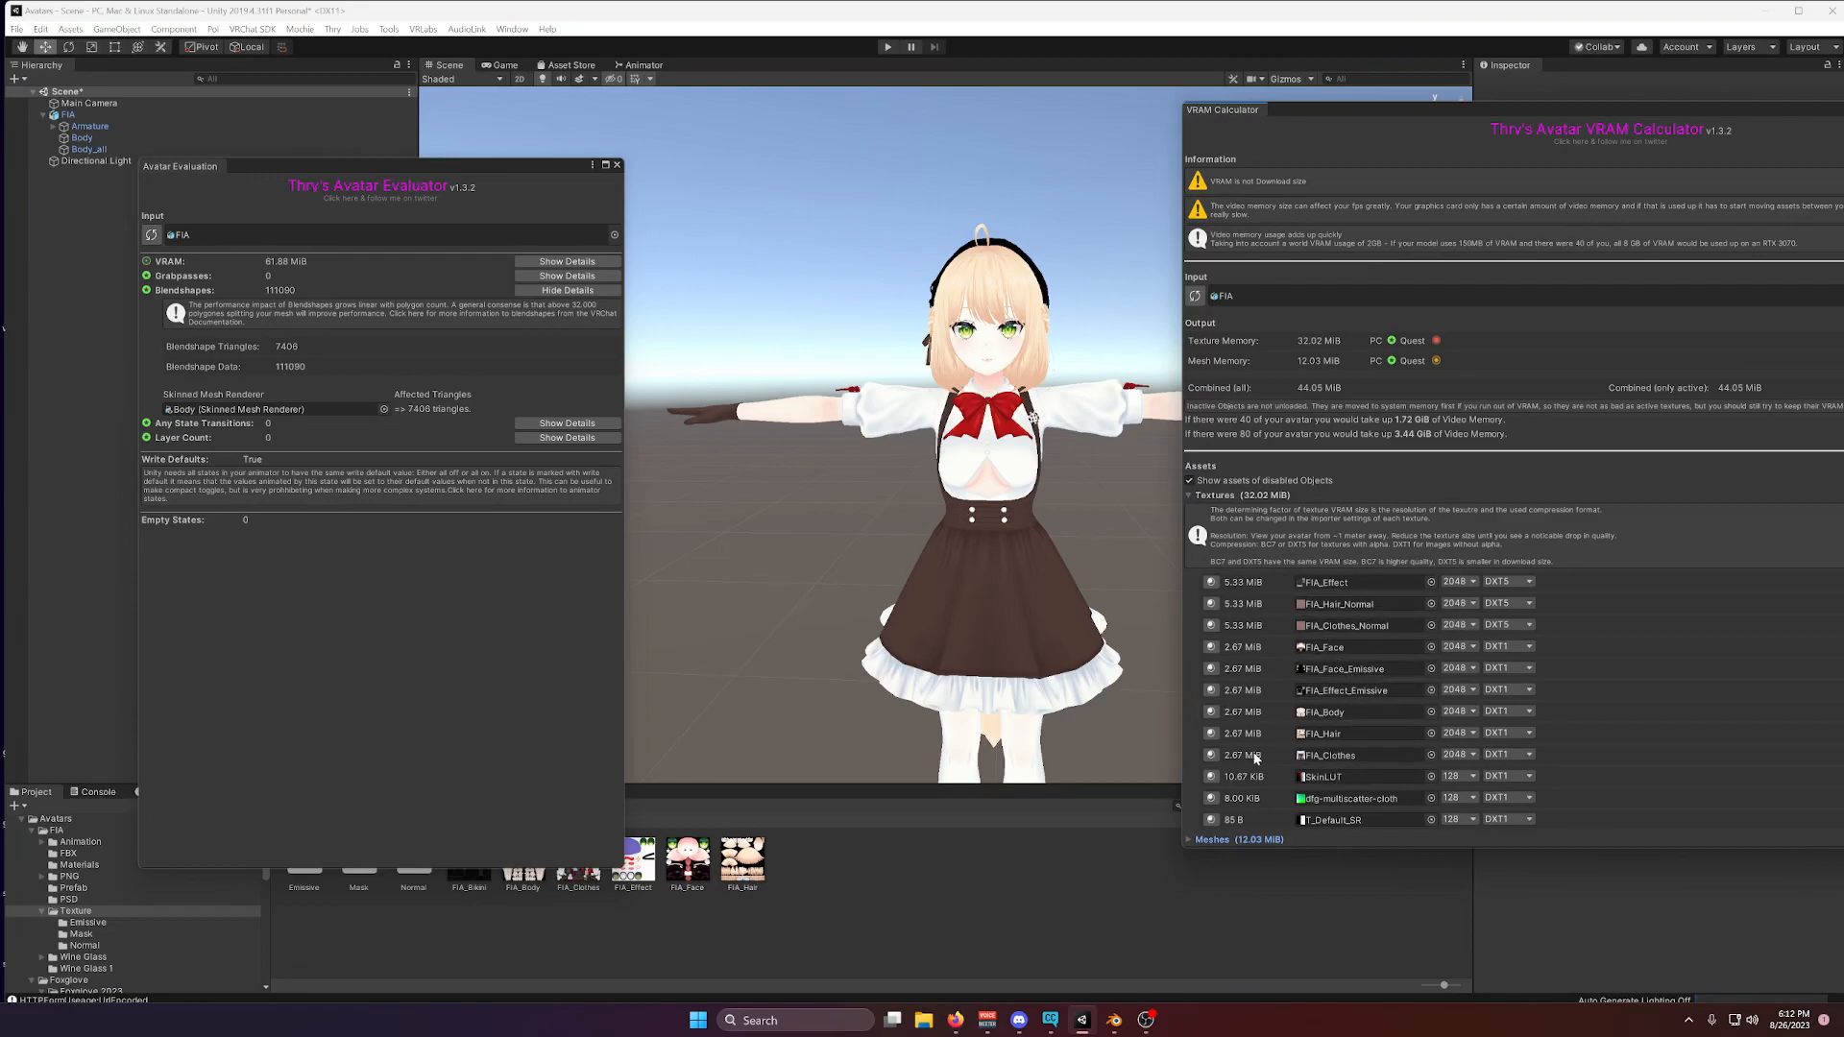
# Downsize the FIA_Clothes and FIA_Face textures from 2048 to 1024 in the VRAM Calculator.
pyautogui.click(1458, 753)
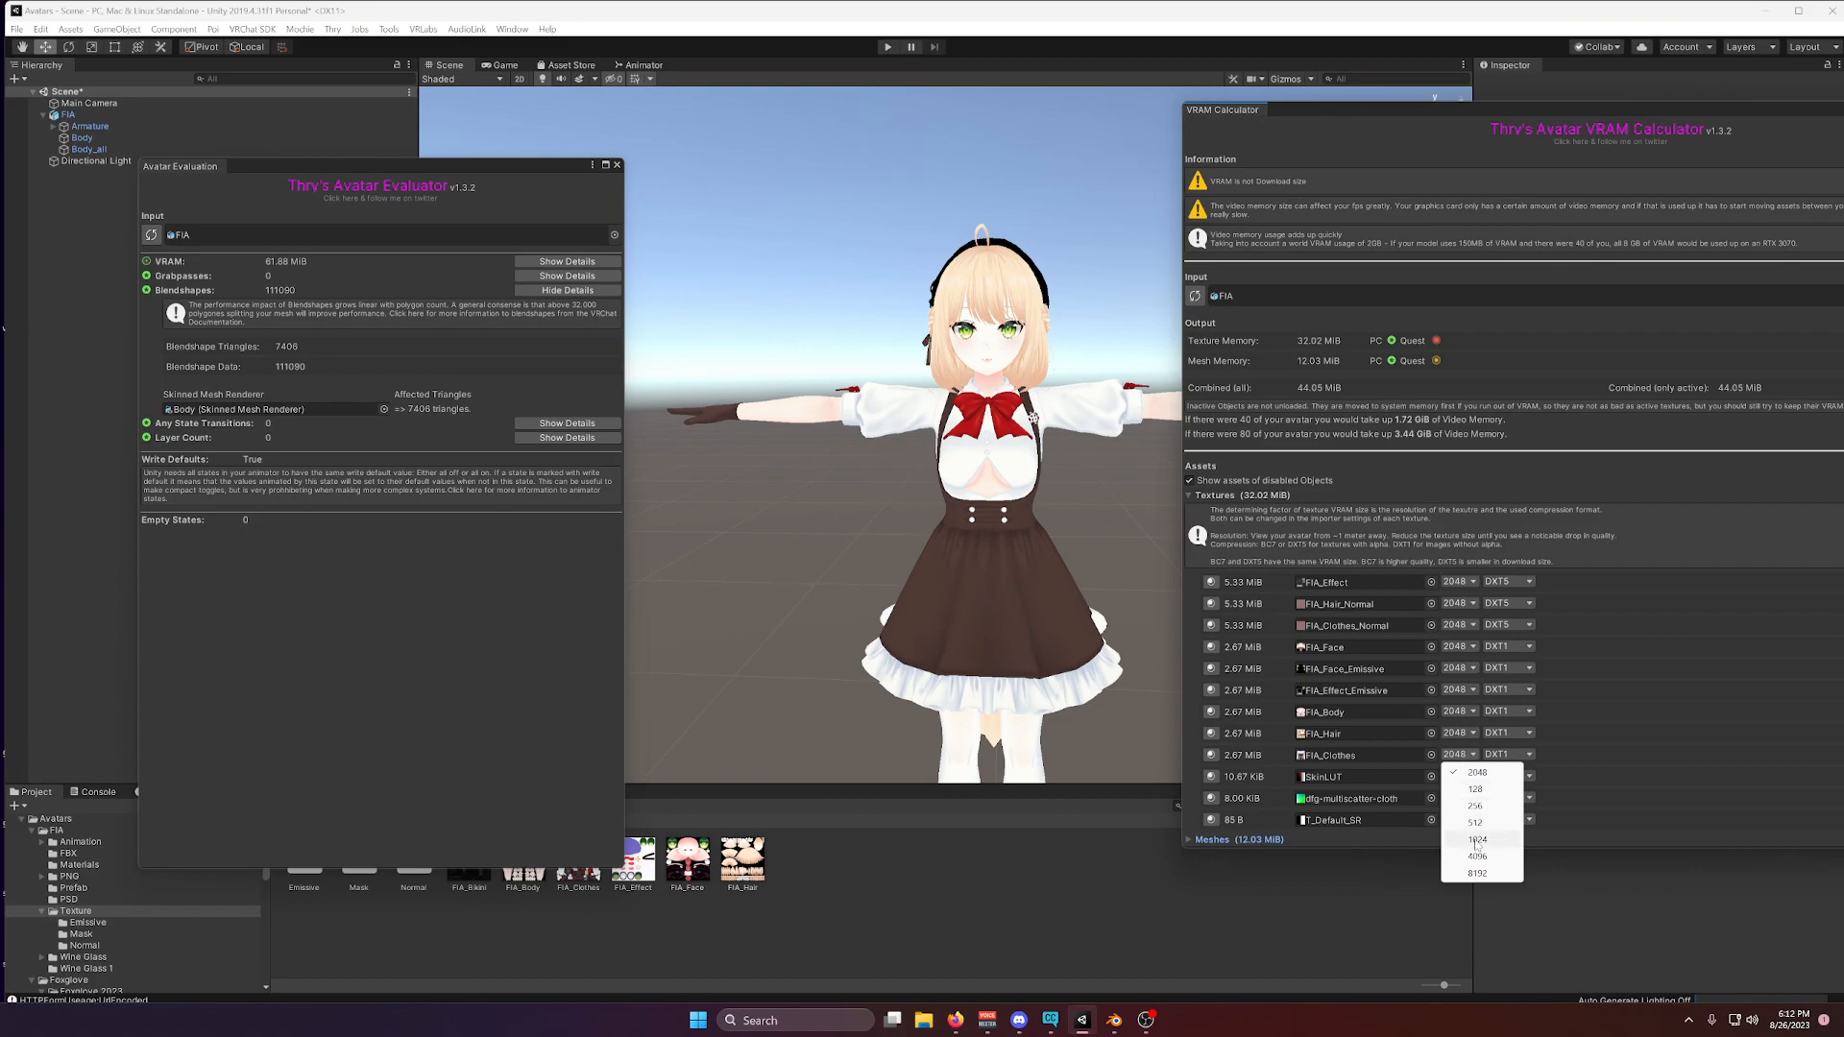
pyautogui.click(1477, 839)
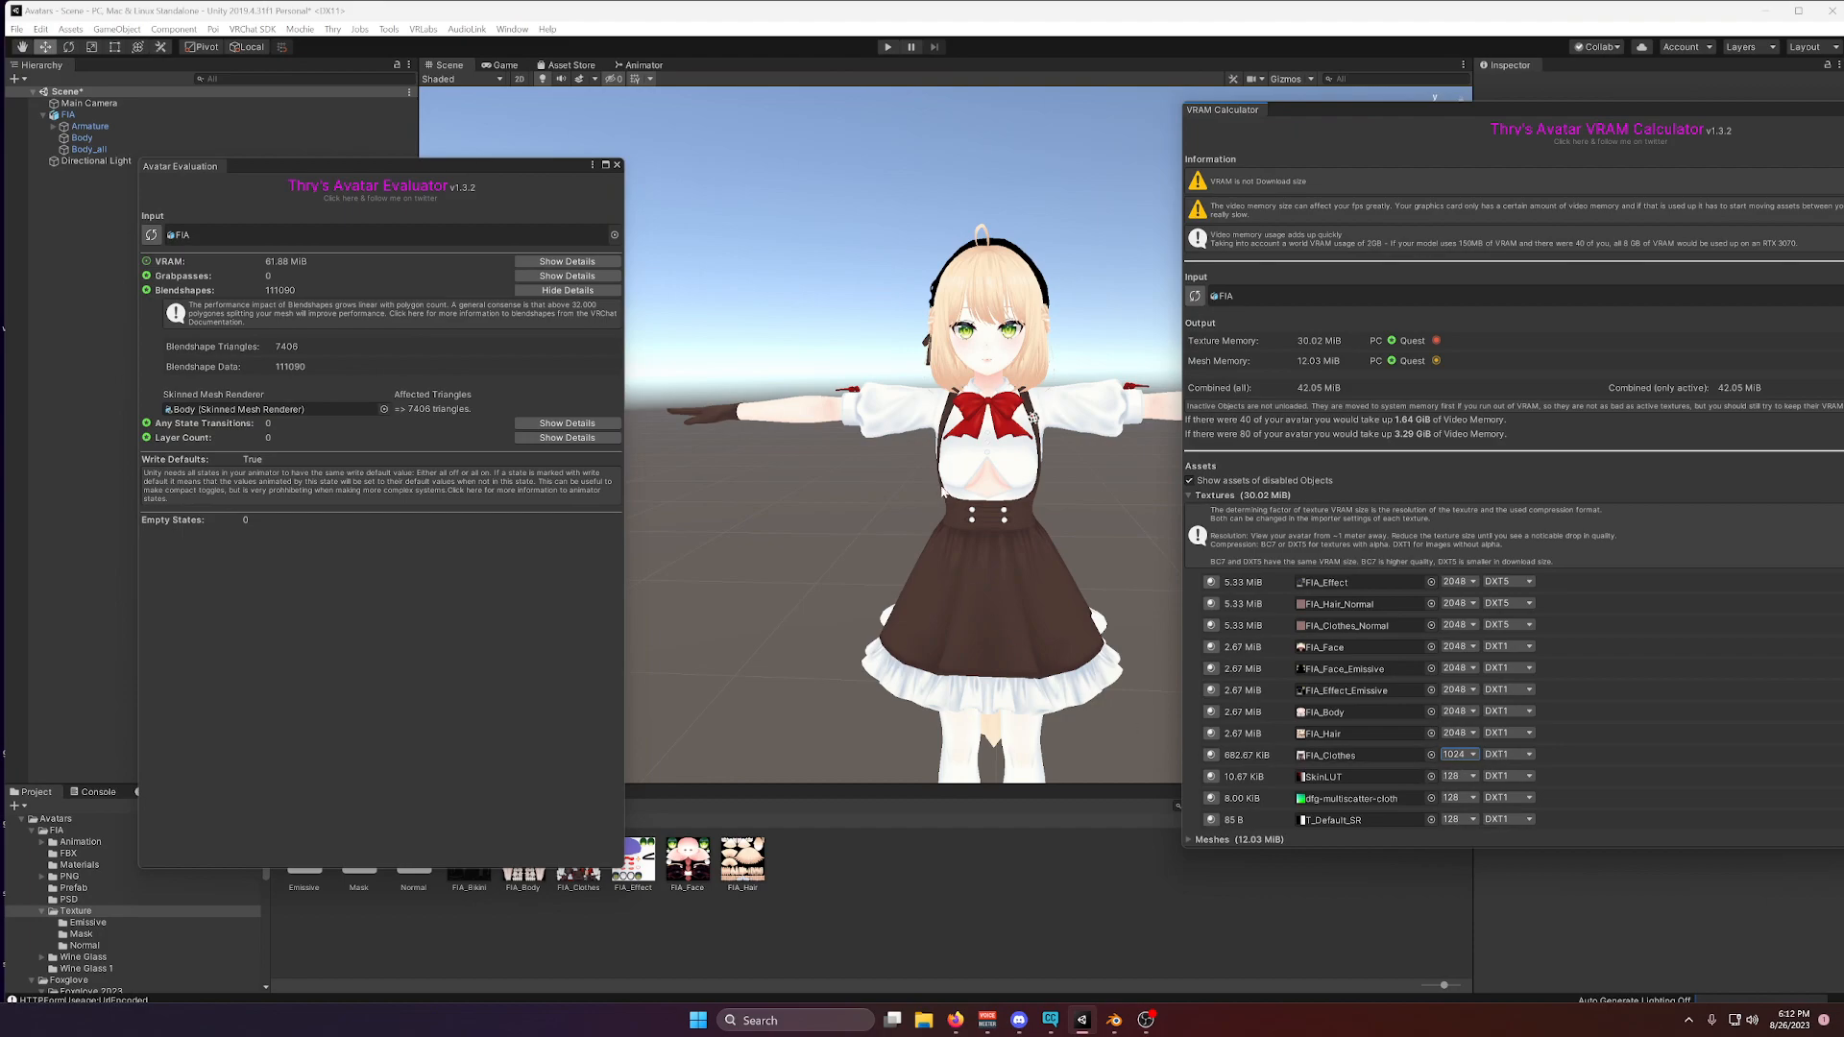
pyautogui.moveTo(1076, 530)
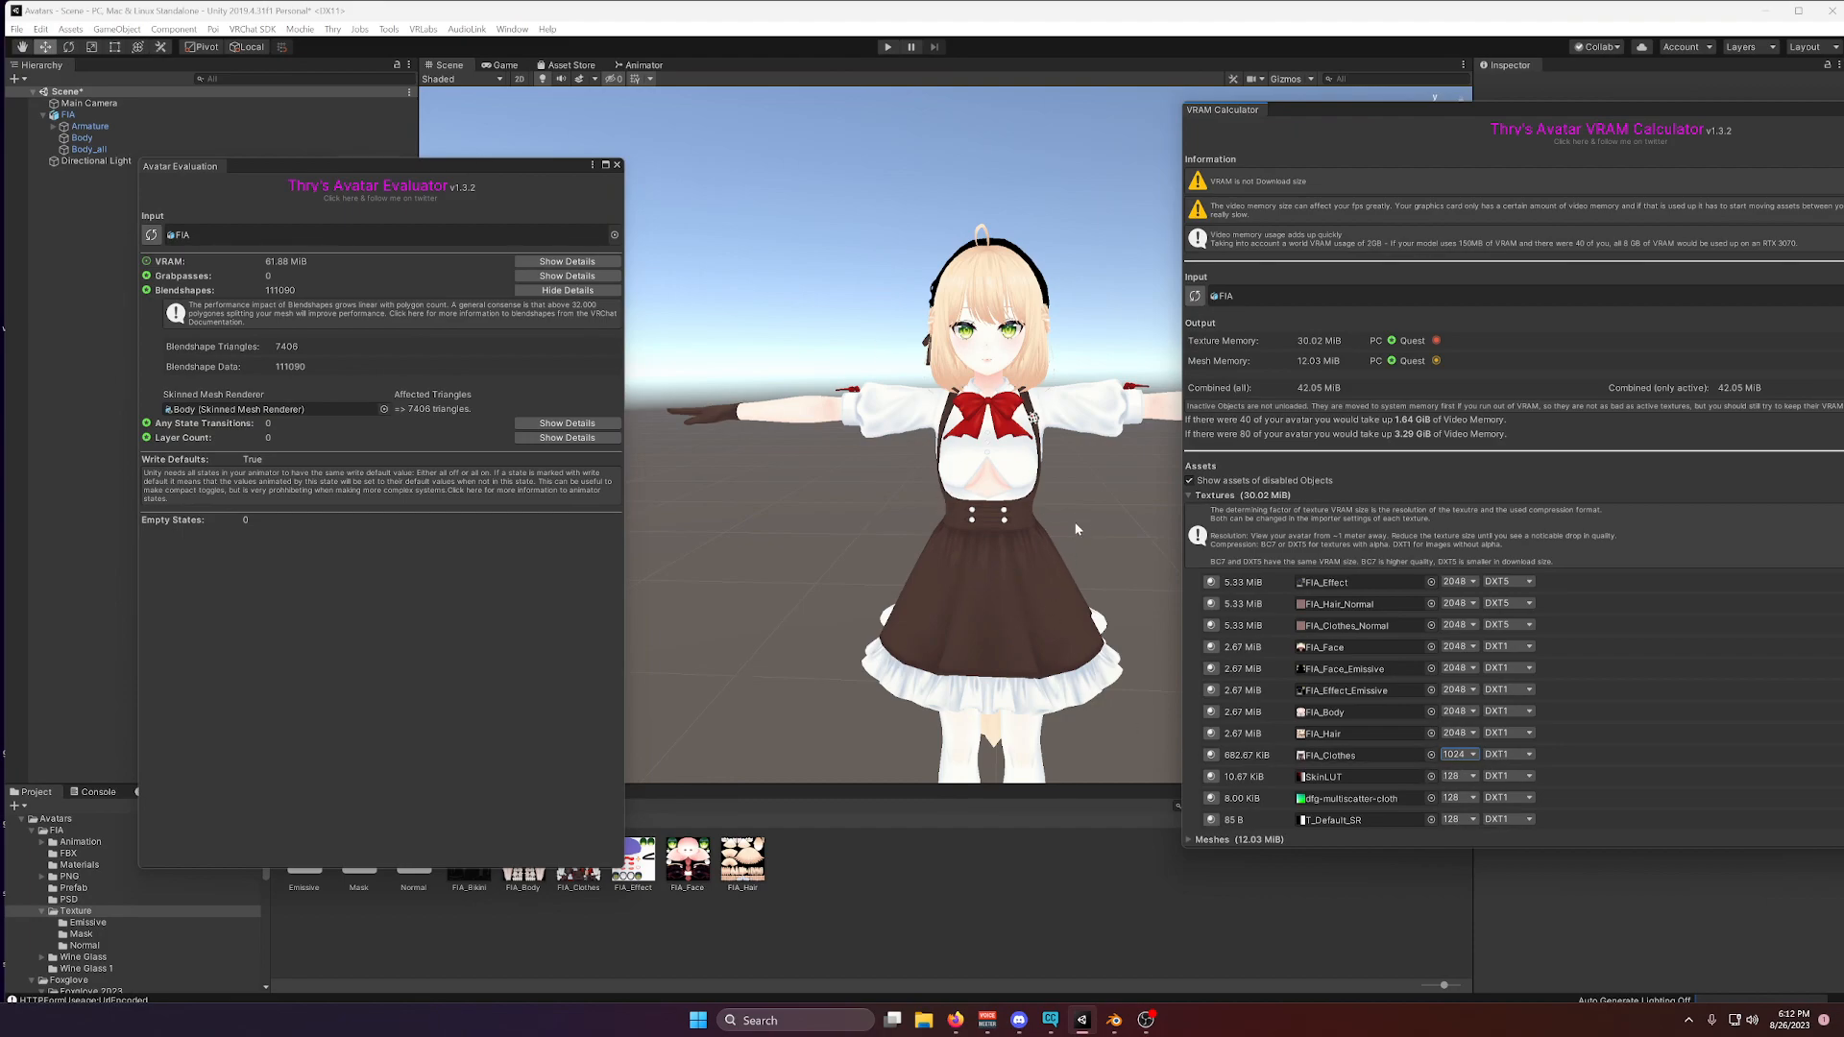
pyautogui.moveTo(1460, 772)
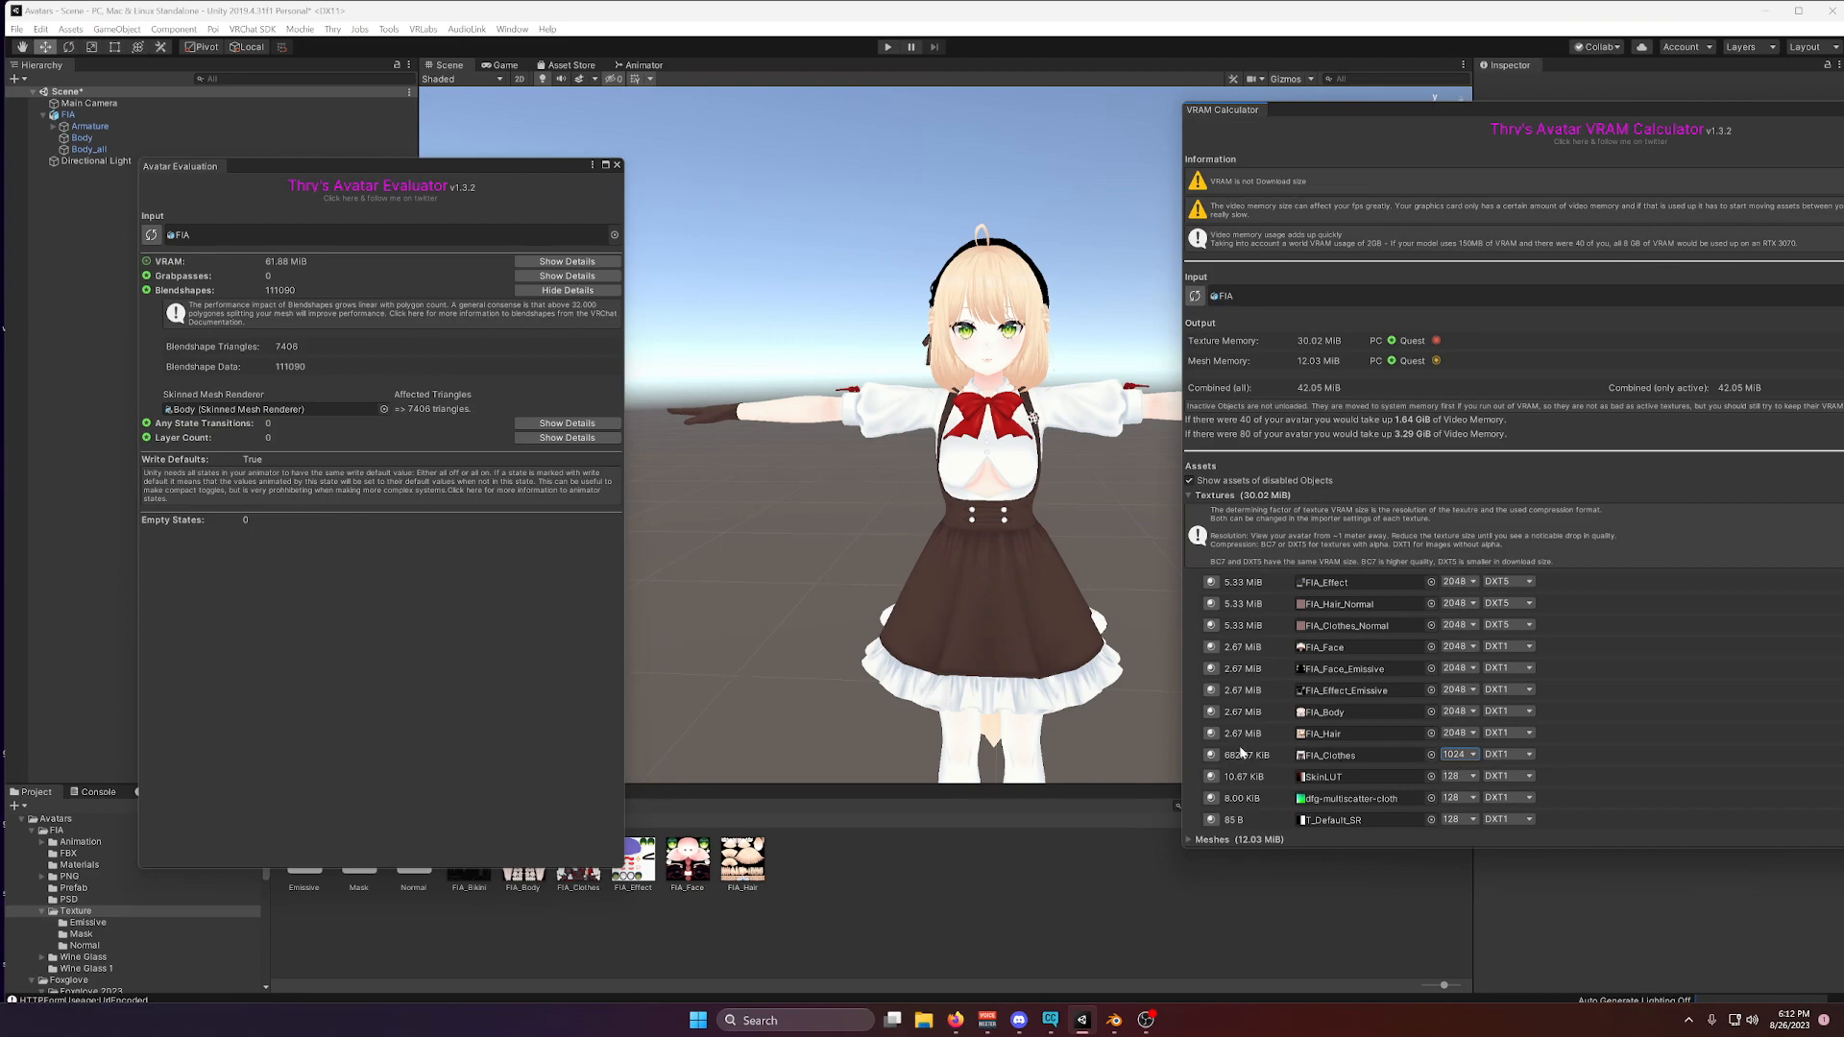
pyautogui.click(1457, 668)
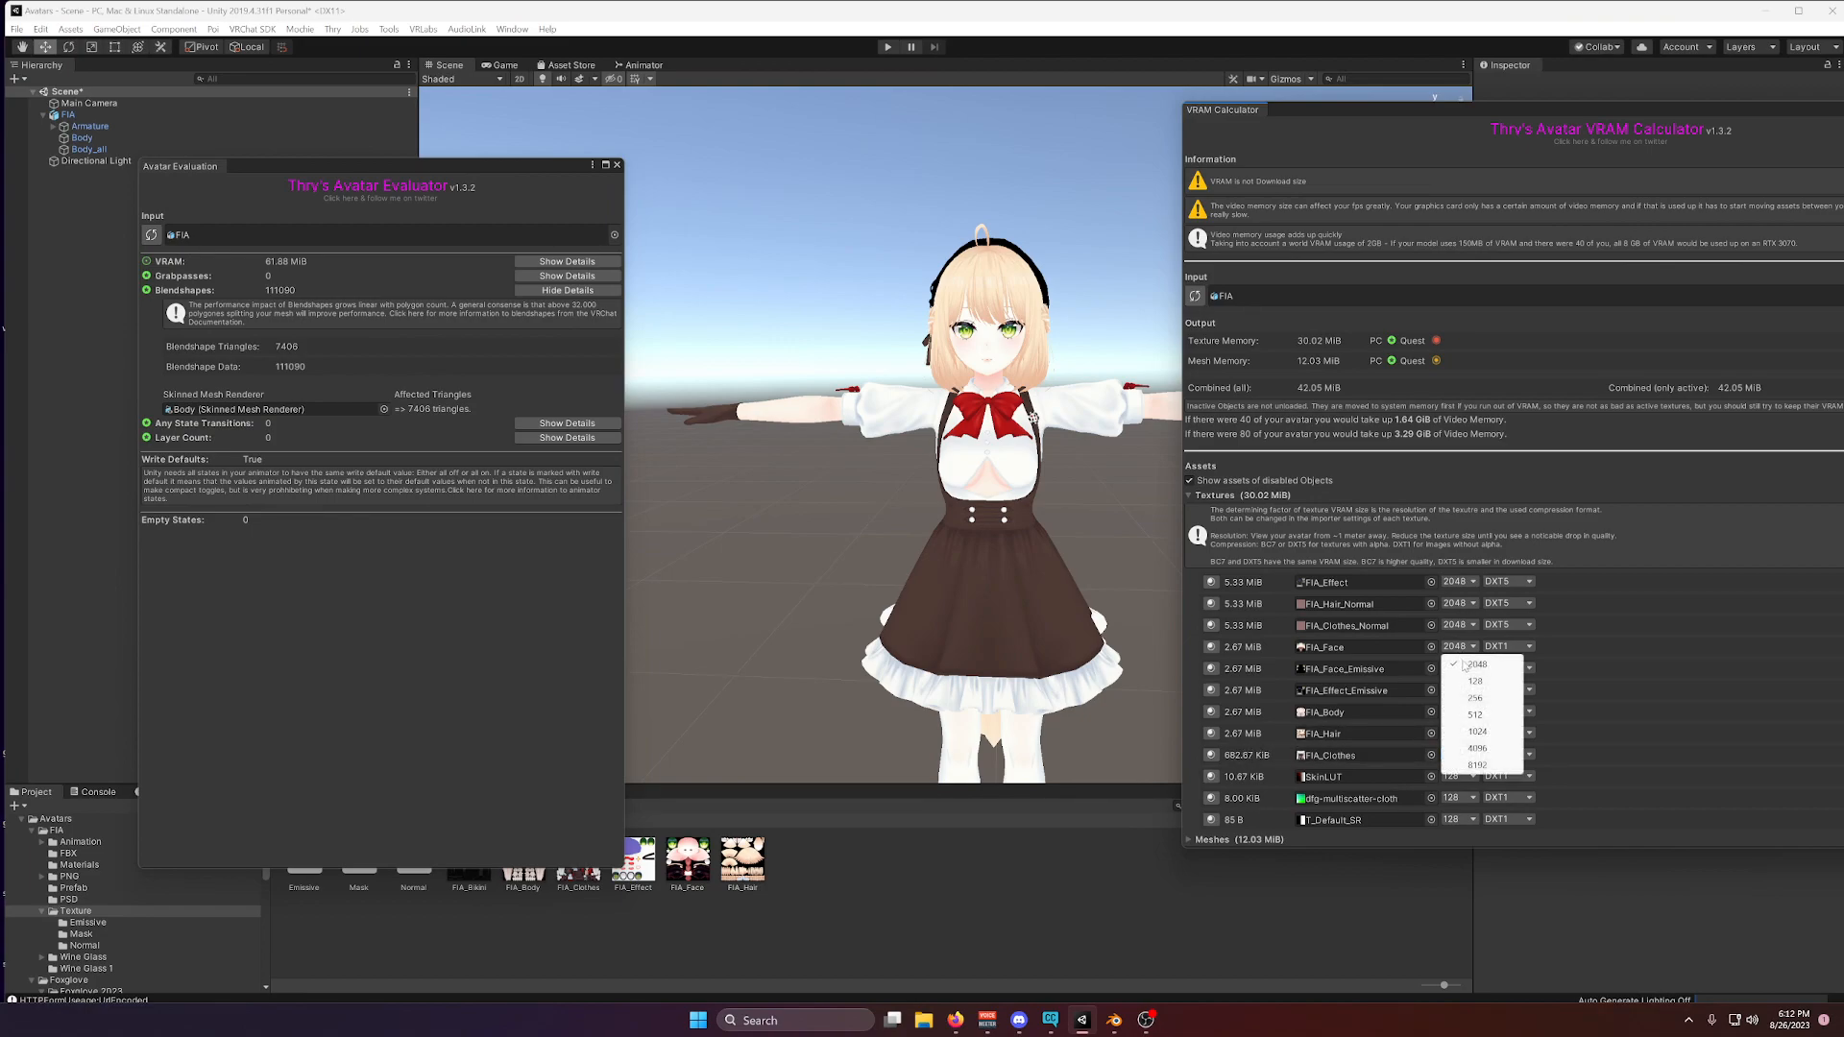
pyautogui.click(1475, 732)
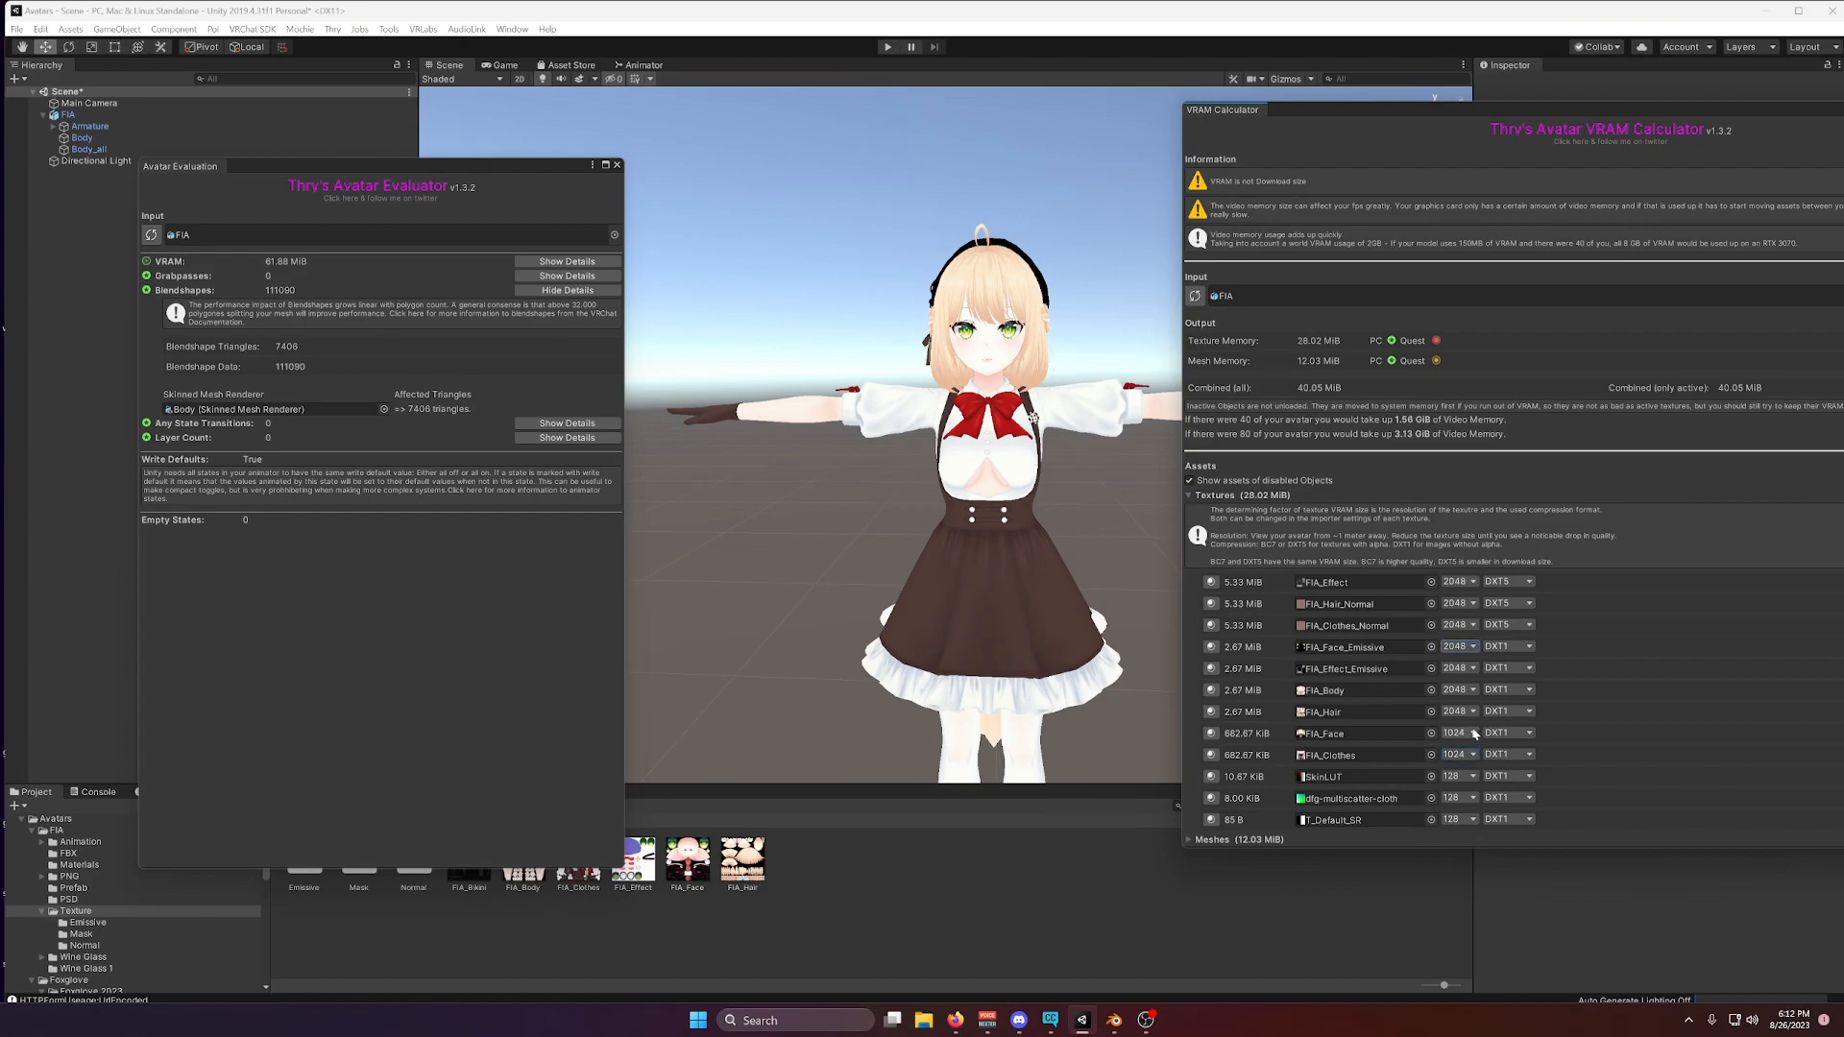
pyautogui.moveTo(1467, 657)
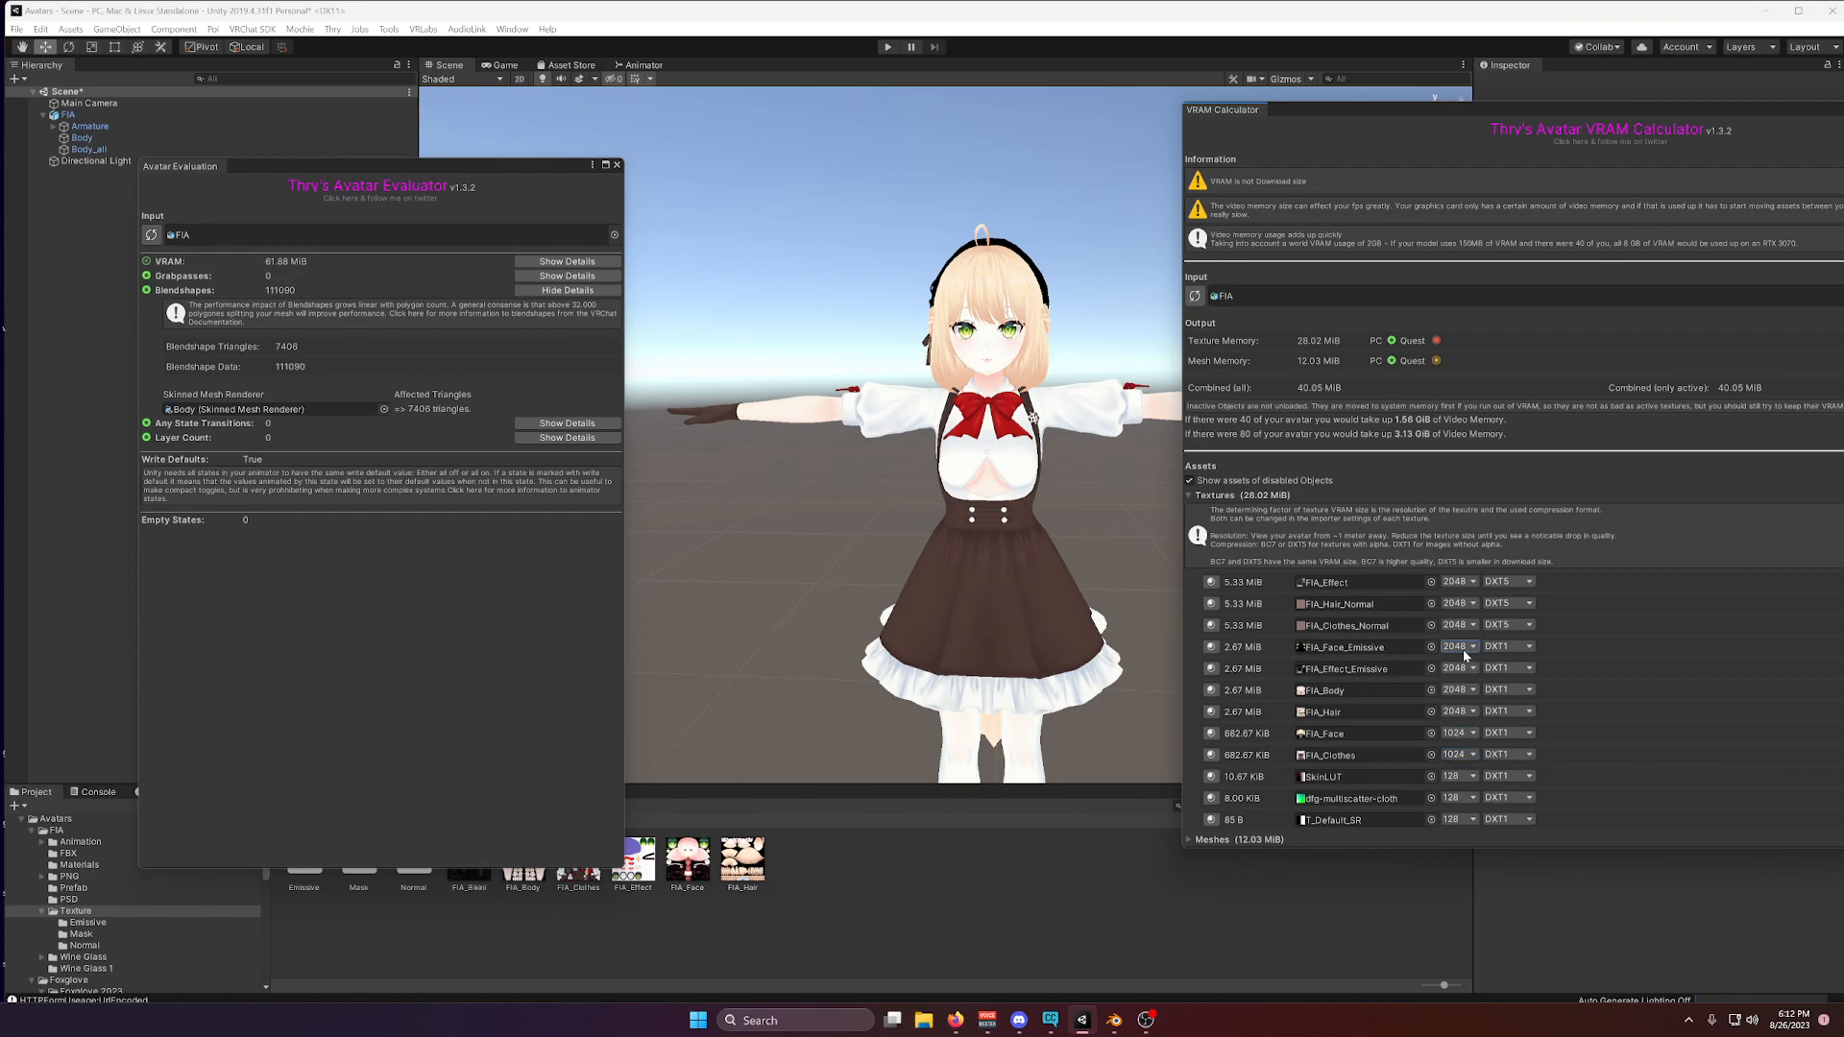
# Downsize FIA_Face_Emissive, FIA_Body, FIA_Effect_Emissive and FIA_Hair_Normal to 1024, reaching 20.05 MiB combined.
pyautogui.click(1458, 646)
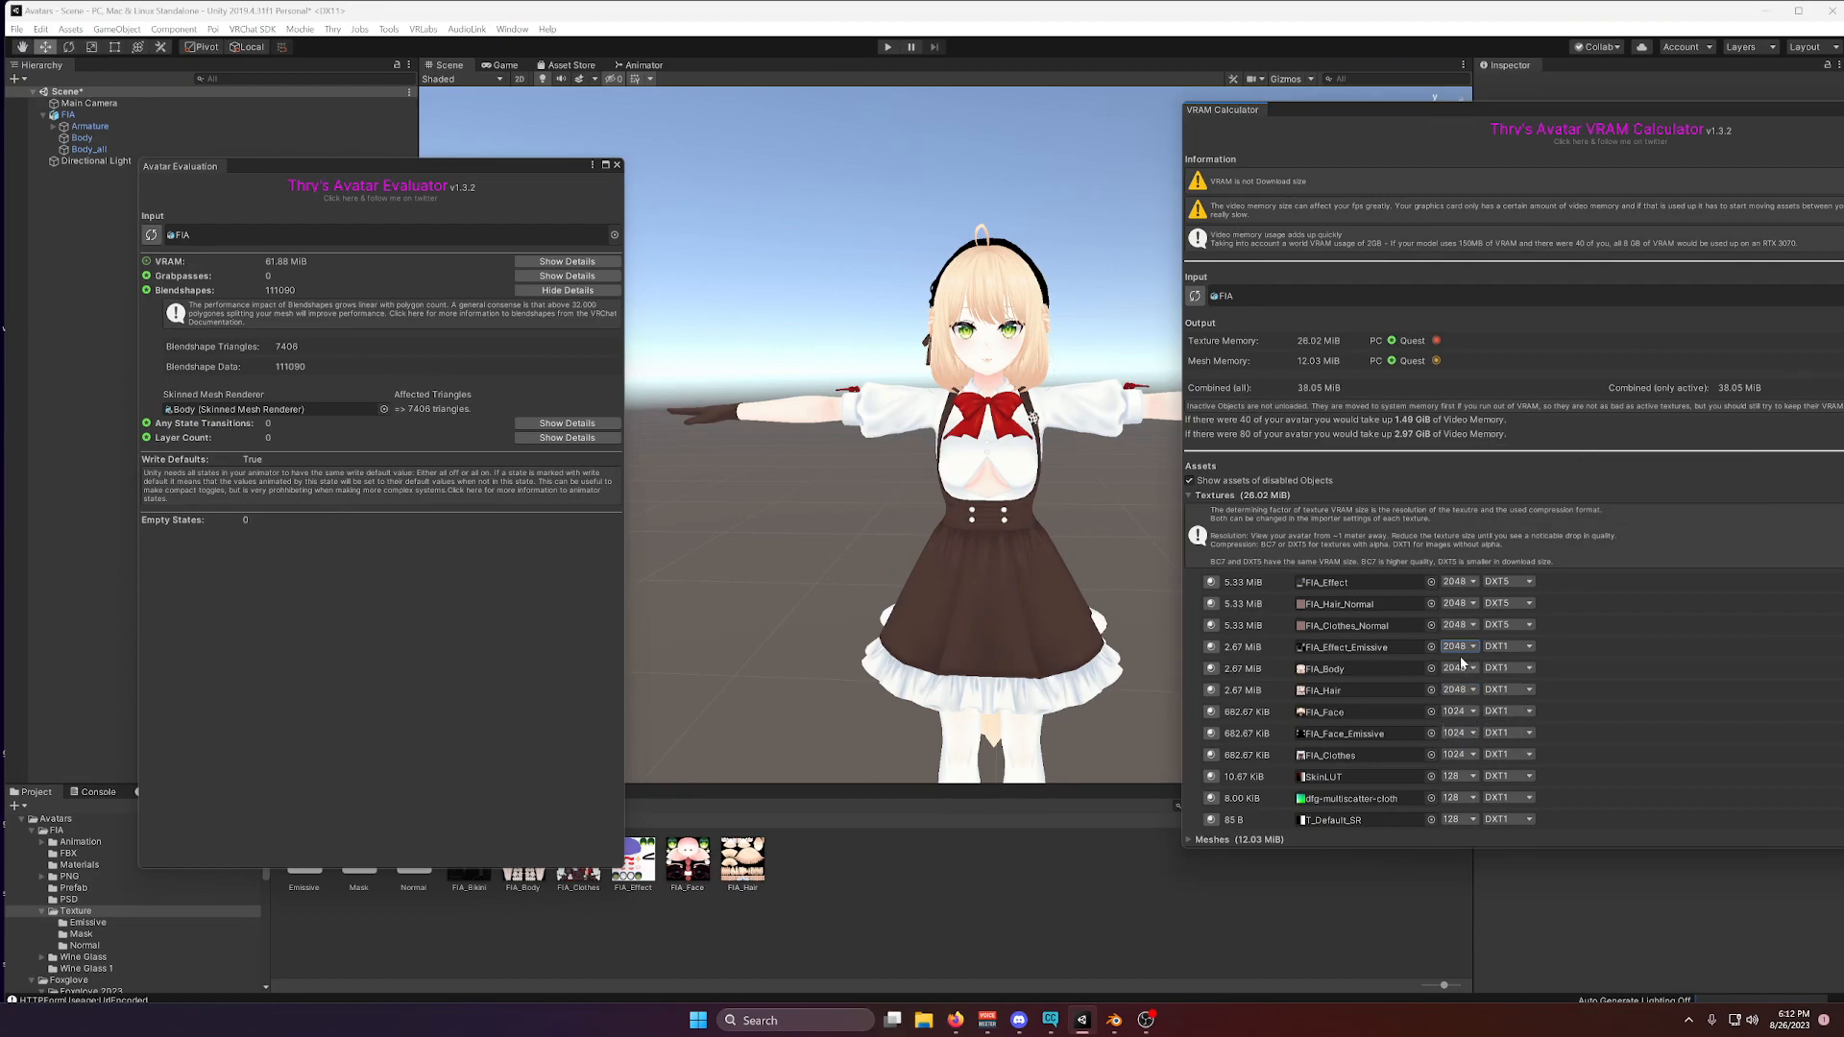
pyautogui.click(1464, 689)
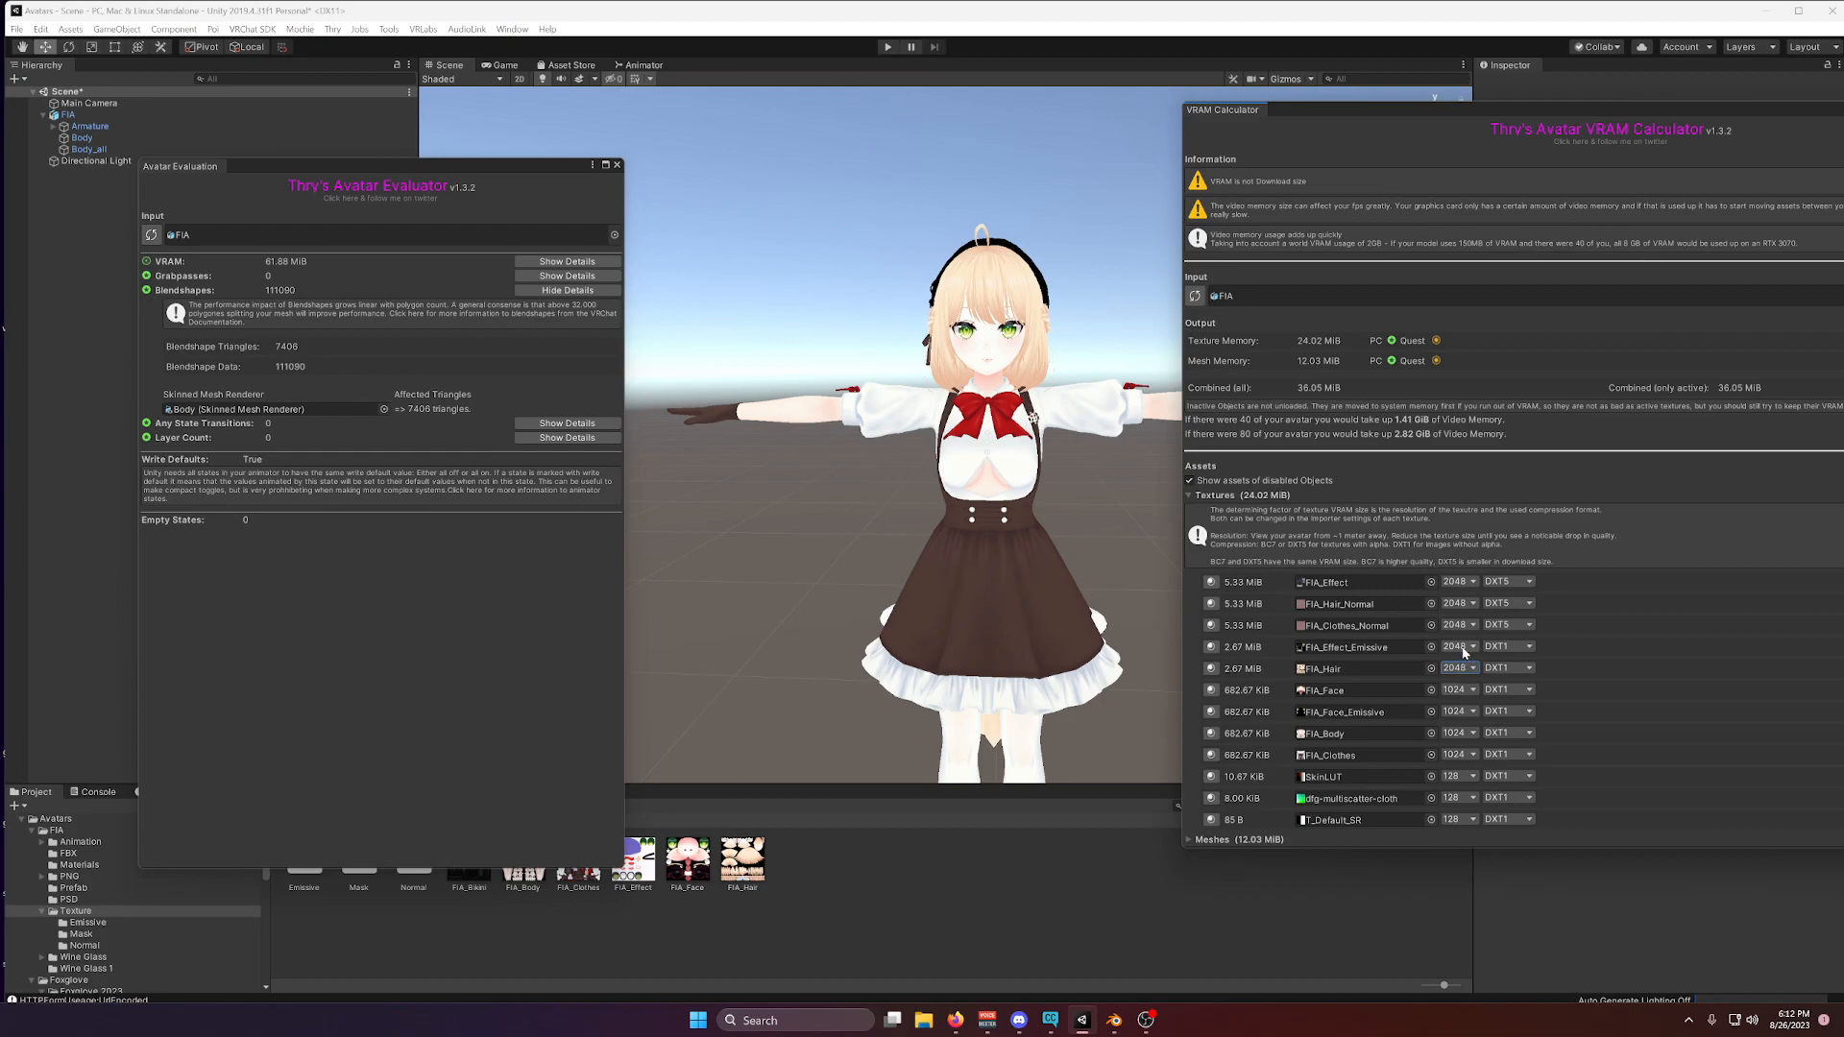
pyautogui.click(1456, 669)
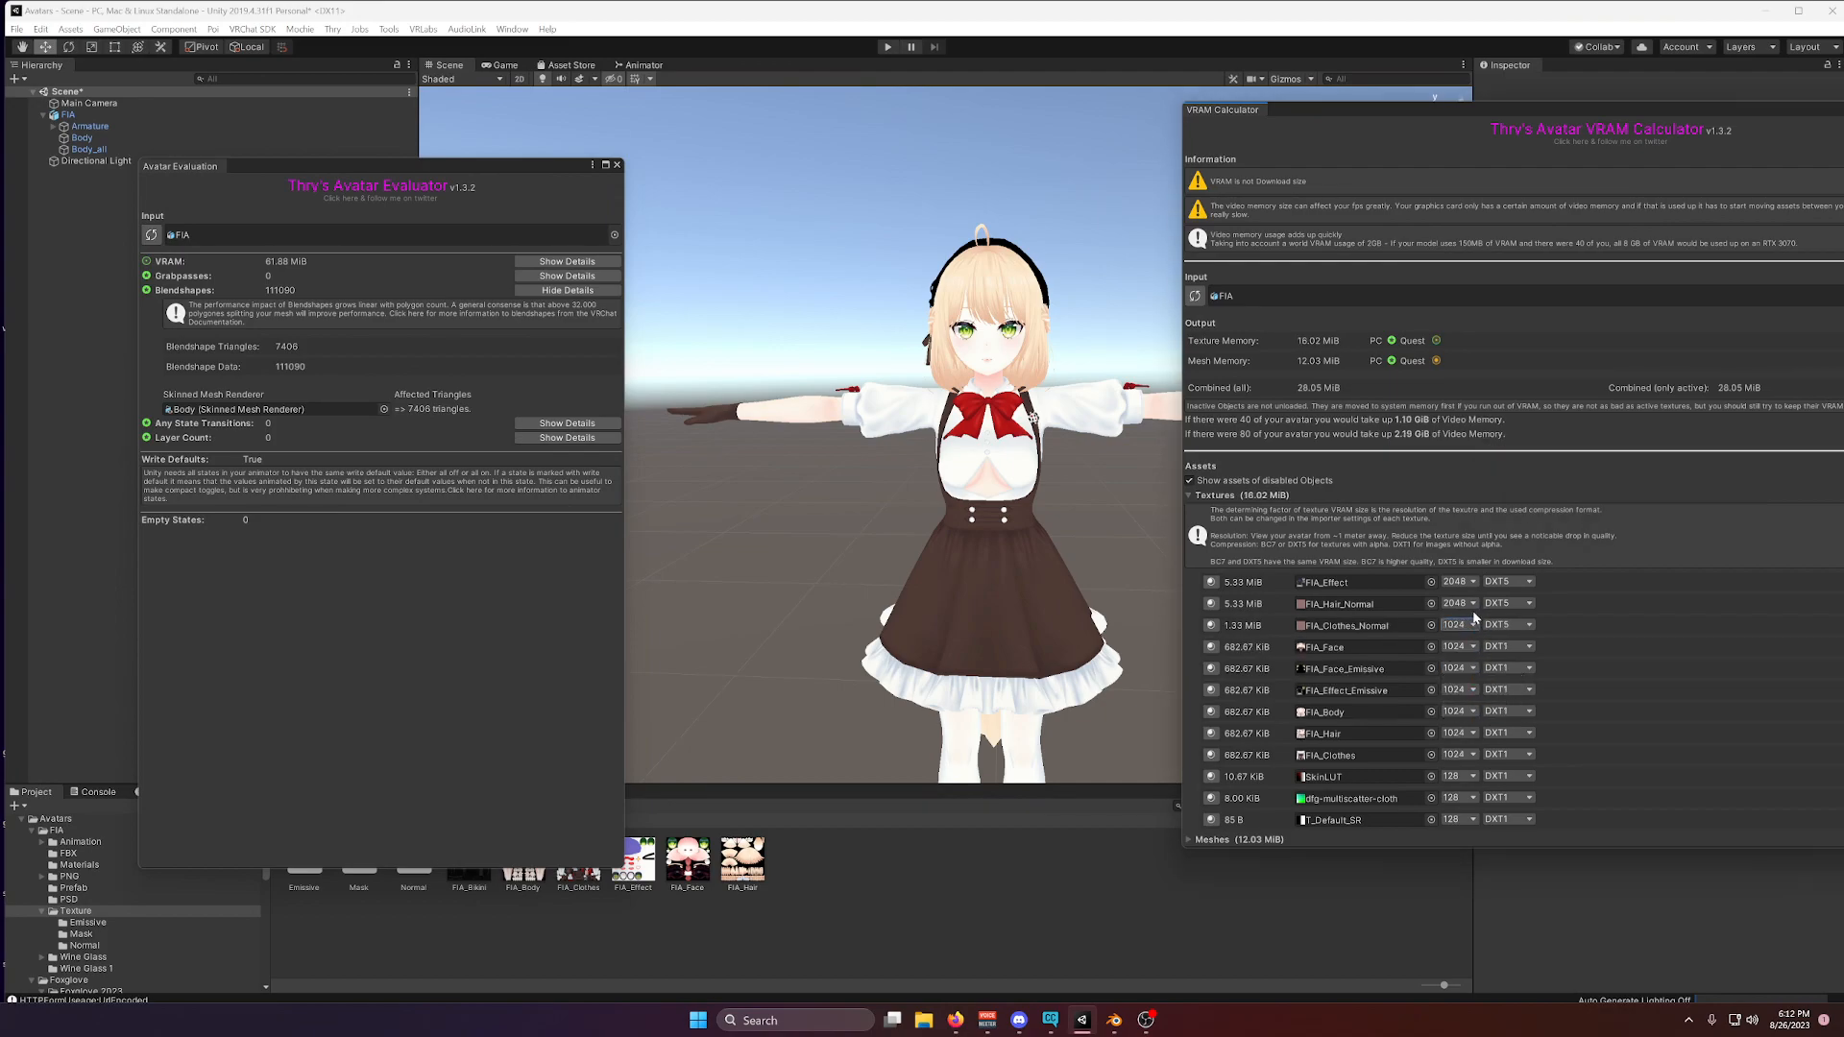
pyautogui.click(1456, 603)
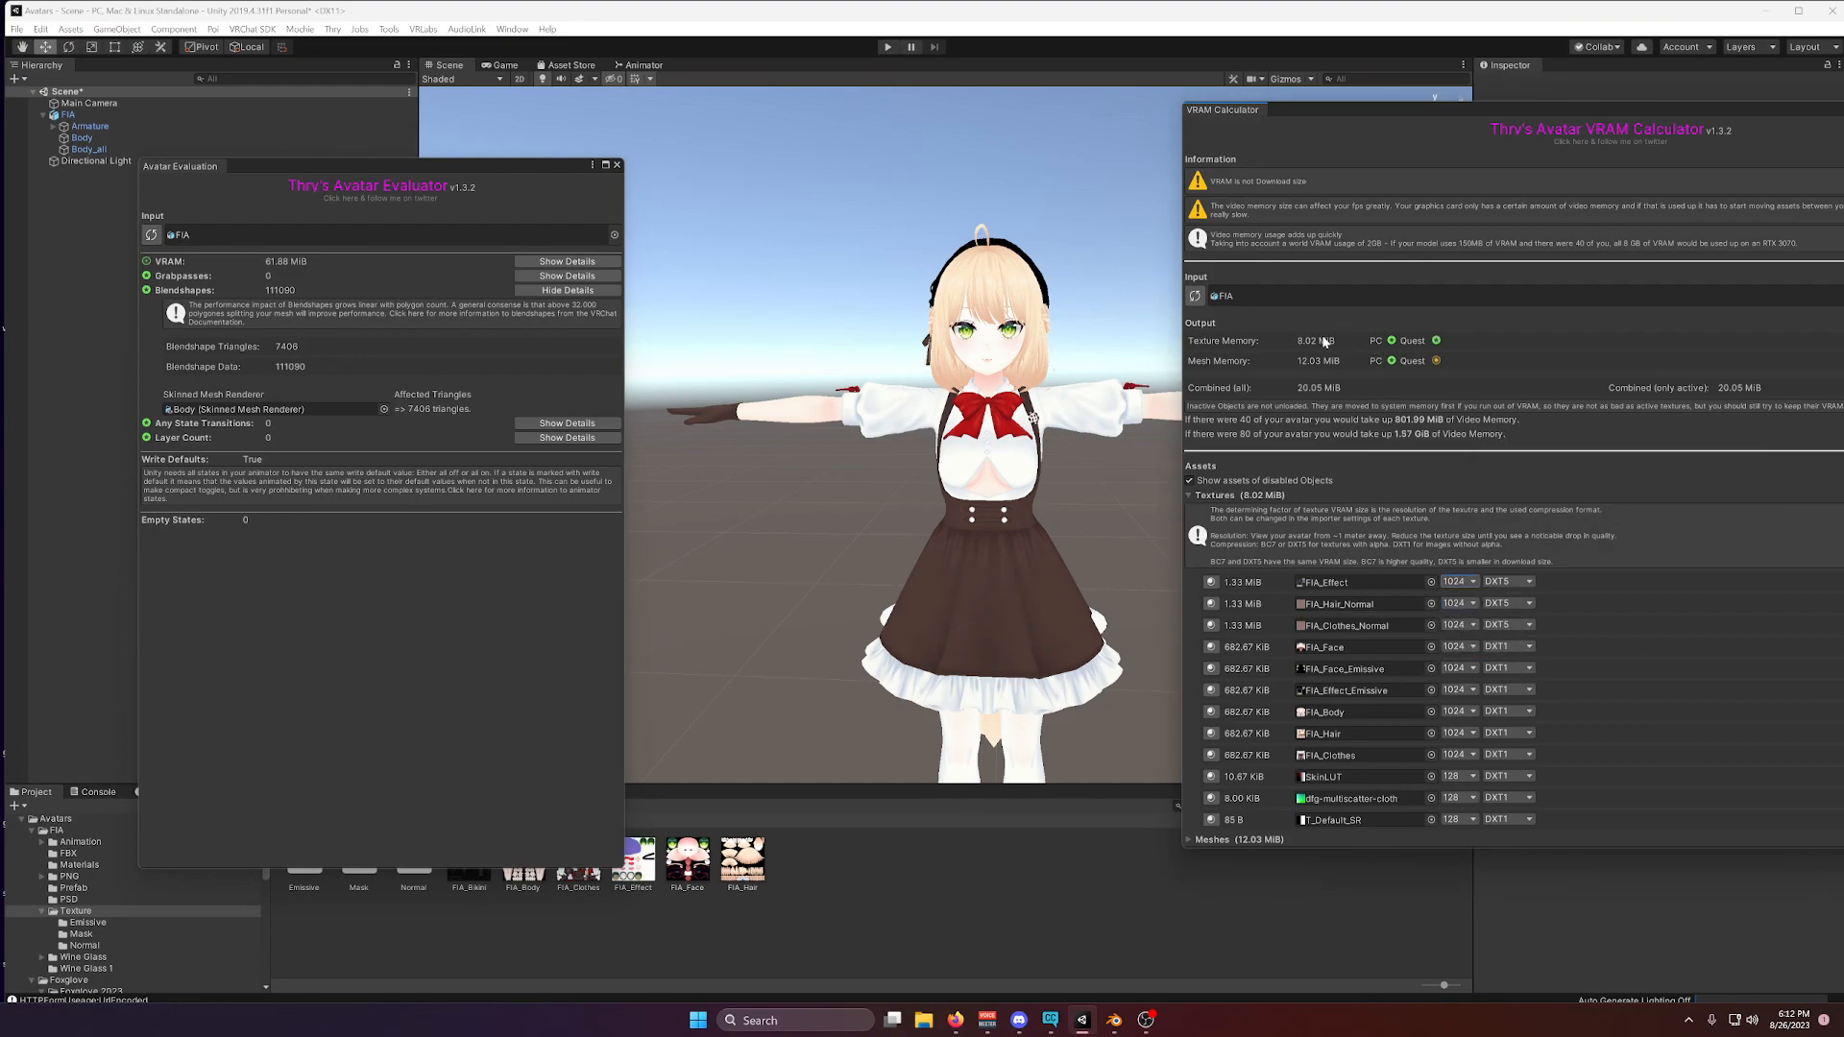
pyautogui.moveTo(1314, 397)
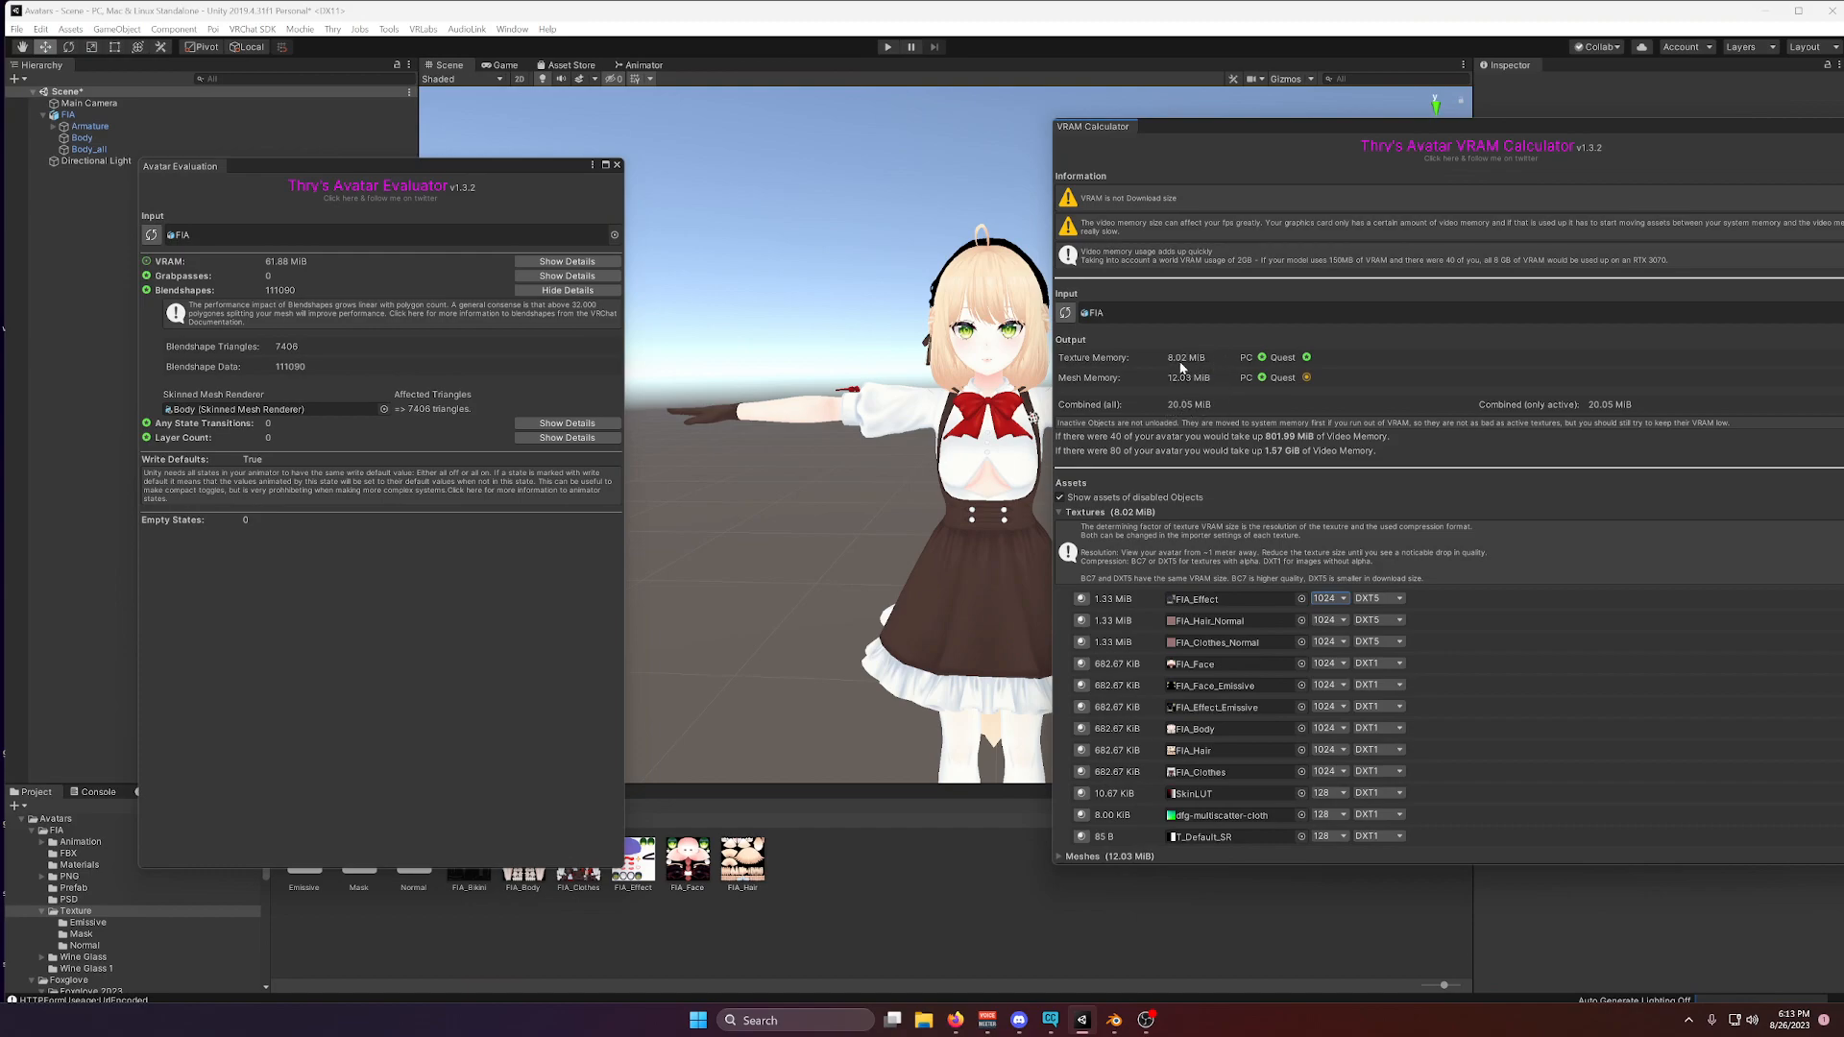
pyautogui.moveTo(1164, 413)
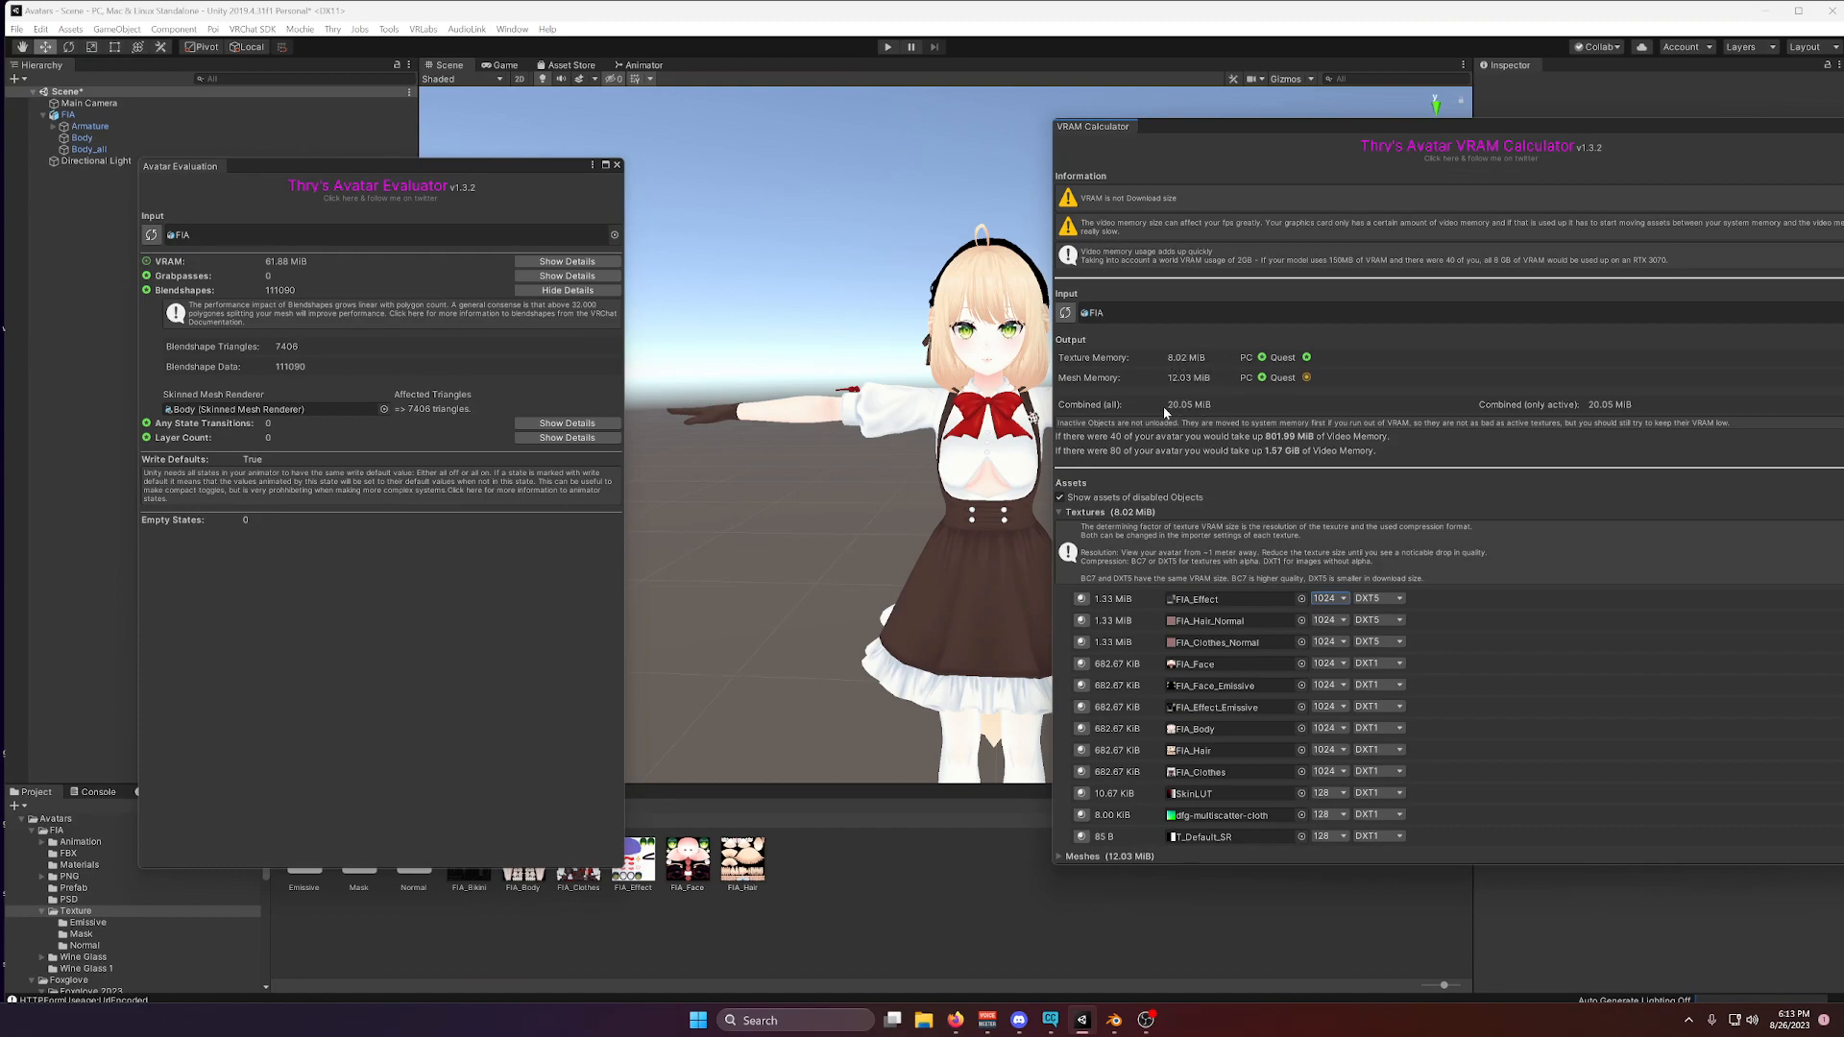
pyautogui.moveTo(1185, 415)
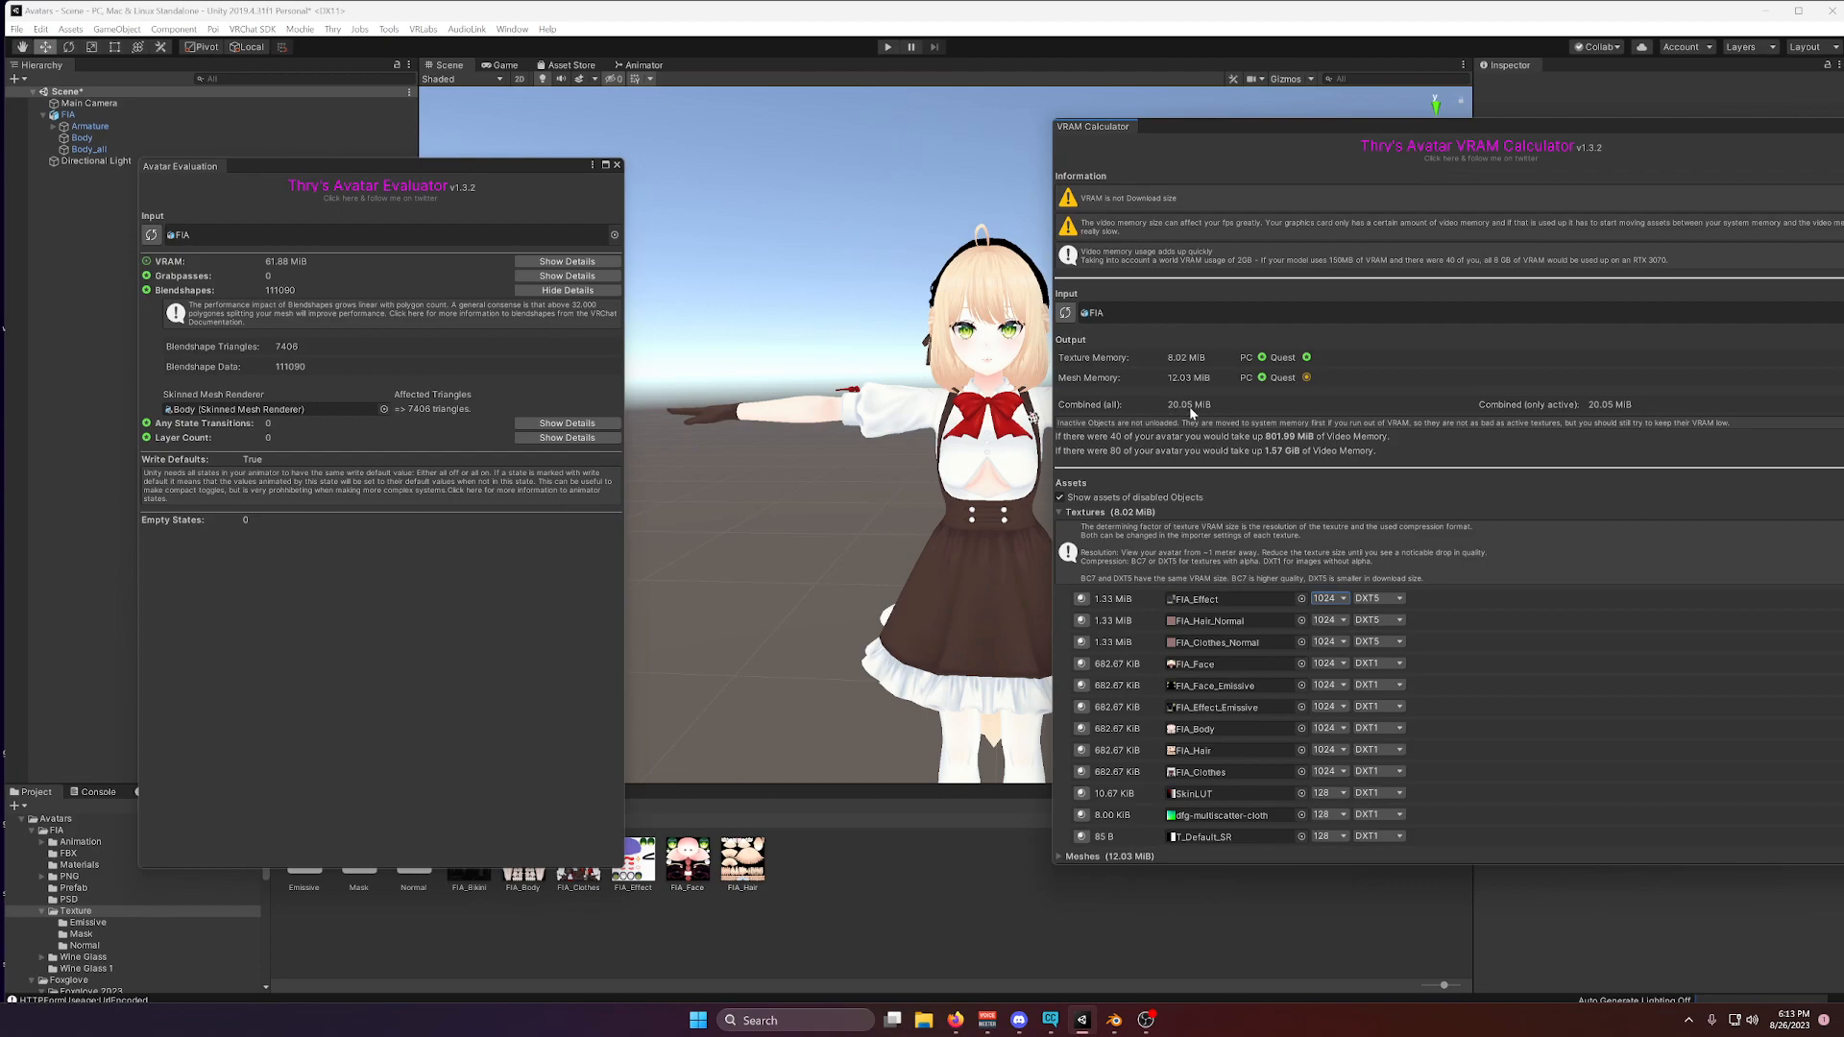
pyautogui.moveTo(1206, 408)
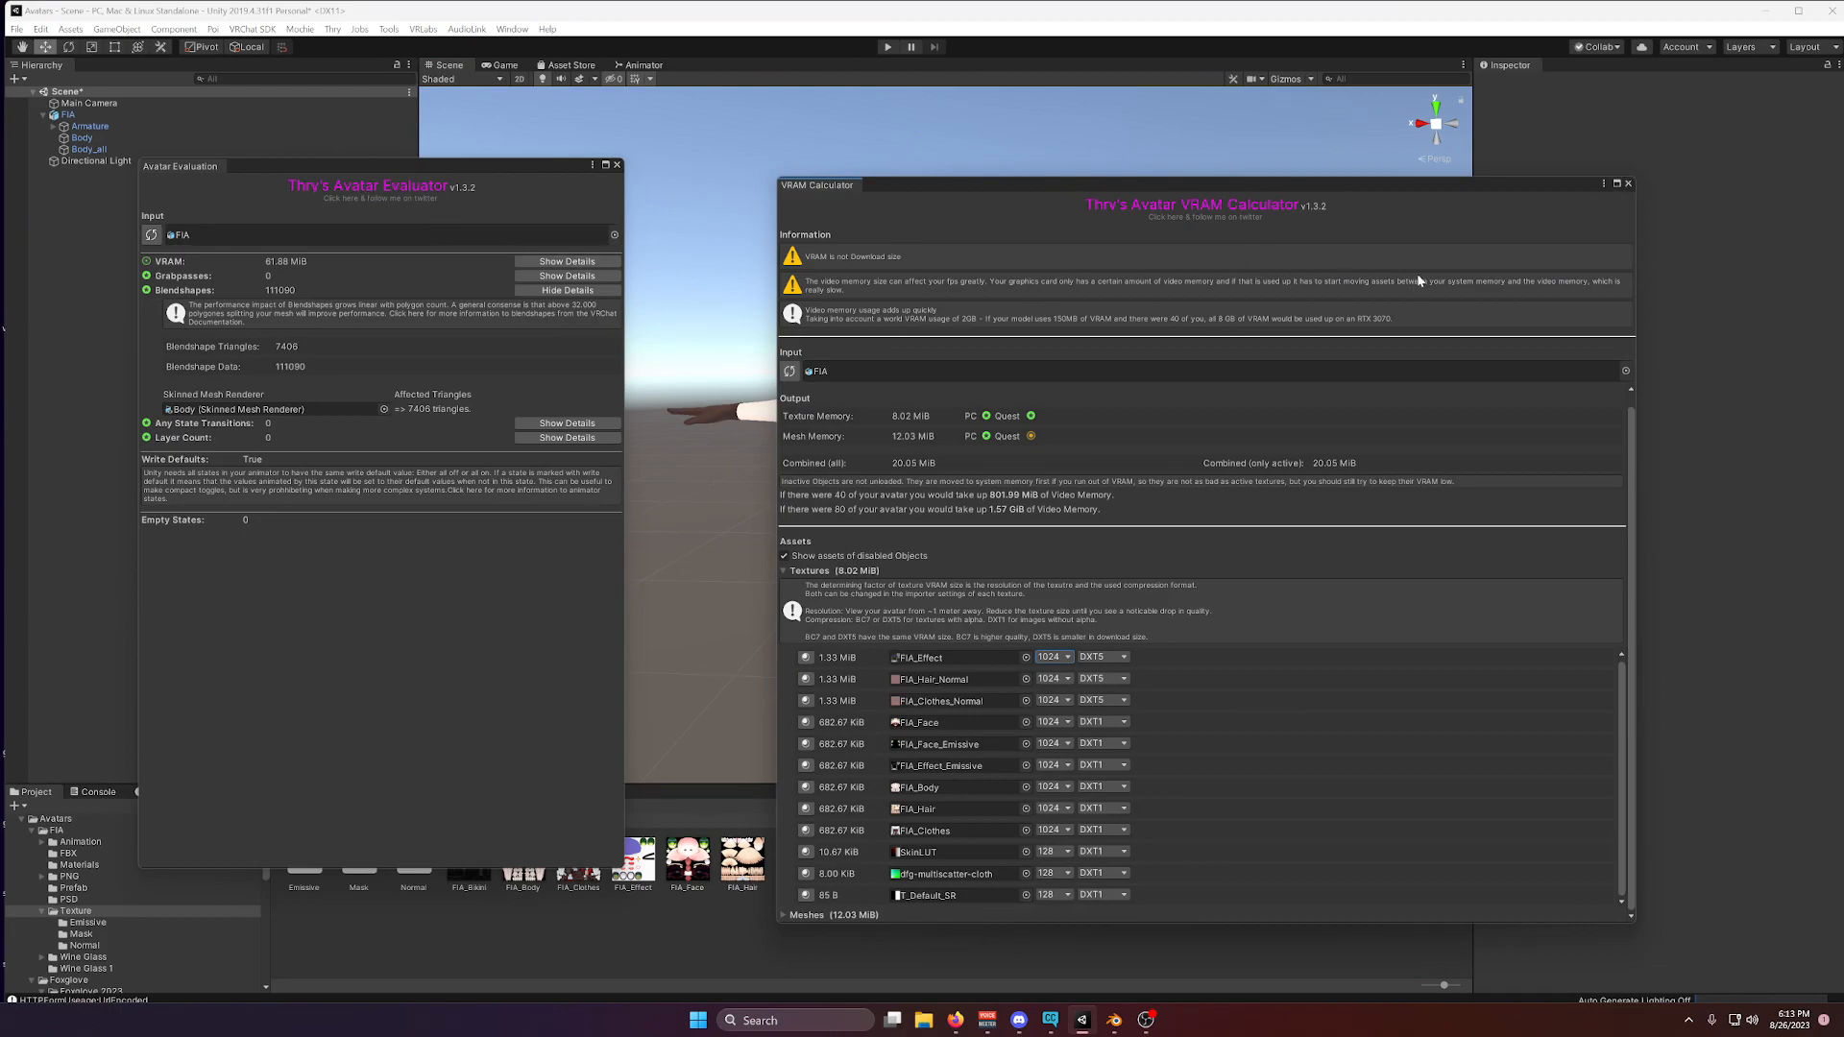
pyautogui.moveTo(1396, 638)
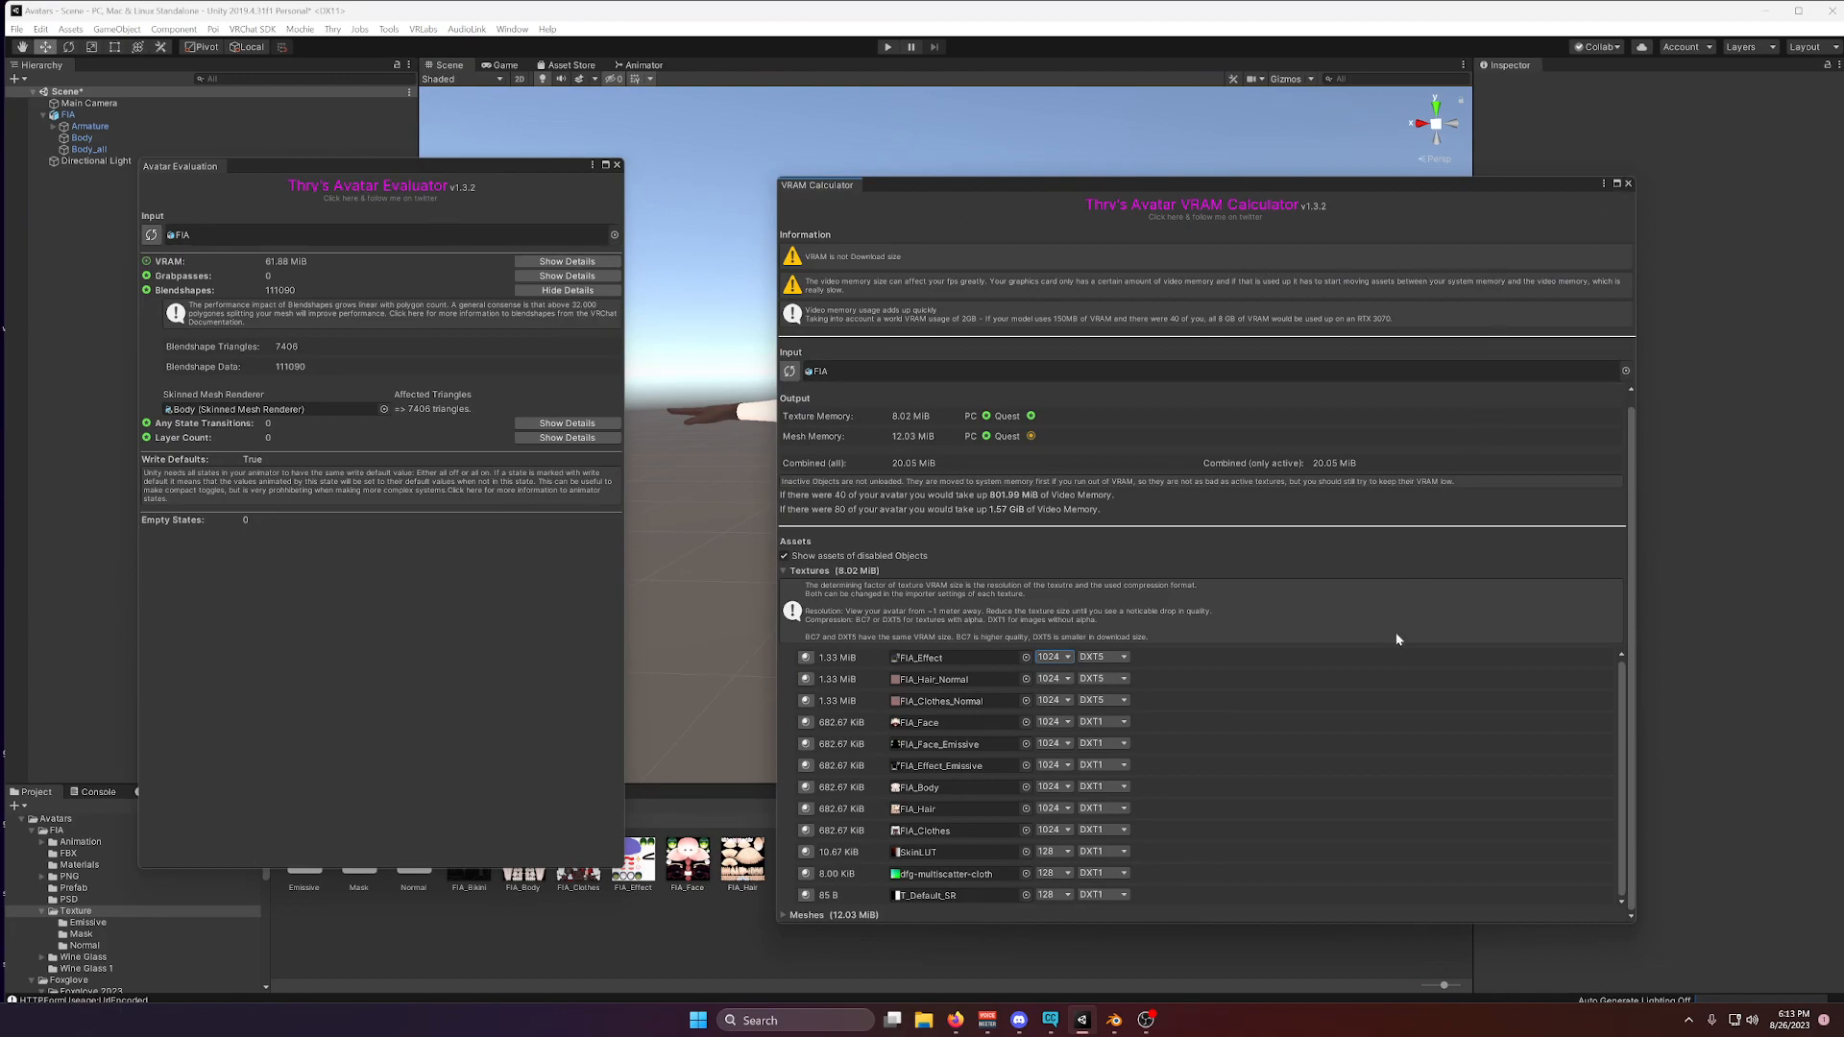
pyautogui.moveTo(1020, 1008)
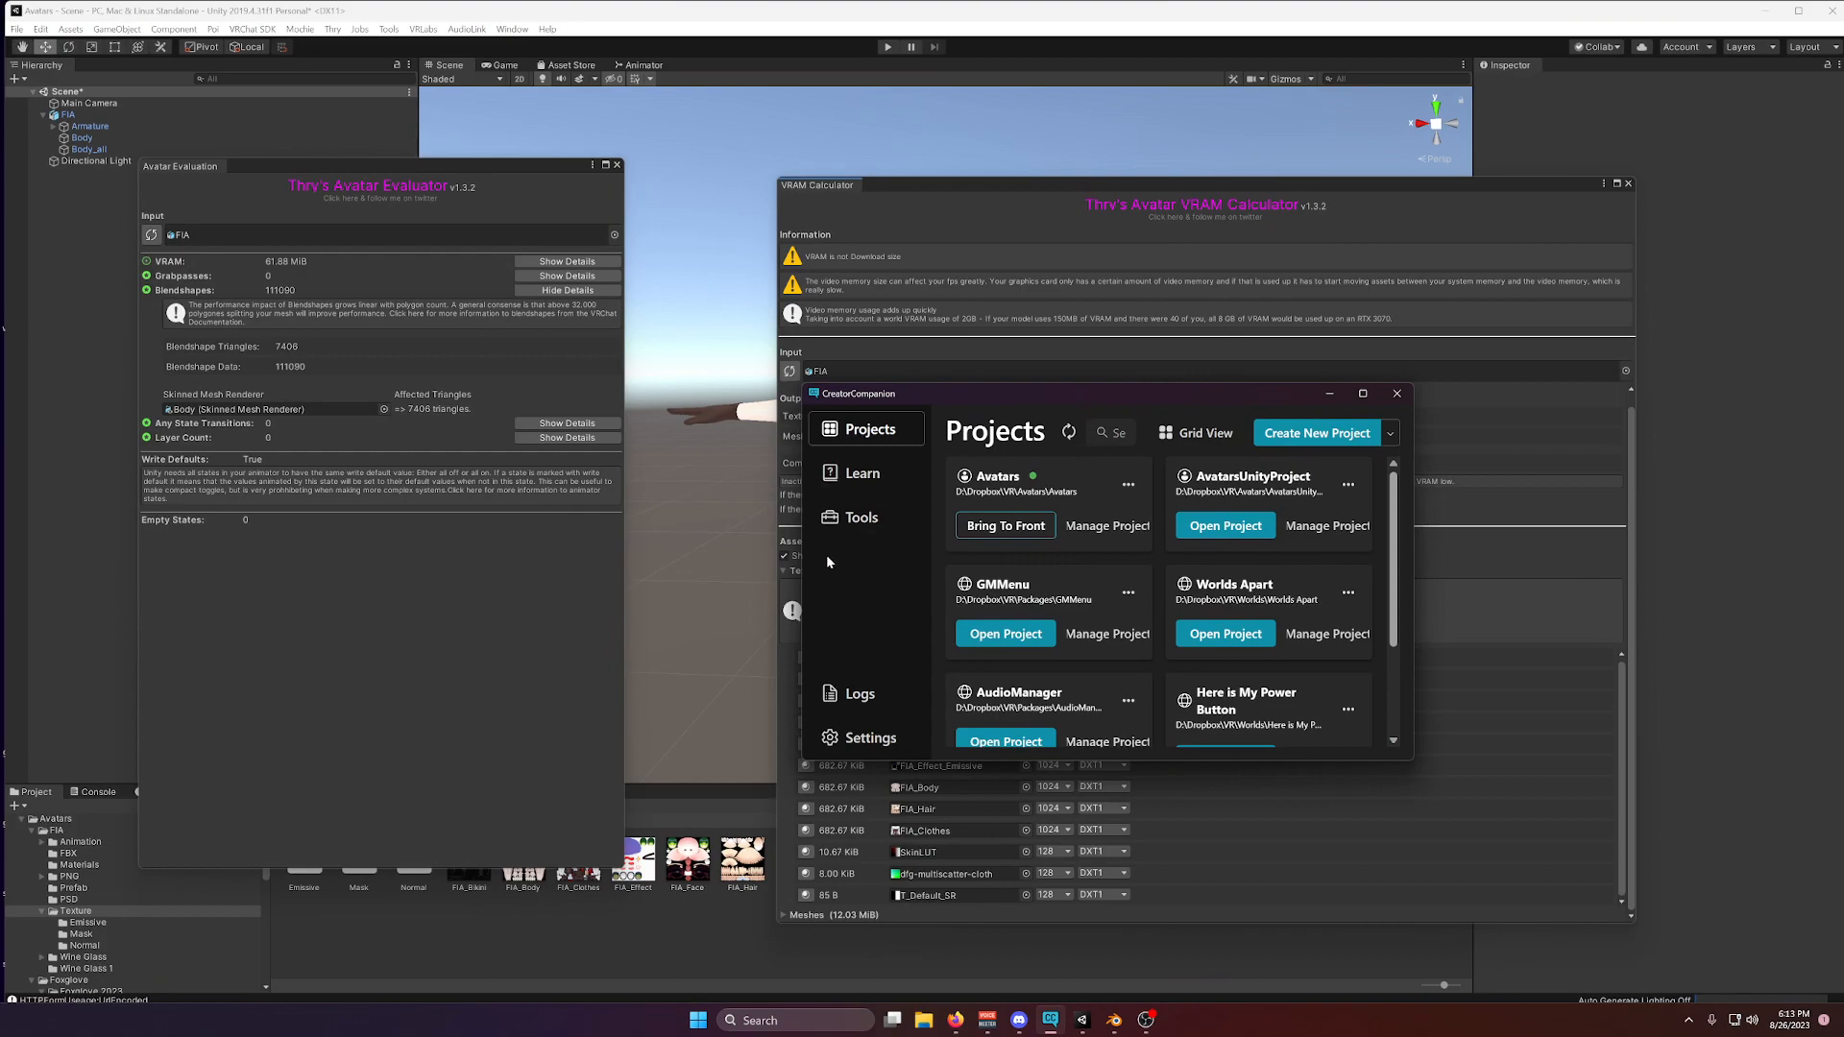
# Reach the Companion's Packages settings and start adding a new community repository.
pyautogui.click(870, 738)
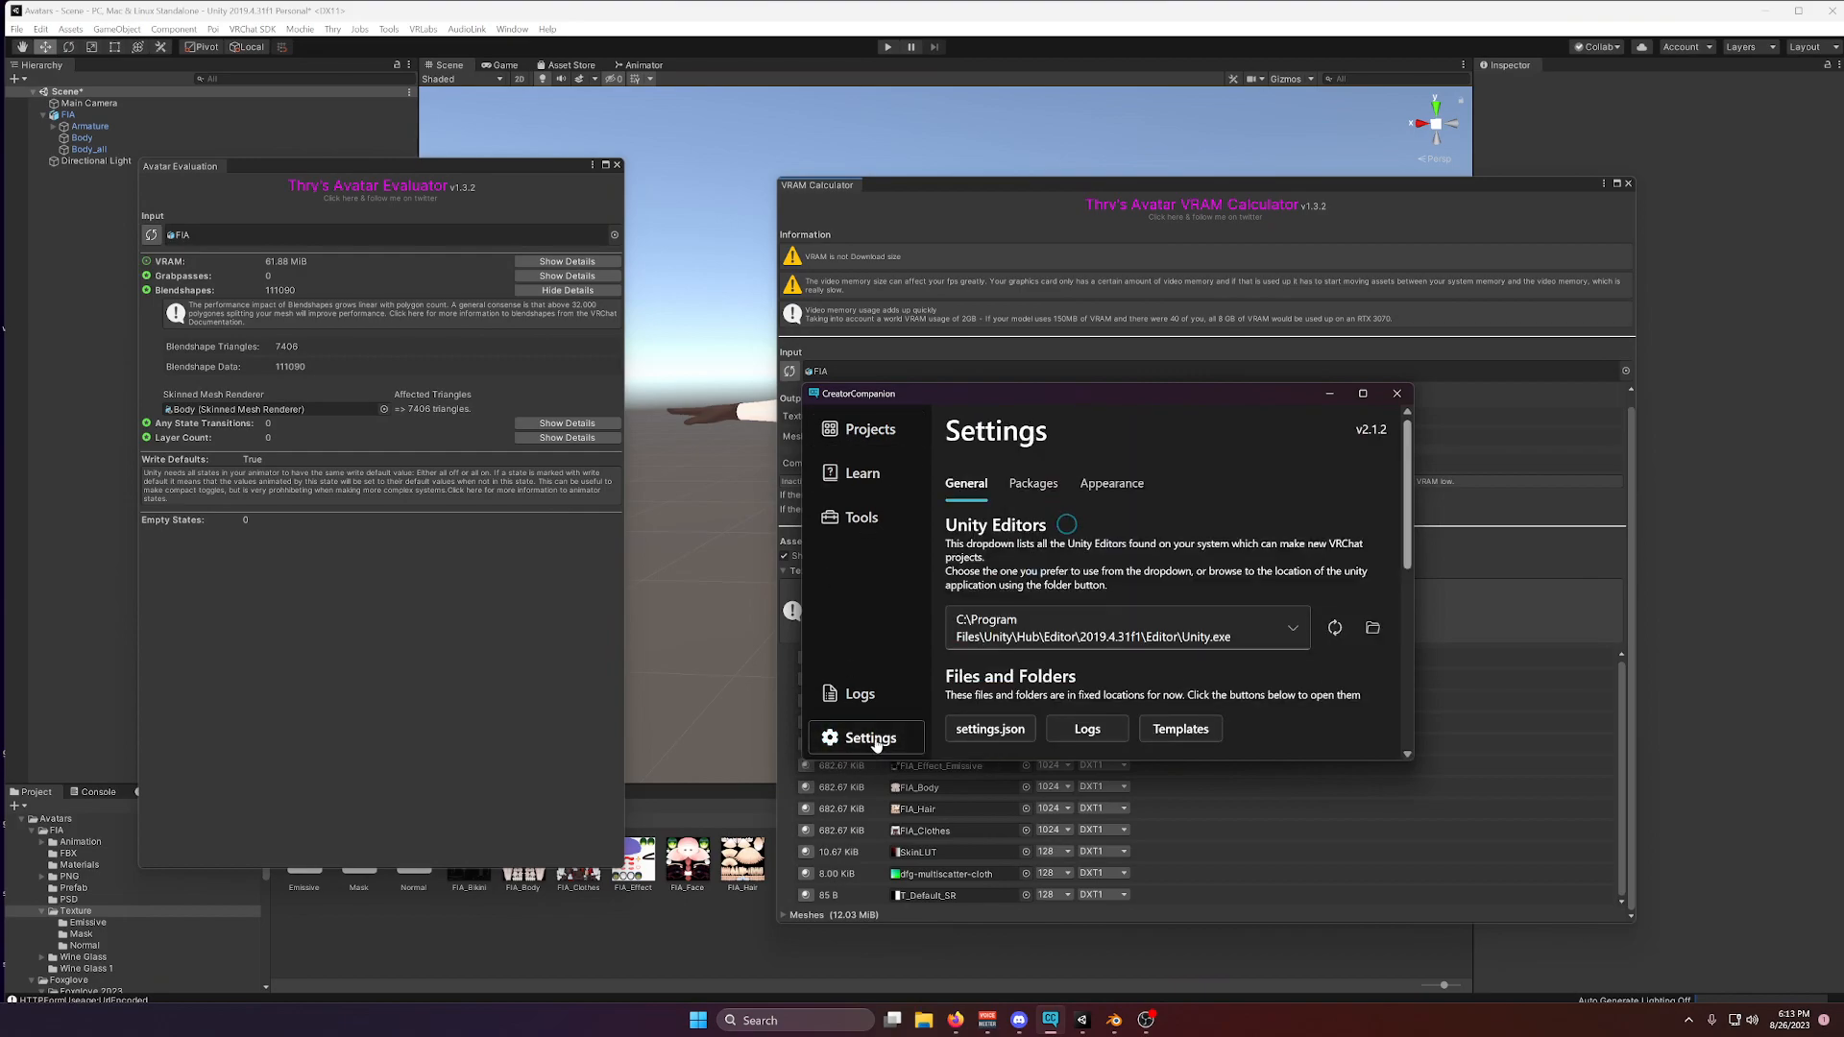
pyautogui.click(1031, 484)
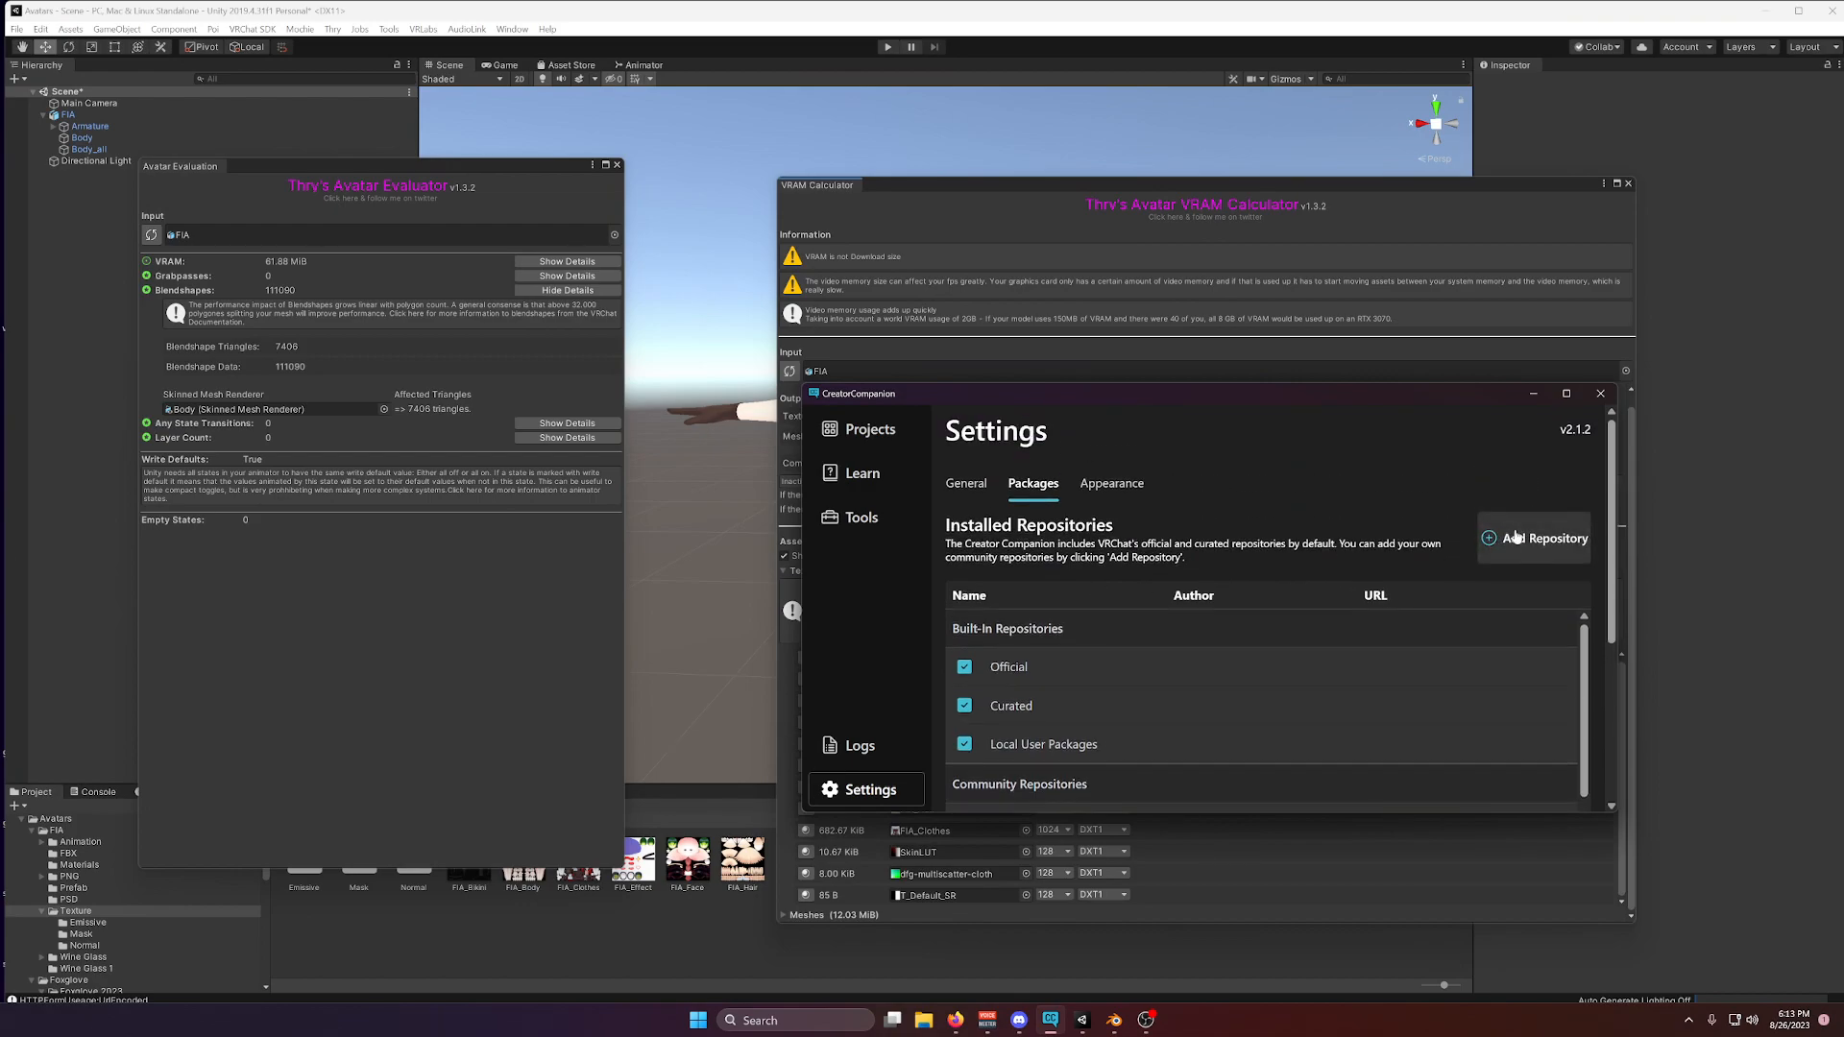
pyautogui.click(1535, 538)
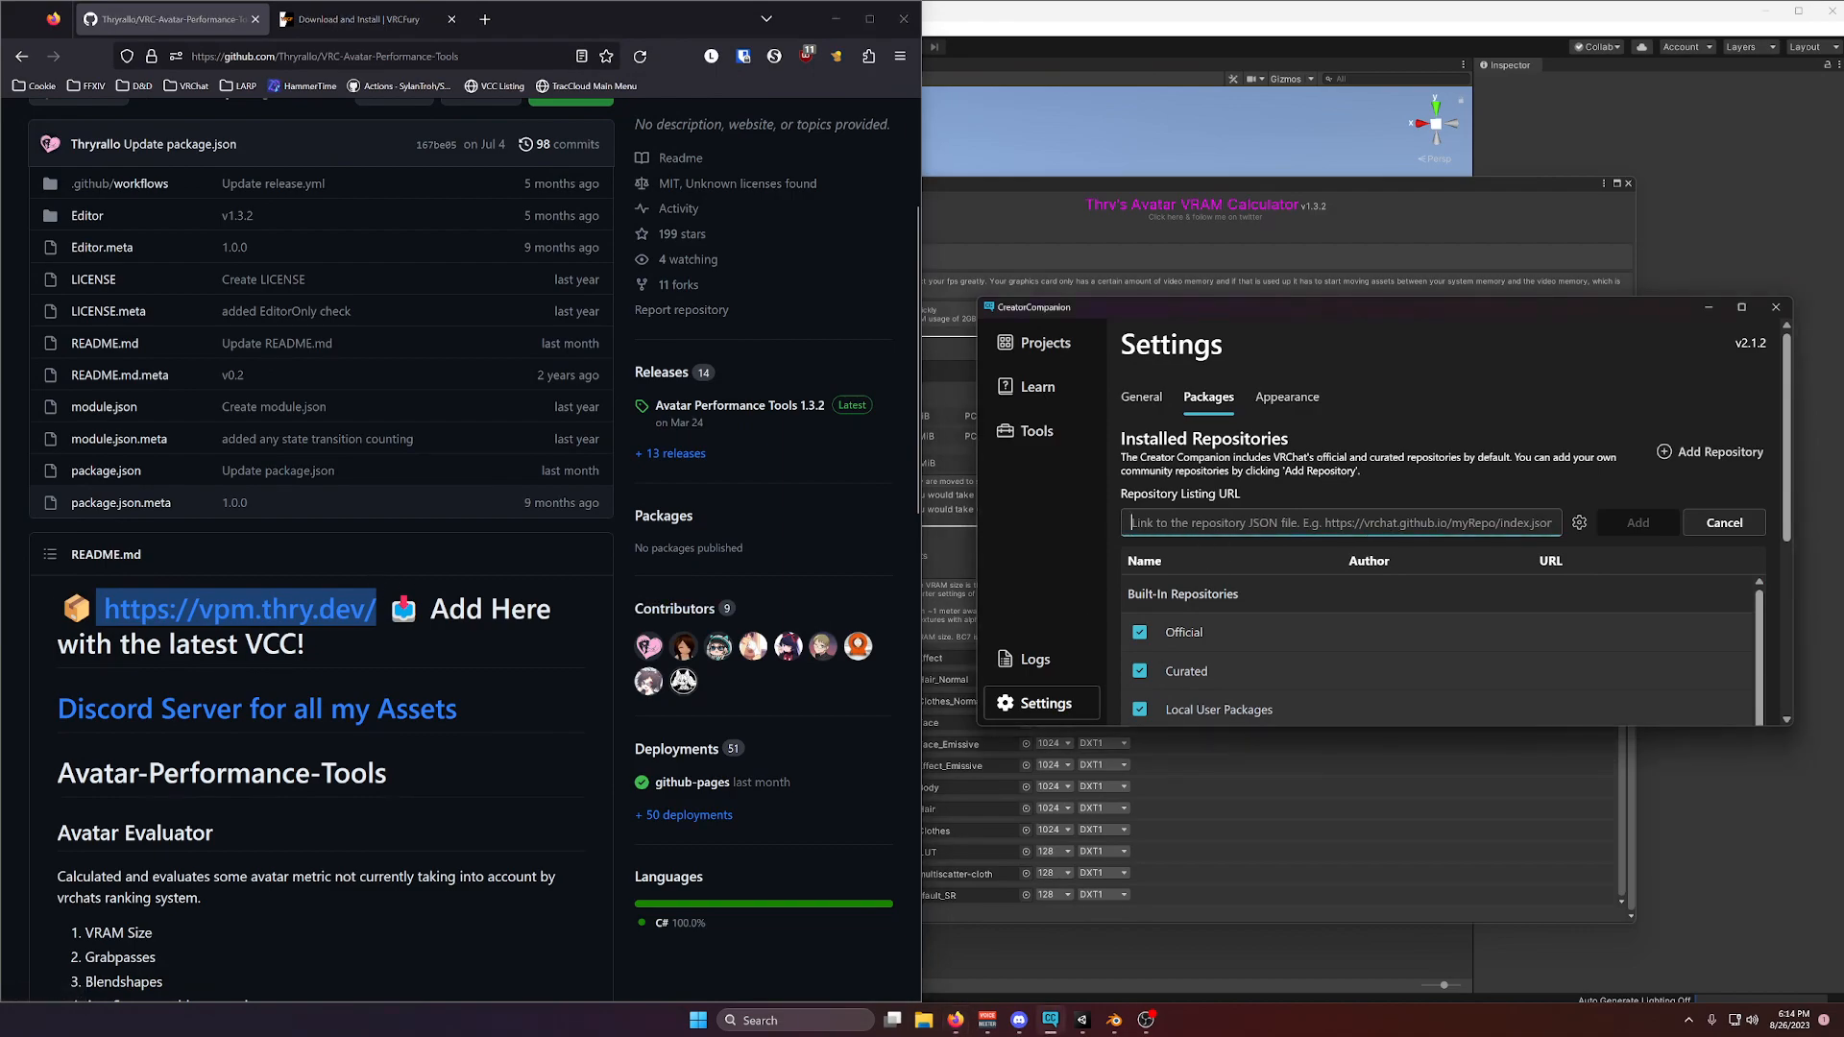
pyautogui.write('https://vpm.thry.dev/')
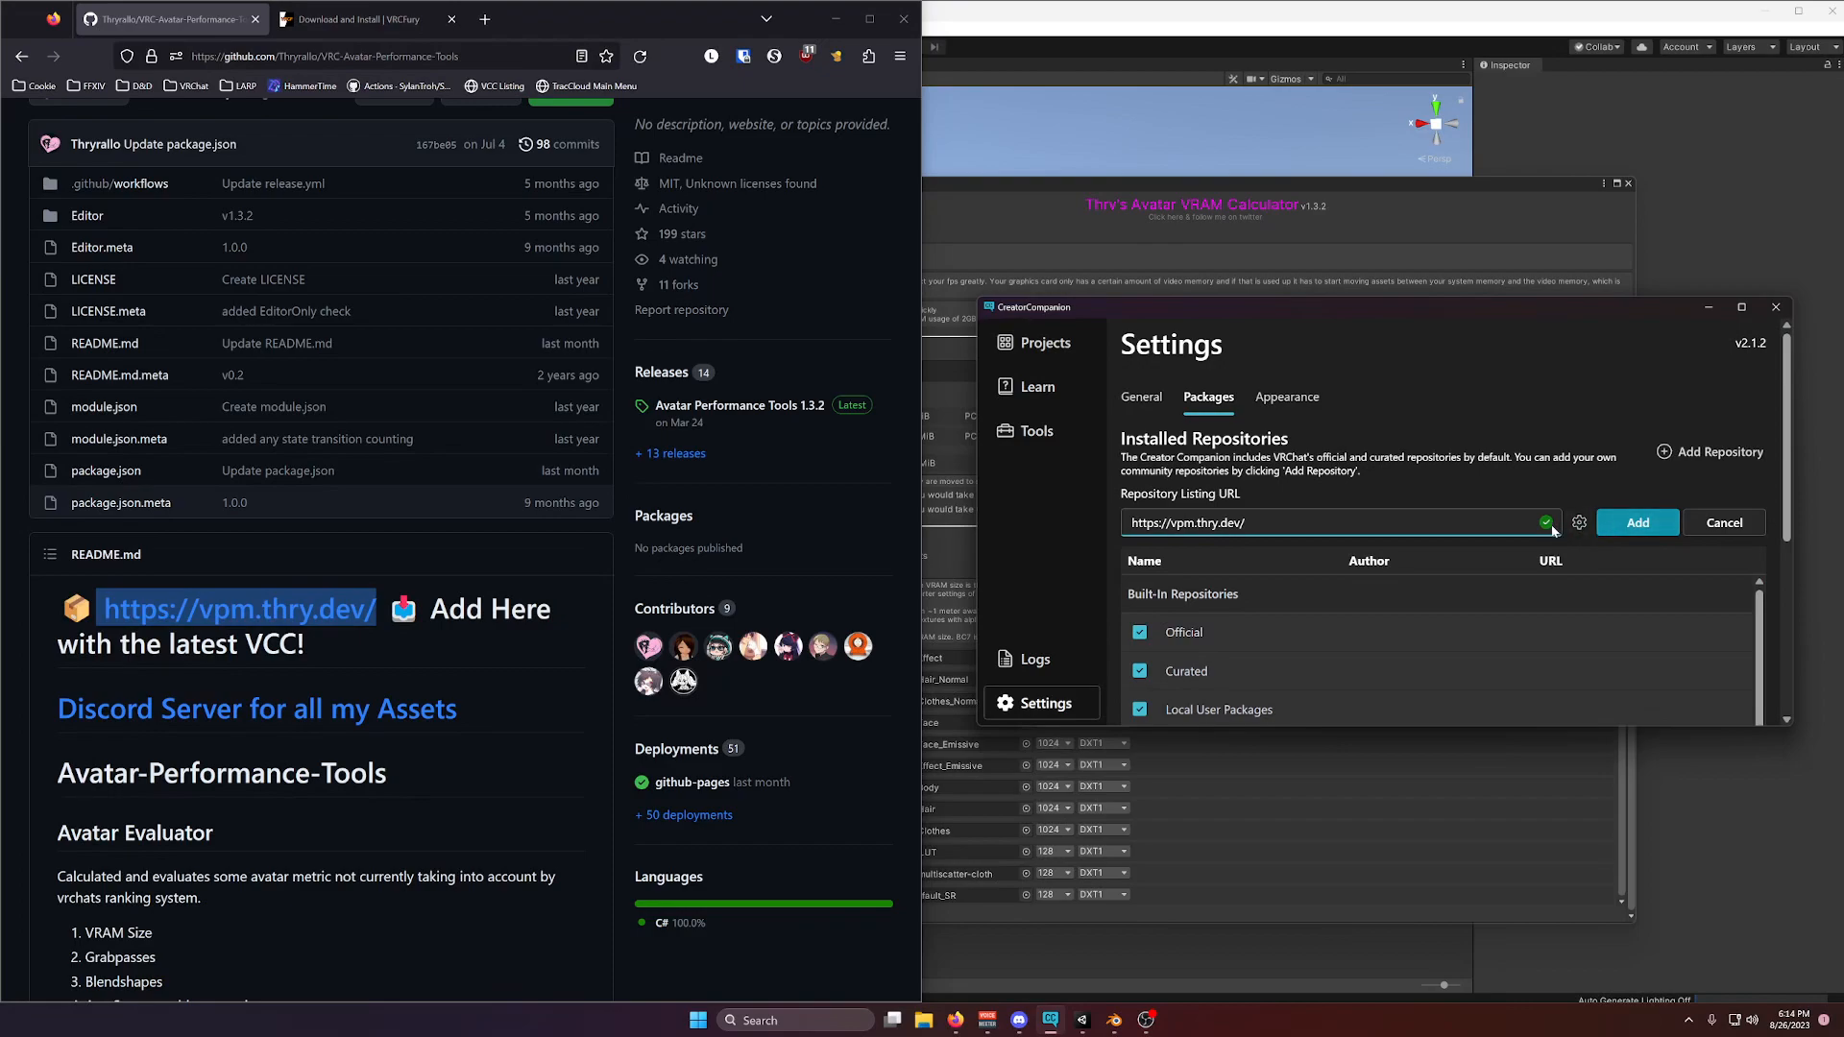
pyautogui.click(1635, 523)
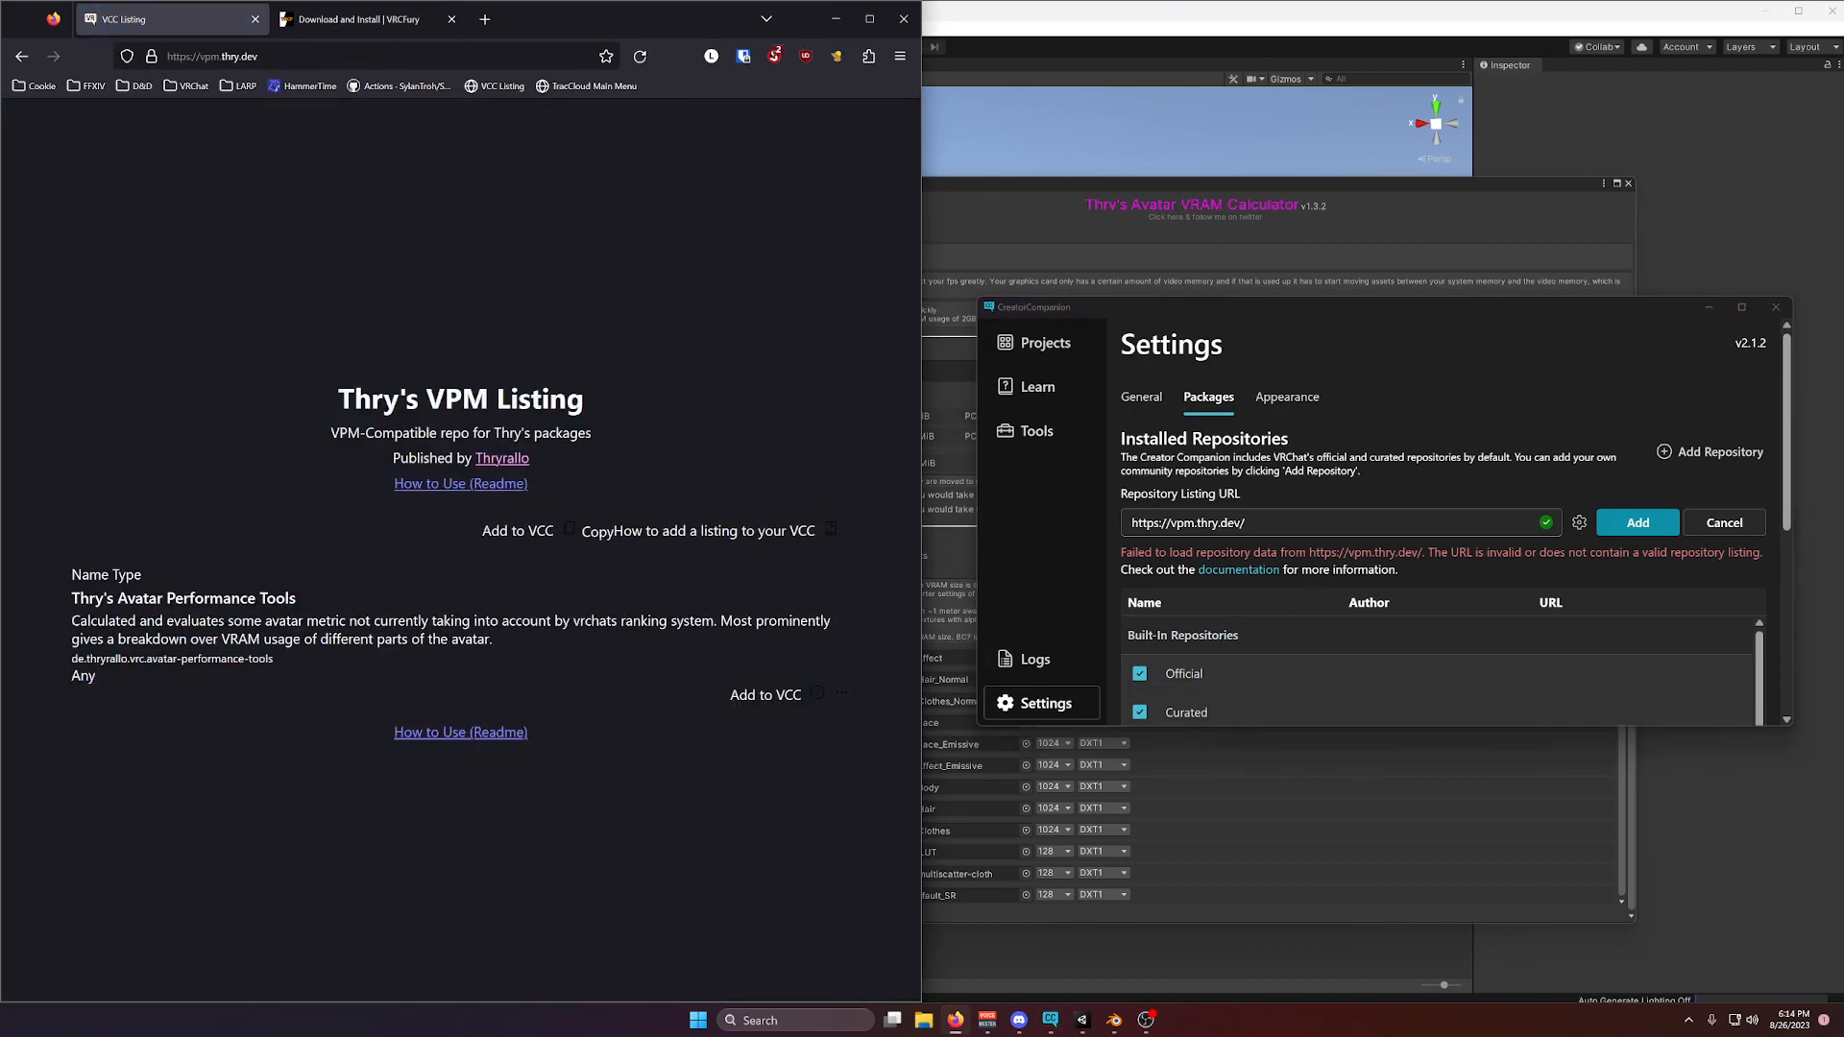
pyautogui.scroll(-3)
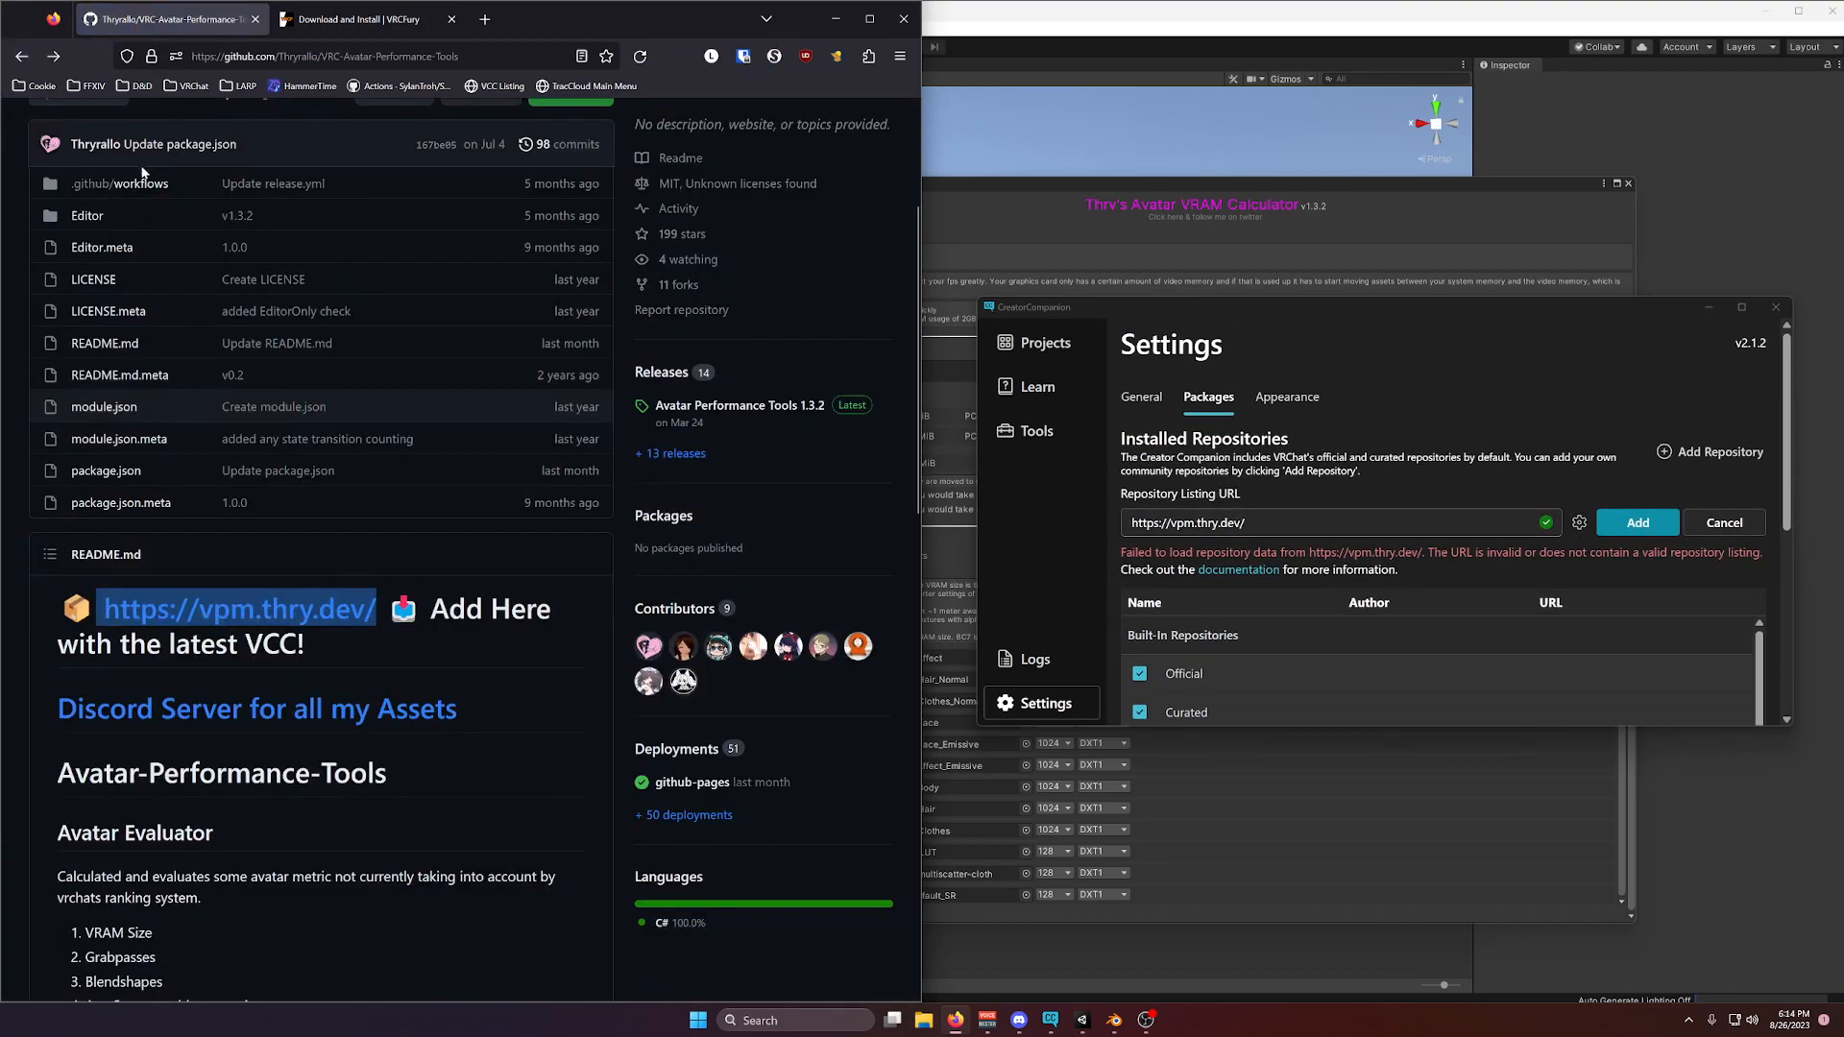
# Copy the vcc.vrcfury.com address from the VRCFury download page.
pyautogui.click(353, 19)
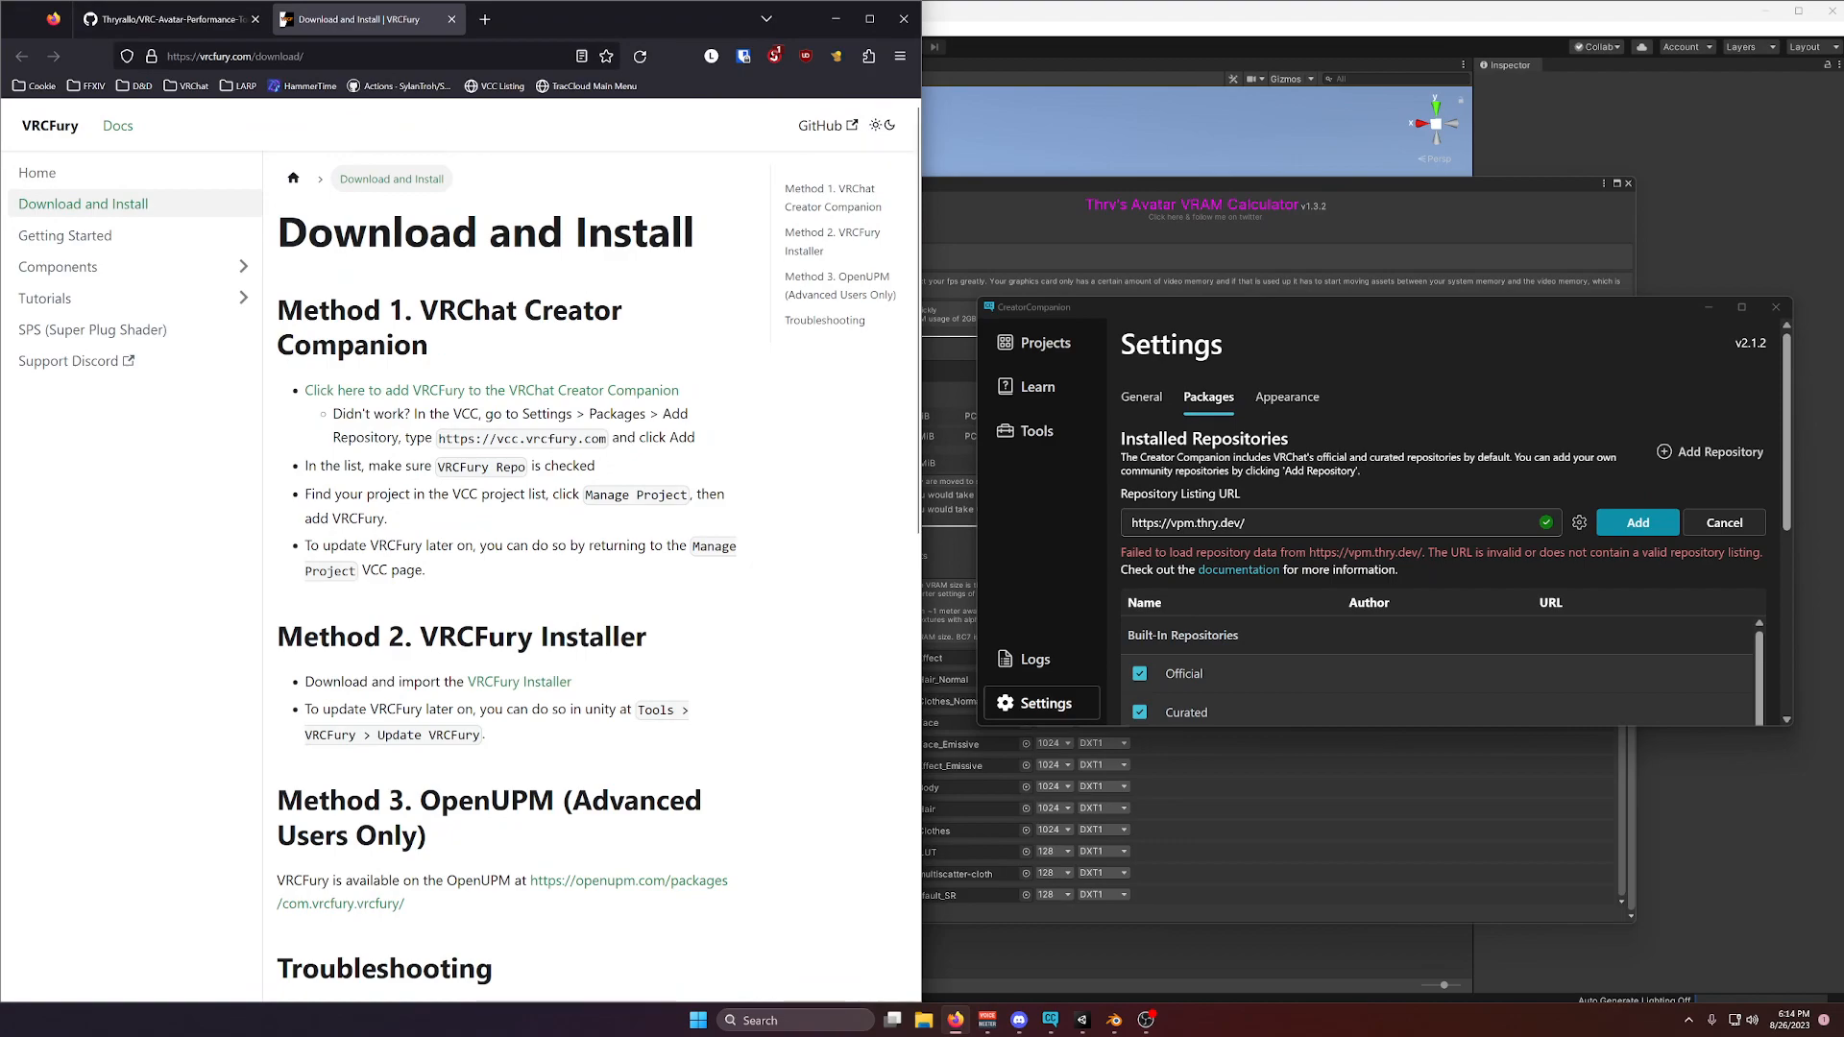
pyautogui.doubleClick(521, 438)
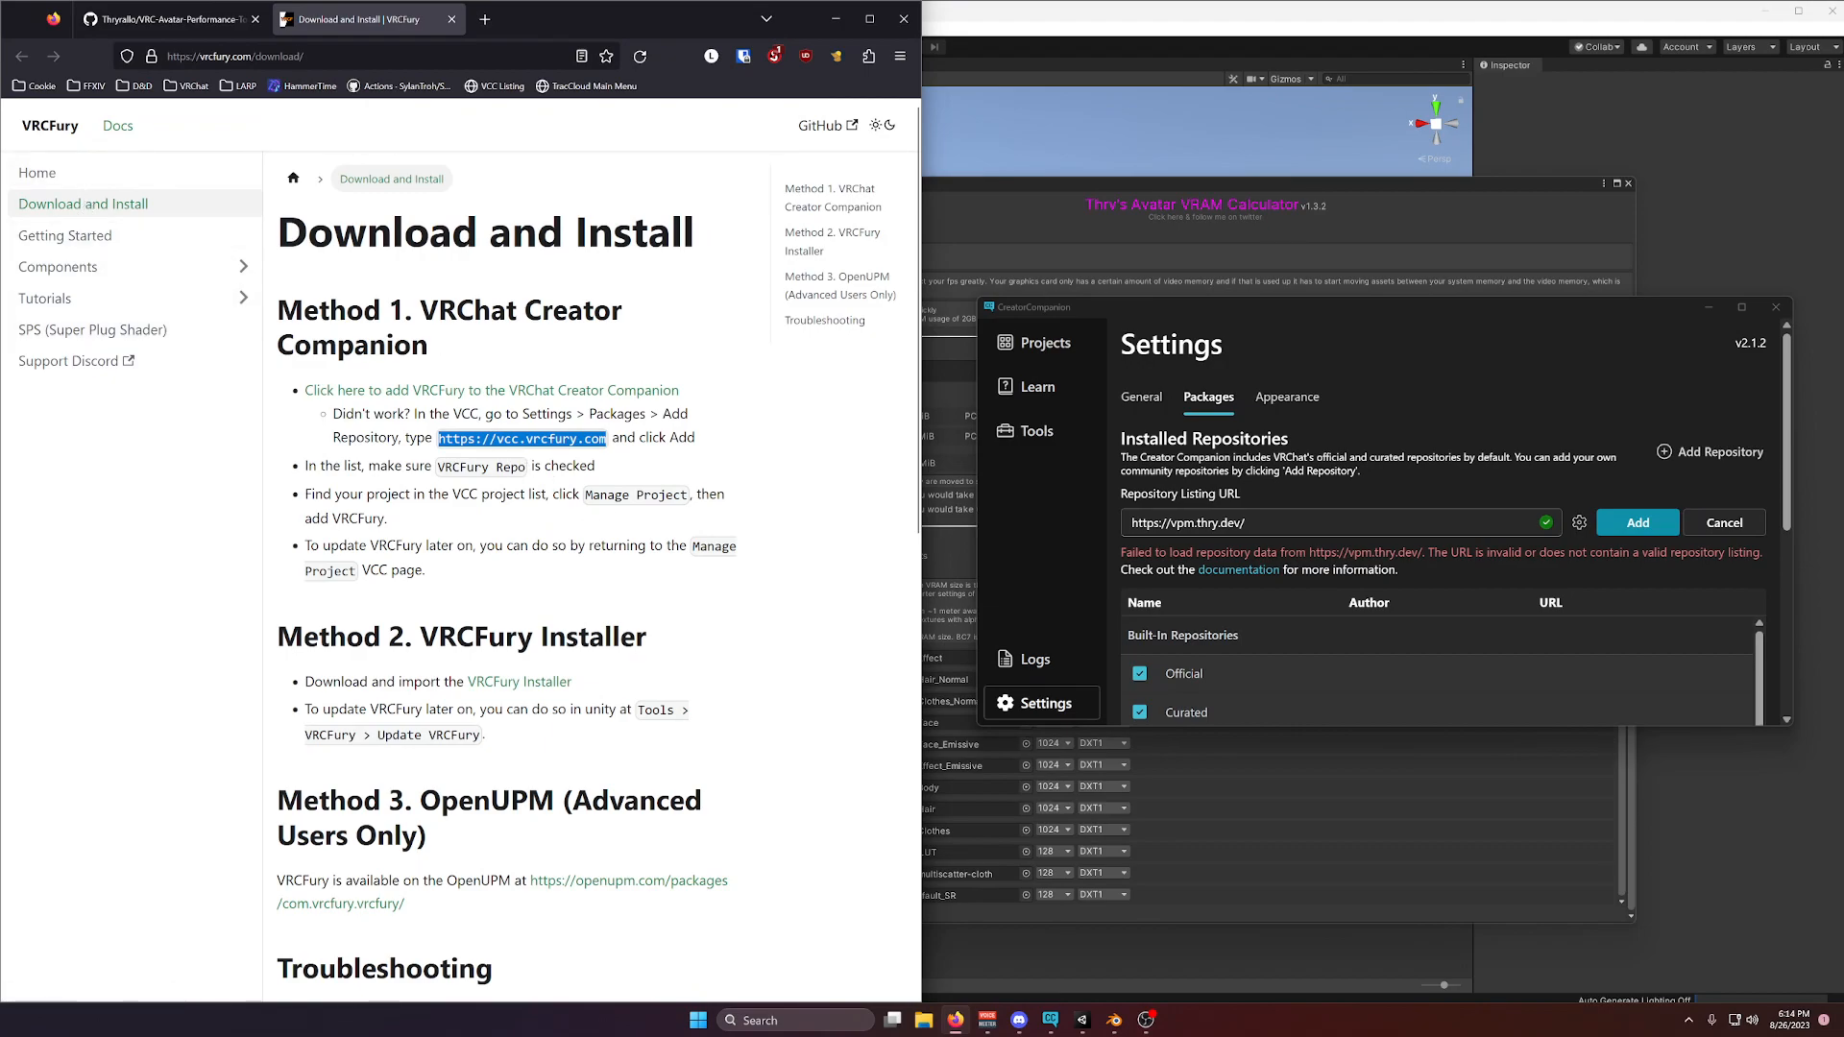
pyautogui.tripleClick(1340, 523)
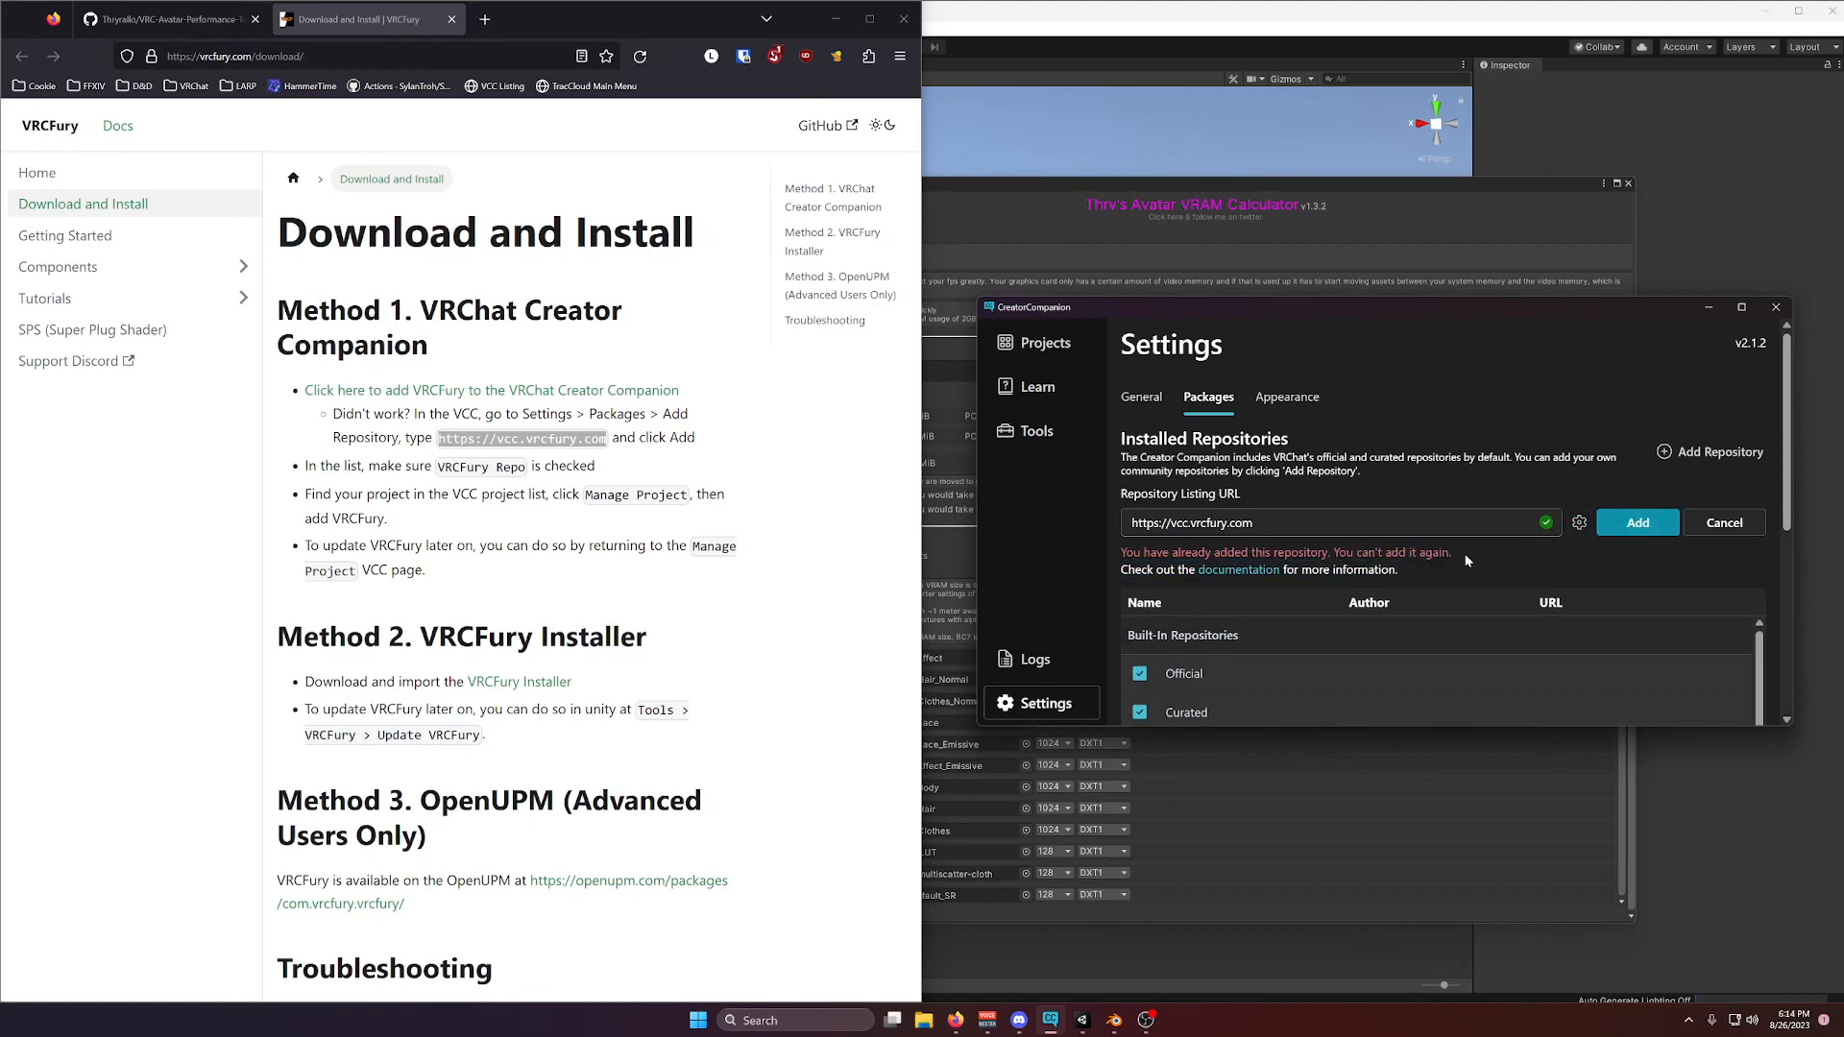
# Review the community repositories list, where VRCFury is already added, and leave the package settings.
pyautogui.scroll(-3)
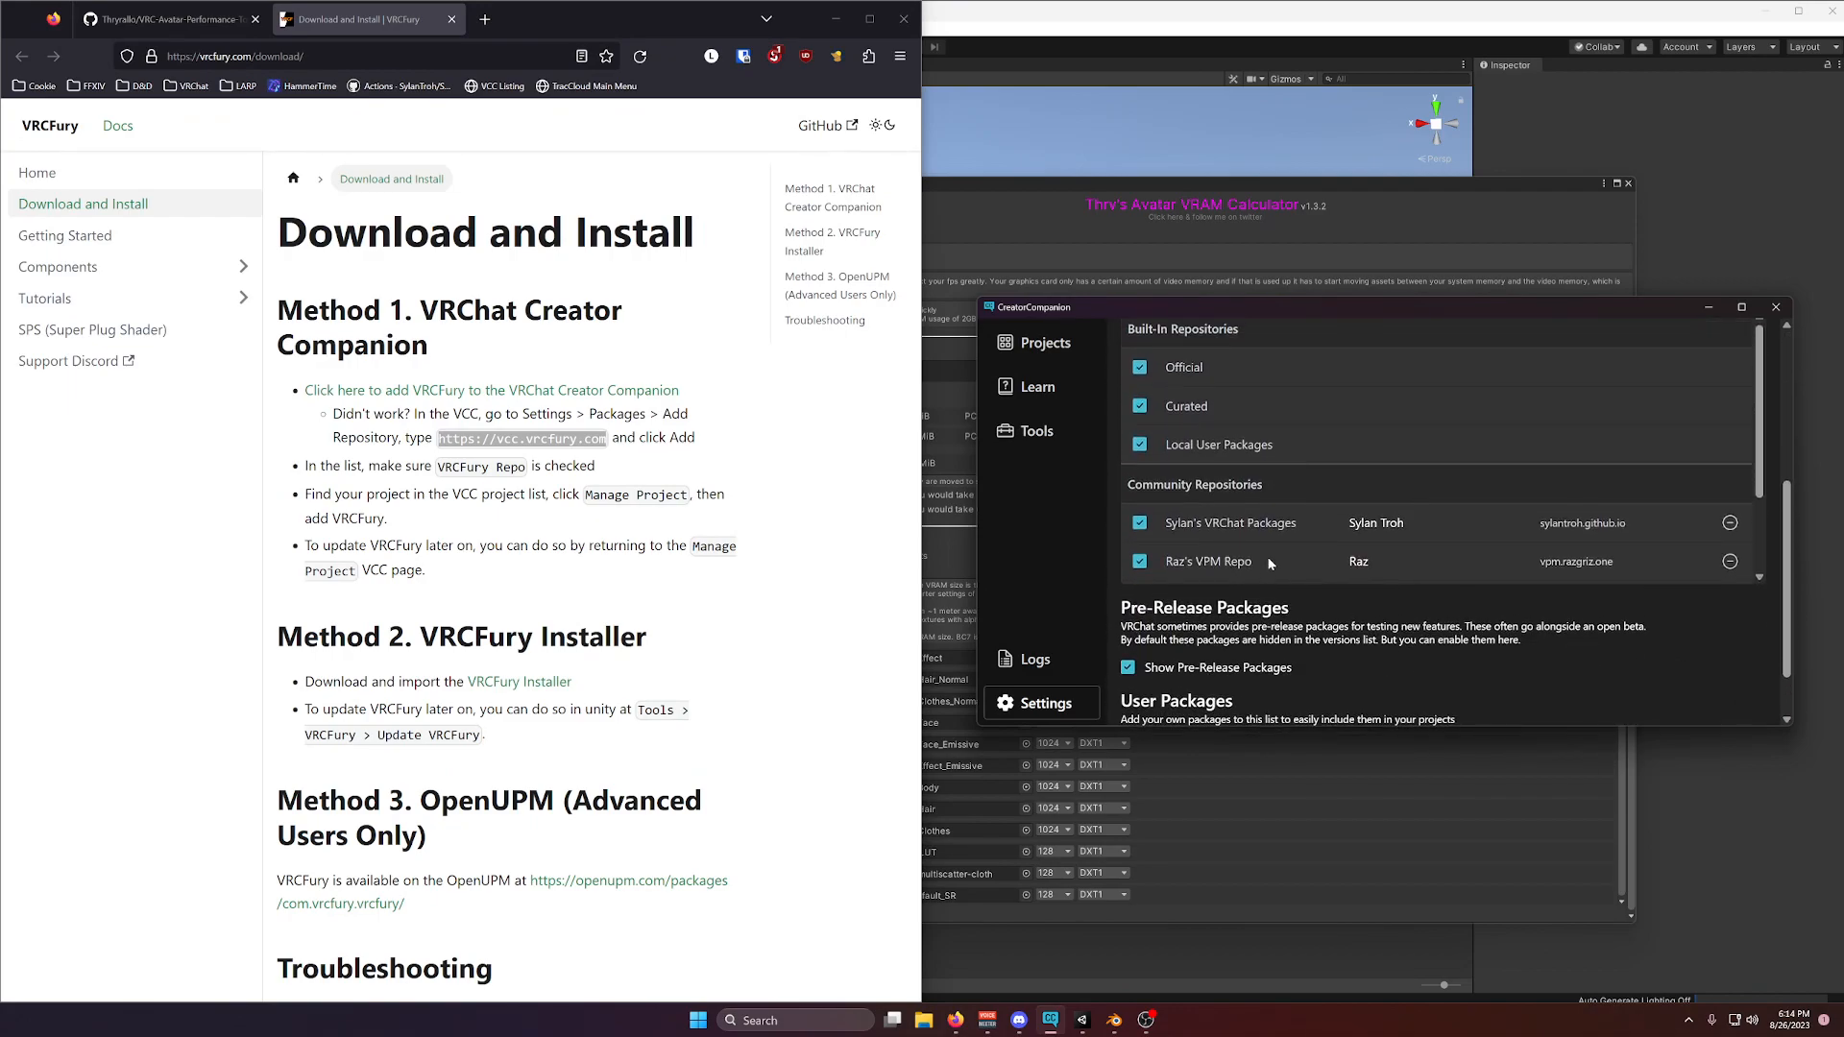
pyautogui.scroll(-3)
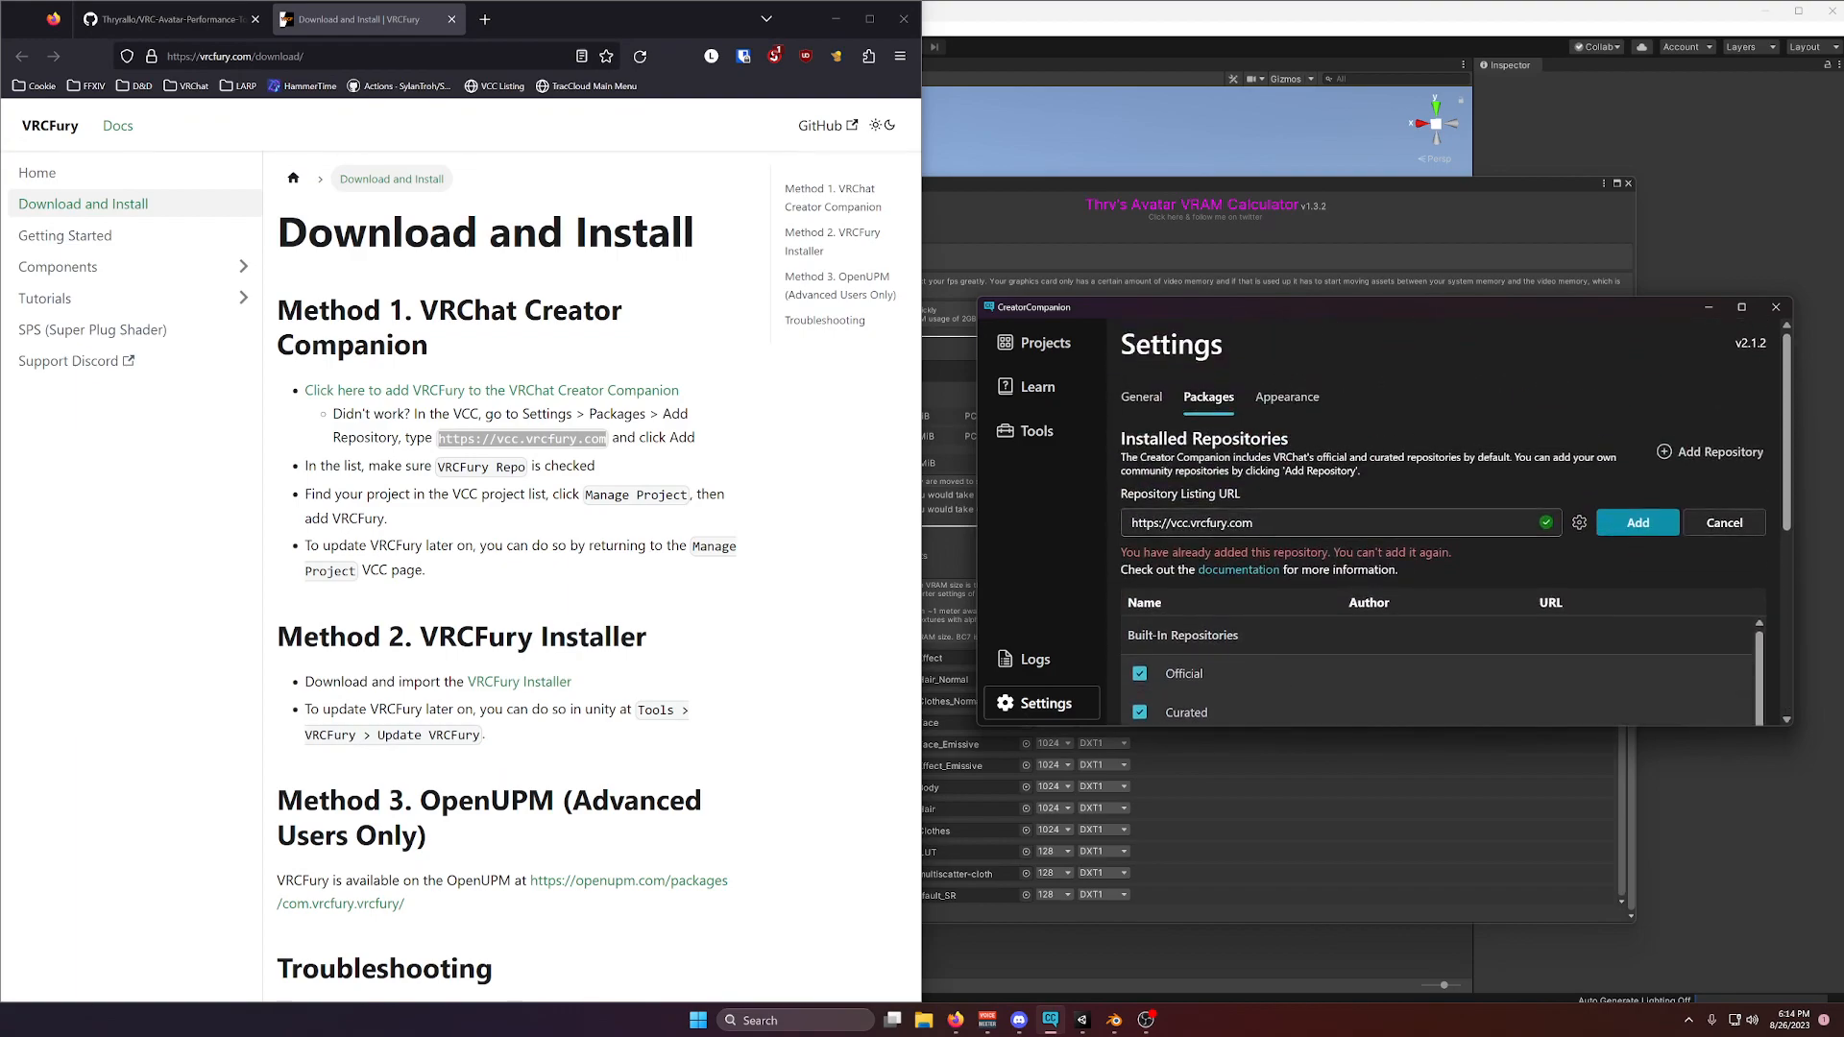
pyautogui.click(1139, 396)
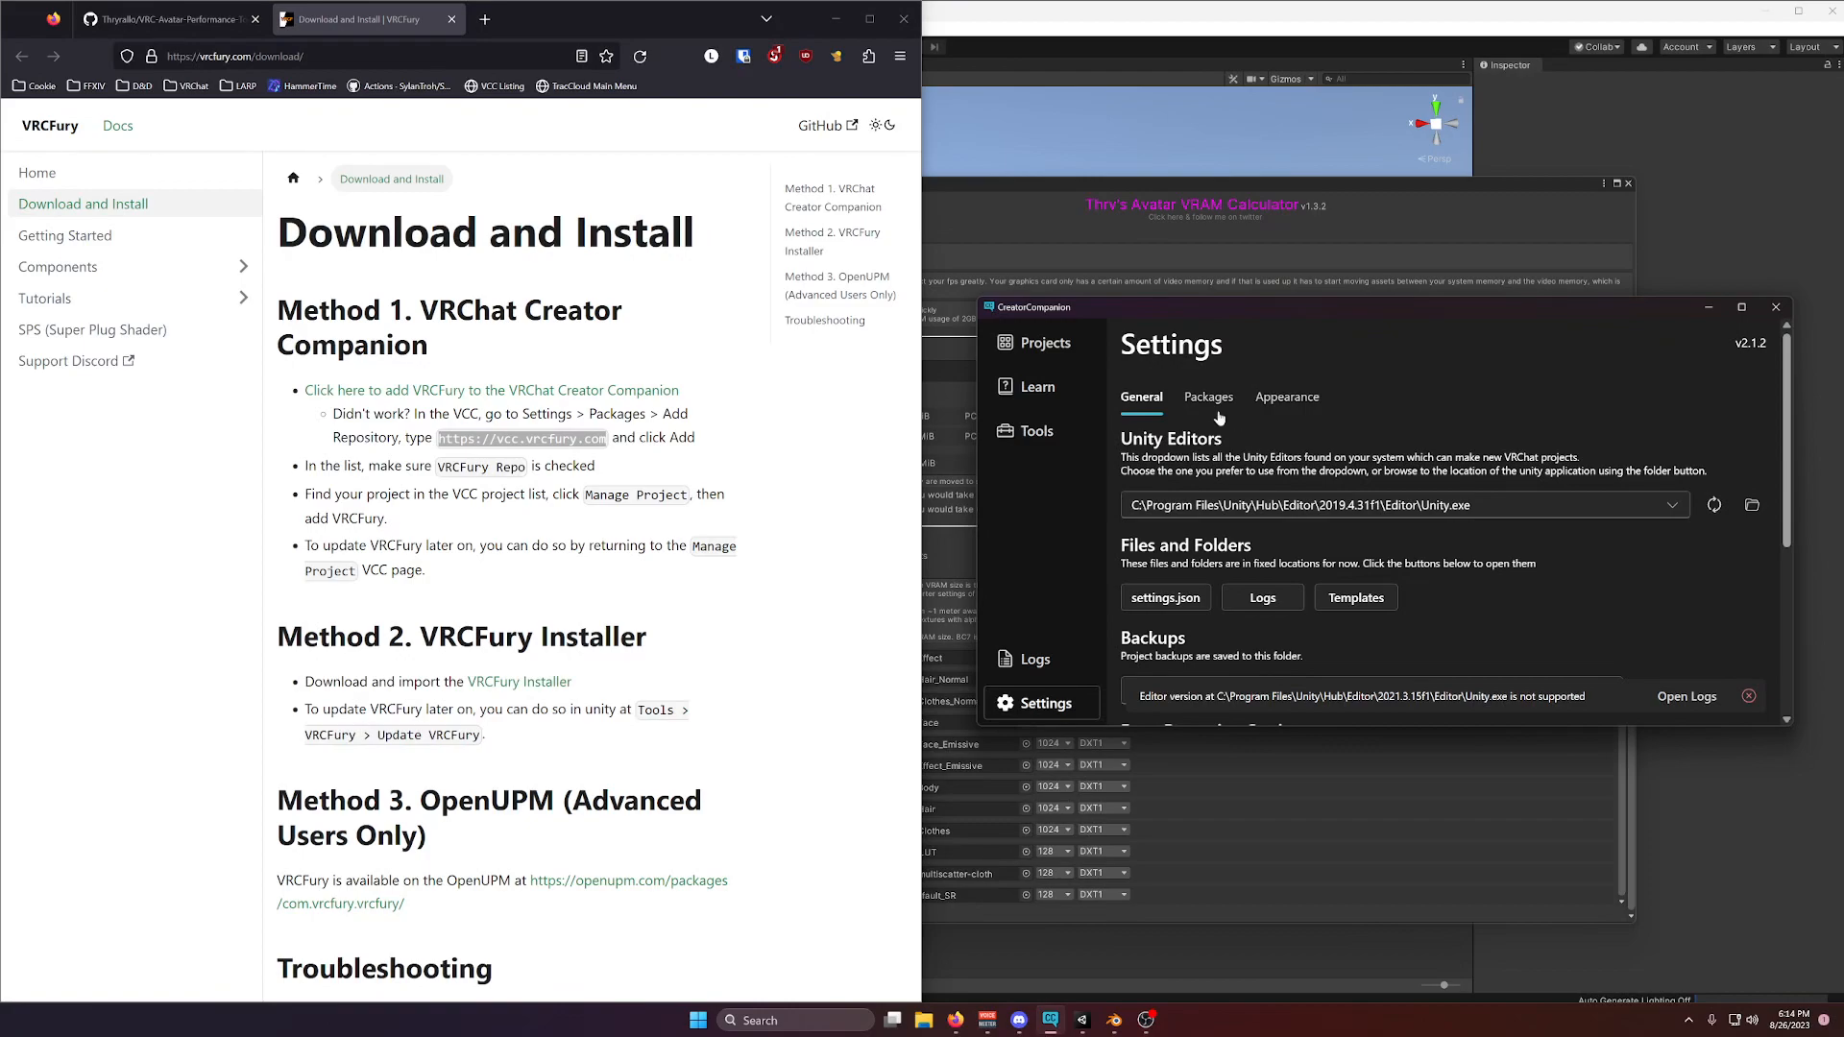
# Manage the Avatars project's packages and update VRCFury from 1.384.0 to the latest 1.403.0.
pyautogui.click(1039, 342)
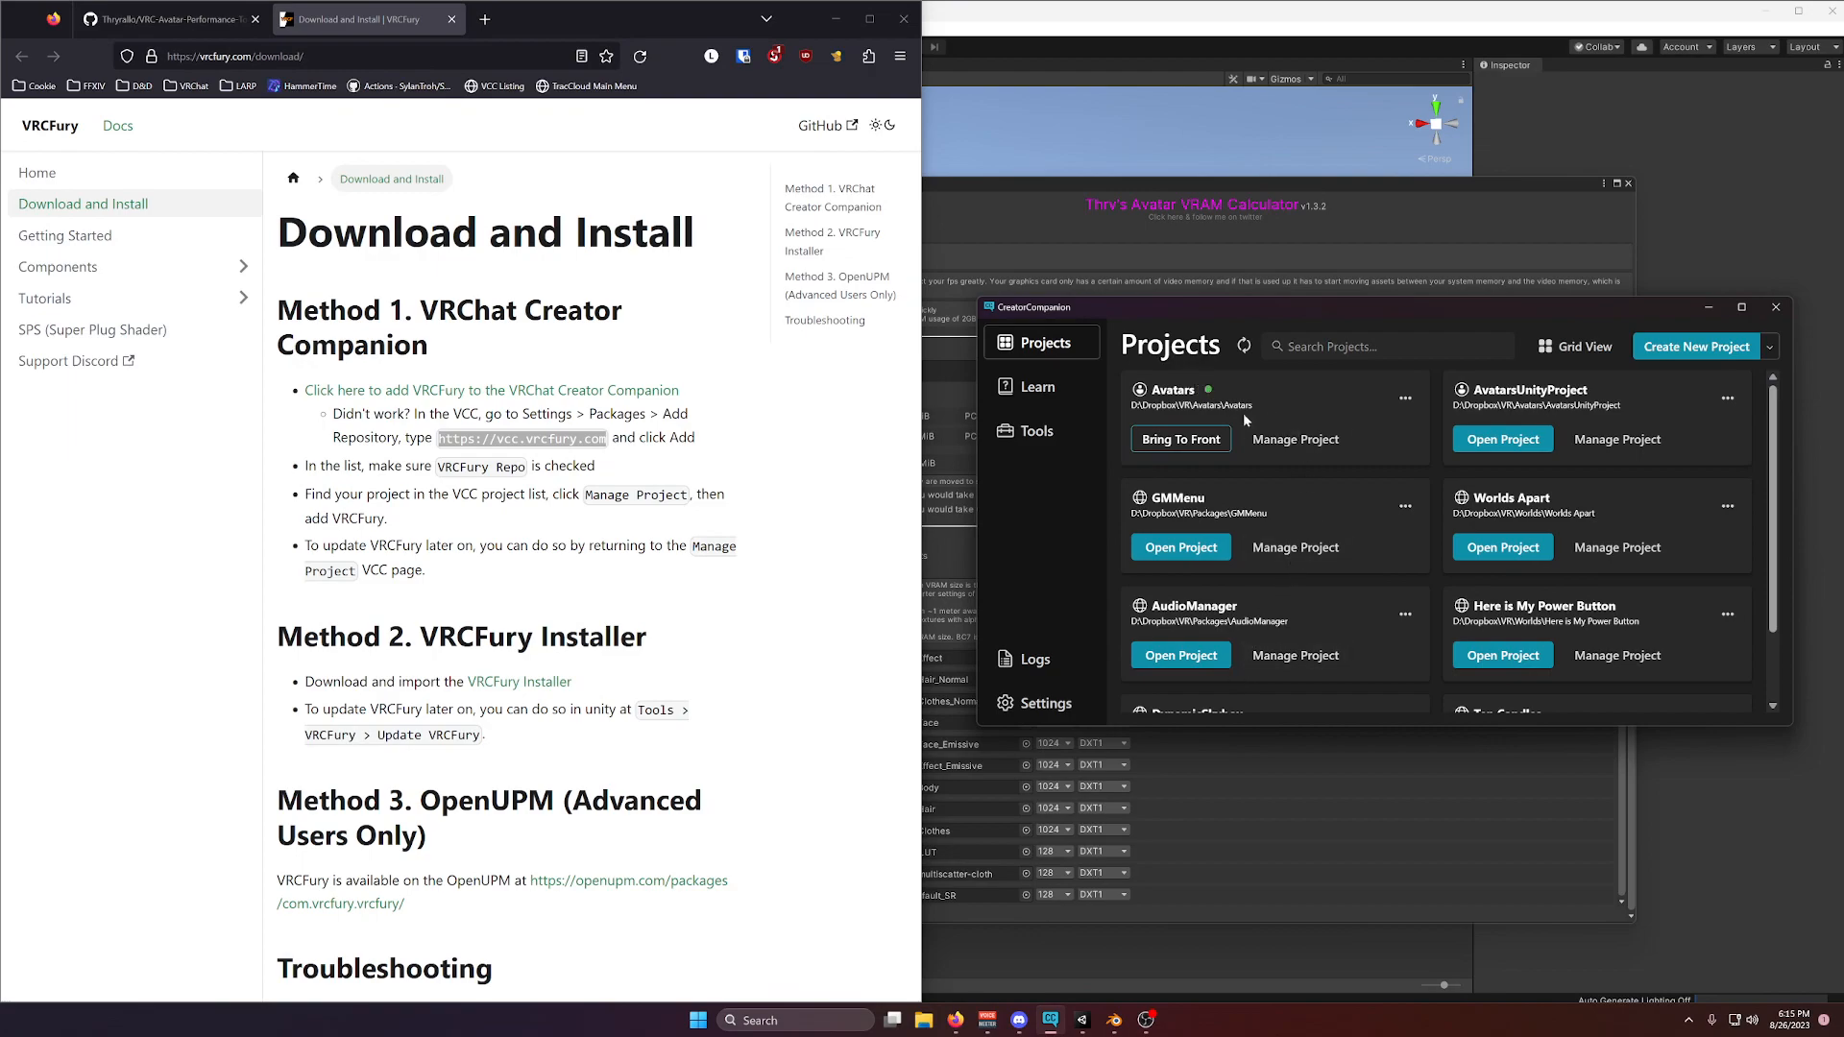
pyautogui.click(1295, 438)
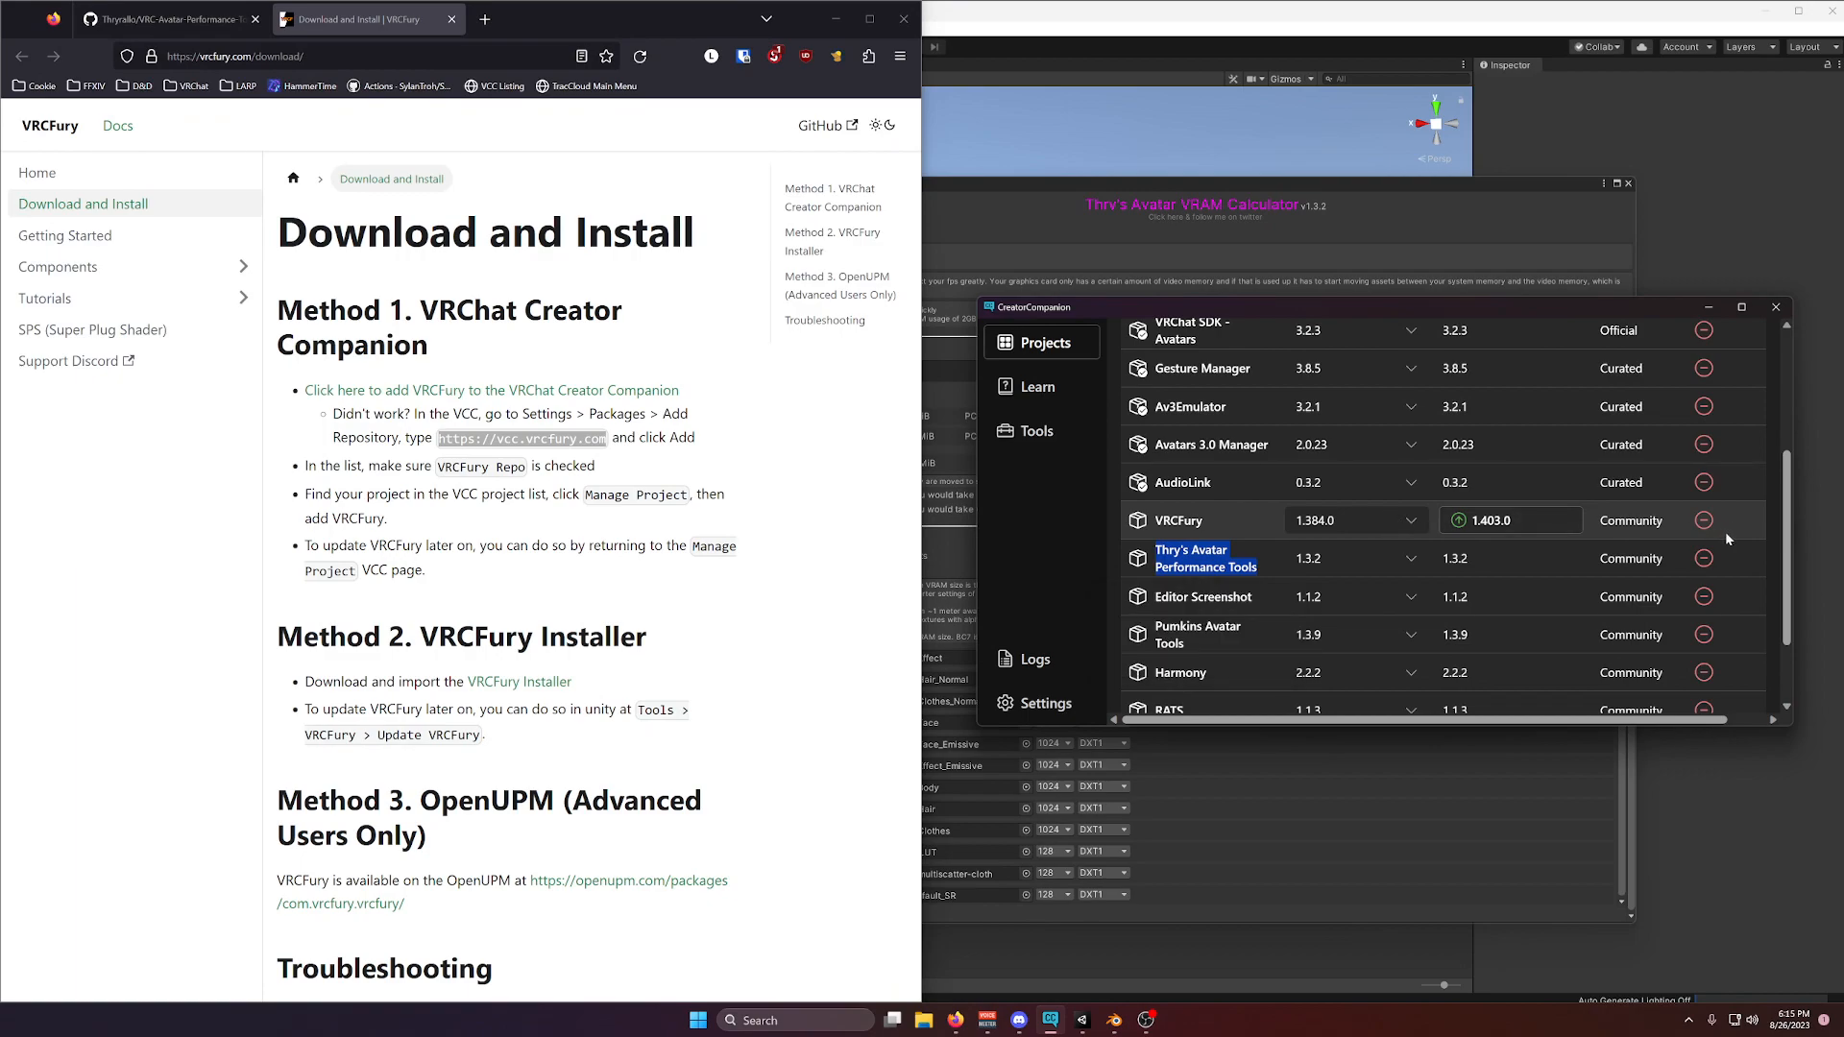
pyautogui.scroll(-3)
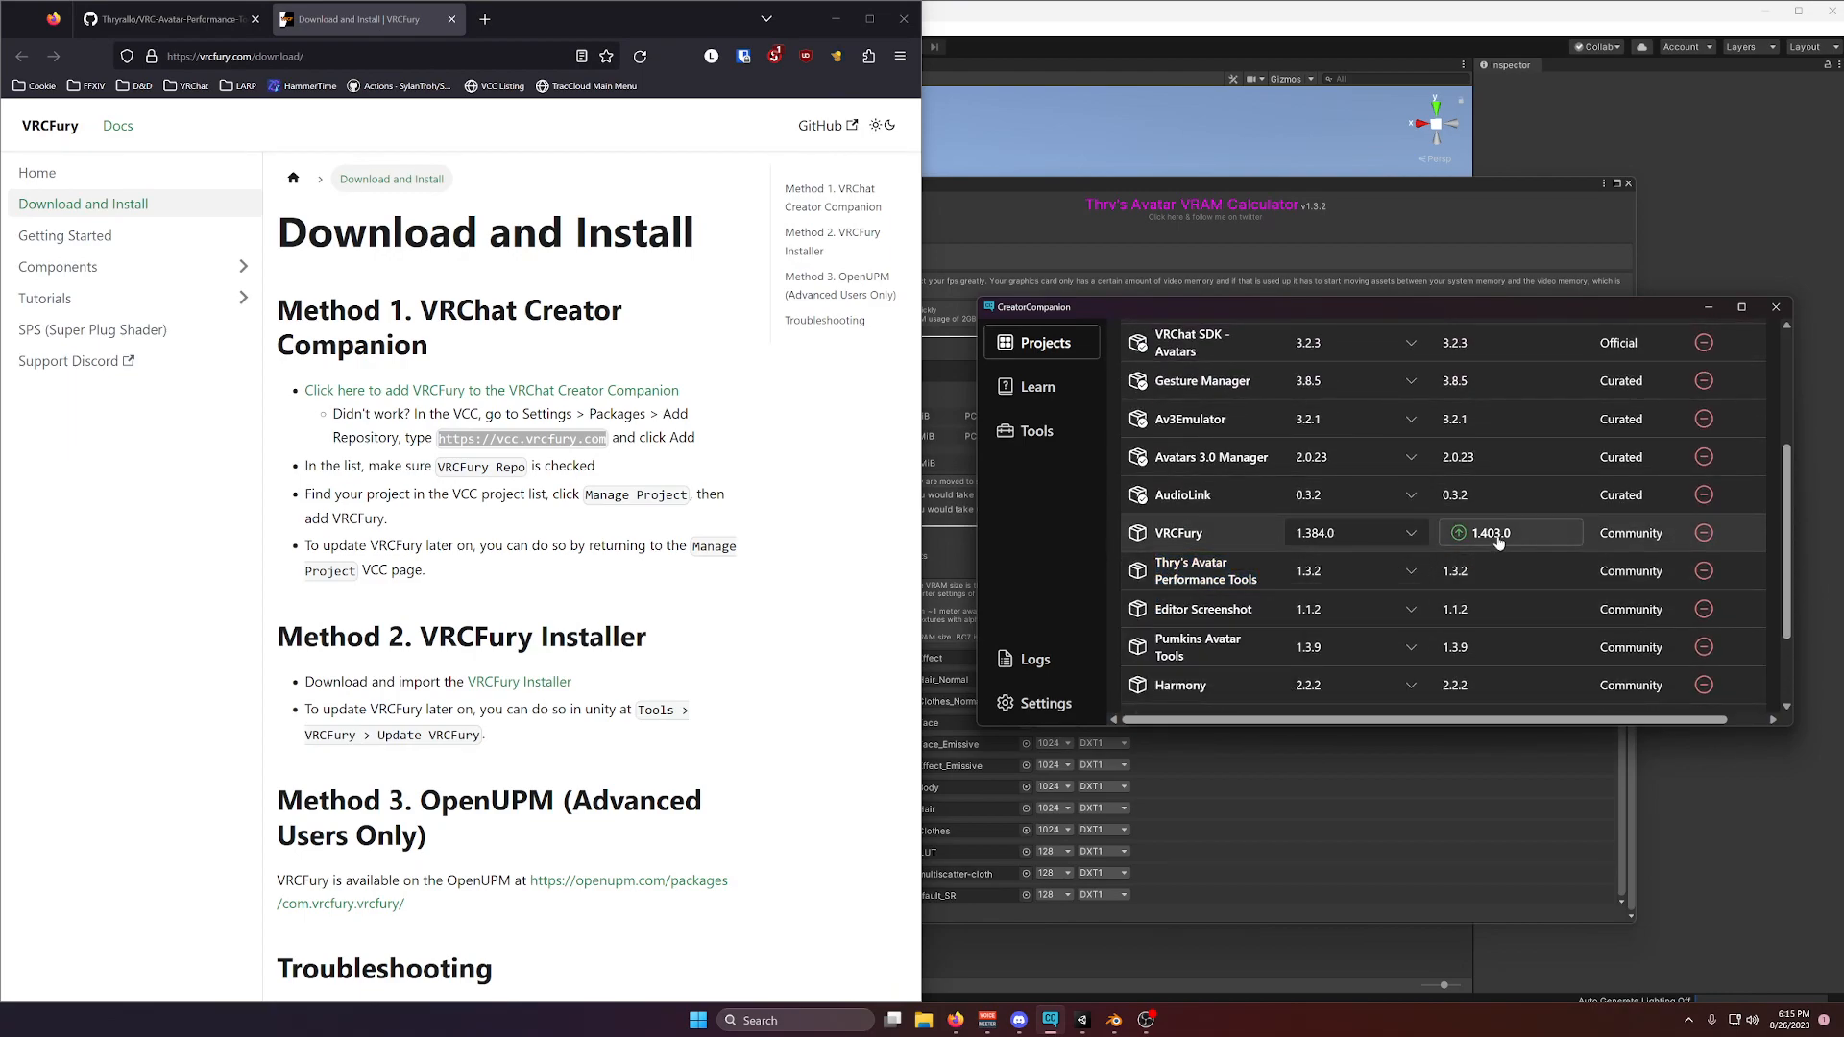
pyautogui.moveTo(1458, 532)
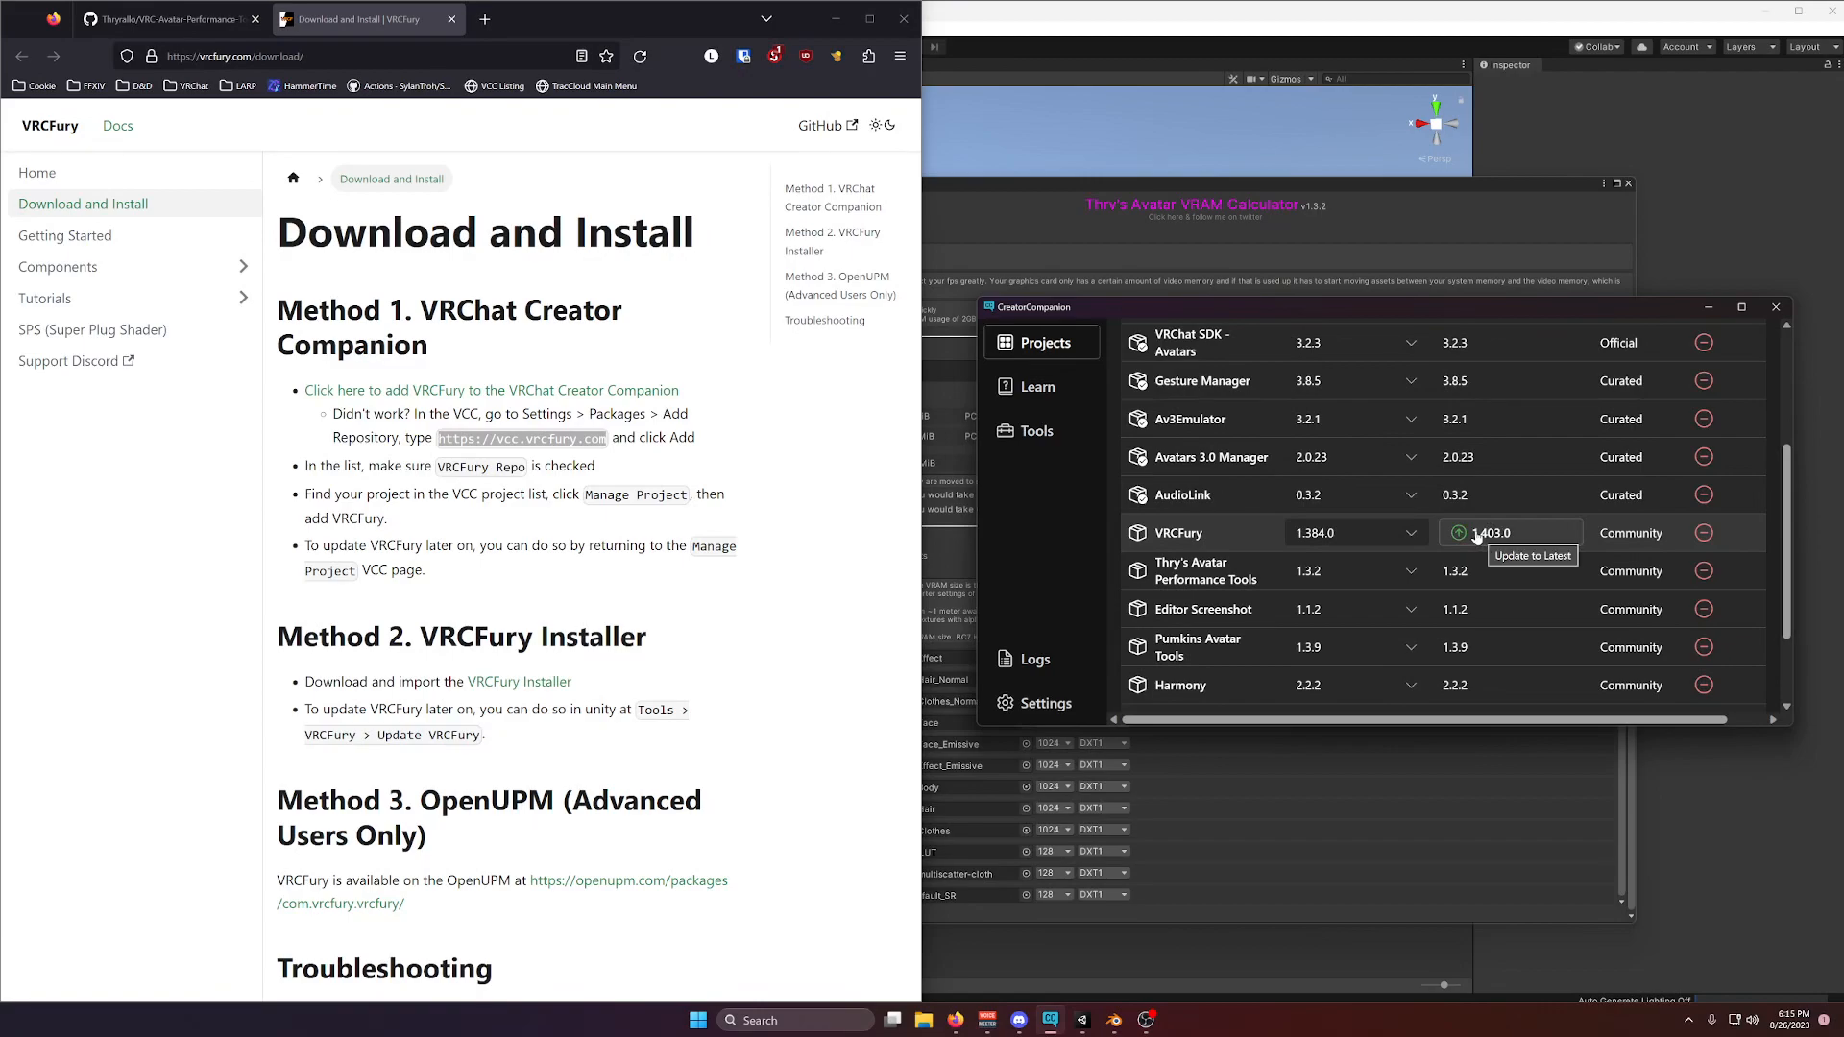
pyautogui.click(1531, 555)
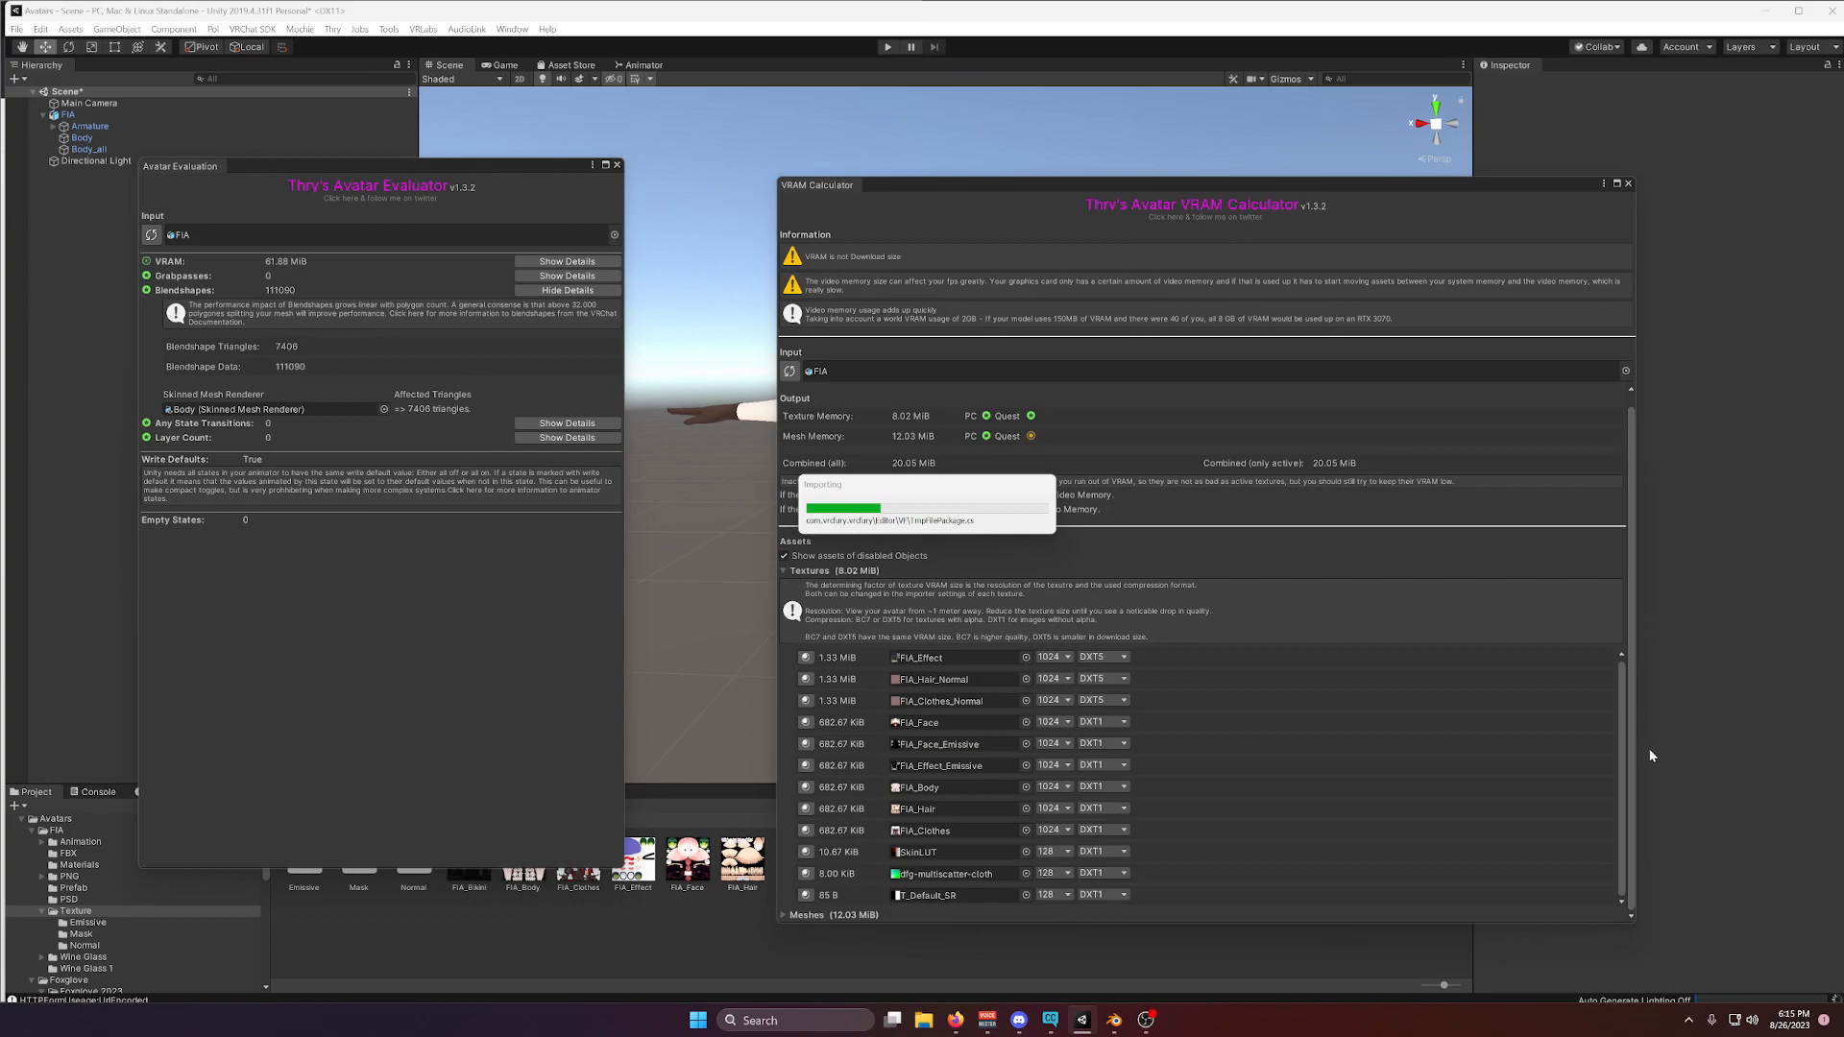
pyautogui.moveTo(1648, 753)
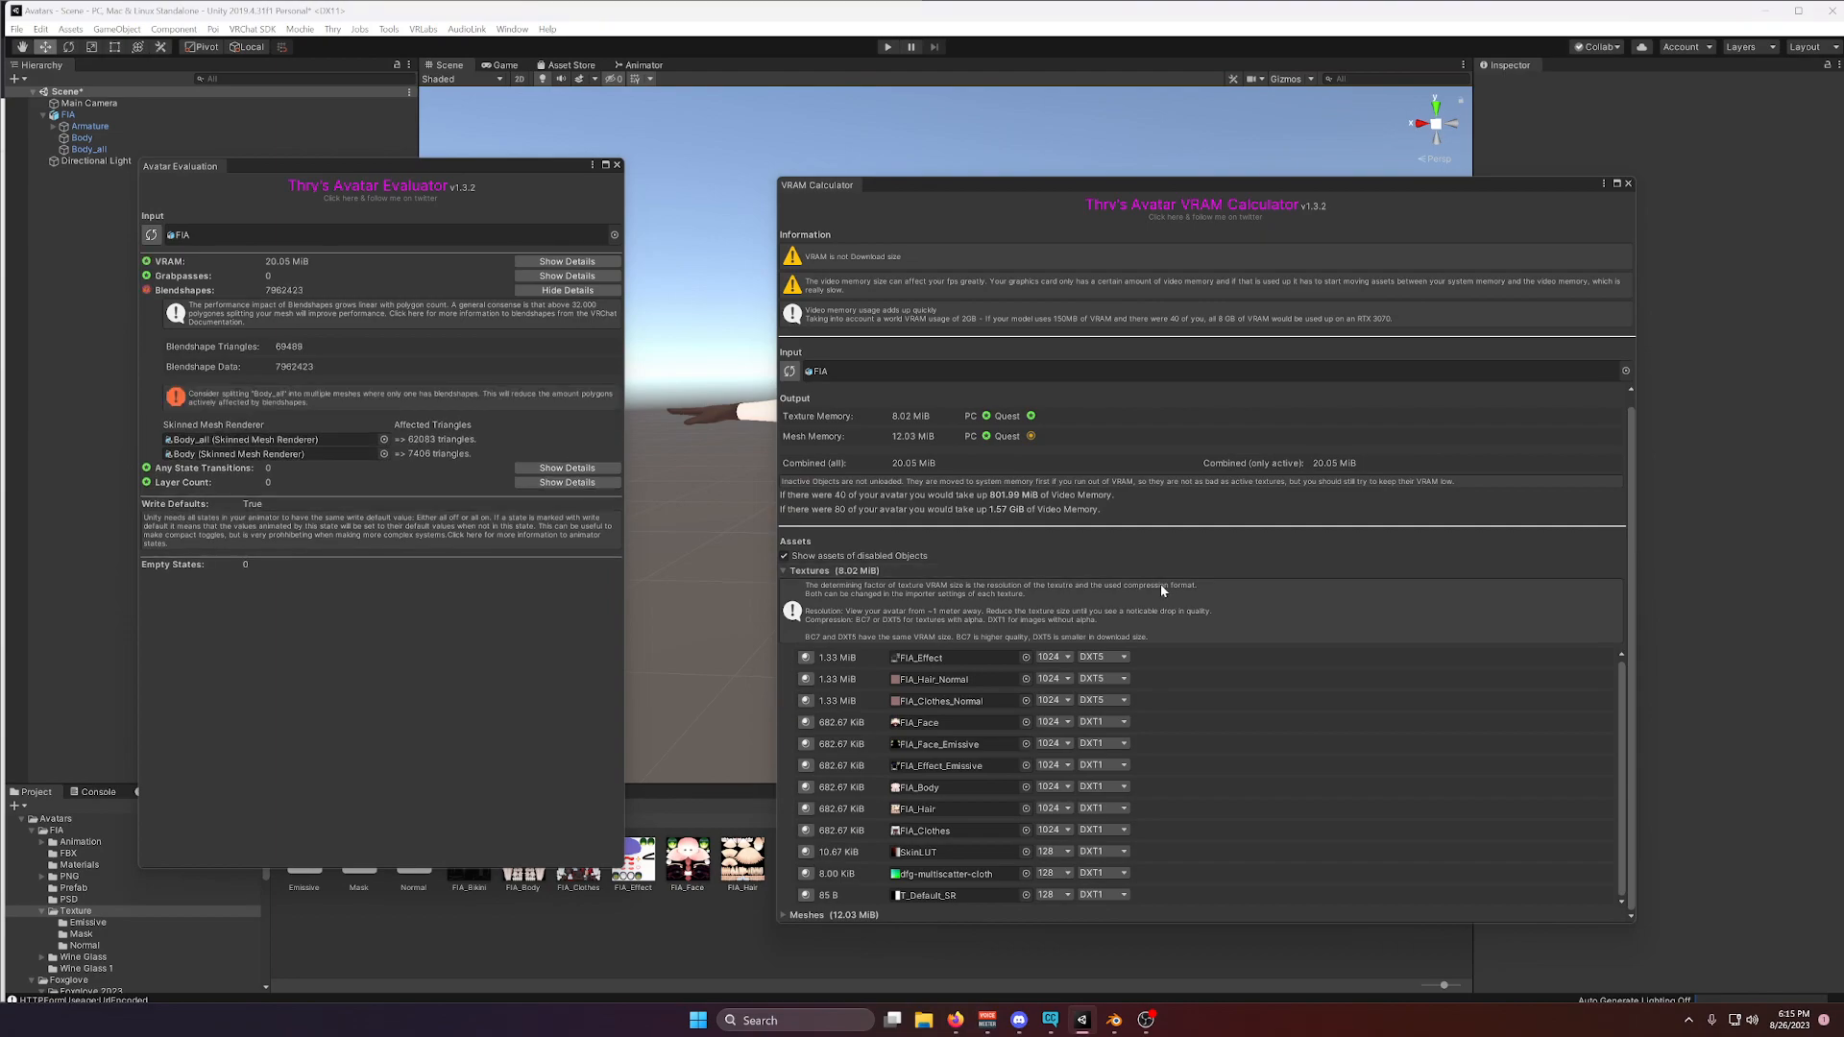
# Close the avatar evaluation windows after the VRCFury import finishes, showing 20.05 MiB VRAM.
pyautogui.click(1627, 185)
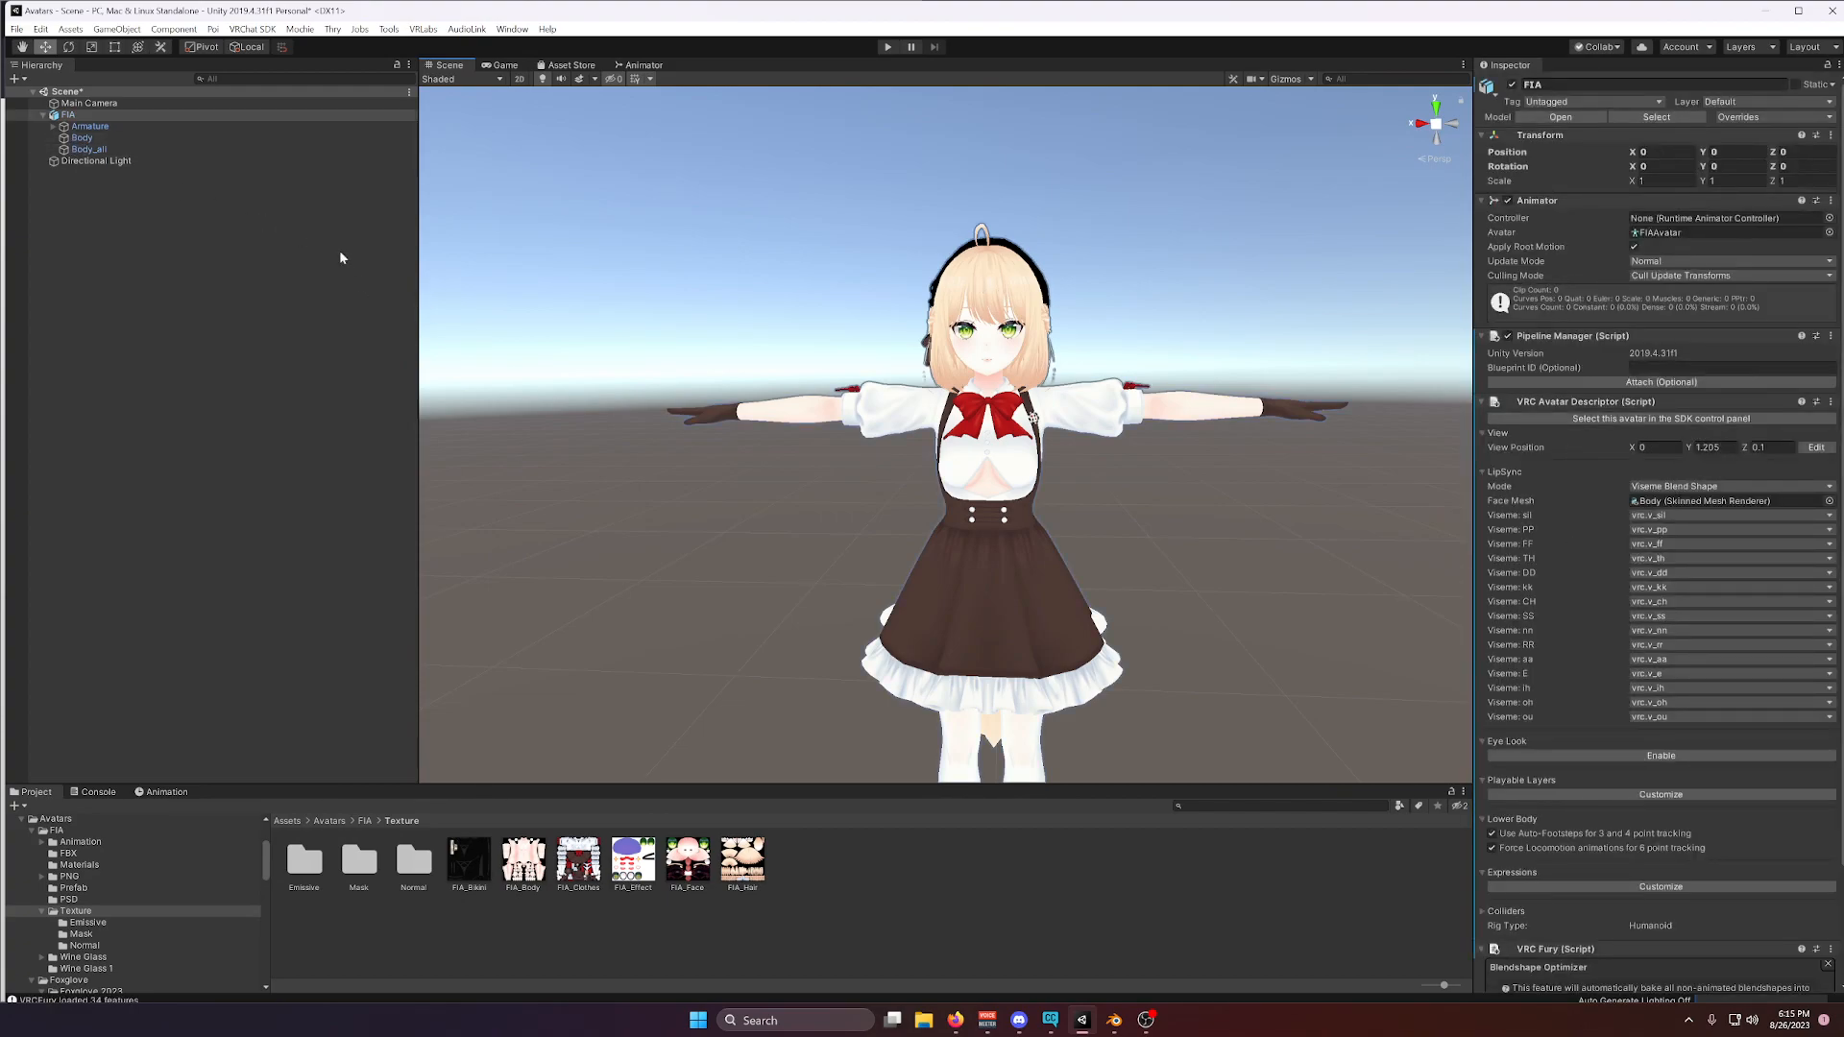
pyautogui.moveTo(378, 277)
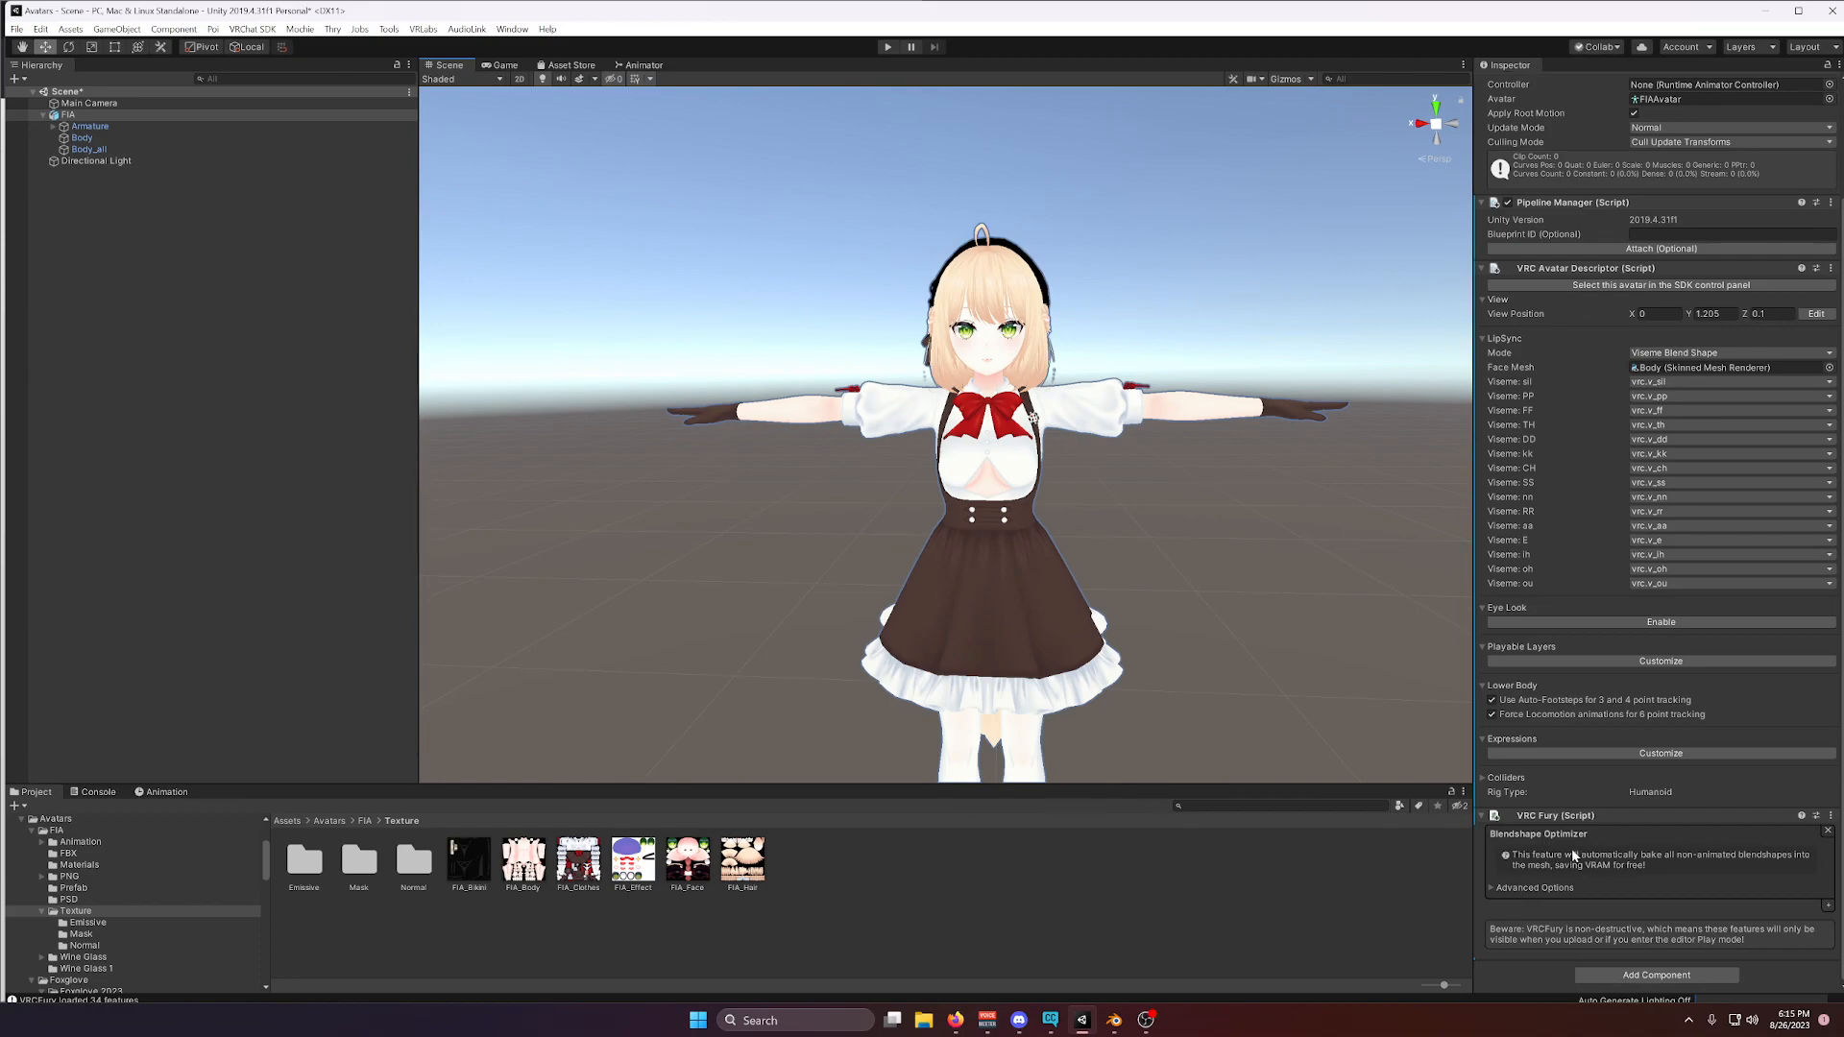
pyautogui.moveTo(1825, 911)
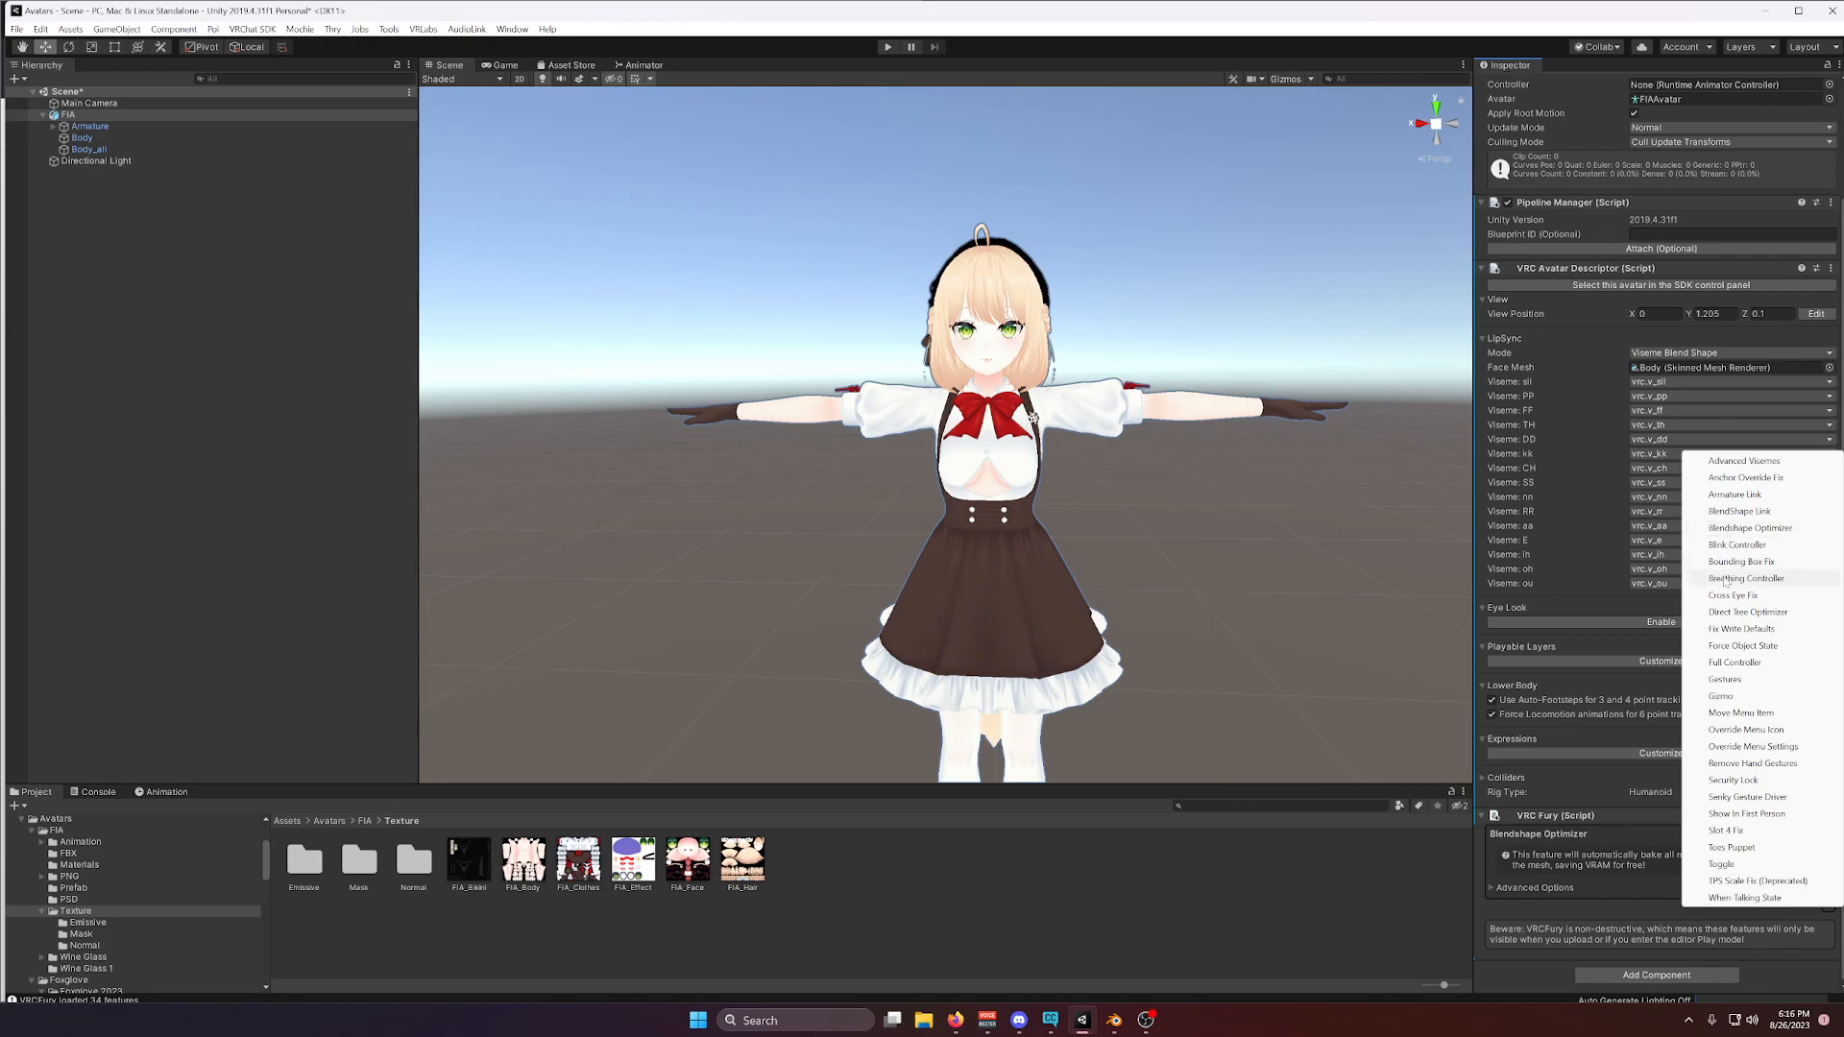
pyautogui.moveTo(1752, 527)
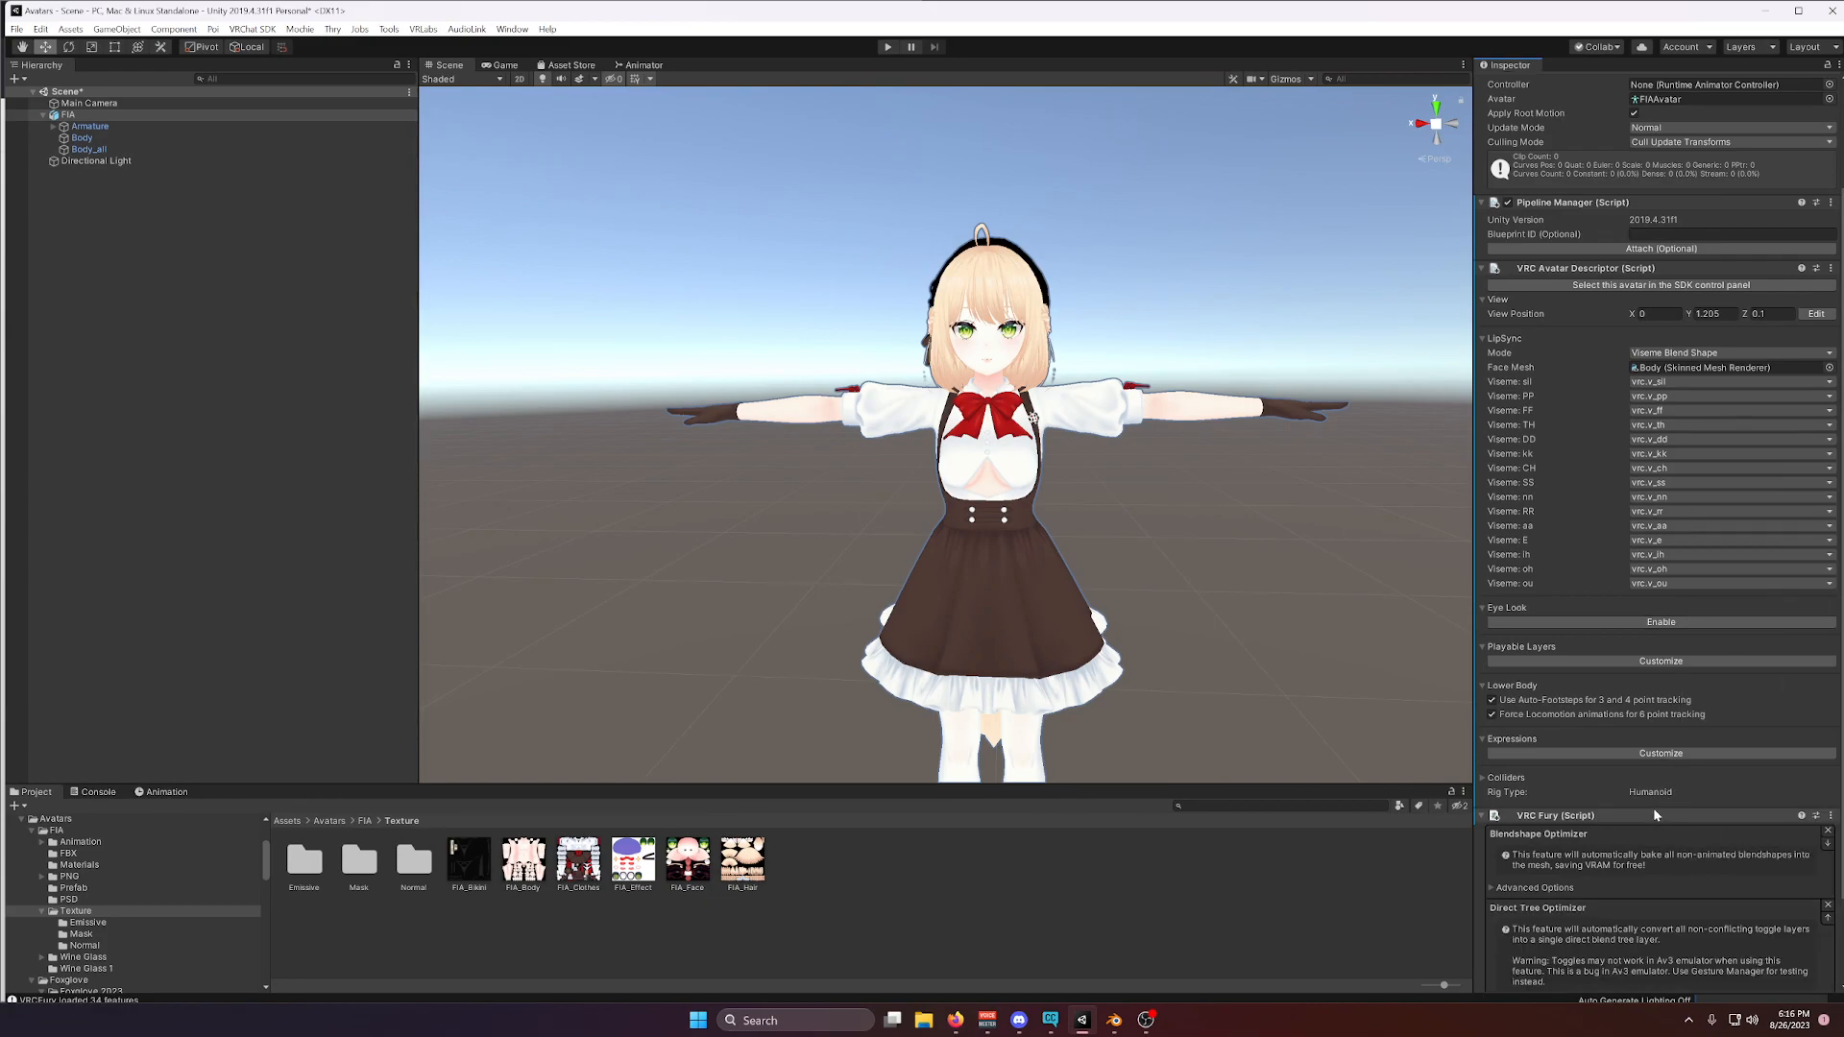
# Scroll the Inspector to FIA's VRC Fury component holding the Blendshape and Direct Tree Optimizers.
pyautogui.scroll(-3)
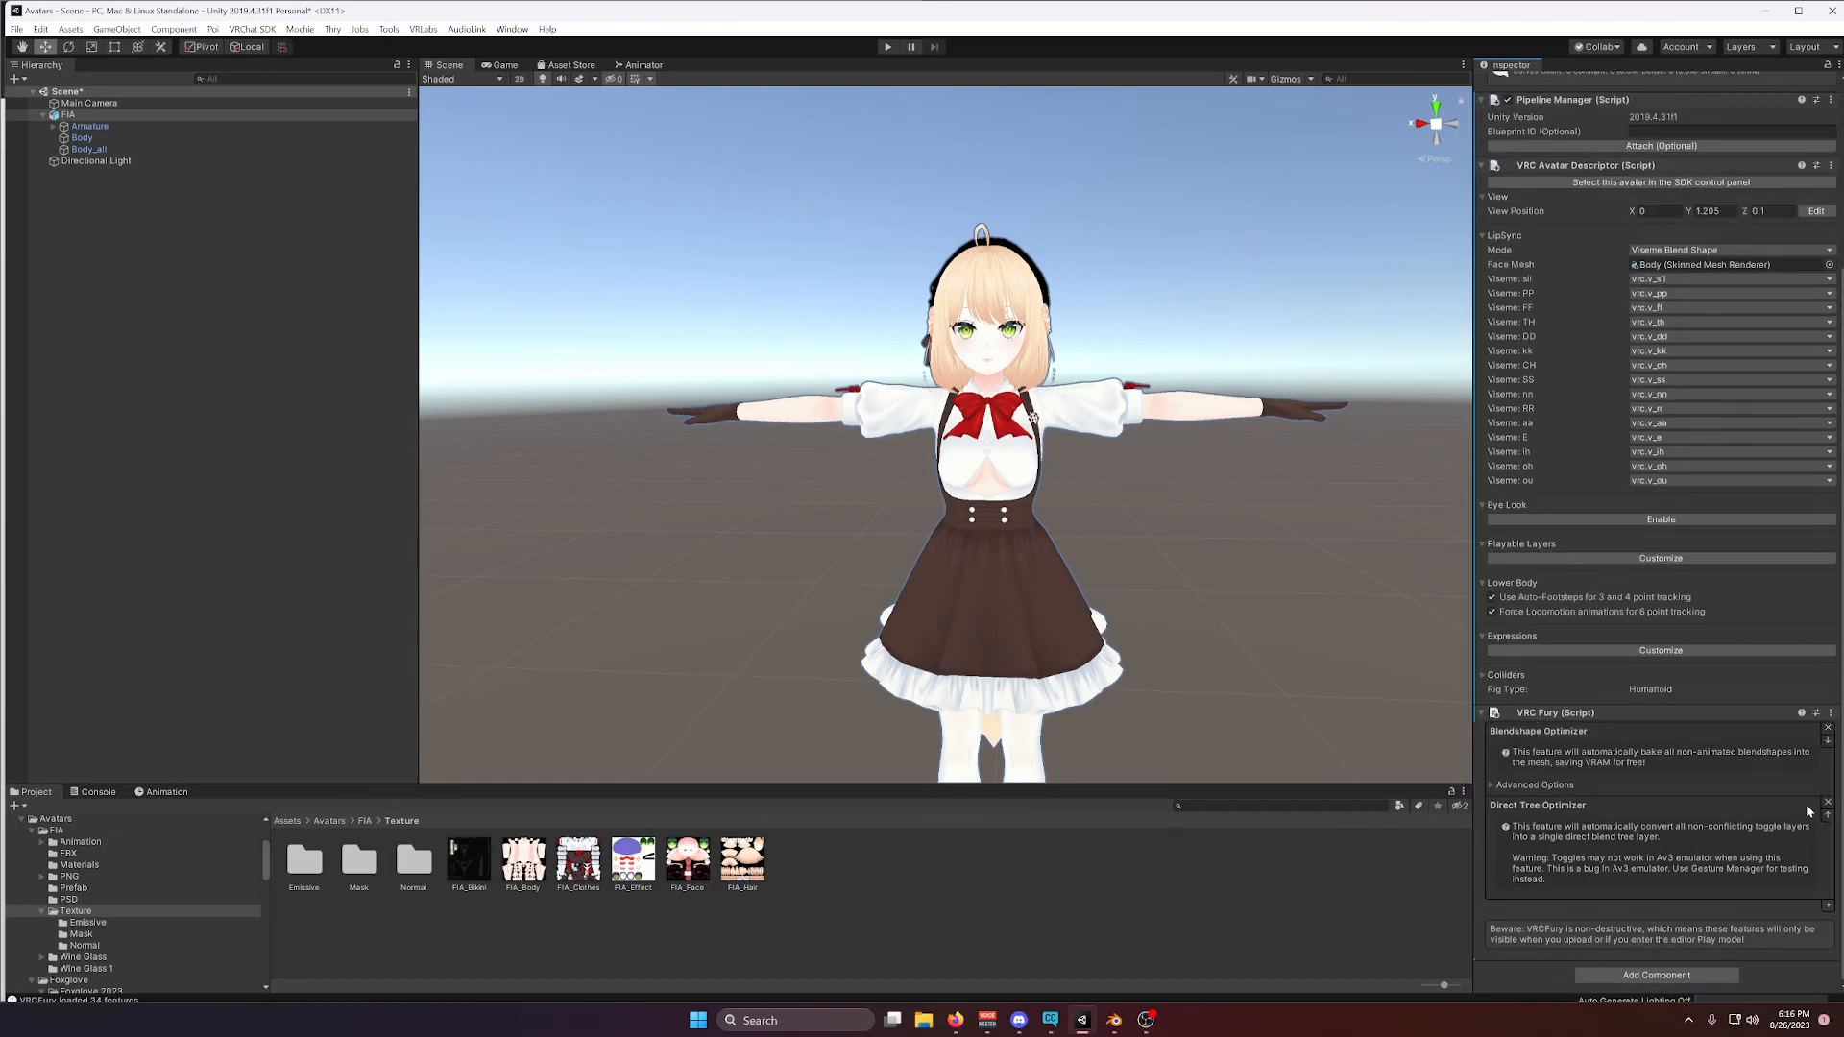